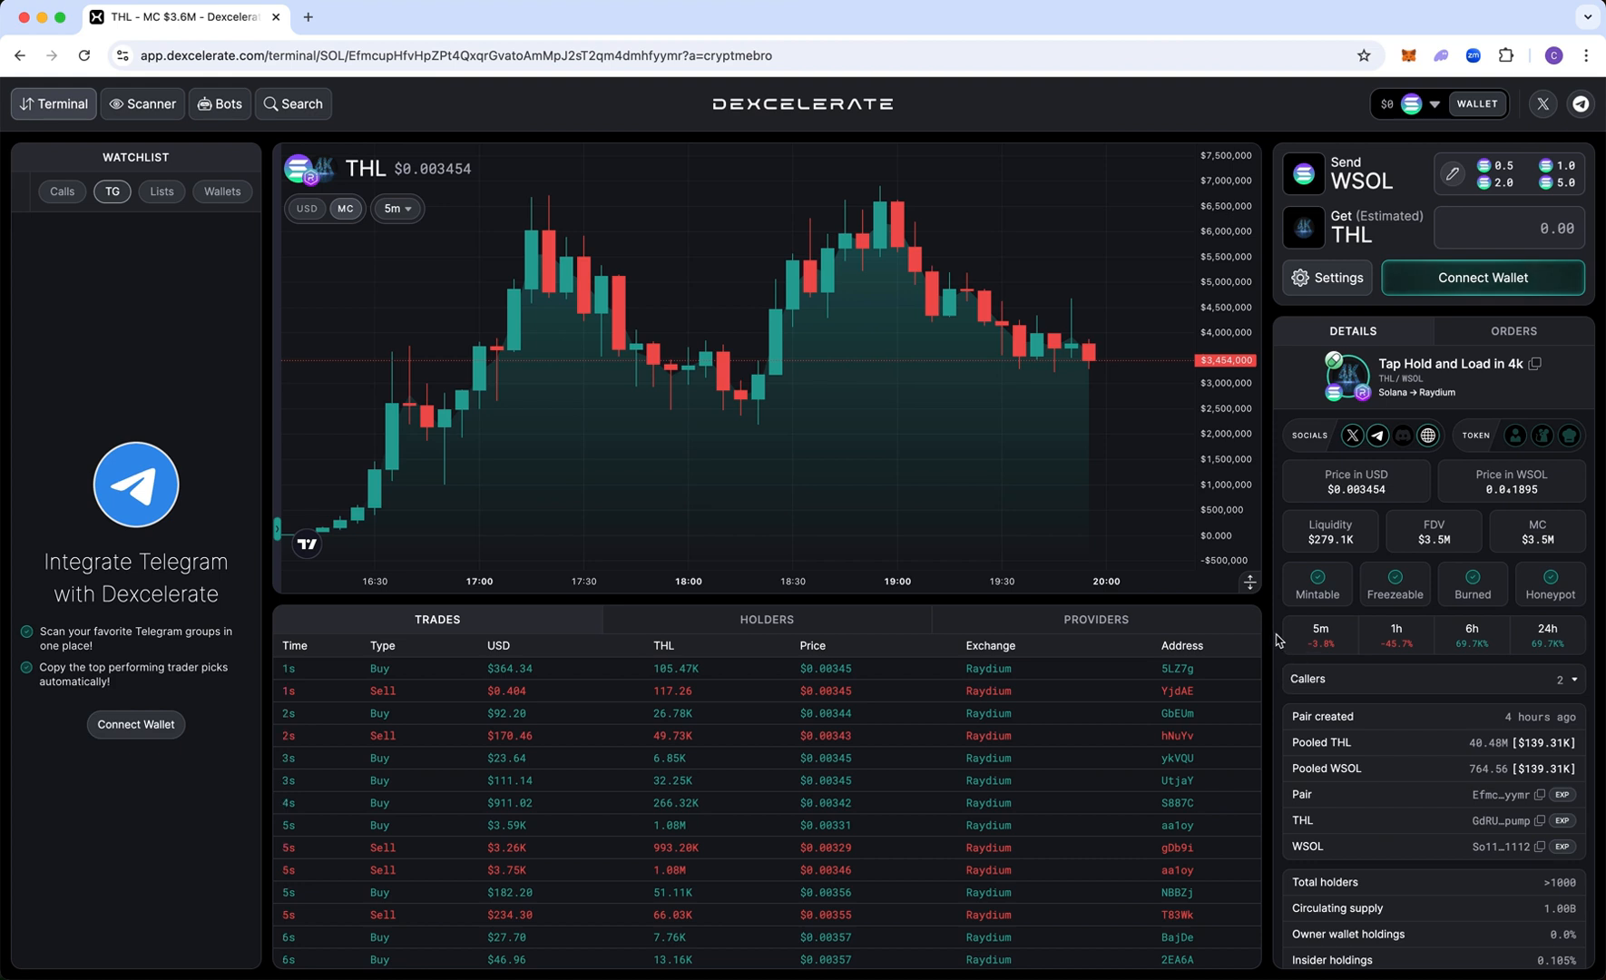
# Switch the terminal from the THL token to the Gem Finder (FINDER) token on Solana.
pyautogui.click(428, 50)
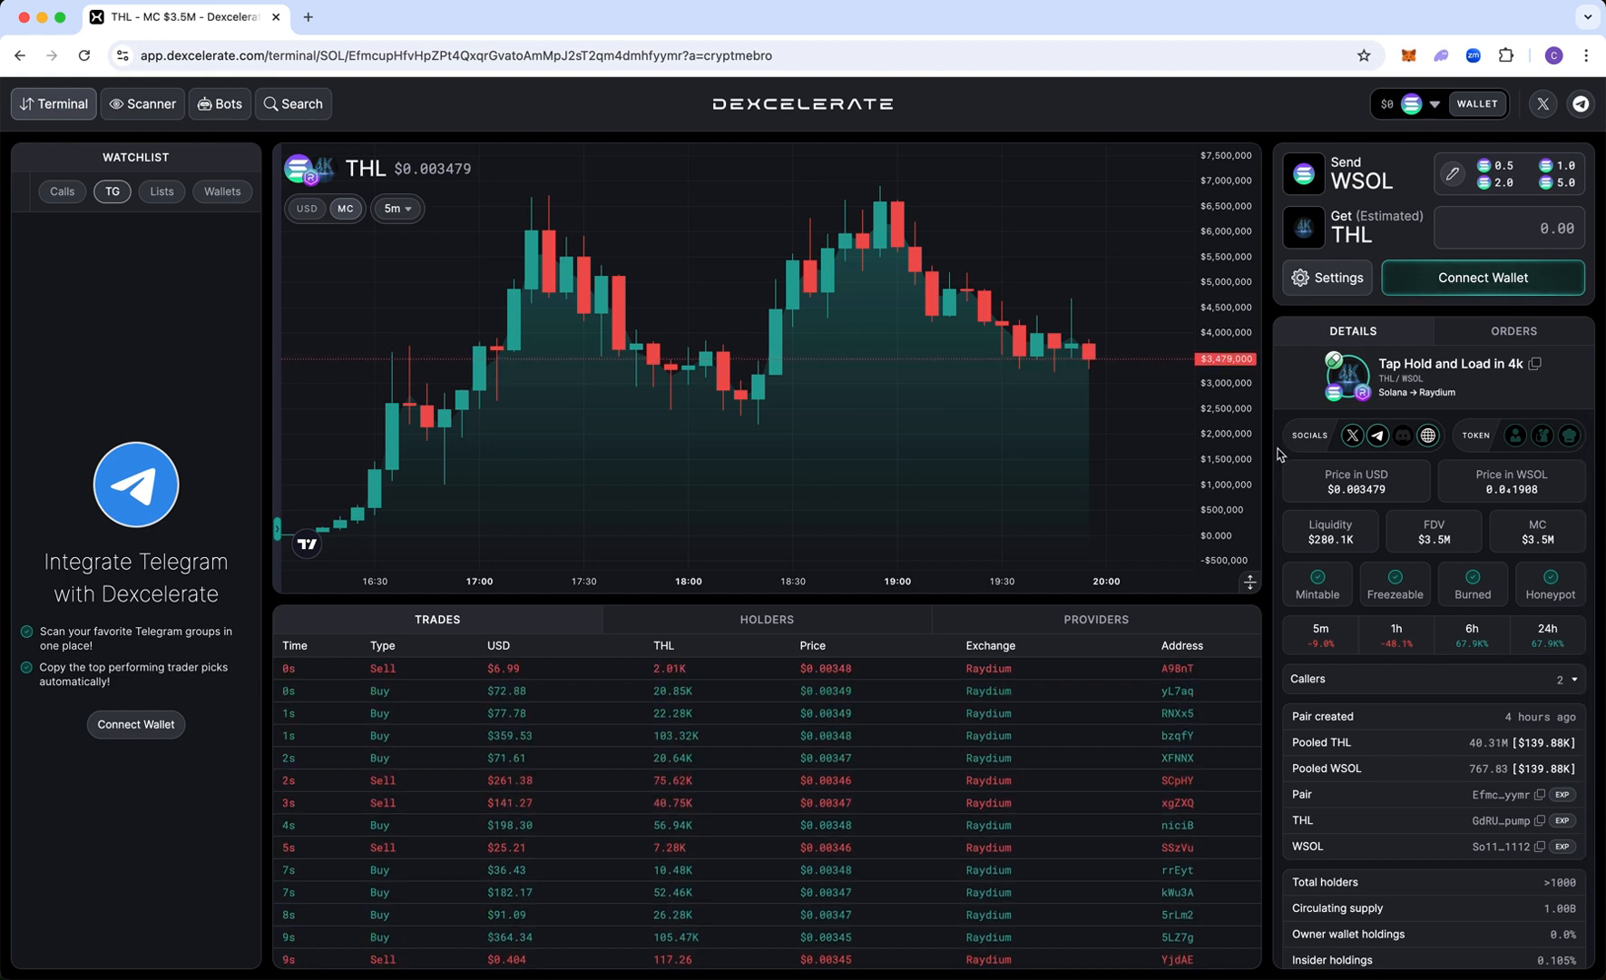
pyautogui.moveTo(1282, 483)
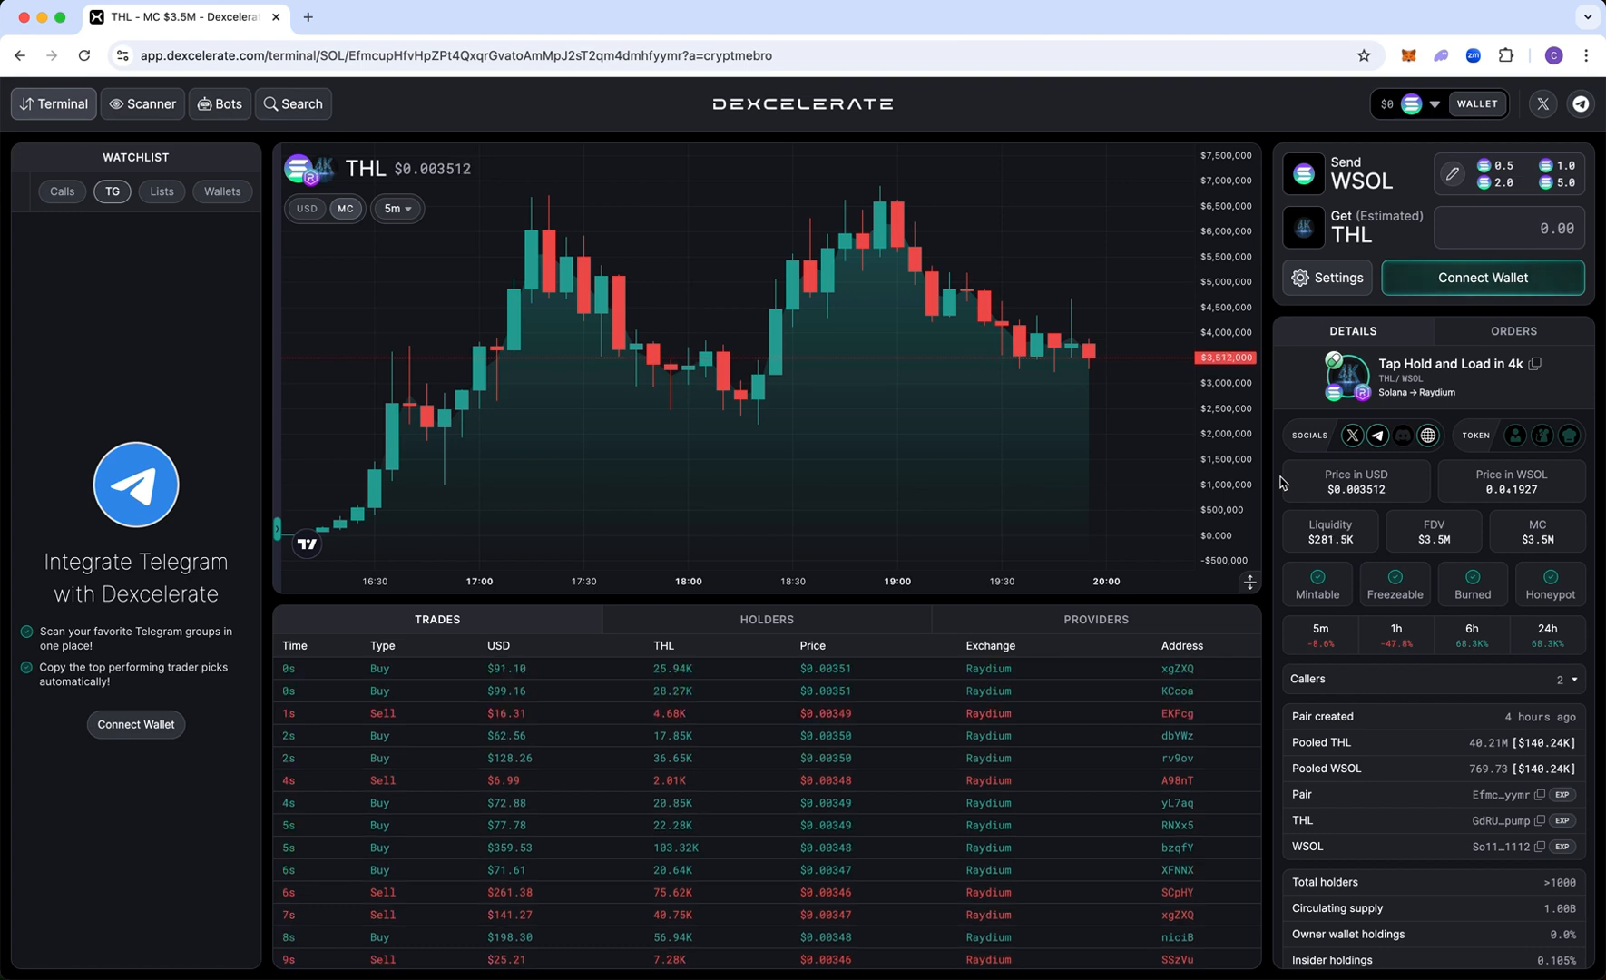
pyautogui.click(1536, 363)
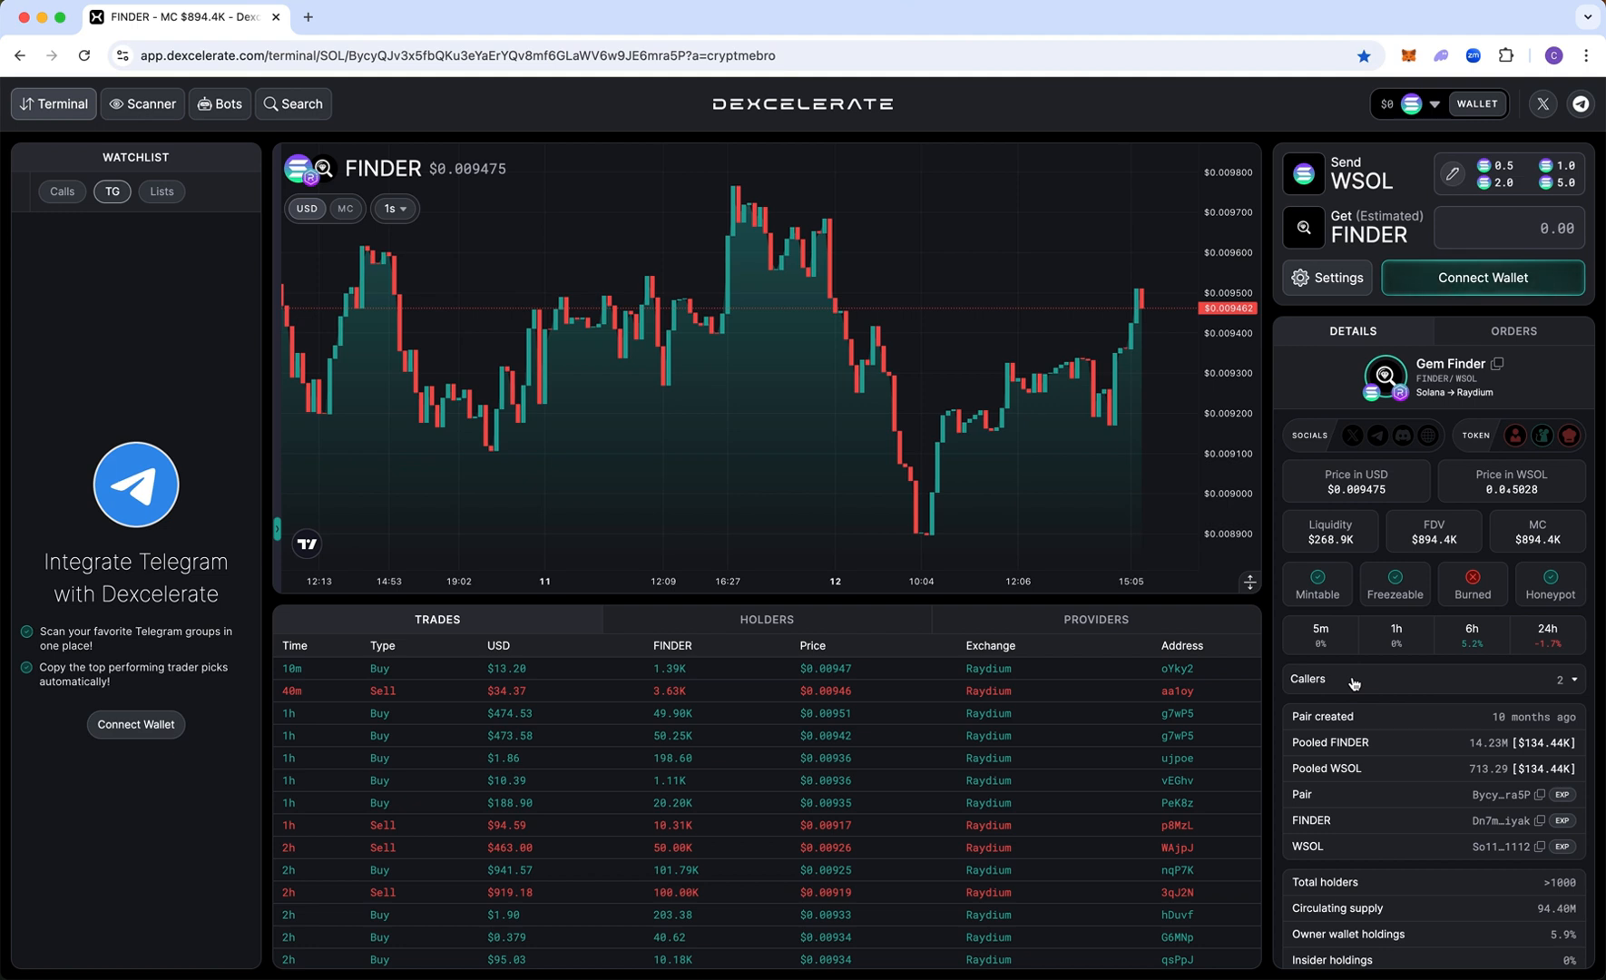
pyautogui.moveTo(1195, 138)
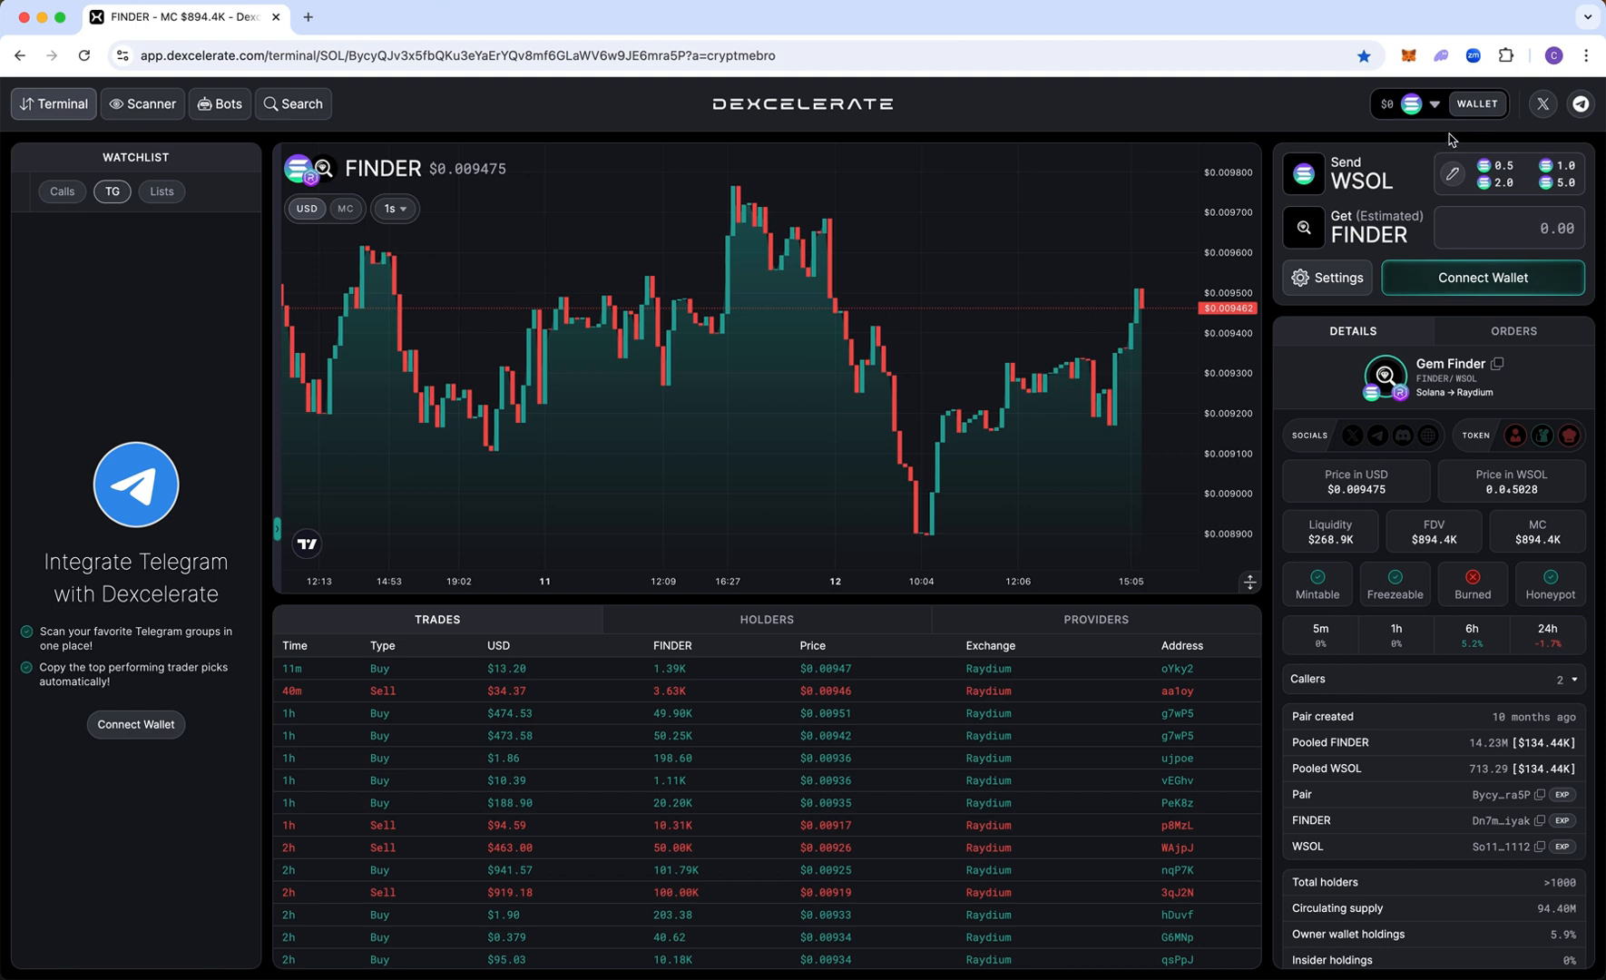
# Connect the Phantom wallet ($11.76 balance) and dismiss the Create a slot prompt.
pyautogui.click(1484, 278)
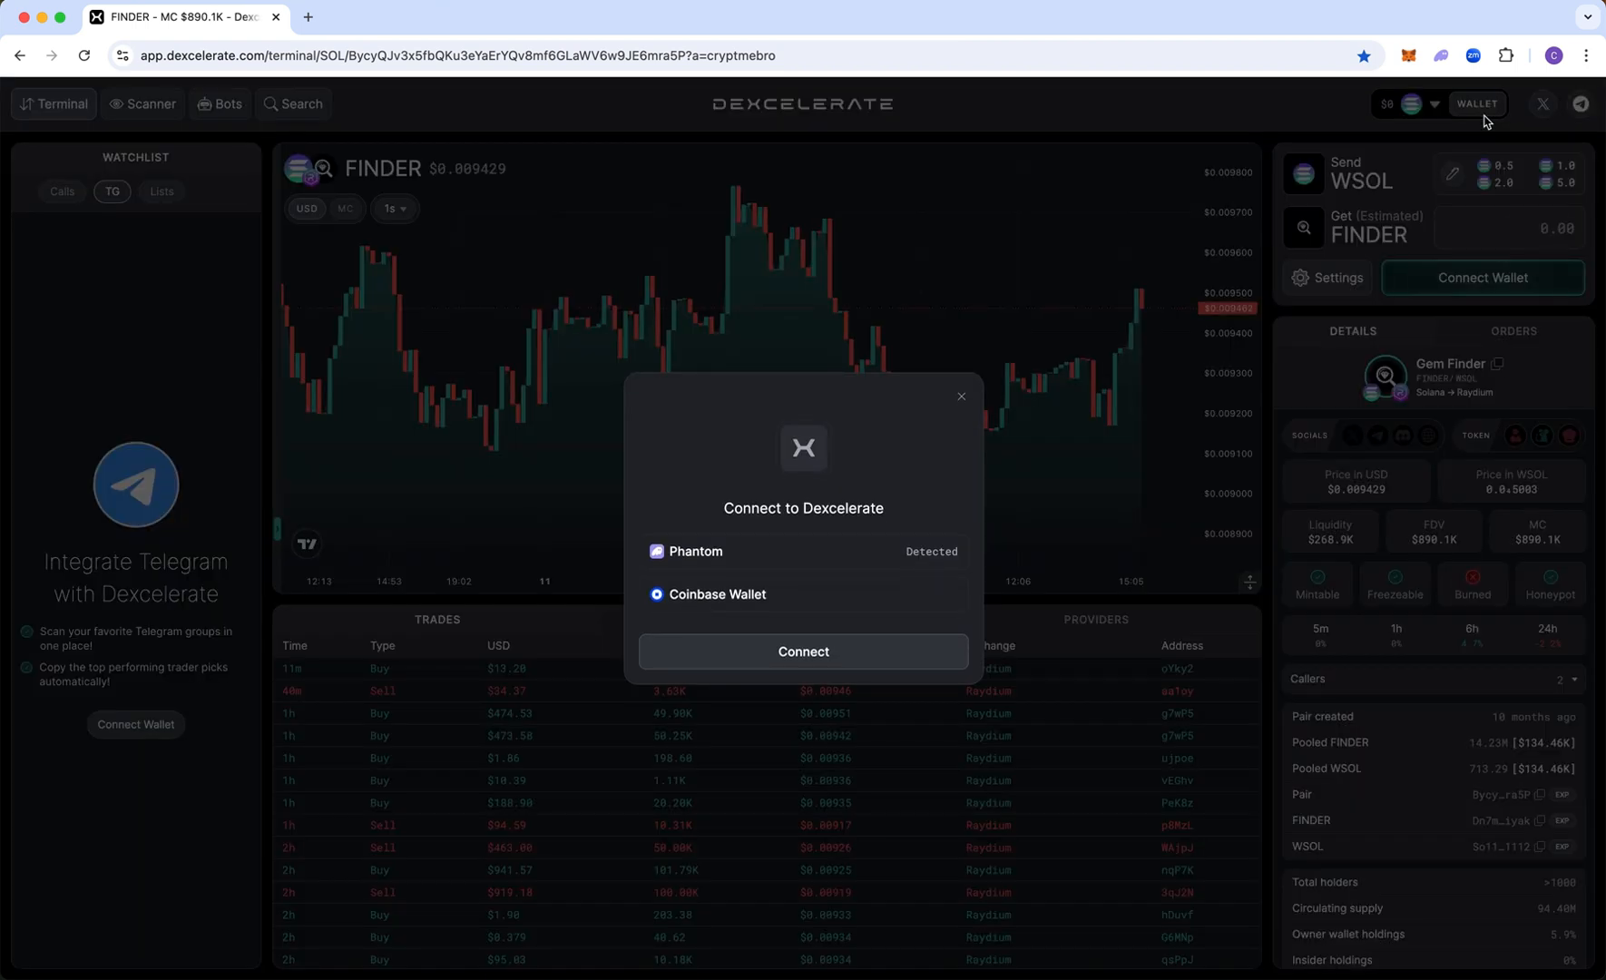
pyautogui.moveTo(802, 672)
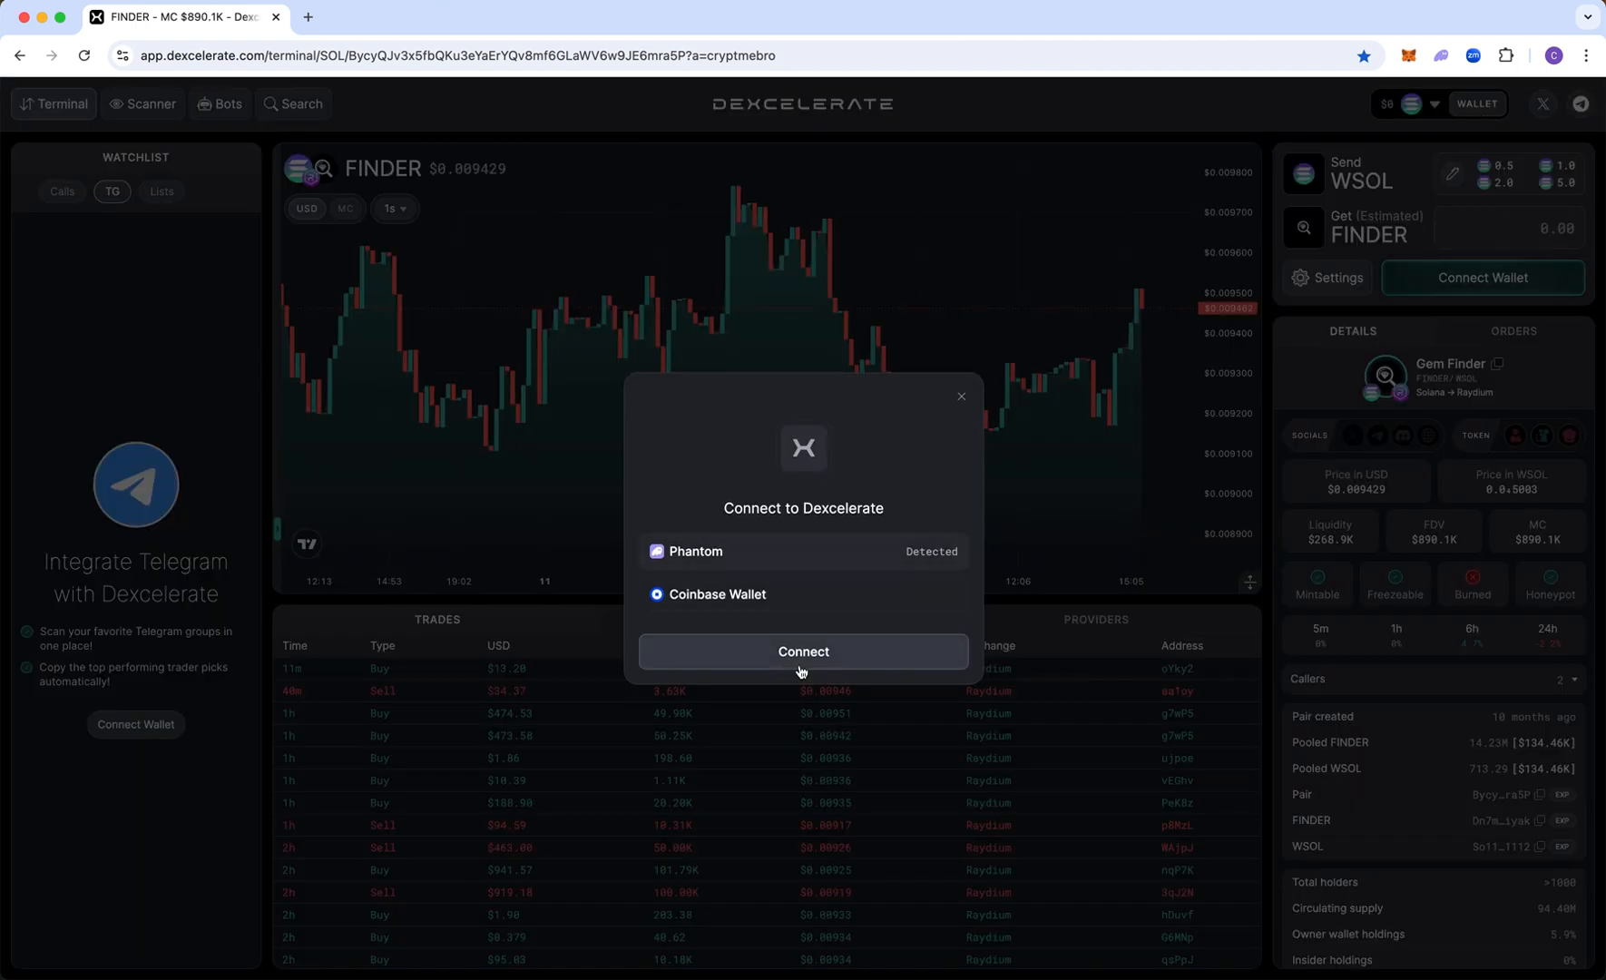
pyautogui.click(803, 652)
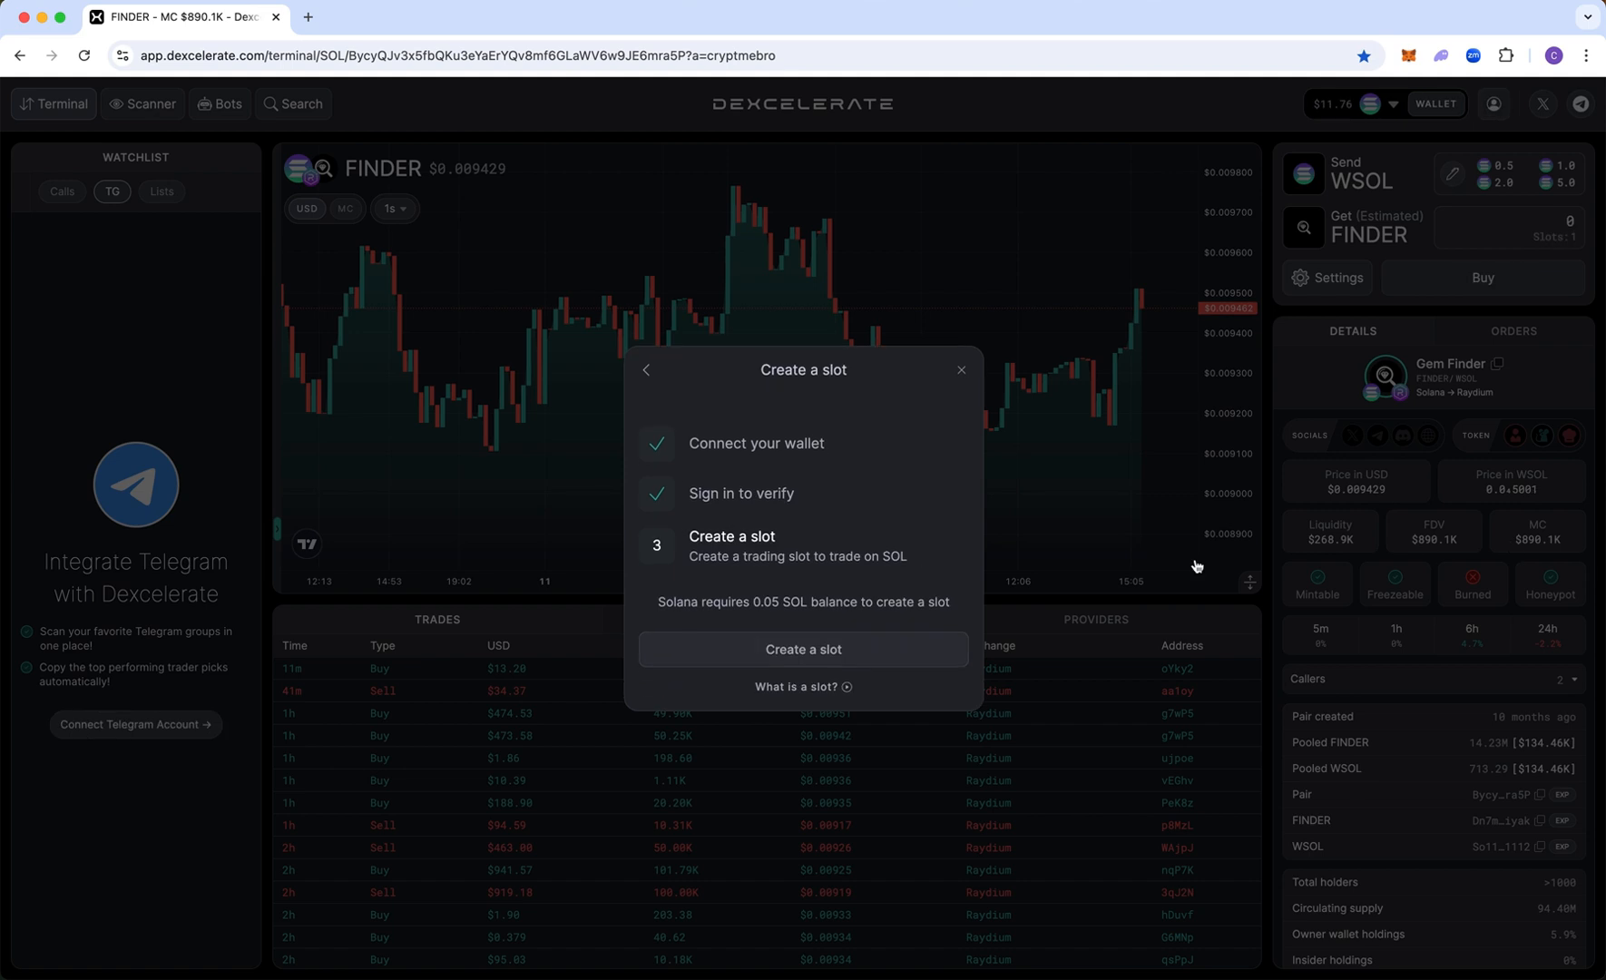
pyautogui.click(961, 370)
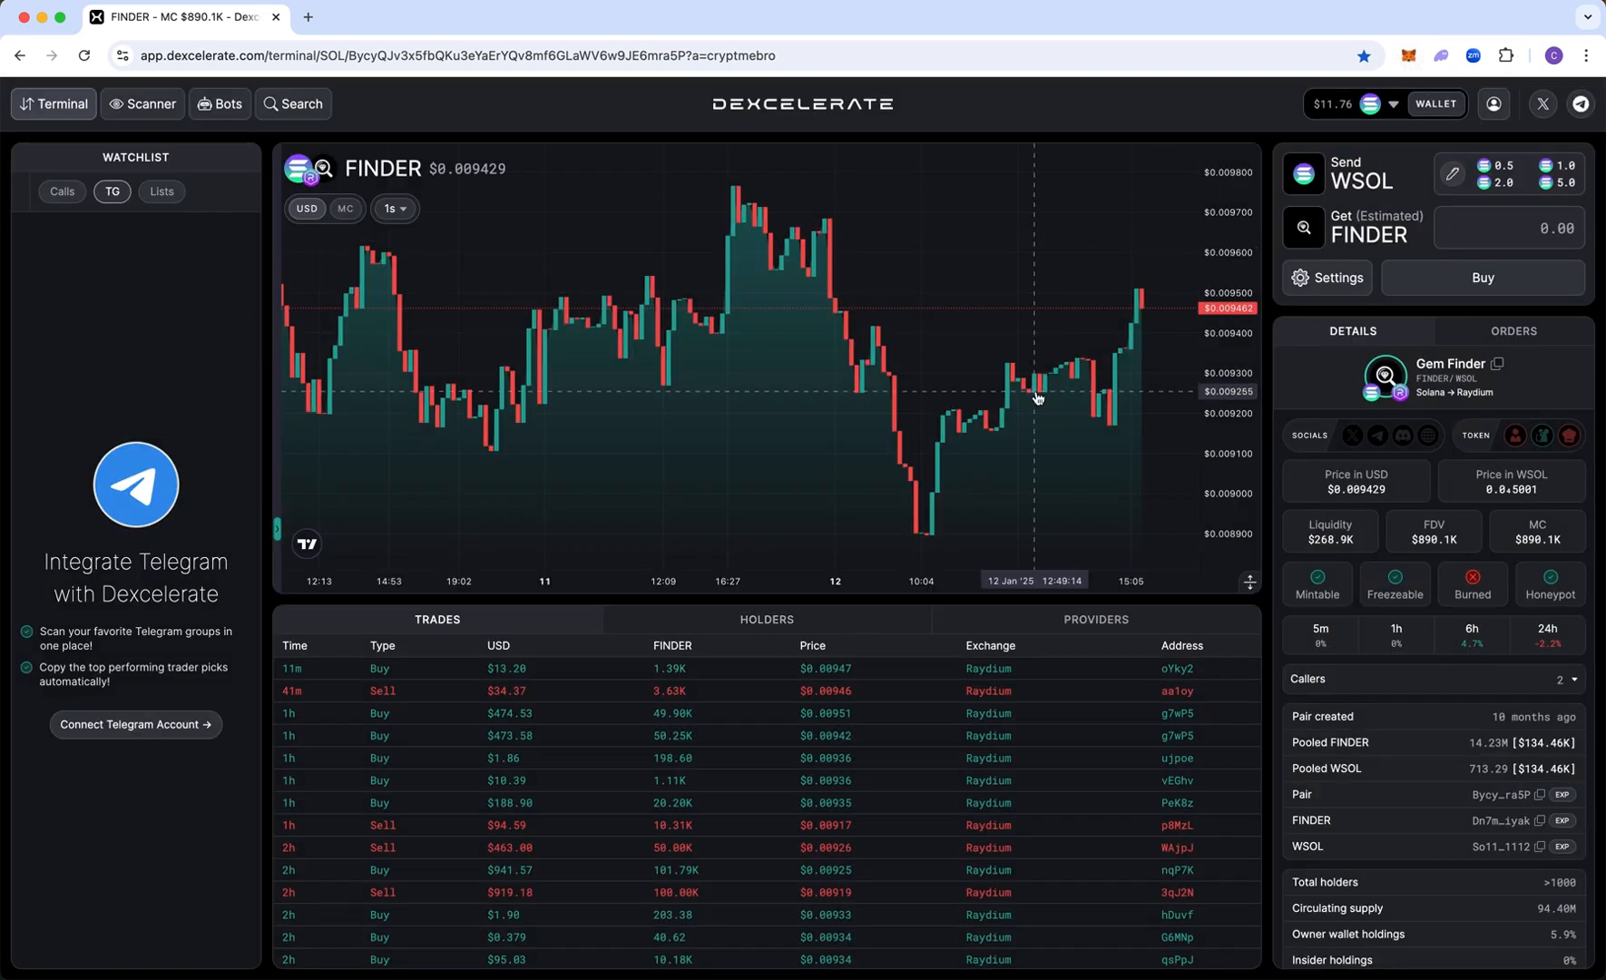
pyautogui.moveTo(317, 730)
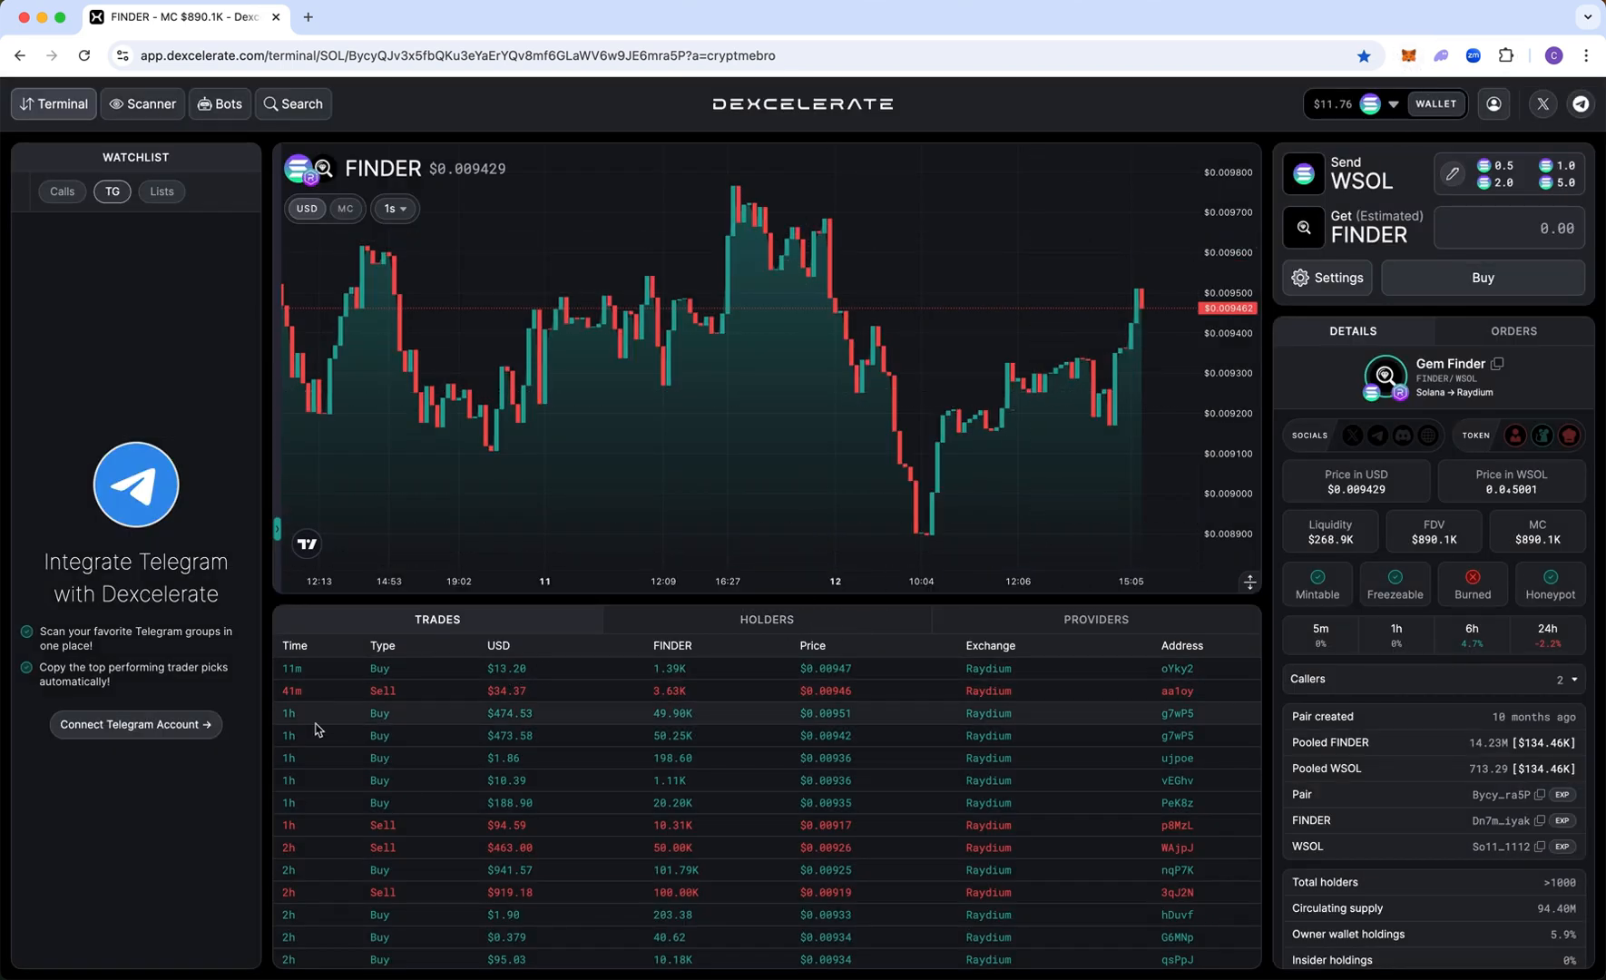
pyautogui.moveTo(130, 605)
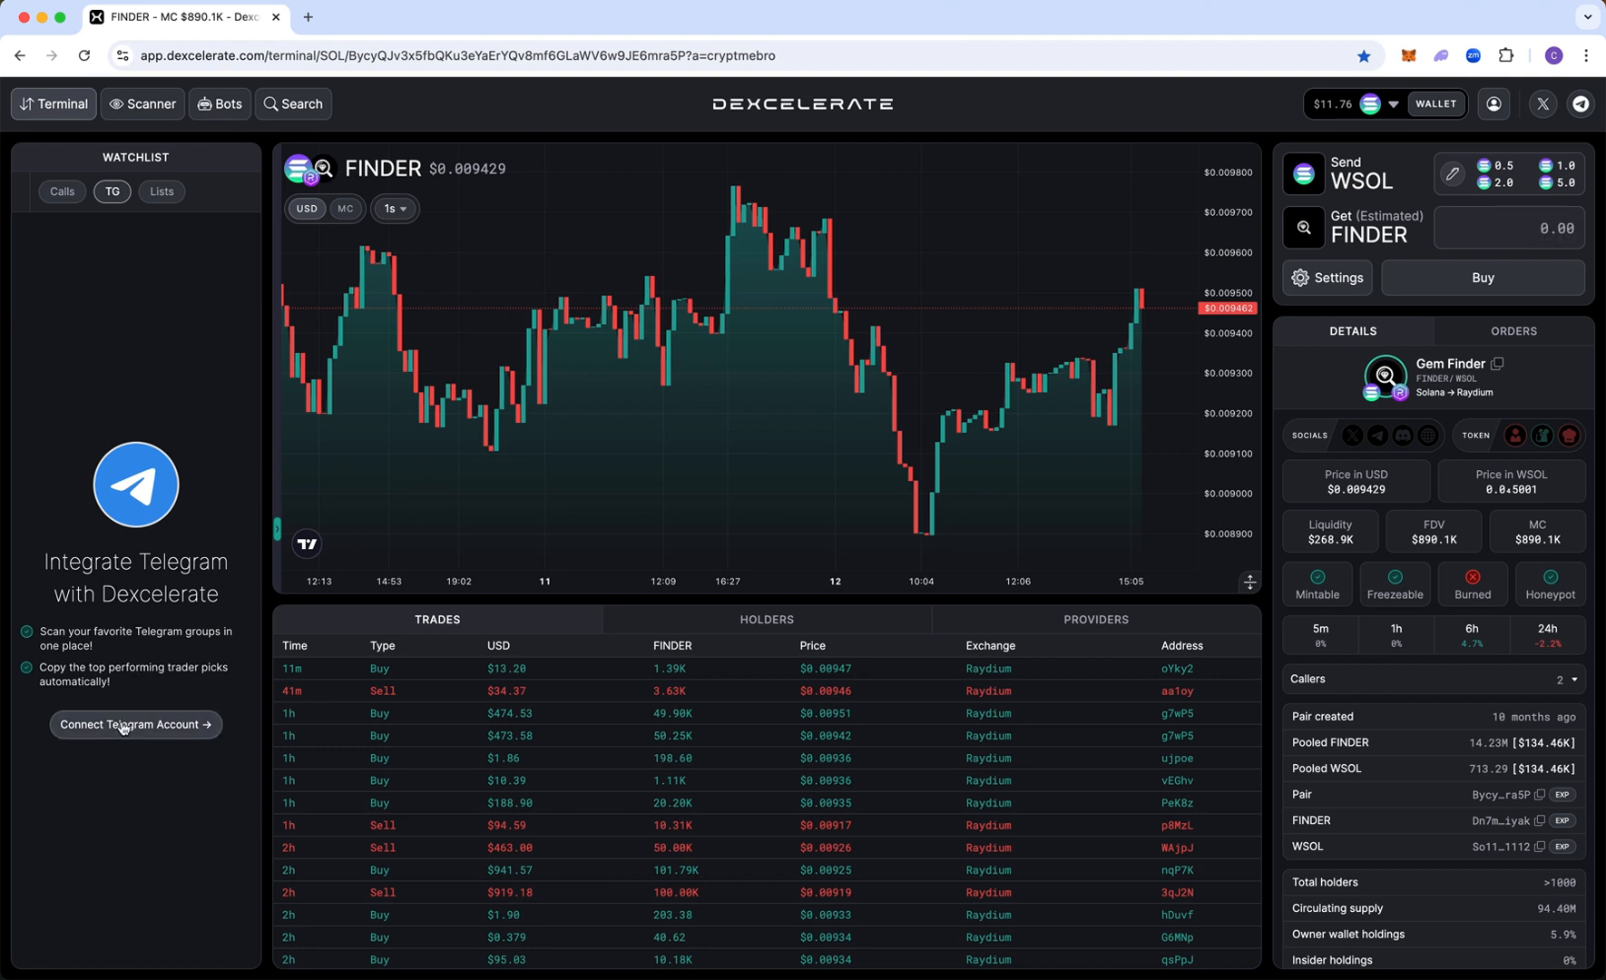
pyautogui.moveTo(111, 205)
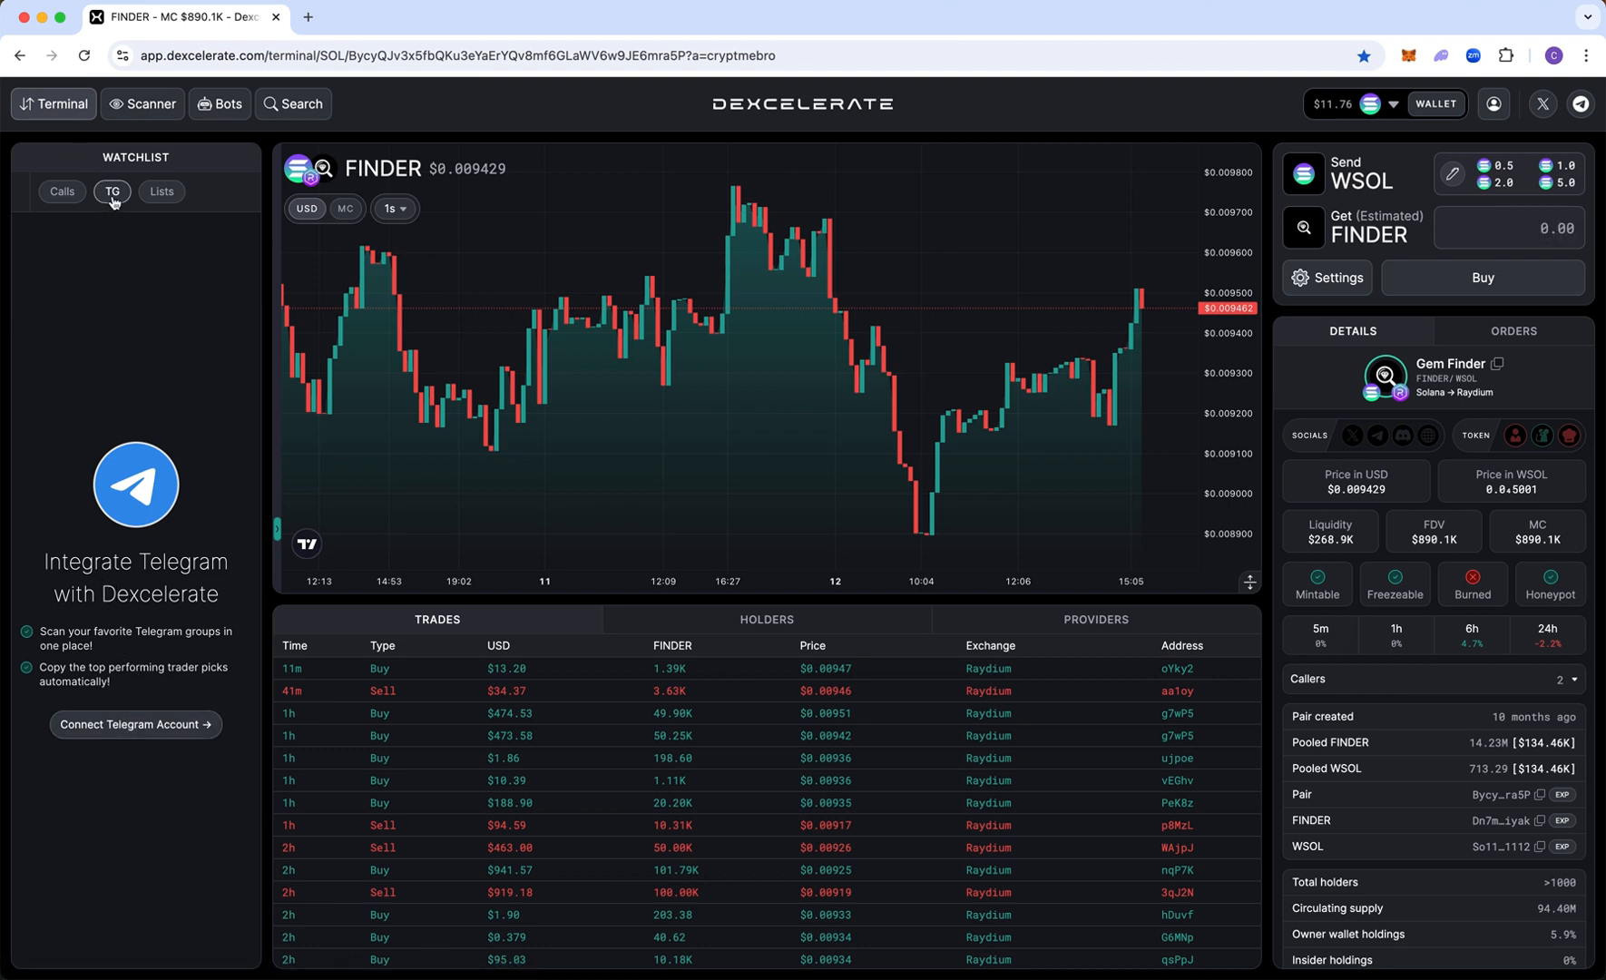
# Start a Telegram sign-in, then show the watchlist's Calls and saved Lists of called tokens.
pyautogui.click(135, 724)
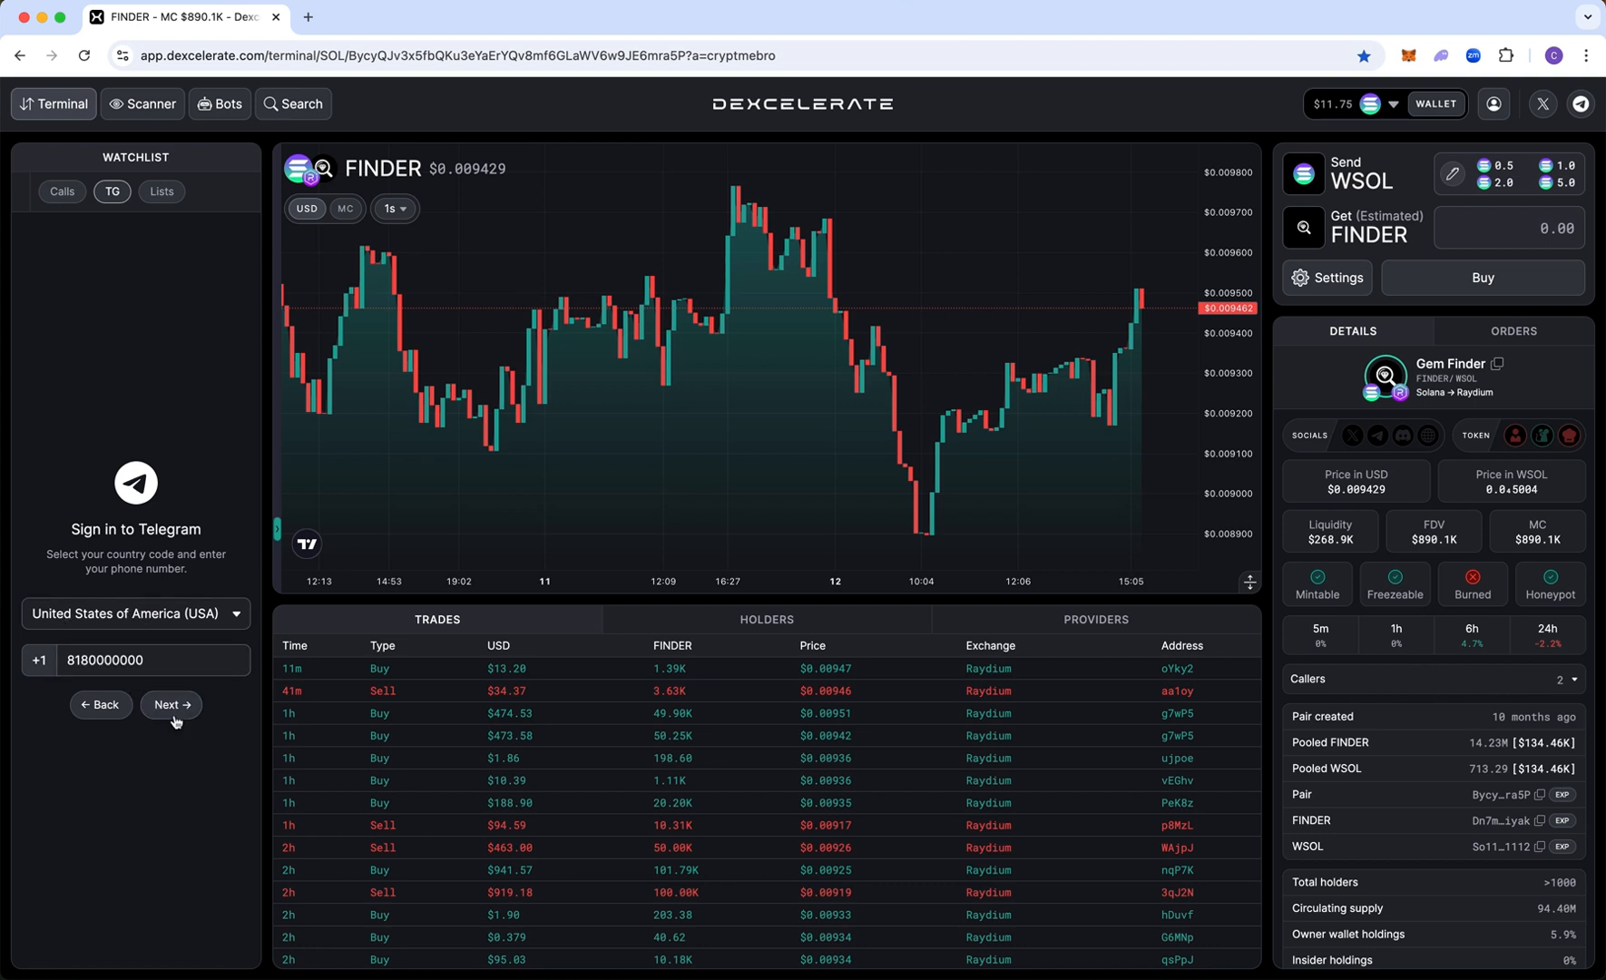
pyautogui.moveTo(215, 698)
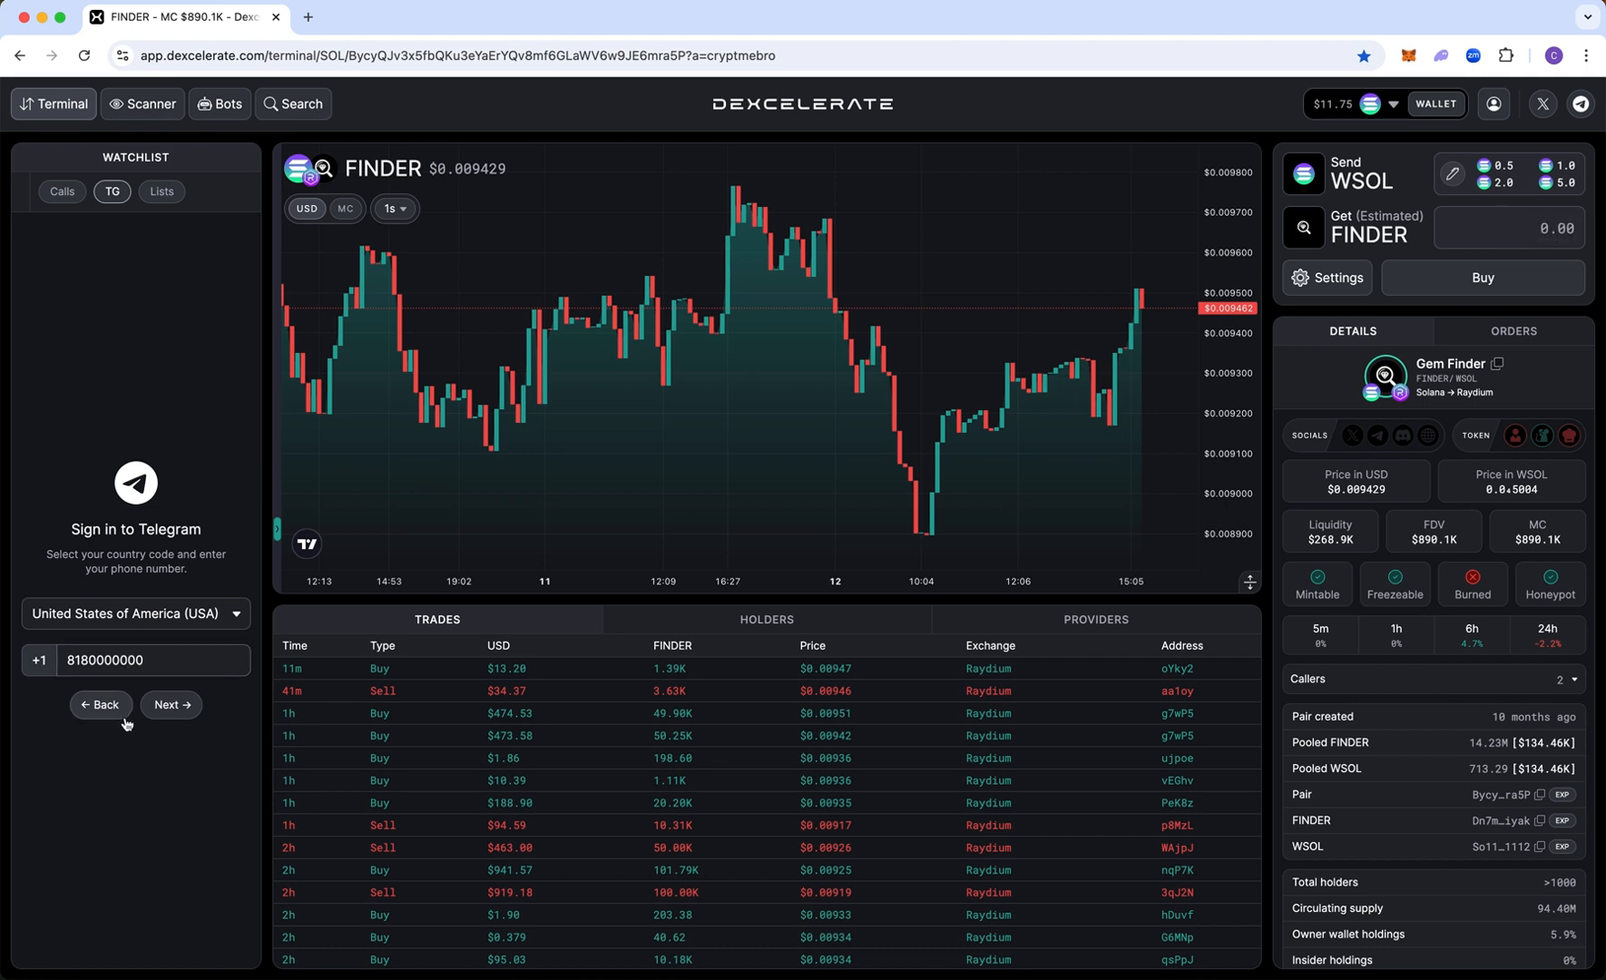
pyautogui.moveTo(184, 753)
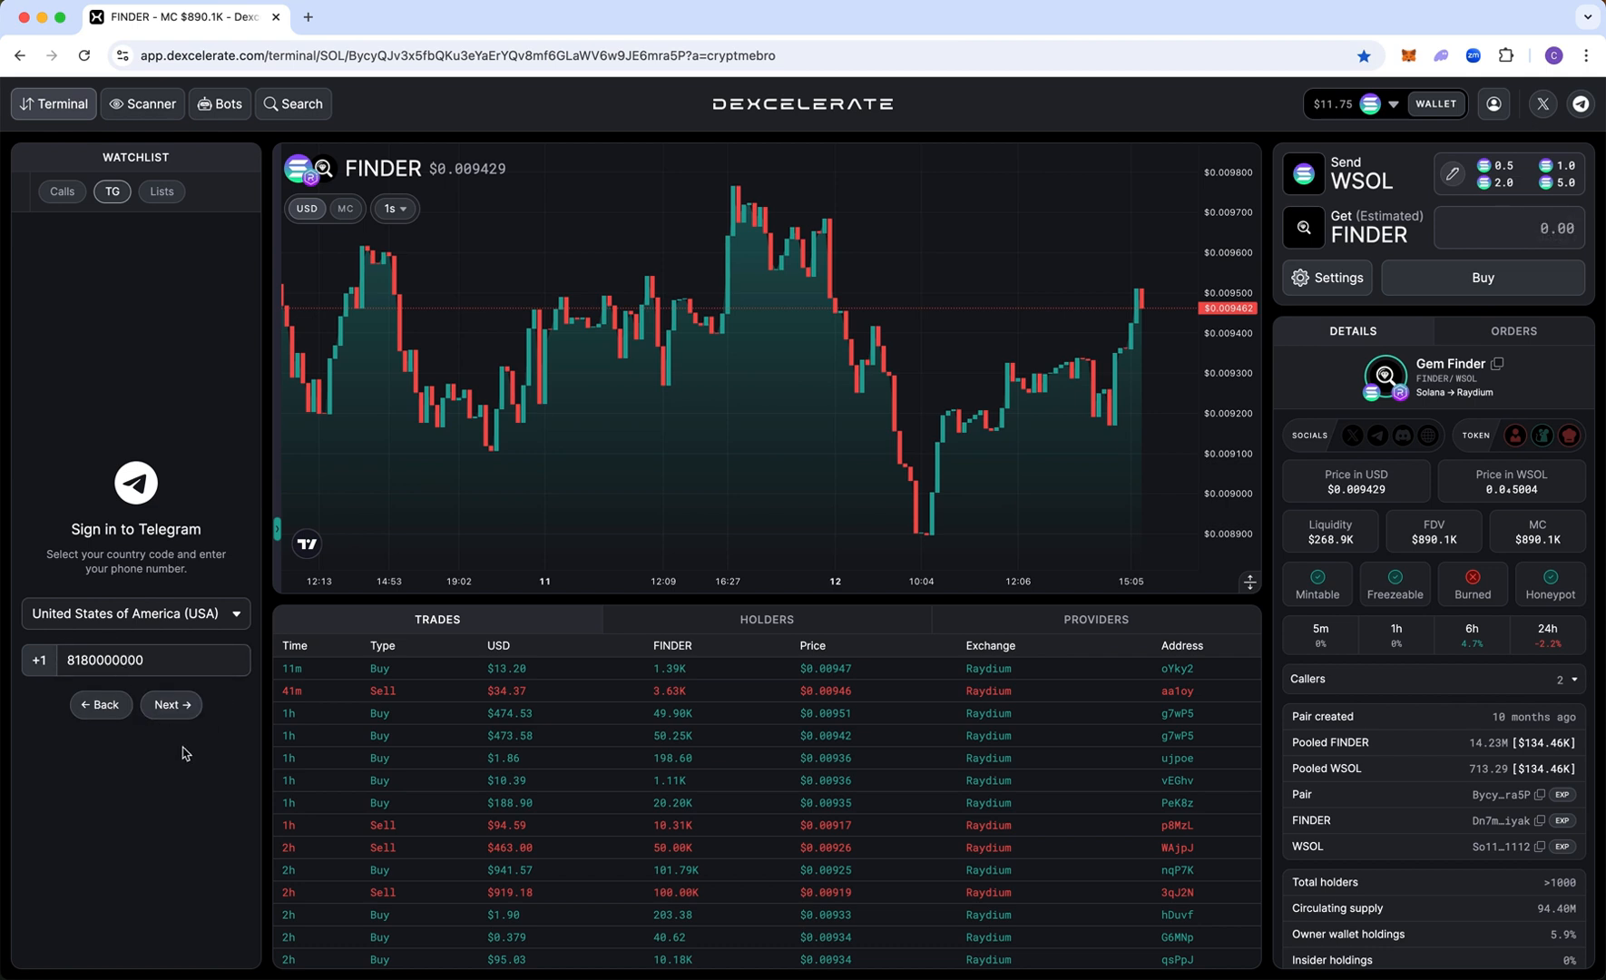
pyautogui.click(61, 192)
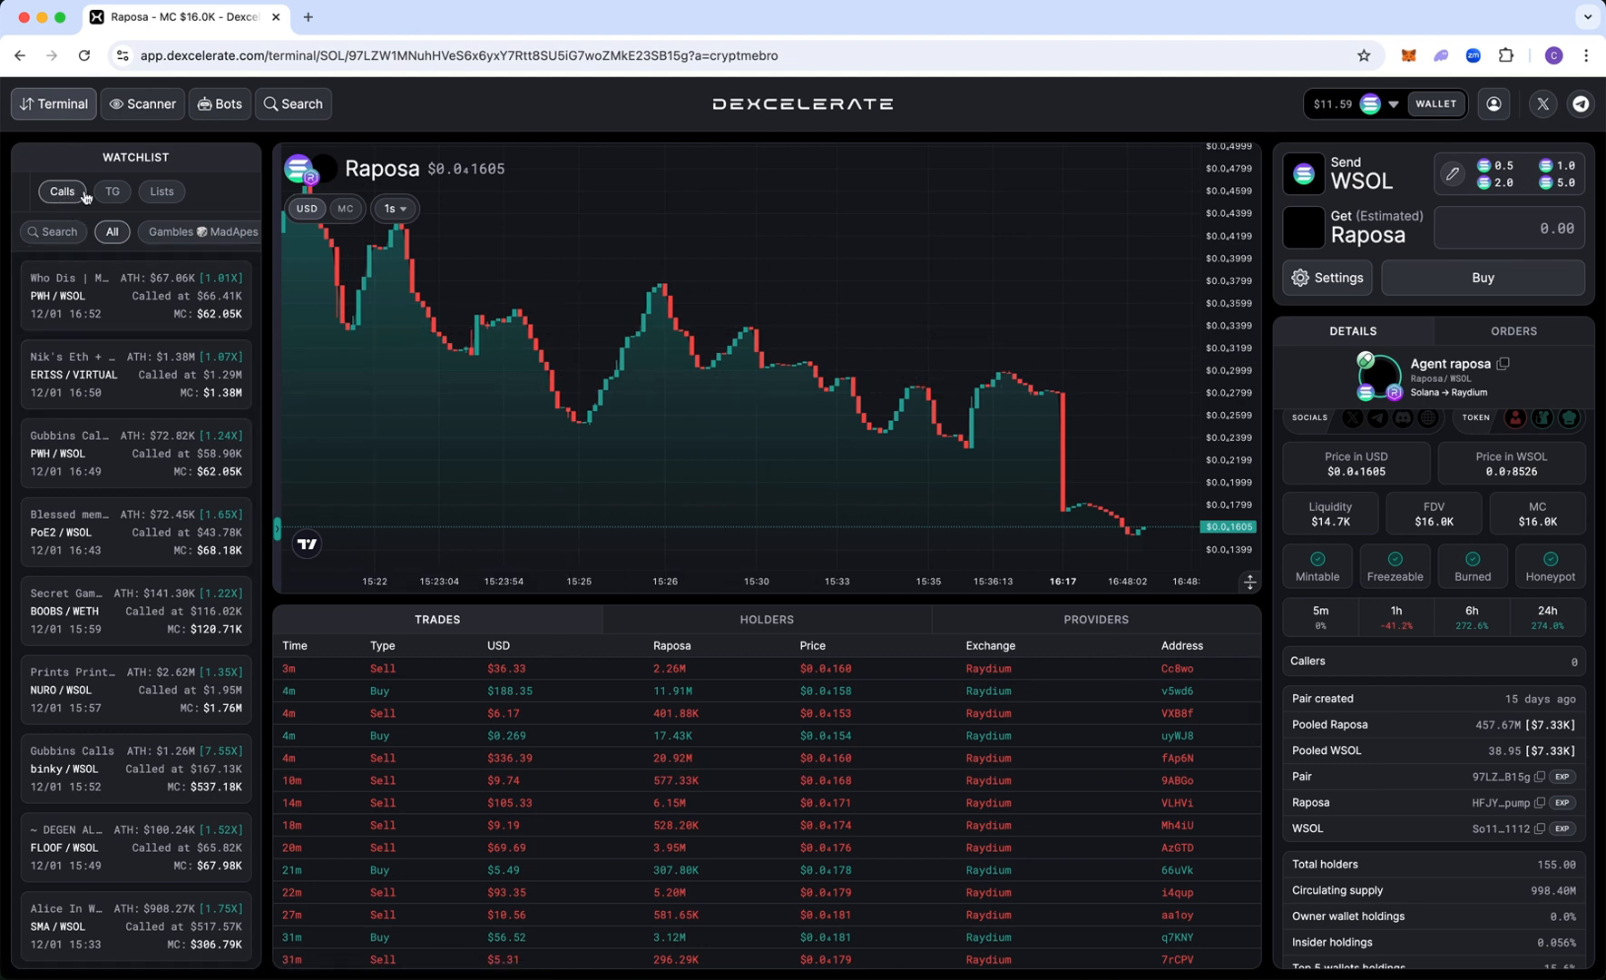
pyautogui.click(161, 192)
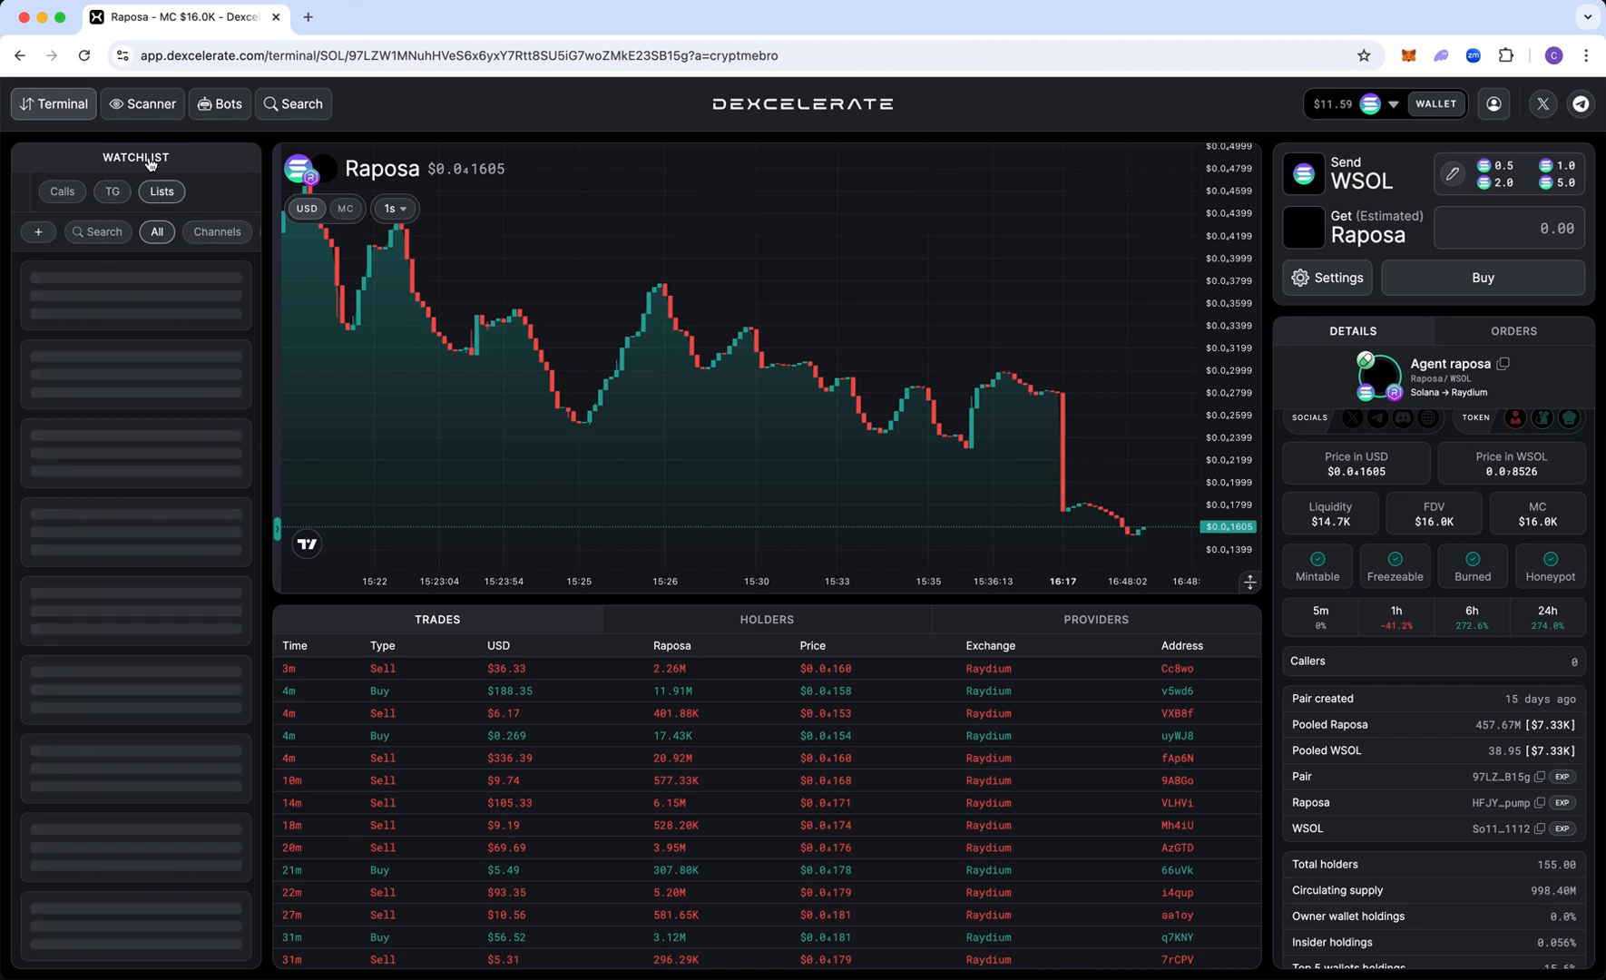
pyautogui.click(220, 104)
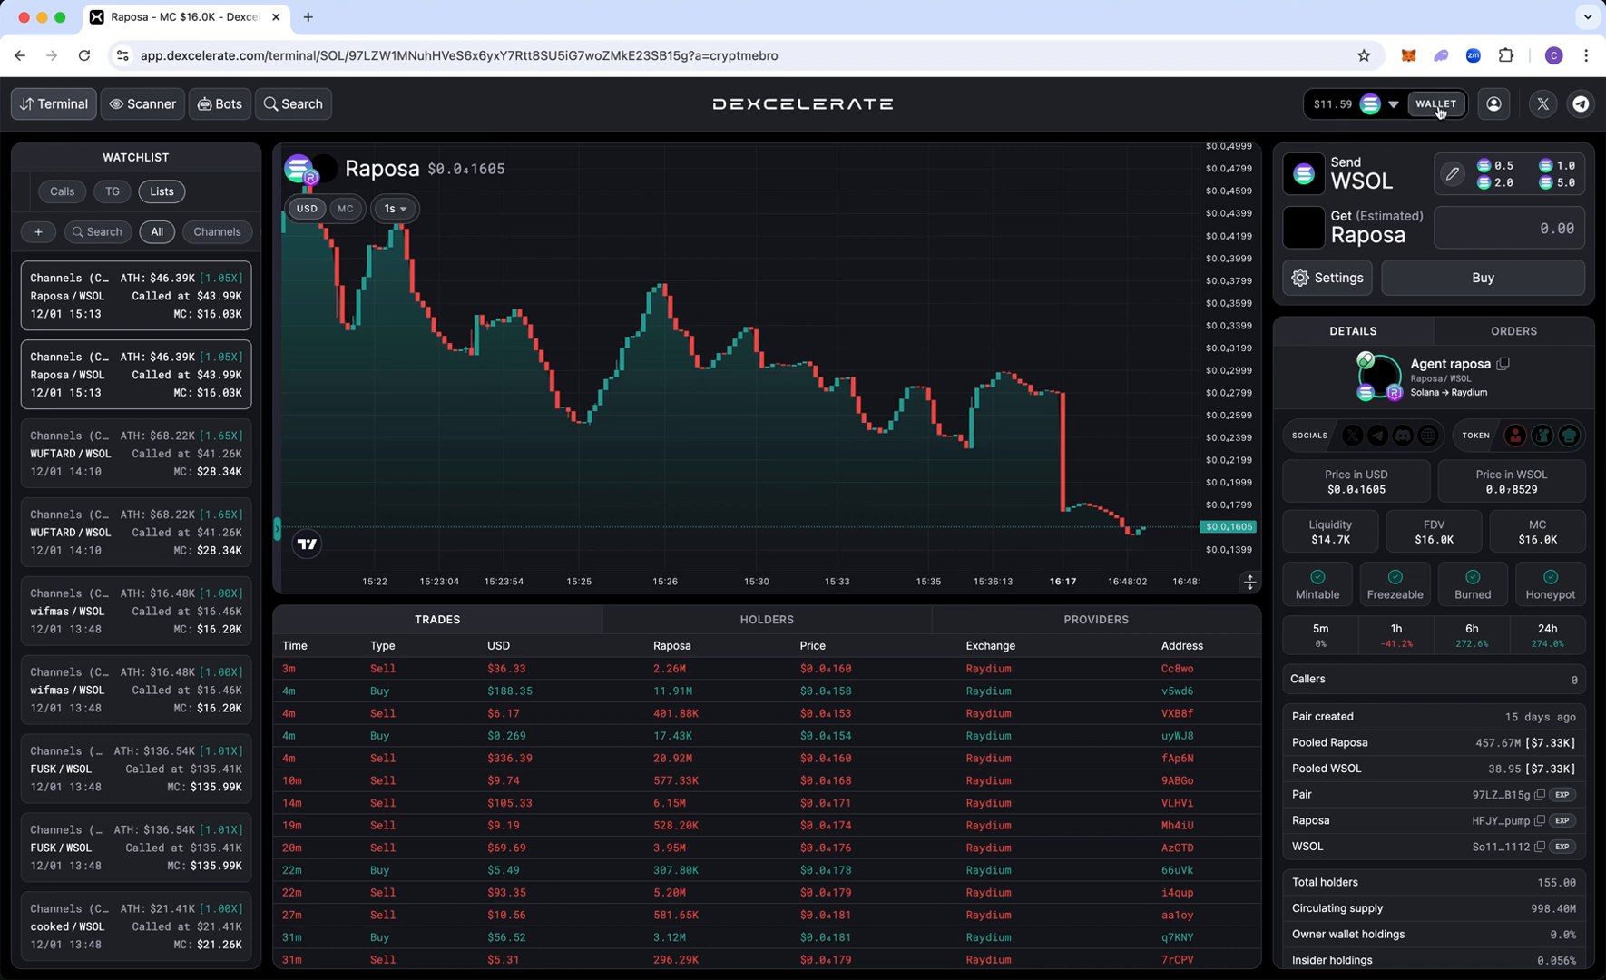
# Deposit $50 of SOL into Slot 1, bringing the slot to $61.59.
pyautogui.click(1437, 103)
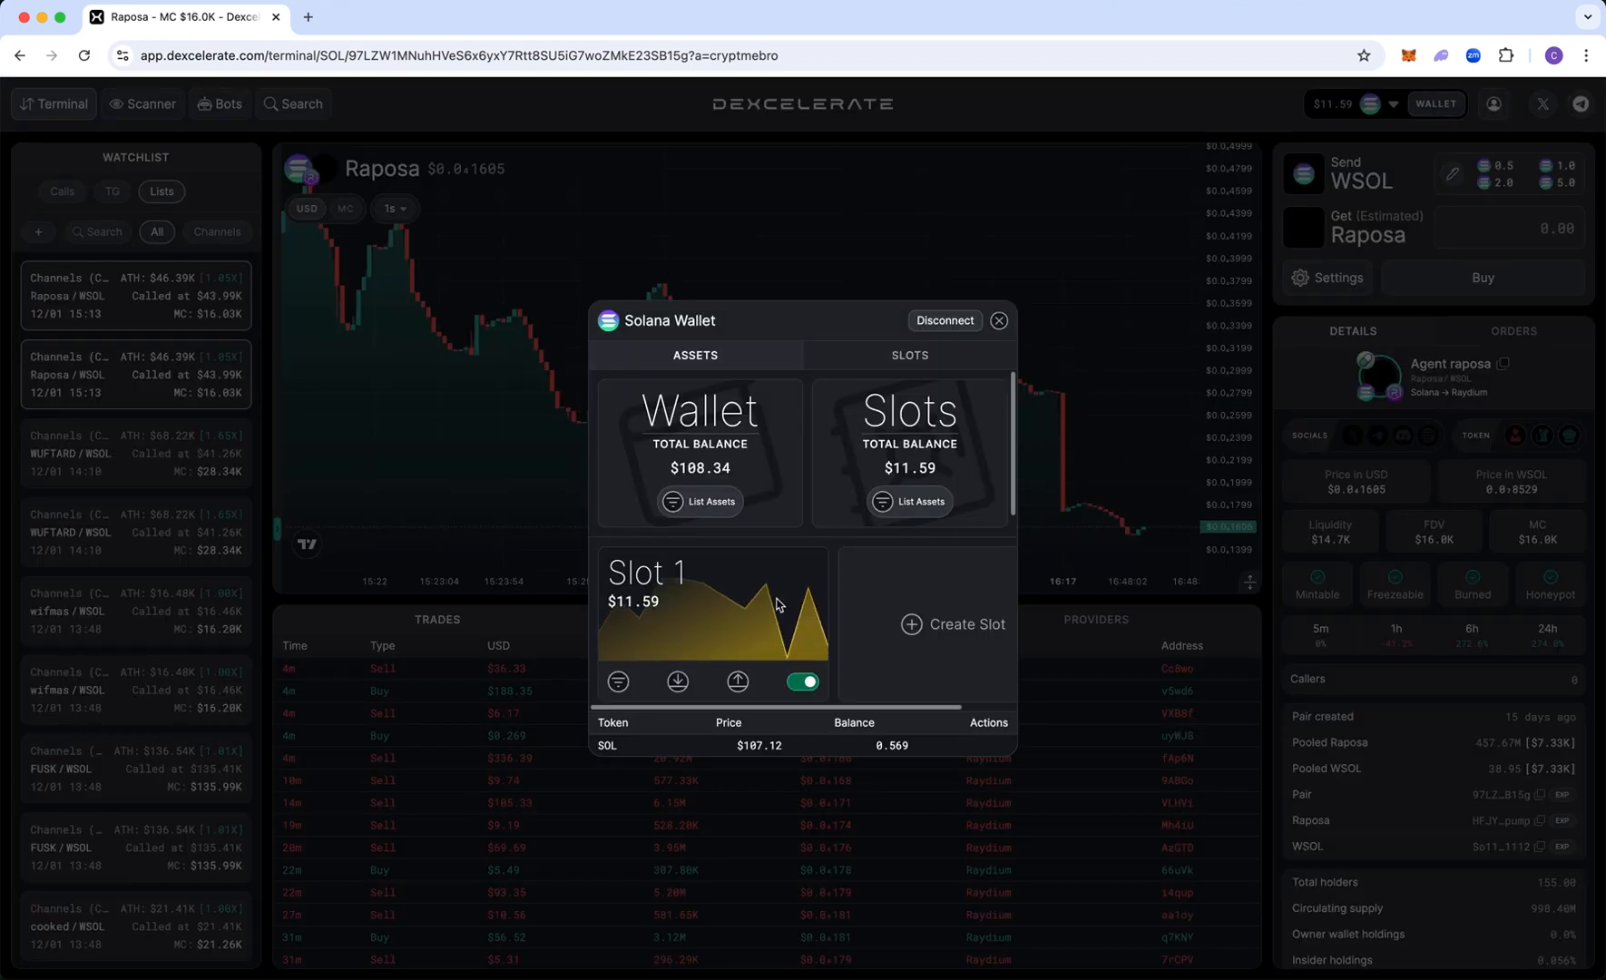
pyautogui.moveTo(641, 593)
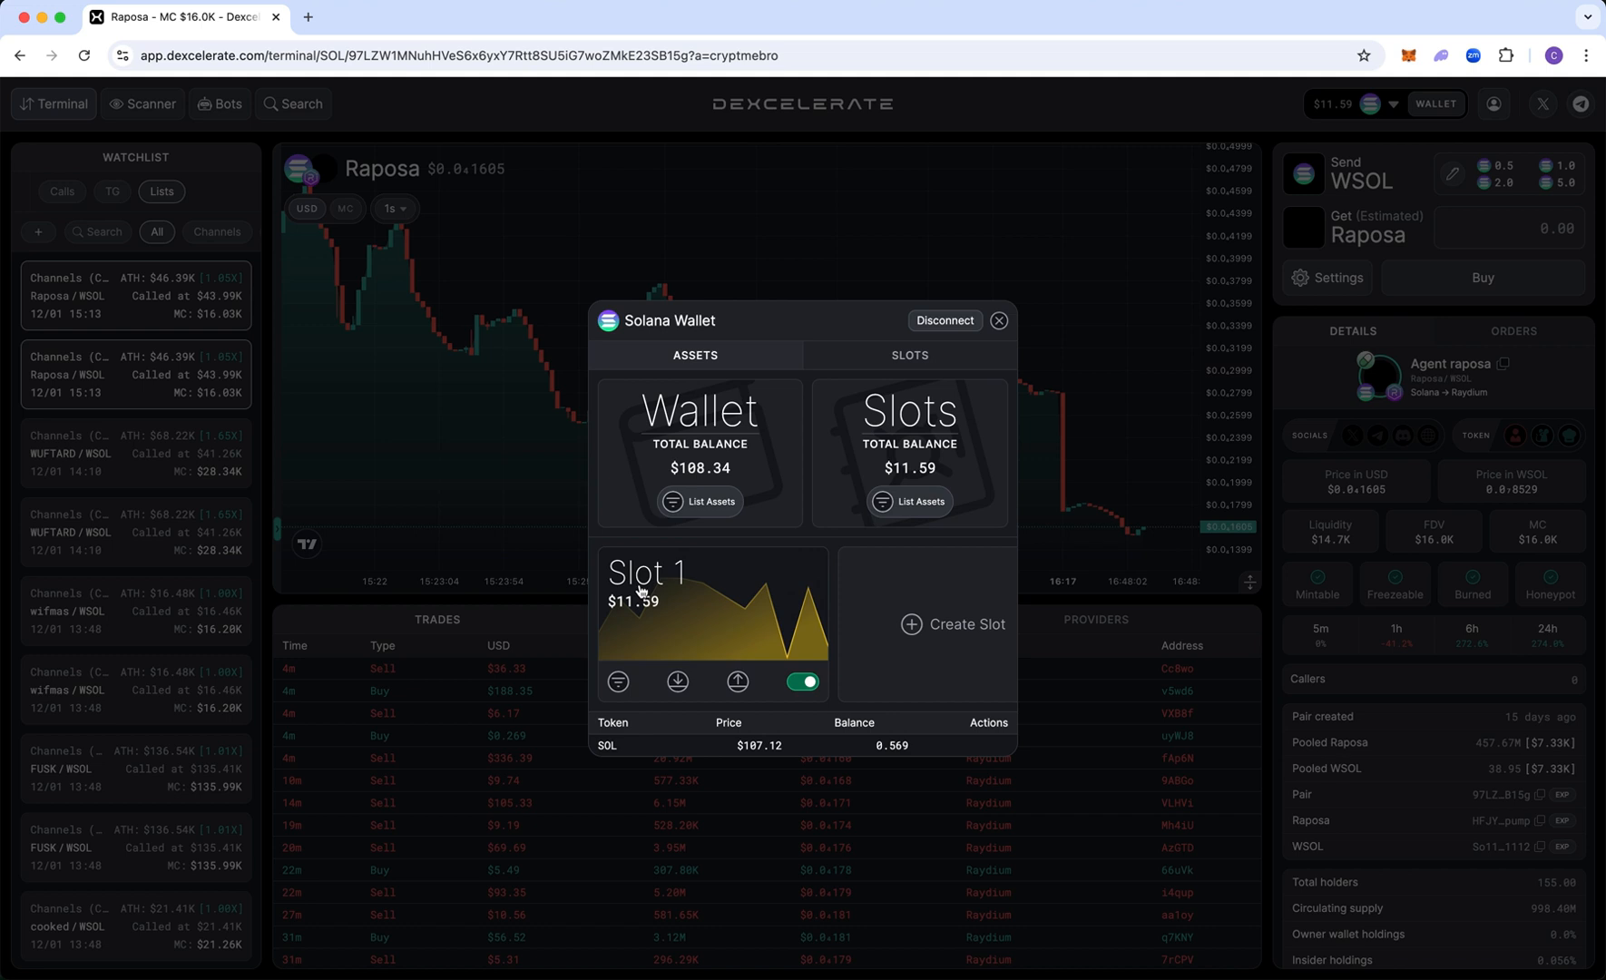
pyautogui.moveTo(866, 612)
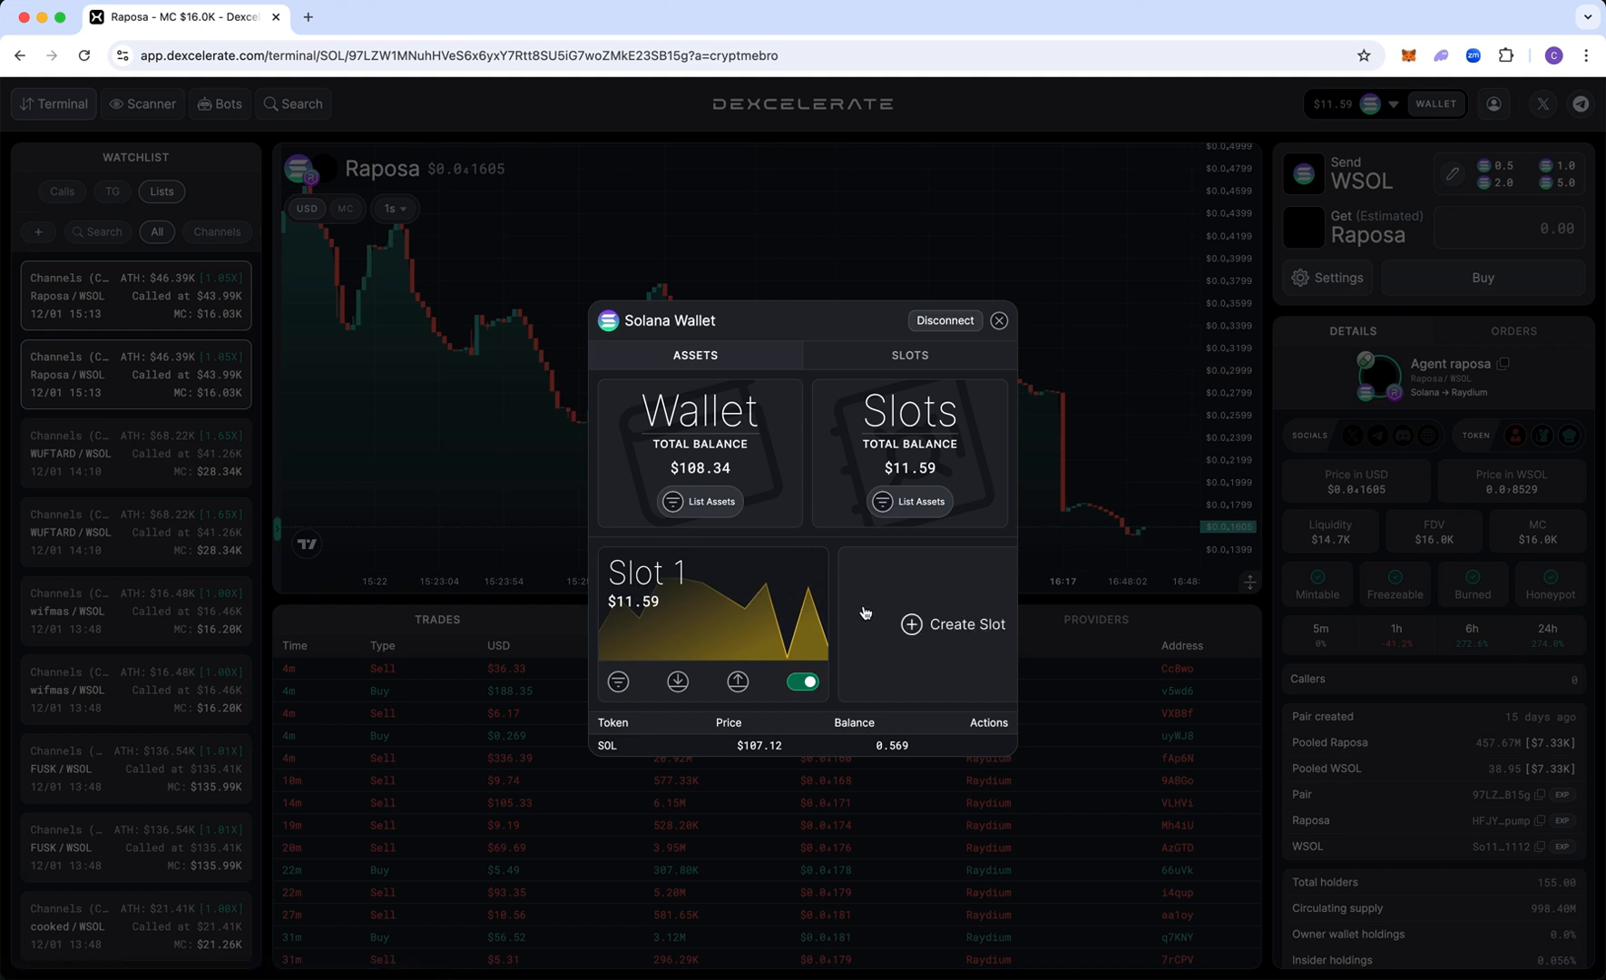
pyautogui.moveTo(849, 630)
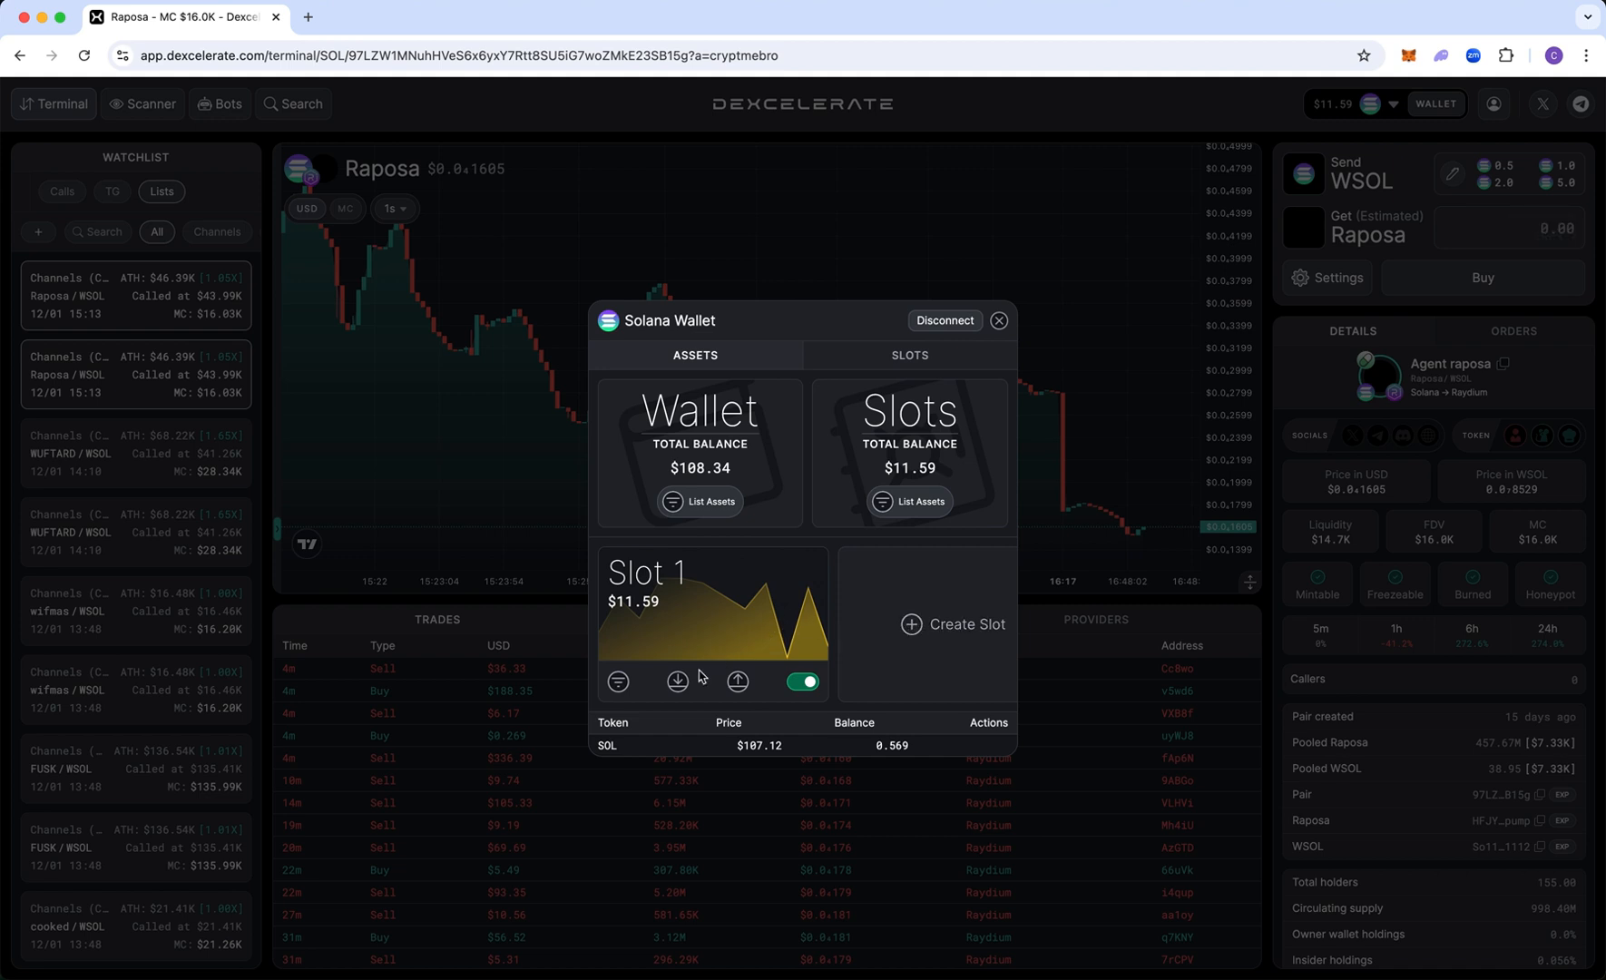
pyautogui.click(671, 682)
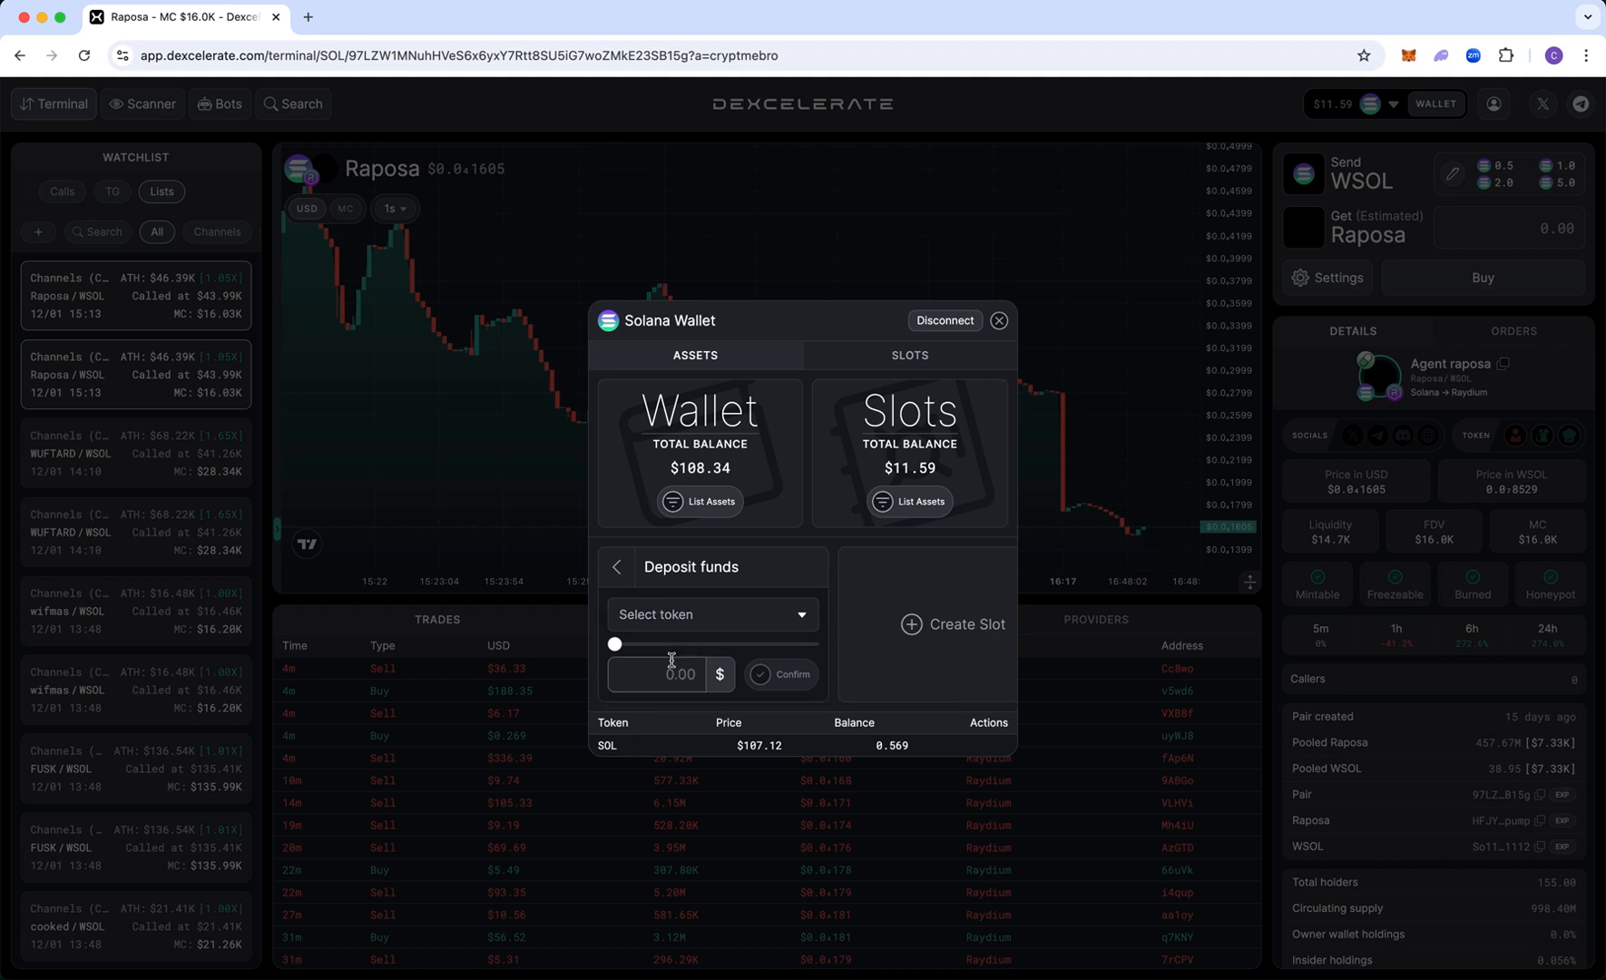
pyautogui.click(713, 614)
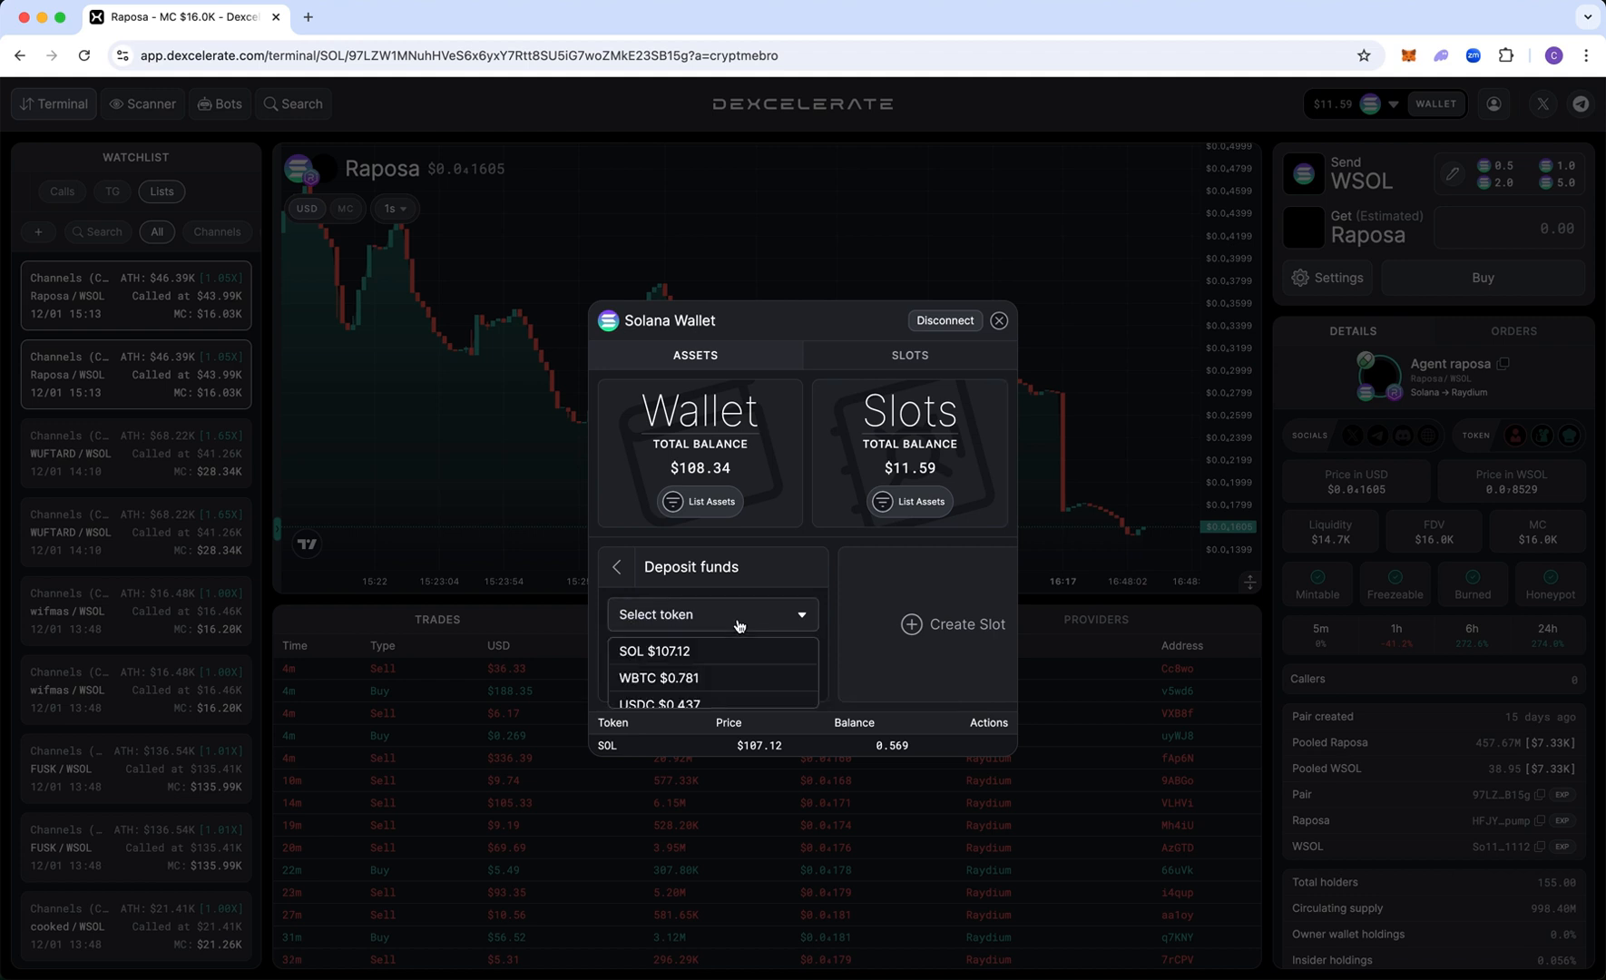
pyautogui.click(649, 651)
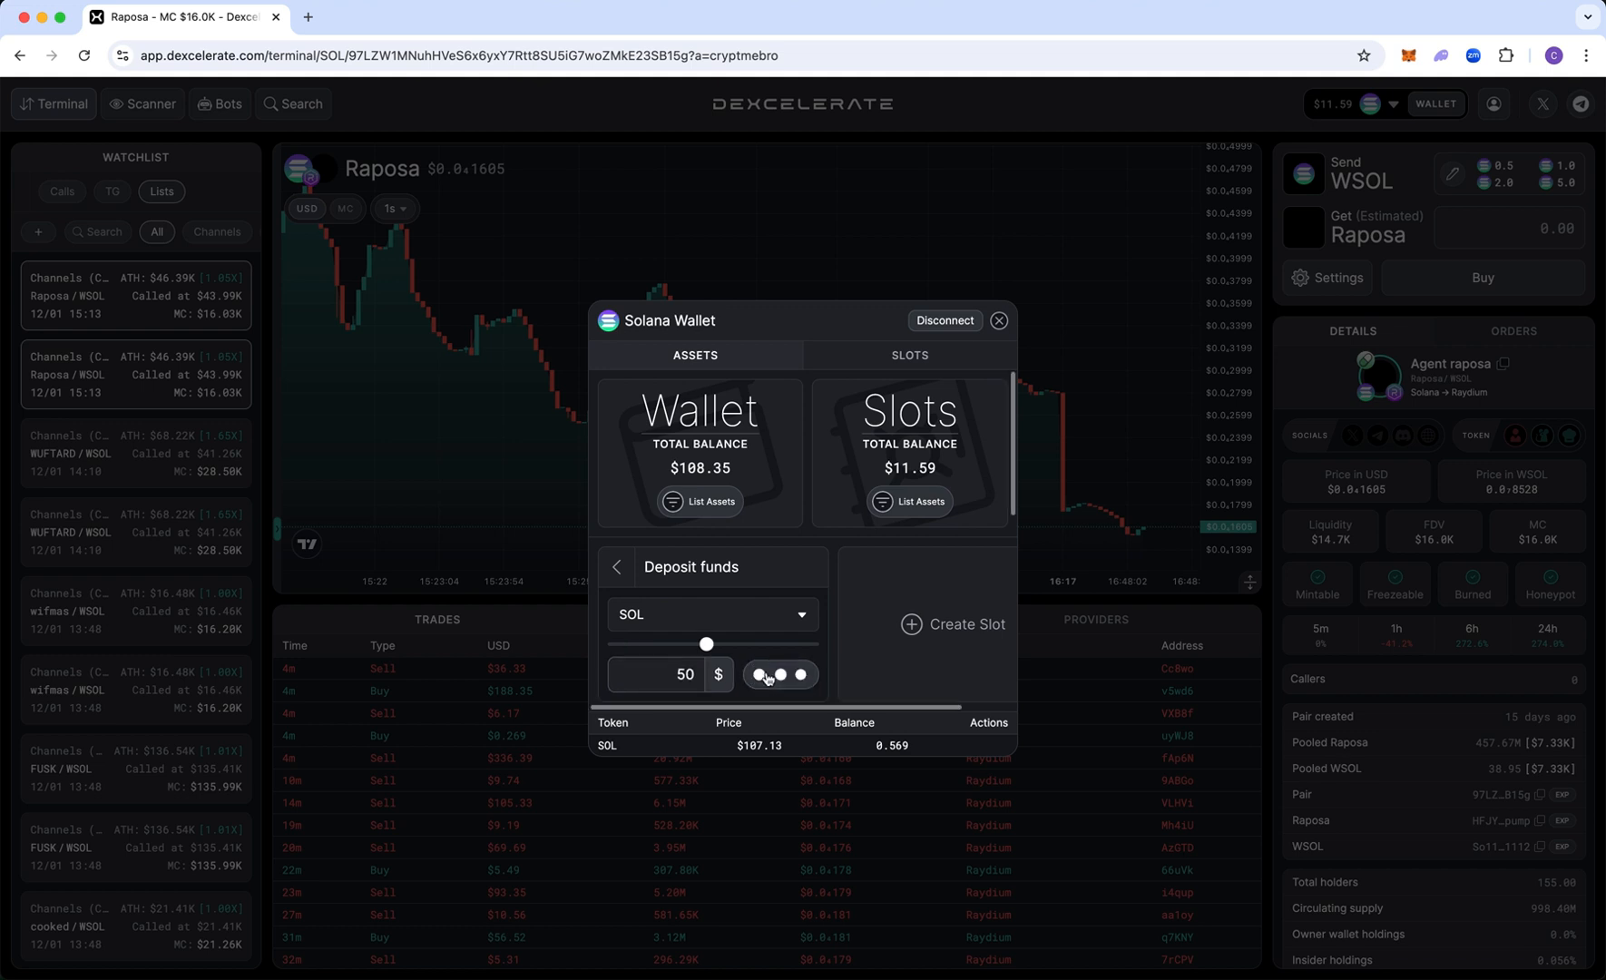
pyautogui.click(766, 674)
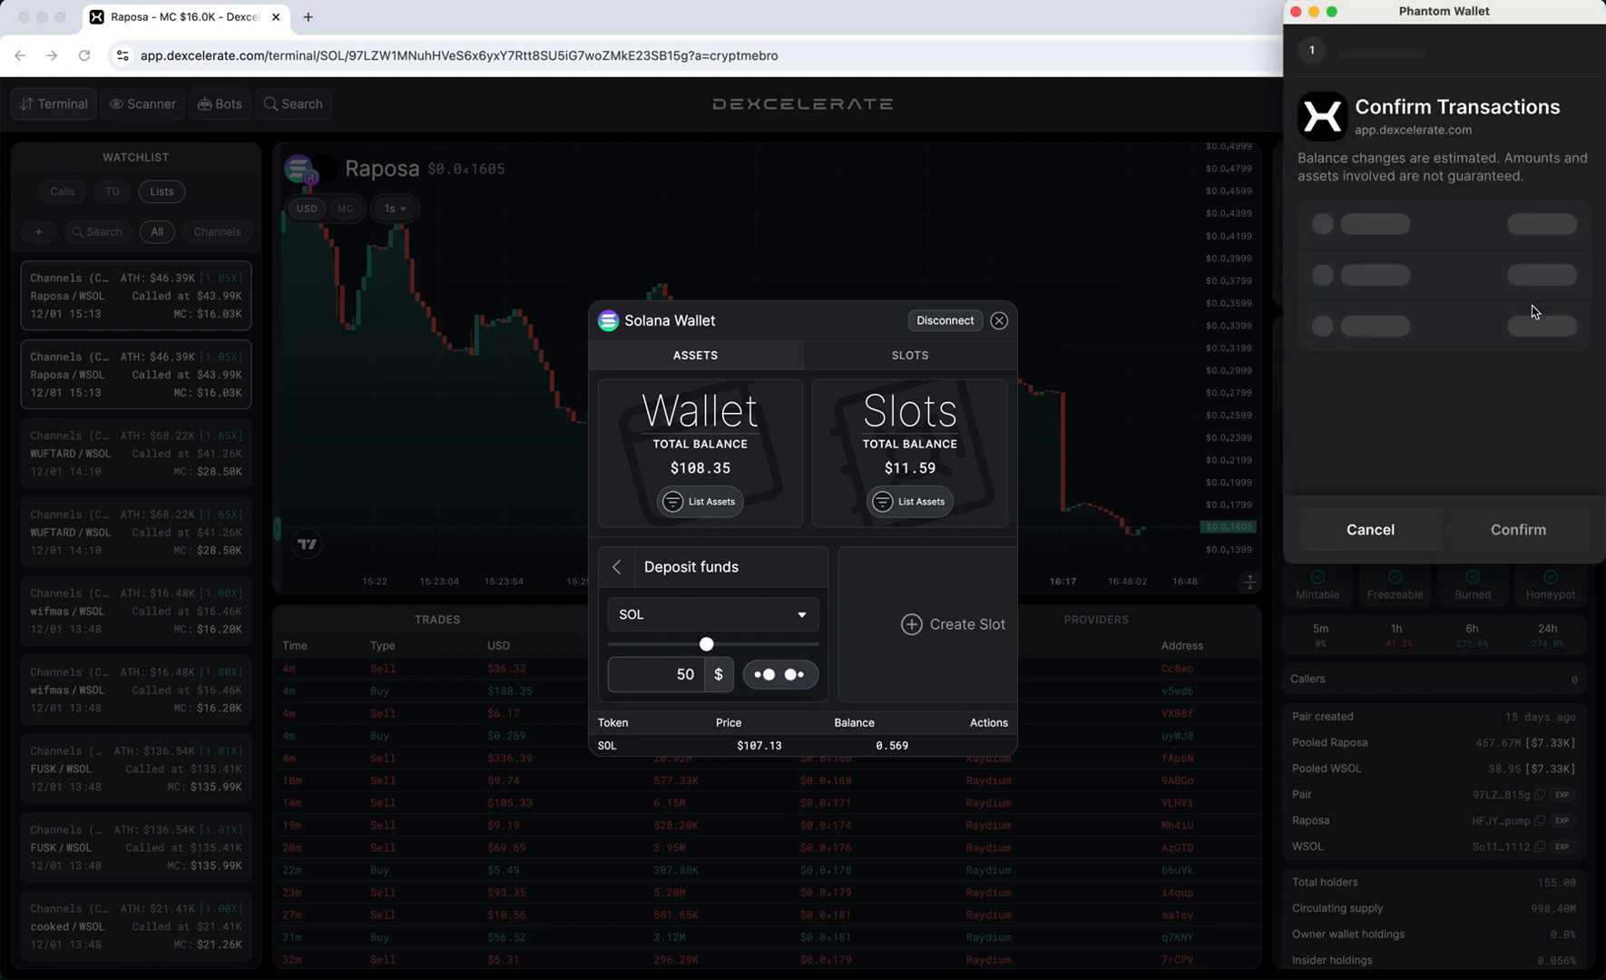
pyautogui.click(1369, 529)
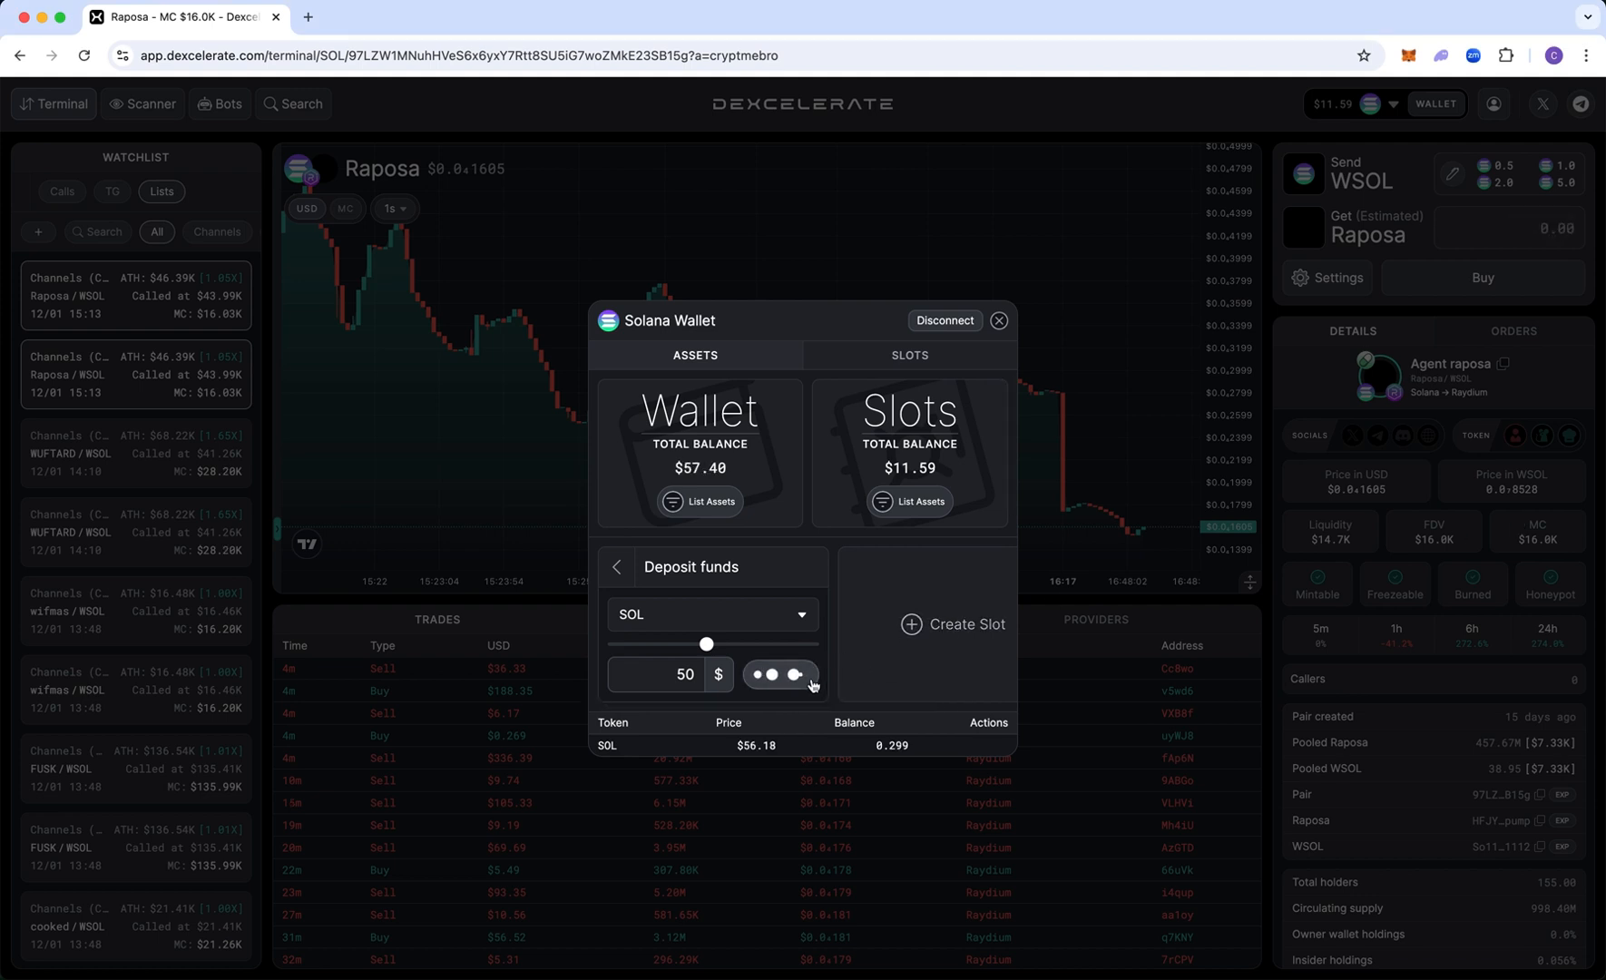
pyautogui.click(804, 675)
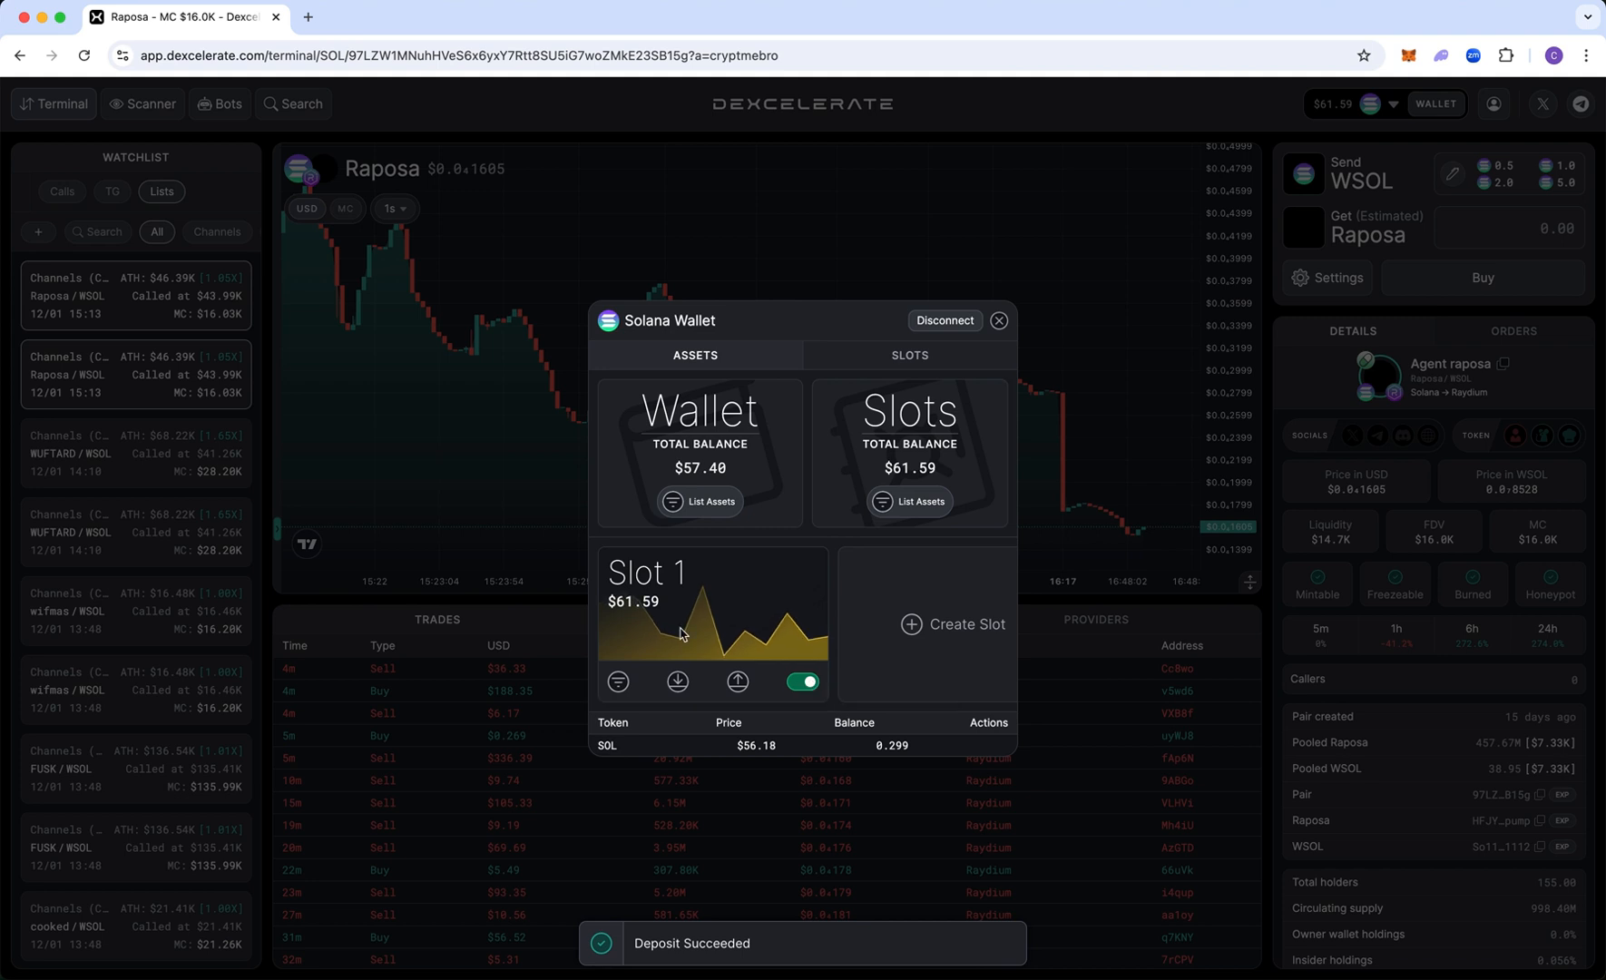
pyautogui.moveTo(485, 522)
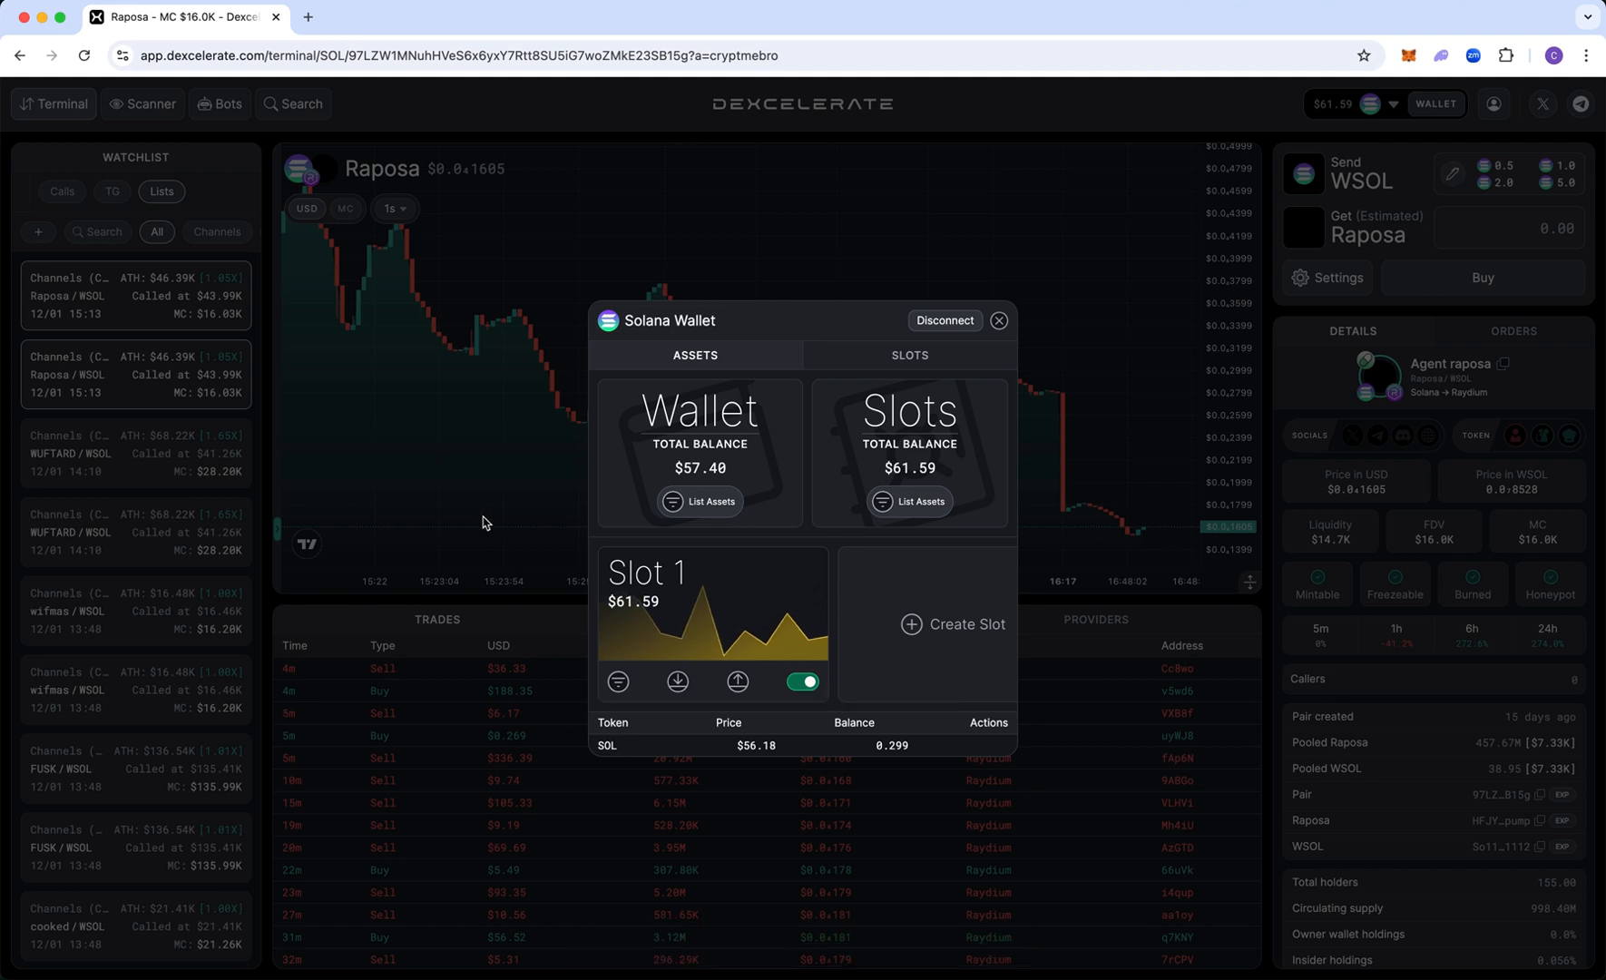
# Close the wallet overview and scroll through completed orders' profit and loss.
pyautogui.click(999, 320)
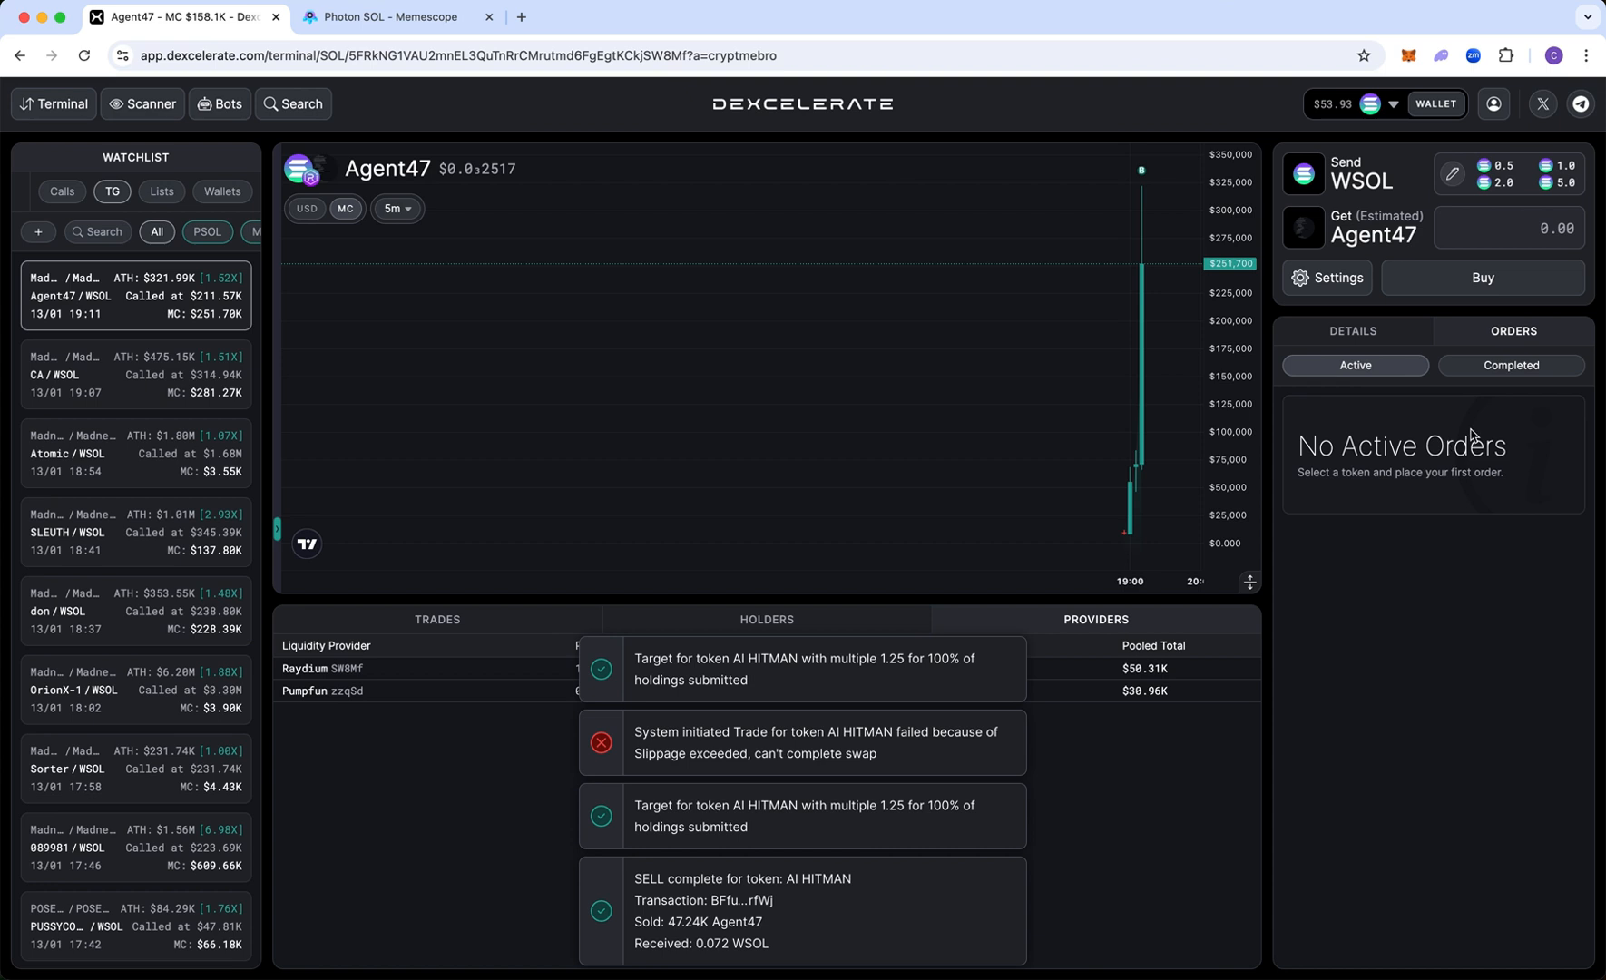
pyautogui.click(1511, 364)
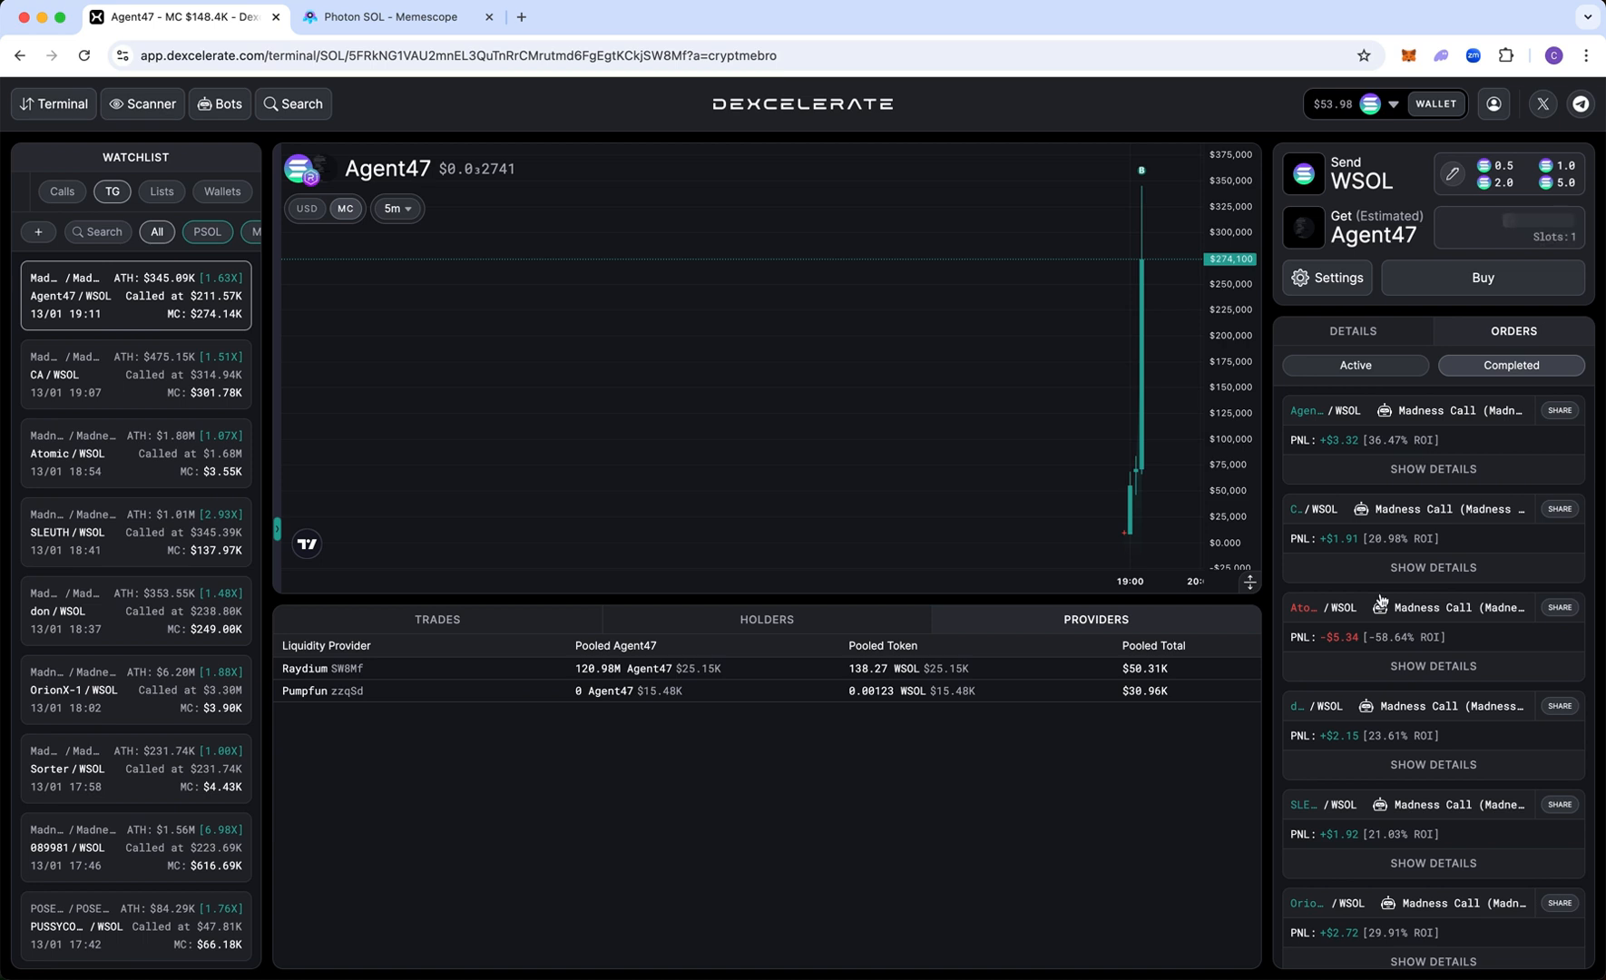
pyautogui.scroll(-3)
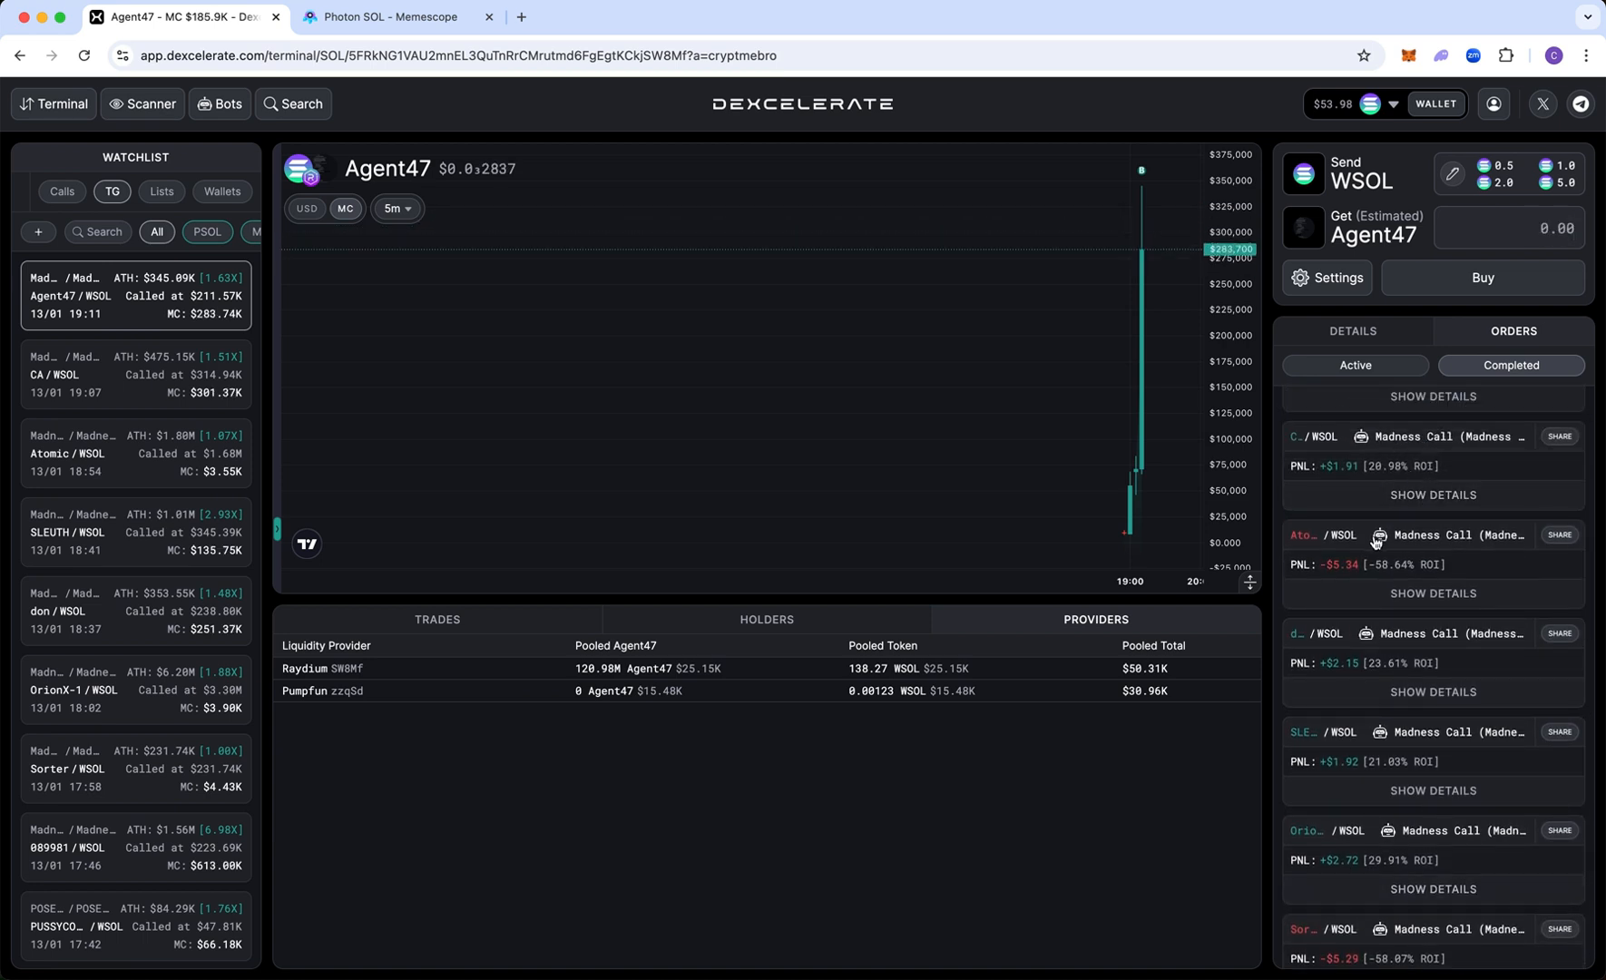
pyautogui.scroll(-3)
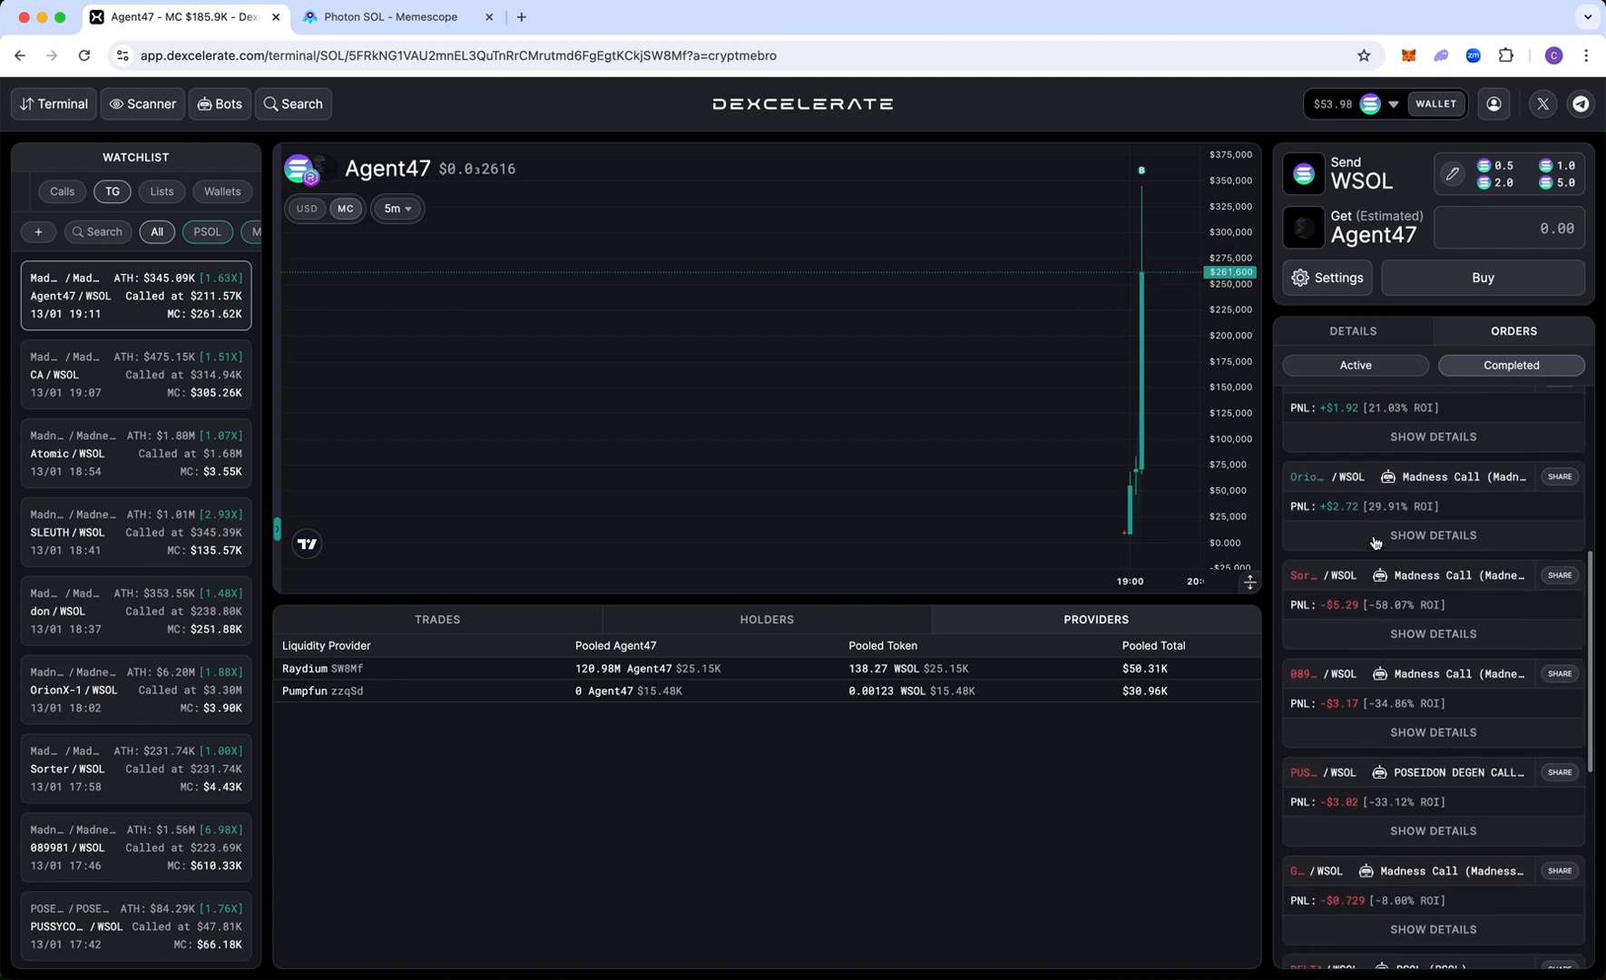
pyautogui.scroll(-3)
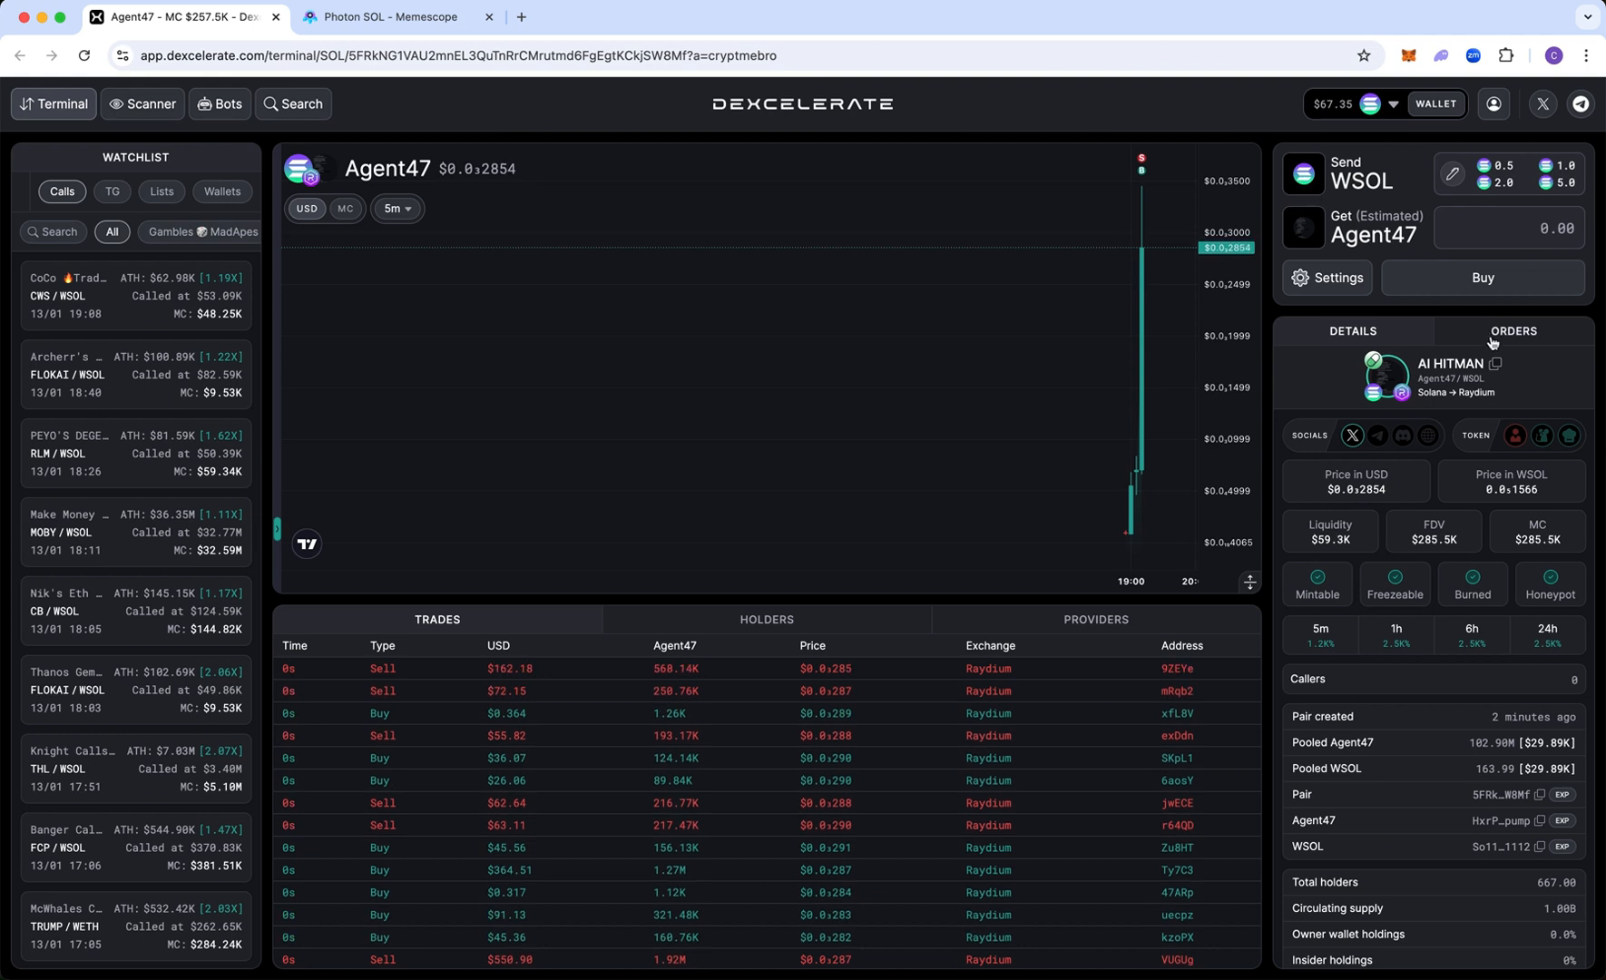
# Search Telegram channels in the TG watchlist and tick Mark Degens.
pyautogui.click(1512, 331)
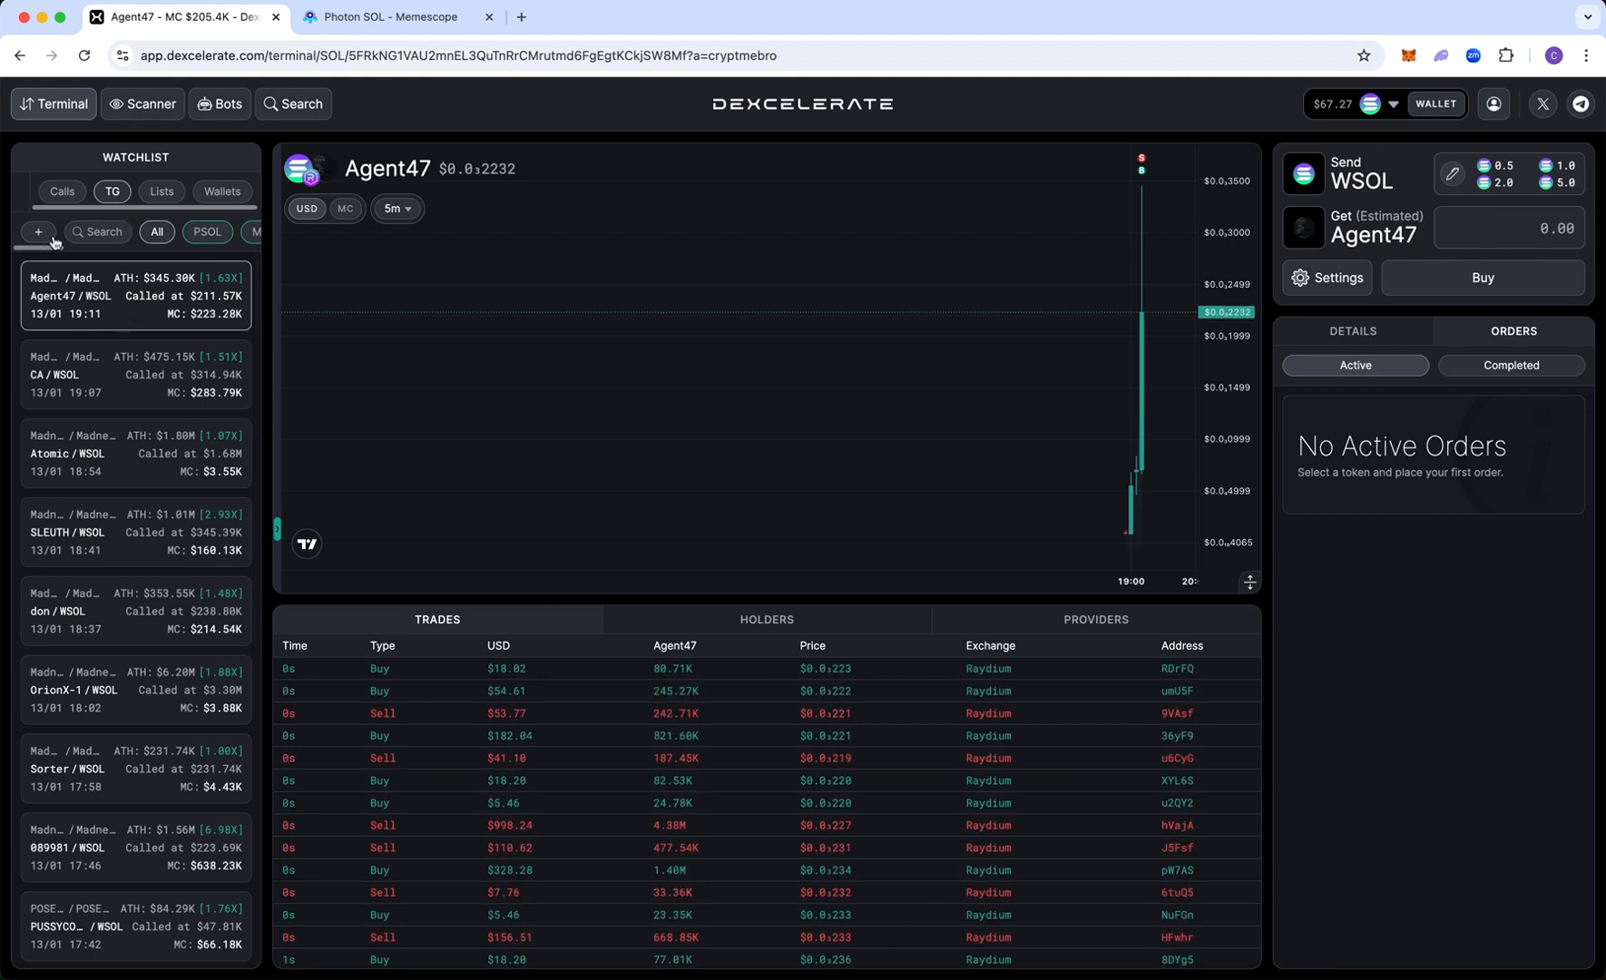
pyautogui.click(98, 233)
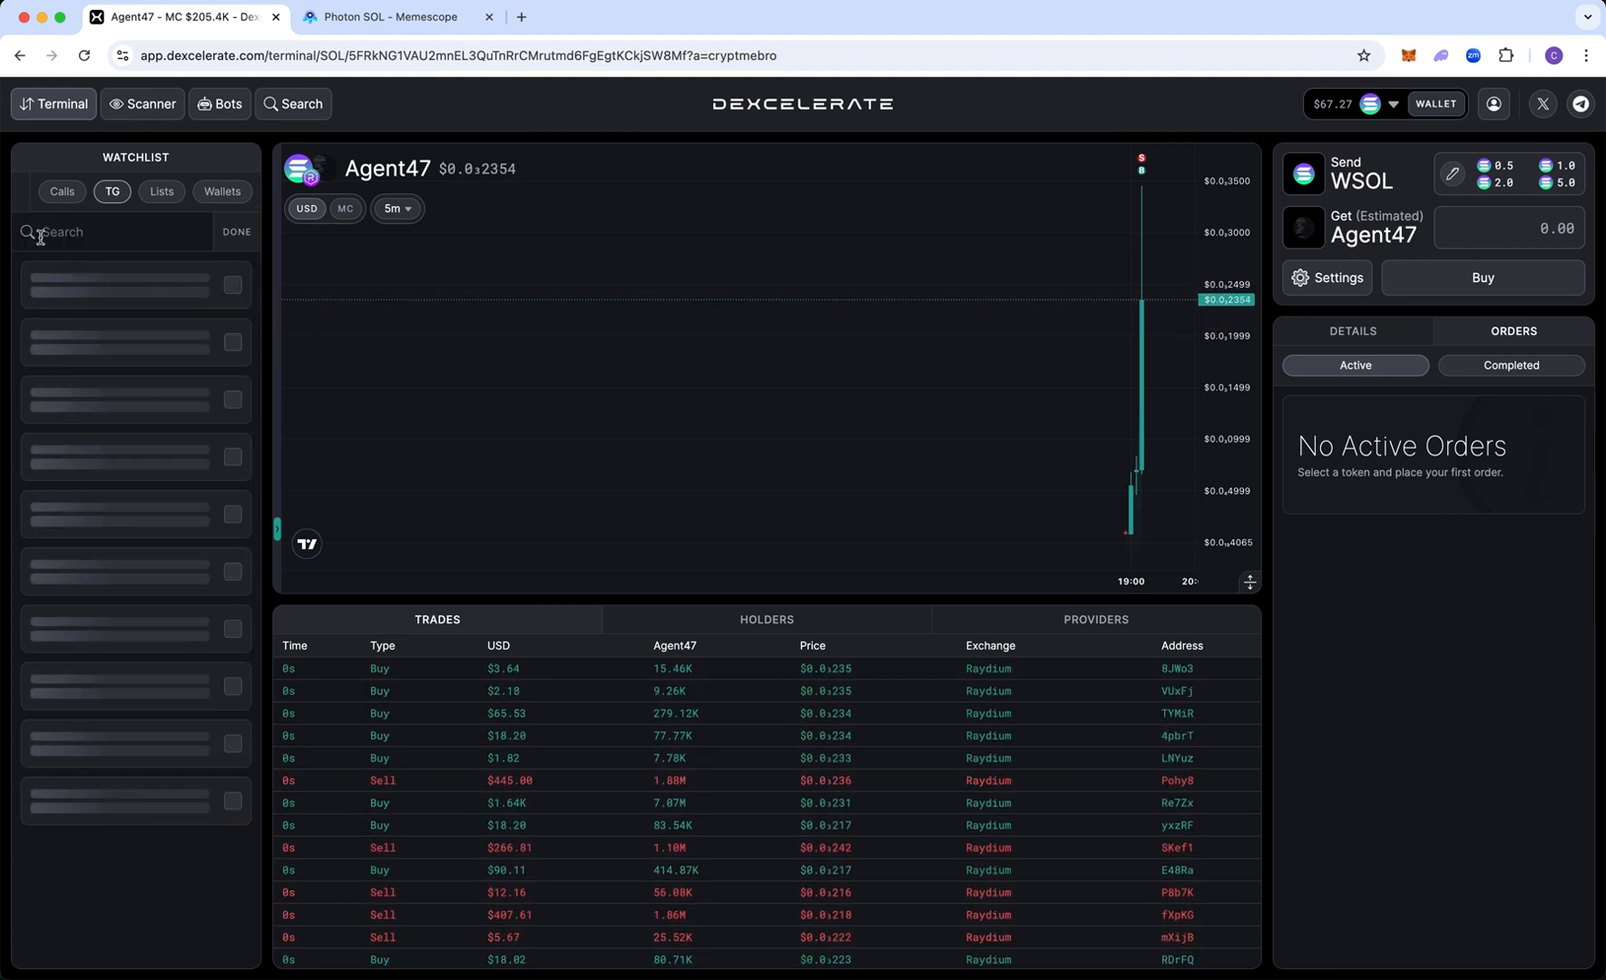
pyautogui.write('di')
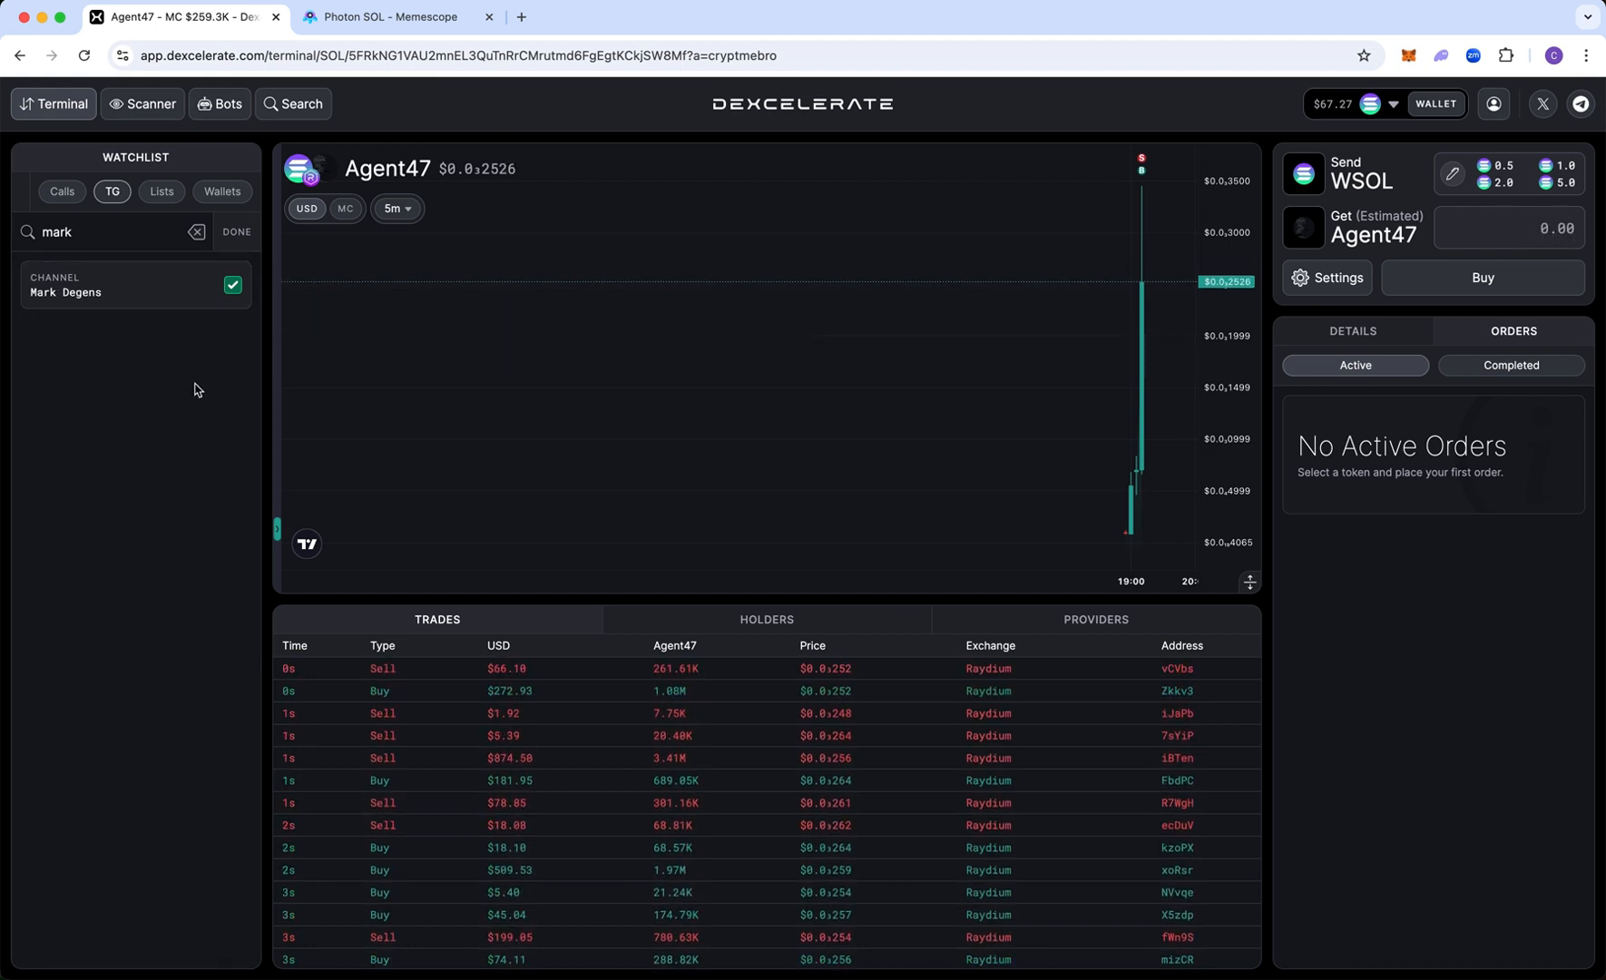
pyautogui.click(233, 284)
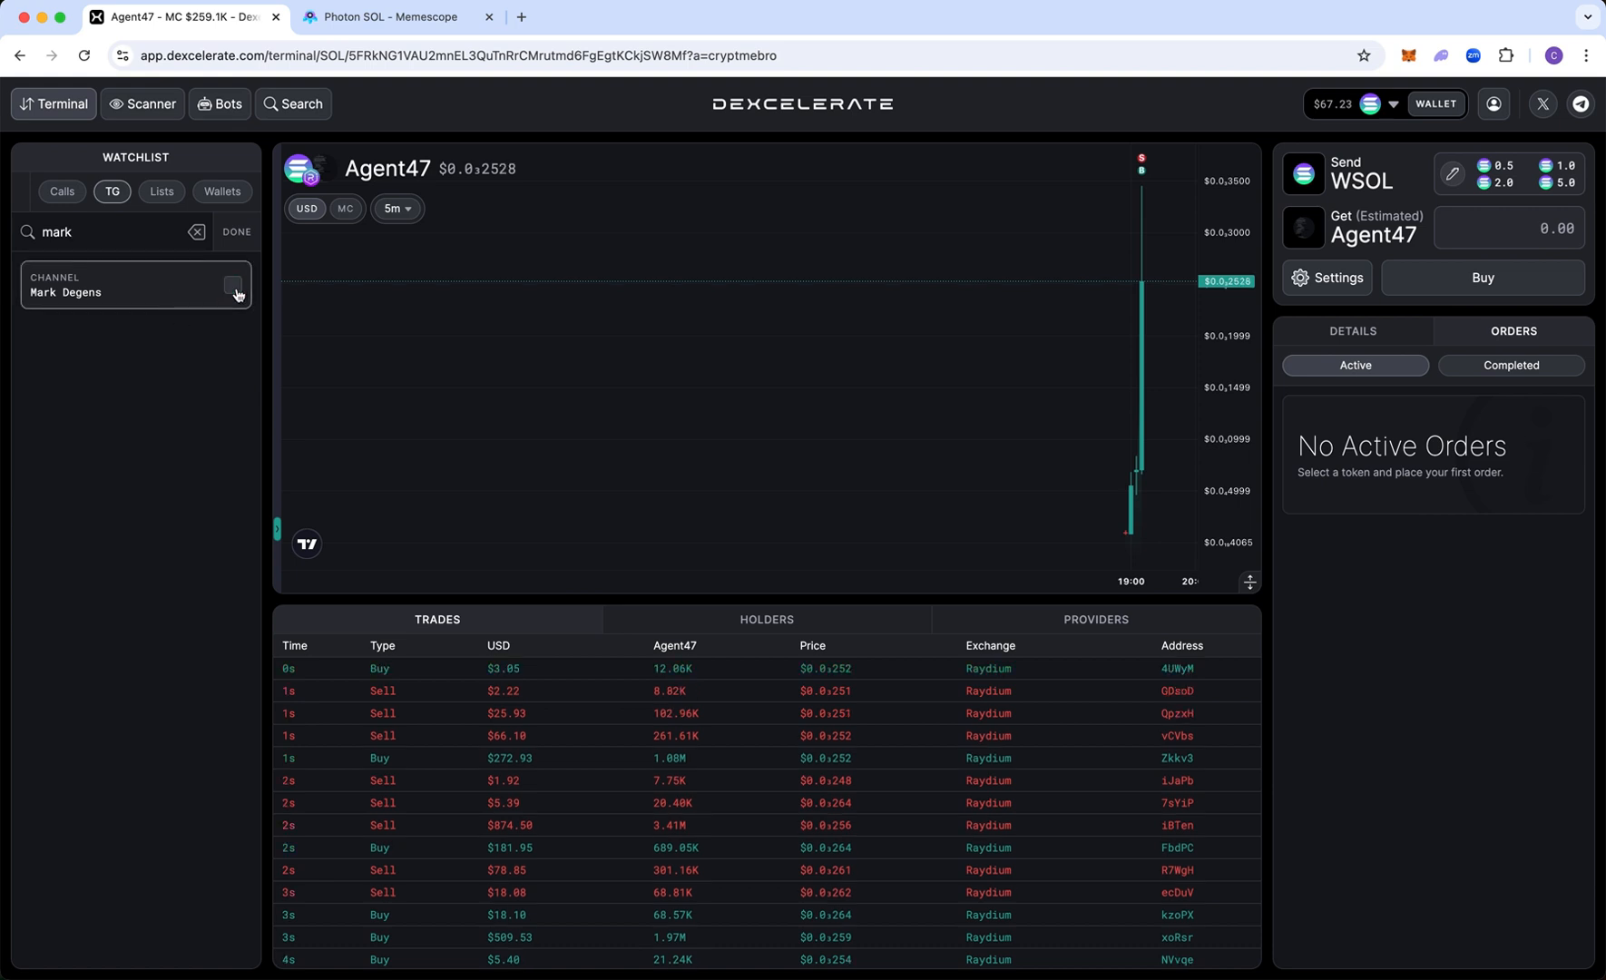
pyautogui.click(233, 285)
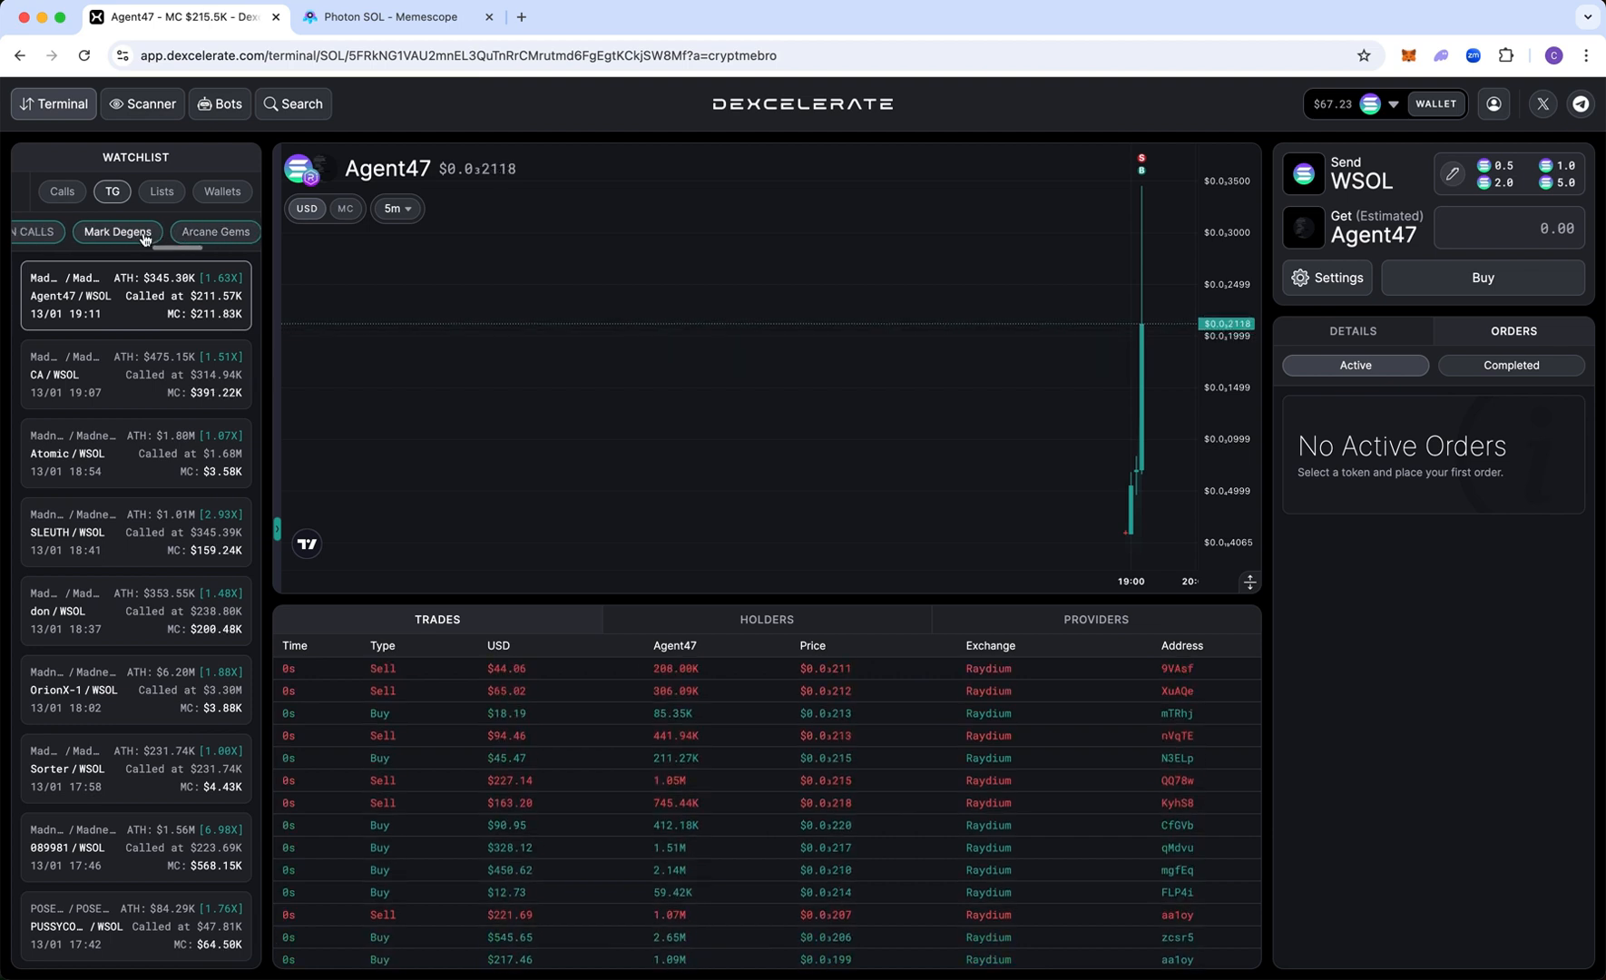
# Filter to Mark Degens calls and draft its auto-buy: 0.05 WSOL at market, sell at +25%.
pyautogui.click(117, 231)
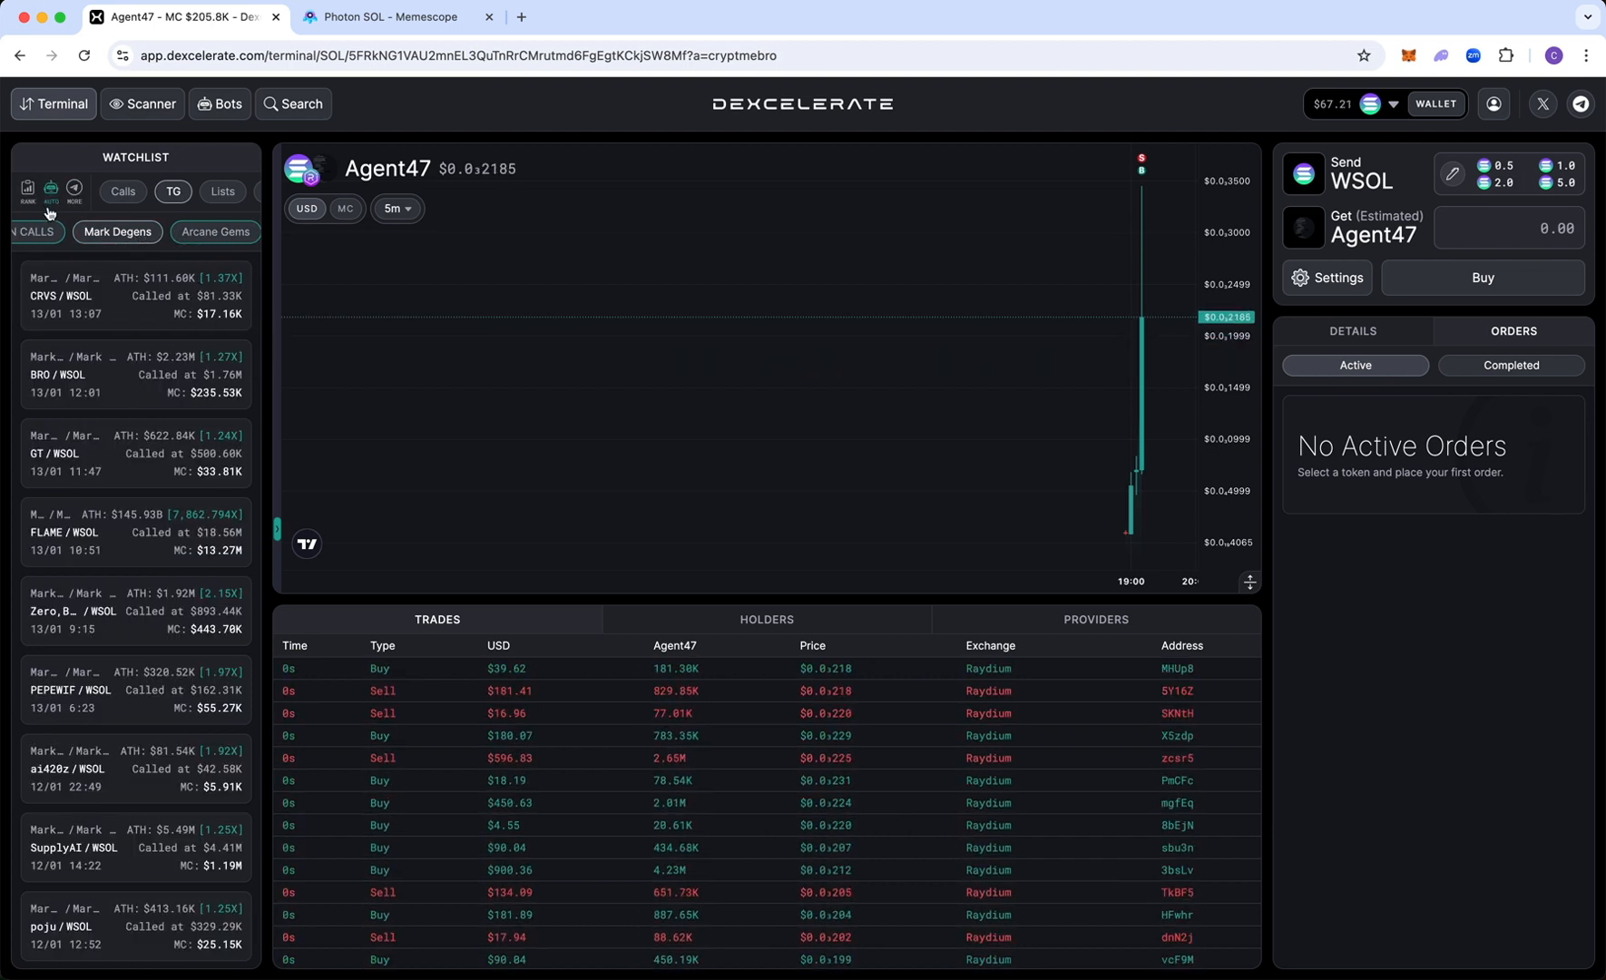
pyautogui.click(50, 187)
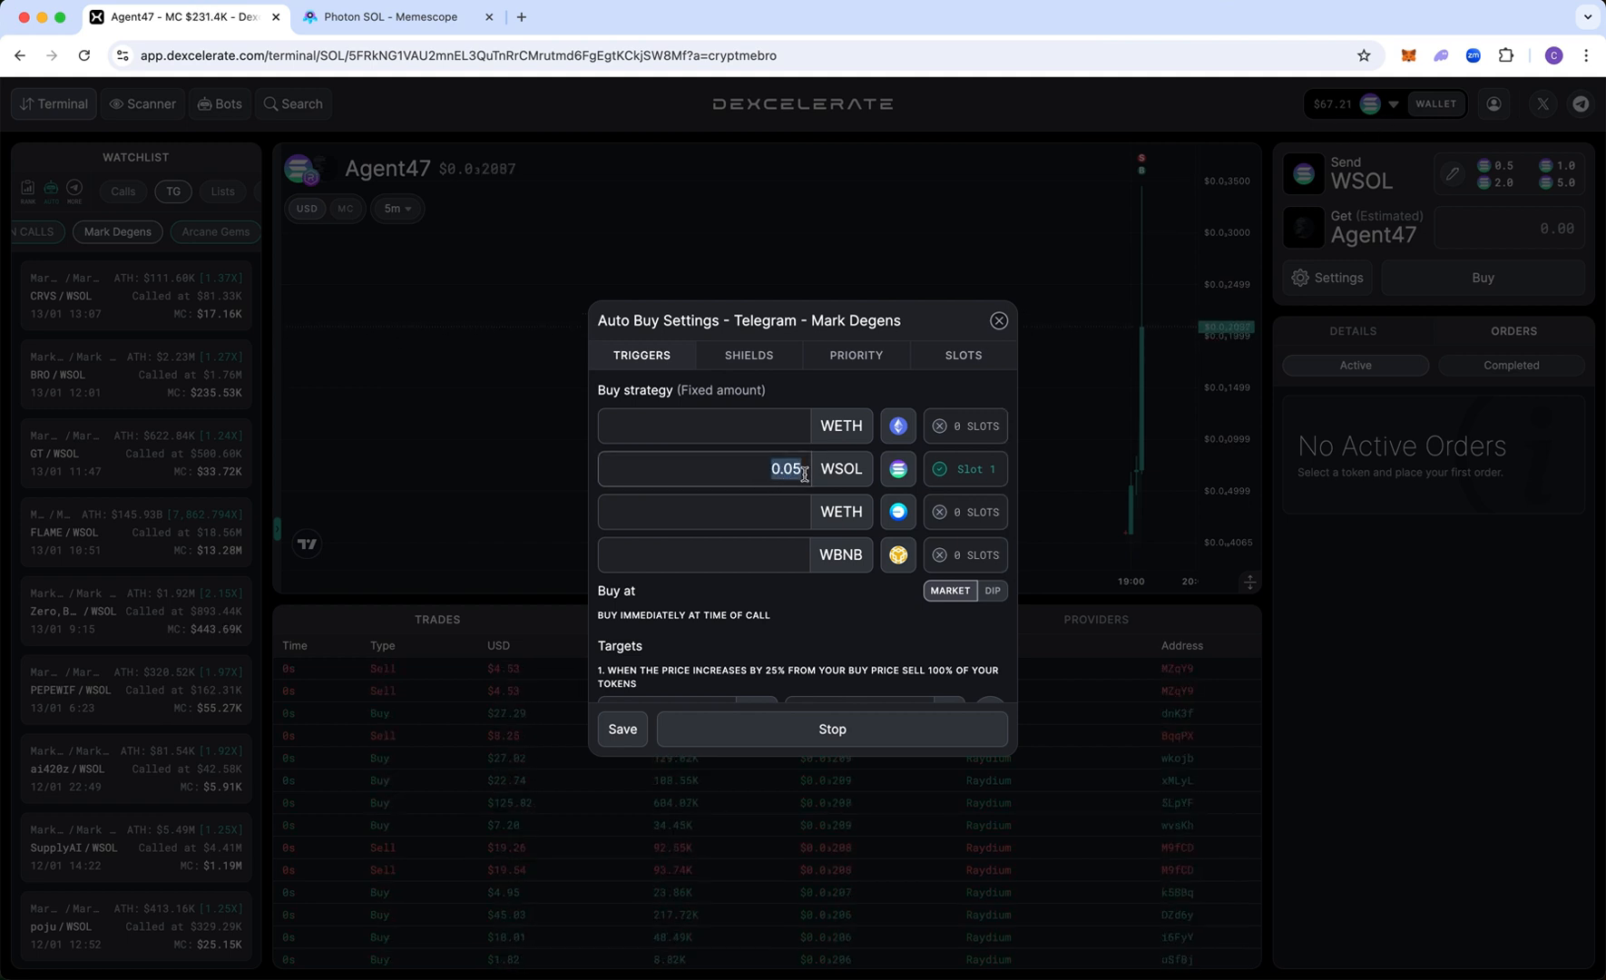
pyautogui.scroll(-3)
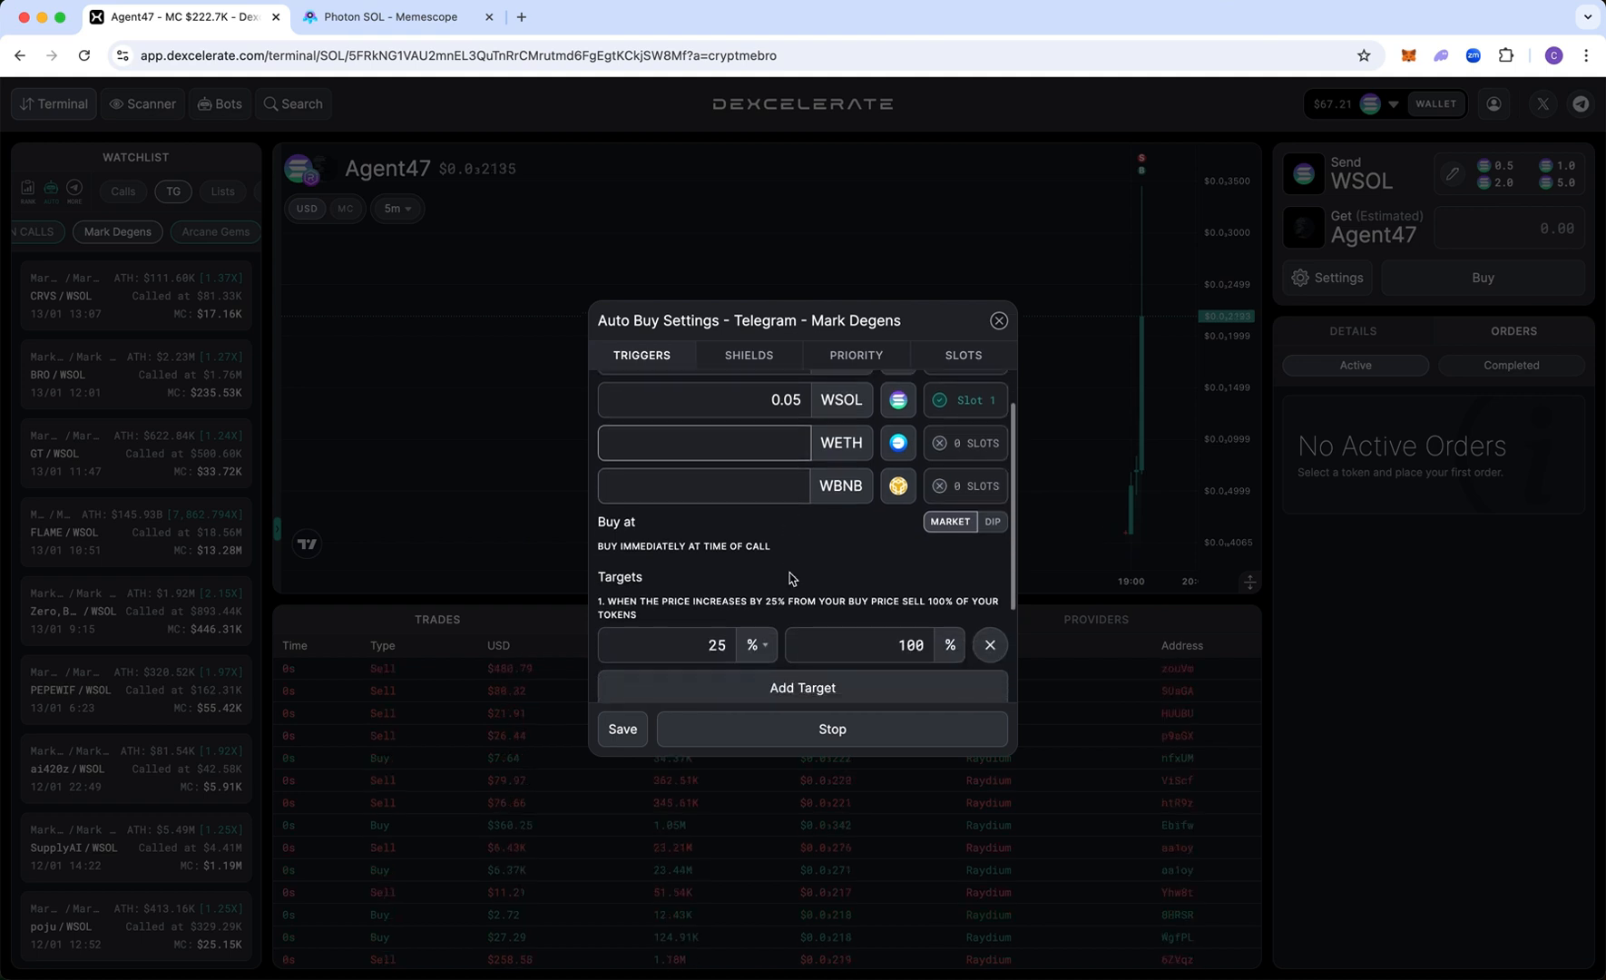
pyautogui.scroll(-3)
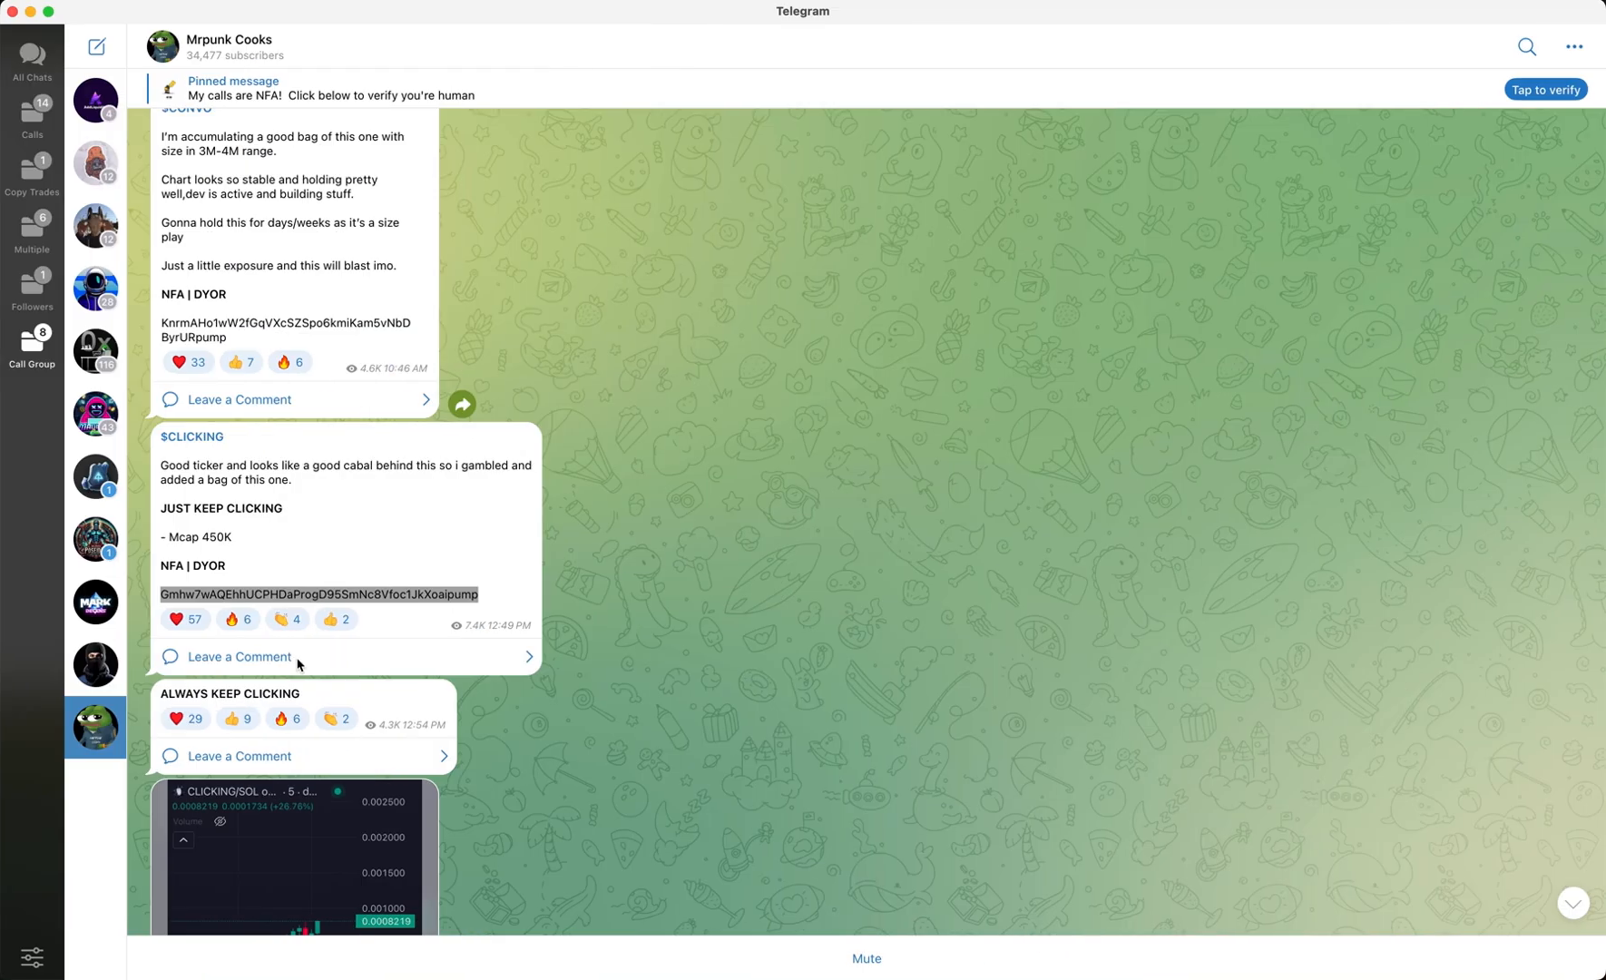
# Scroll through the Mrpunk Cooks channel's recent token calls, such as $CLICKING.
pyautogui.scroll(-3)
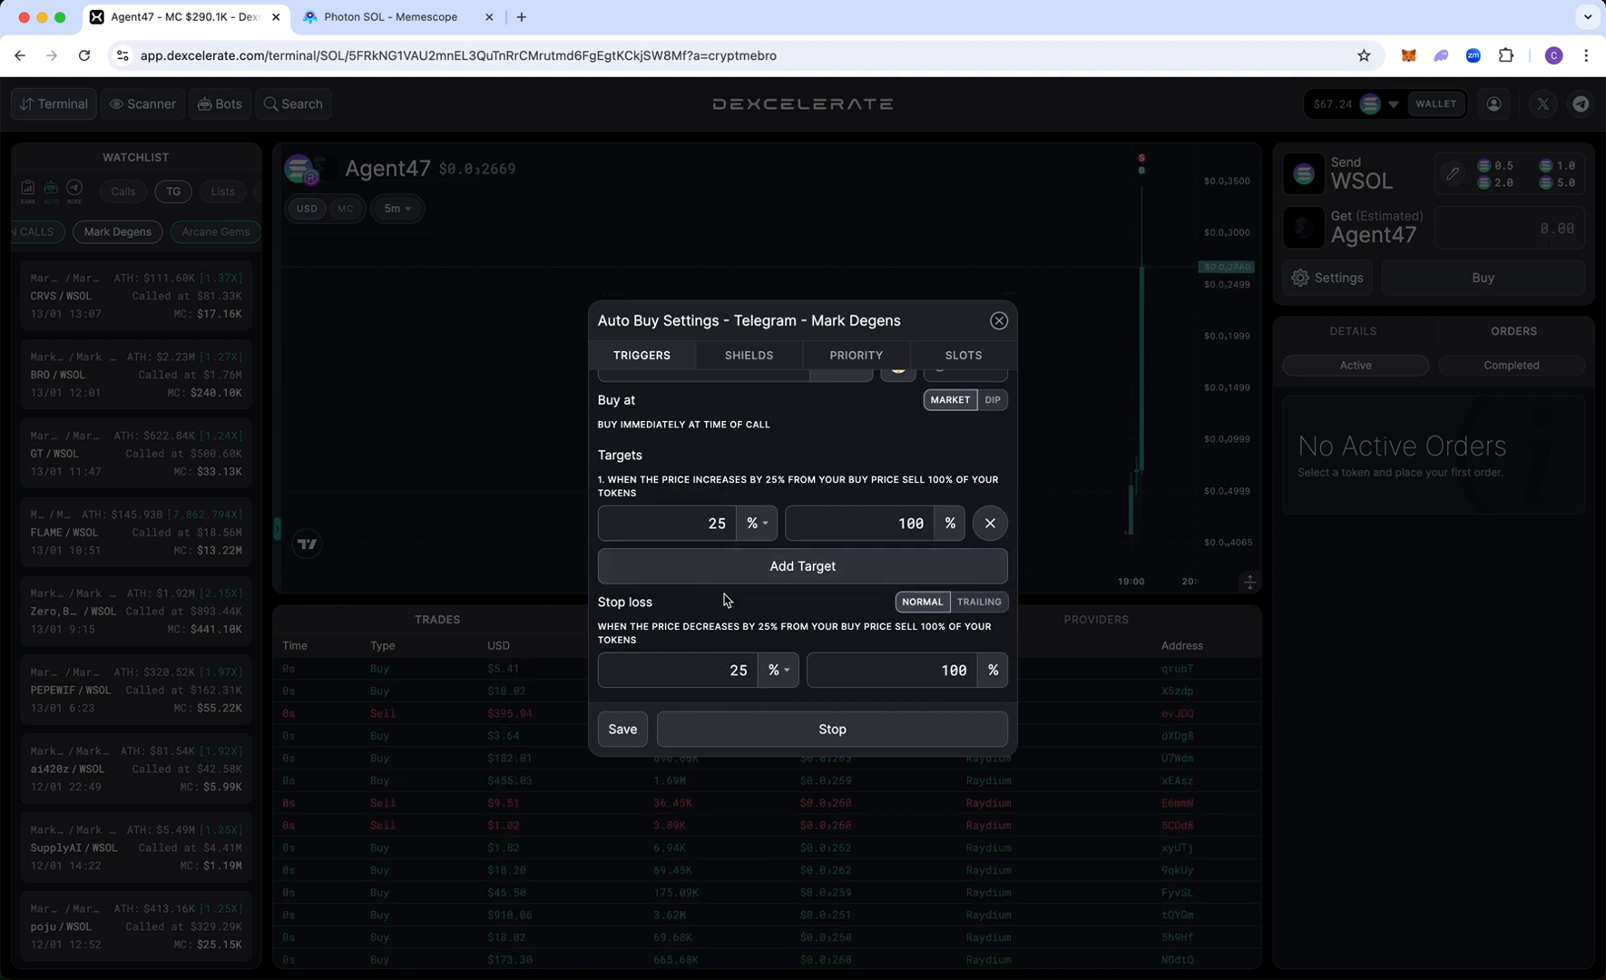
# Set the Mark Degens bot's SOL priority to auto slippage and low gas, Anti-MEV off.
pyautogui.click(855, 355)
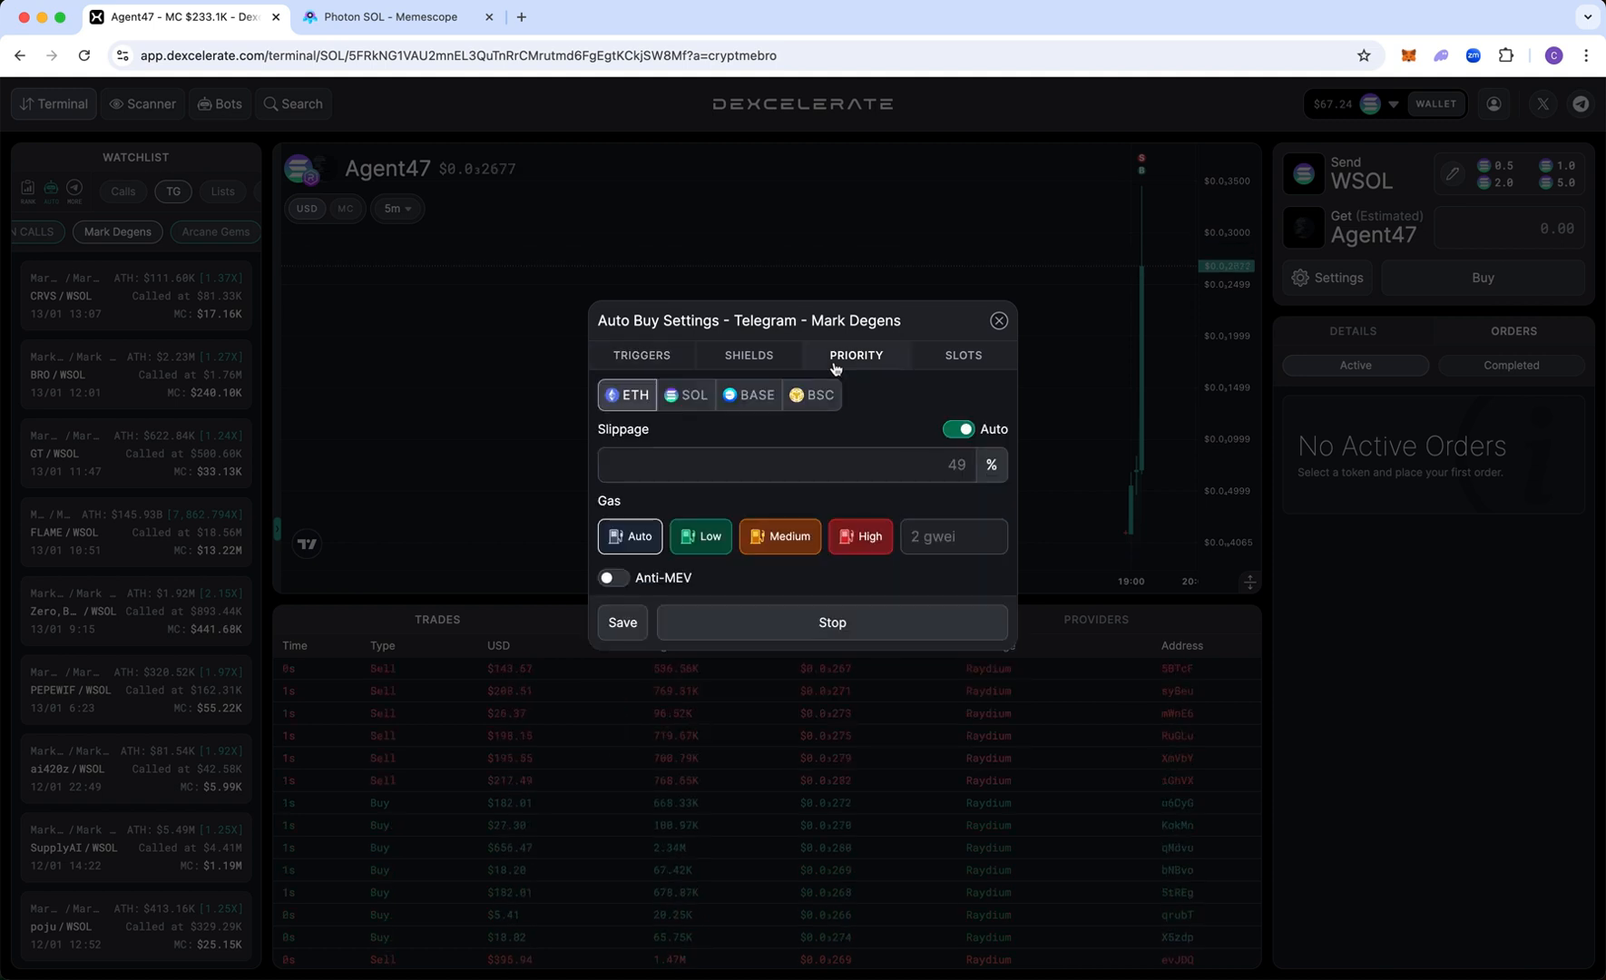
pyautogui.click(685, 395)
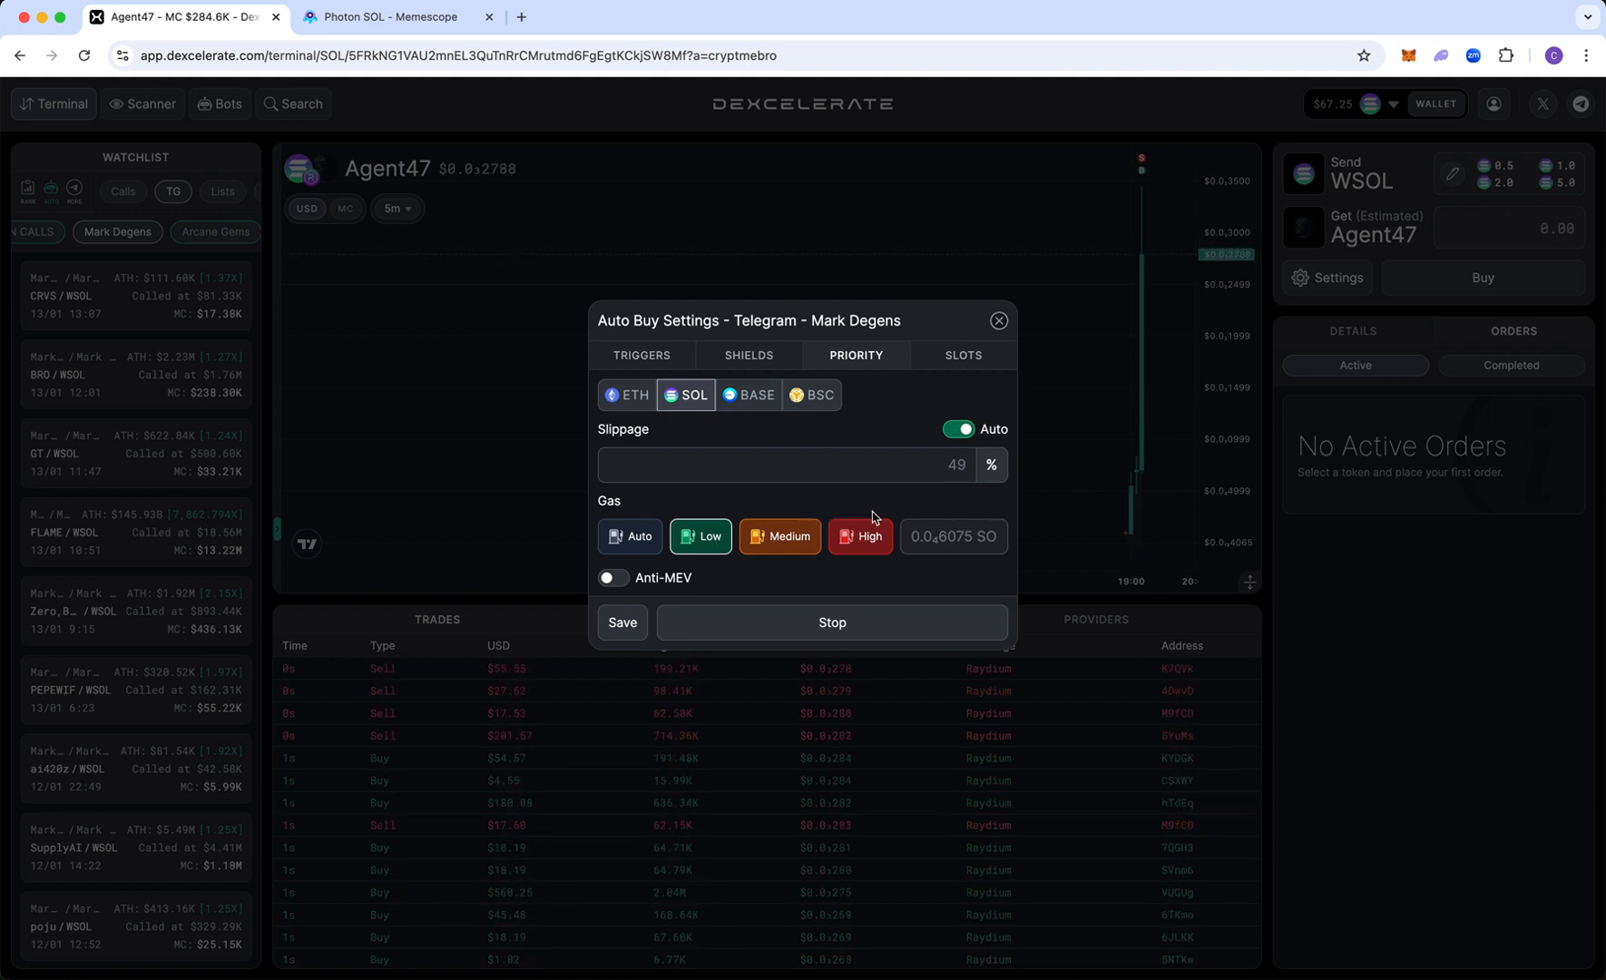
pyautogui.moveTo(913, 510)
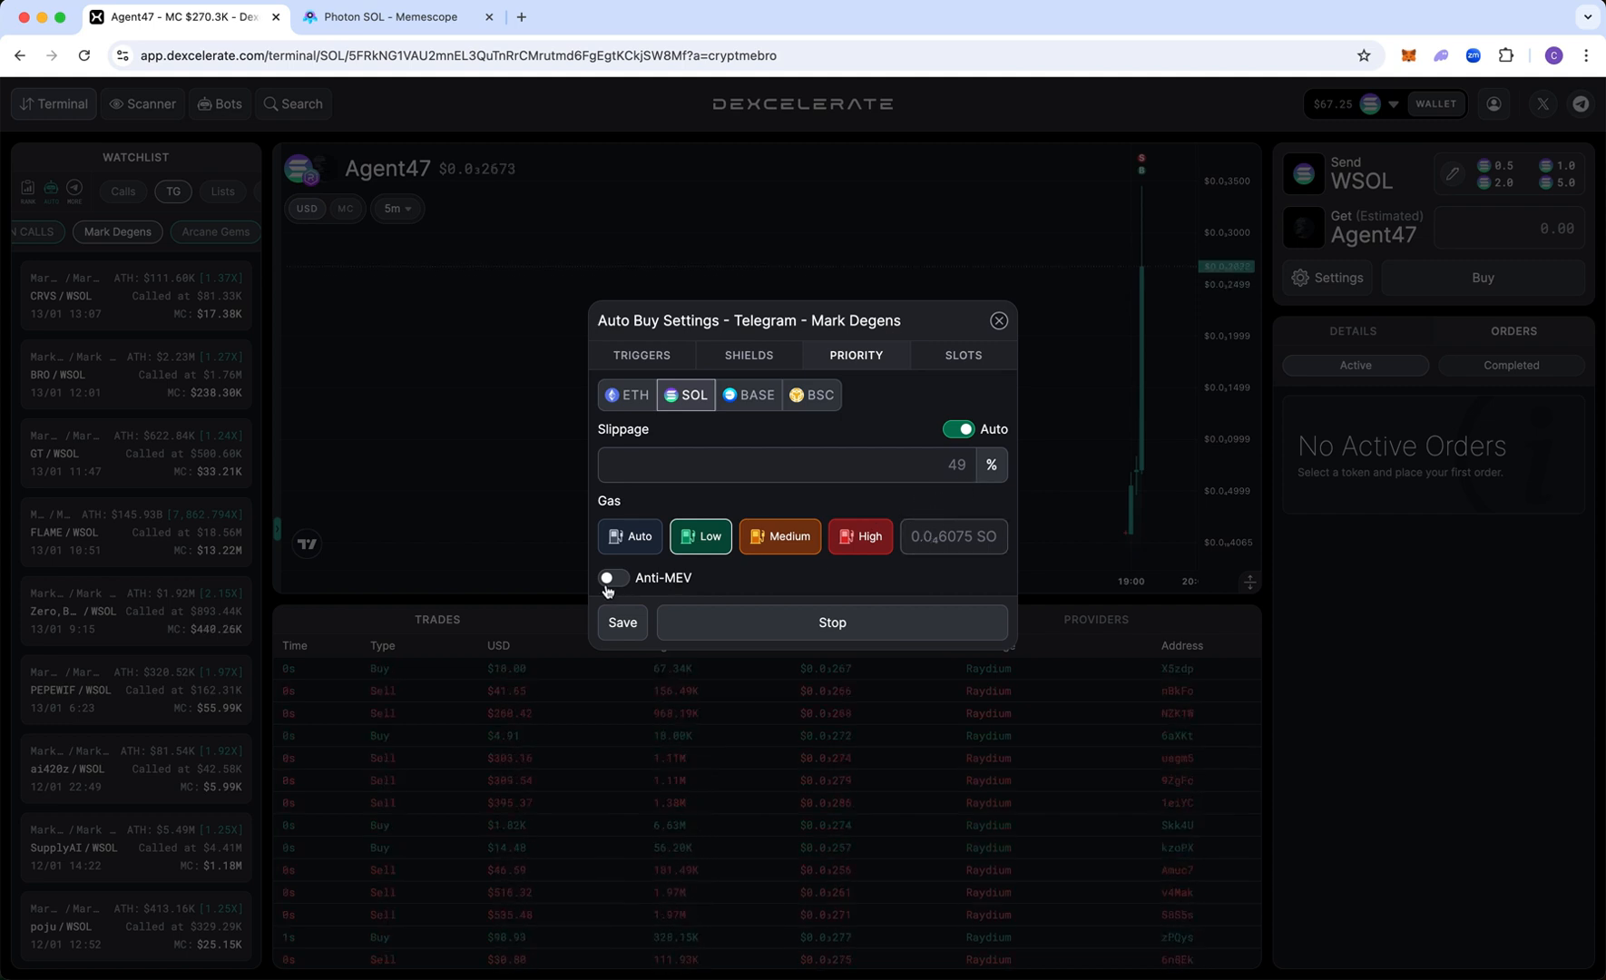
pyautogui.click(612, 577)
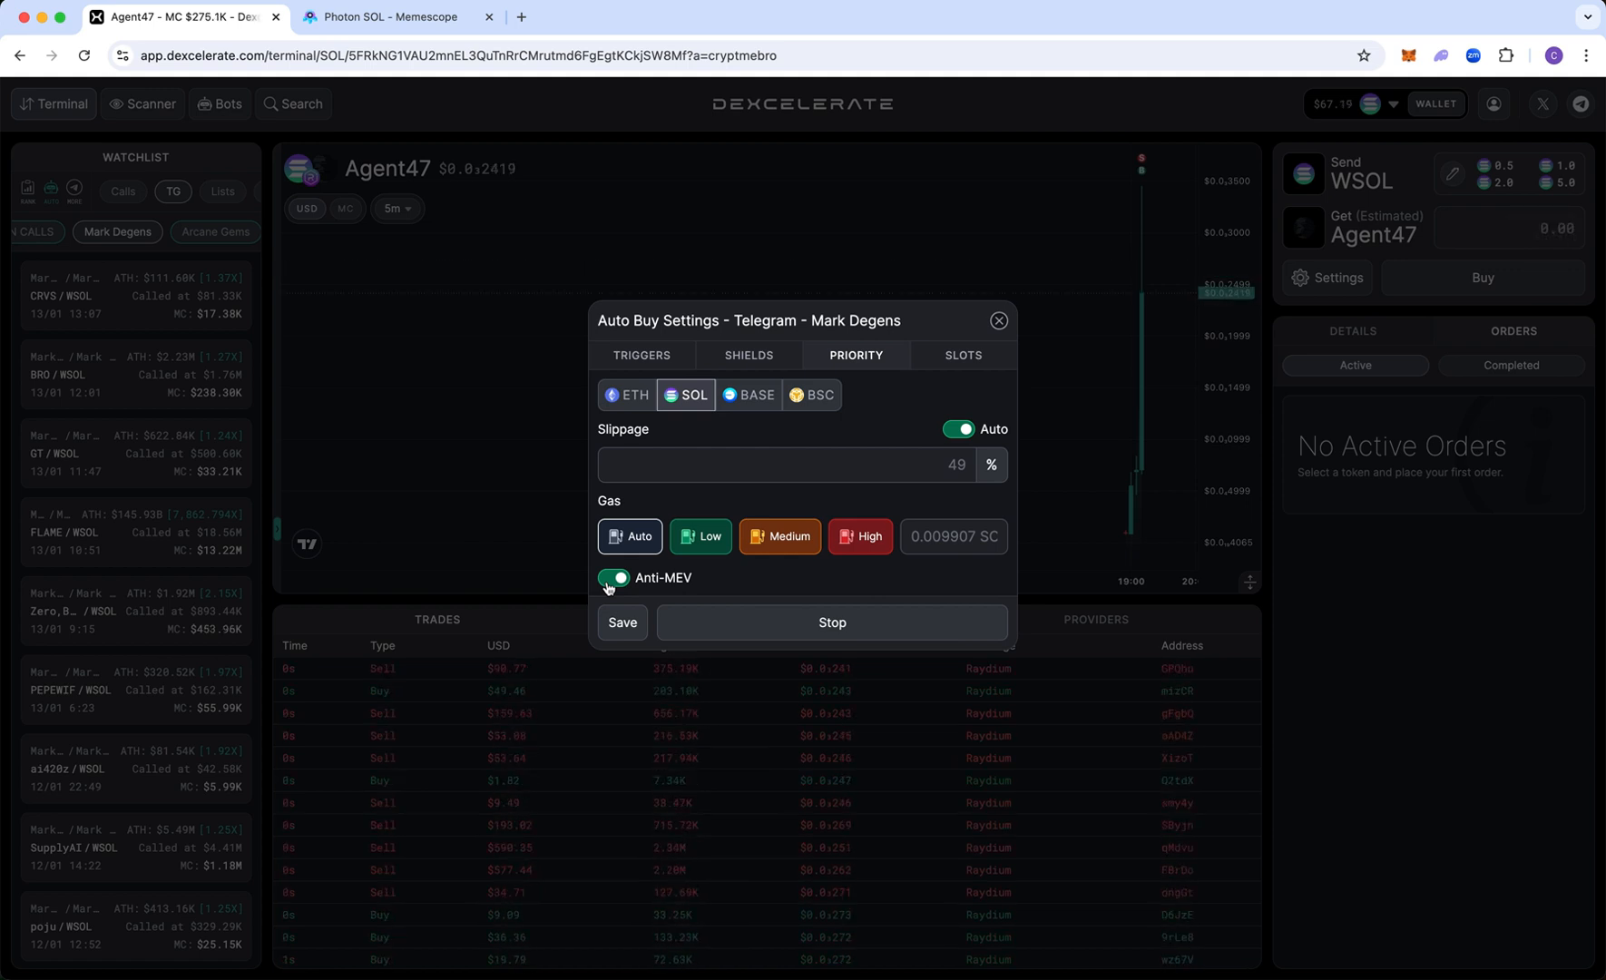
pyautogui.click(613, 578)
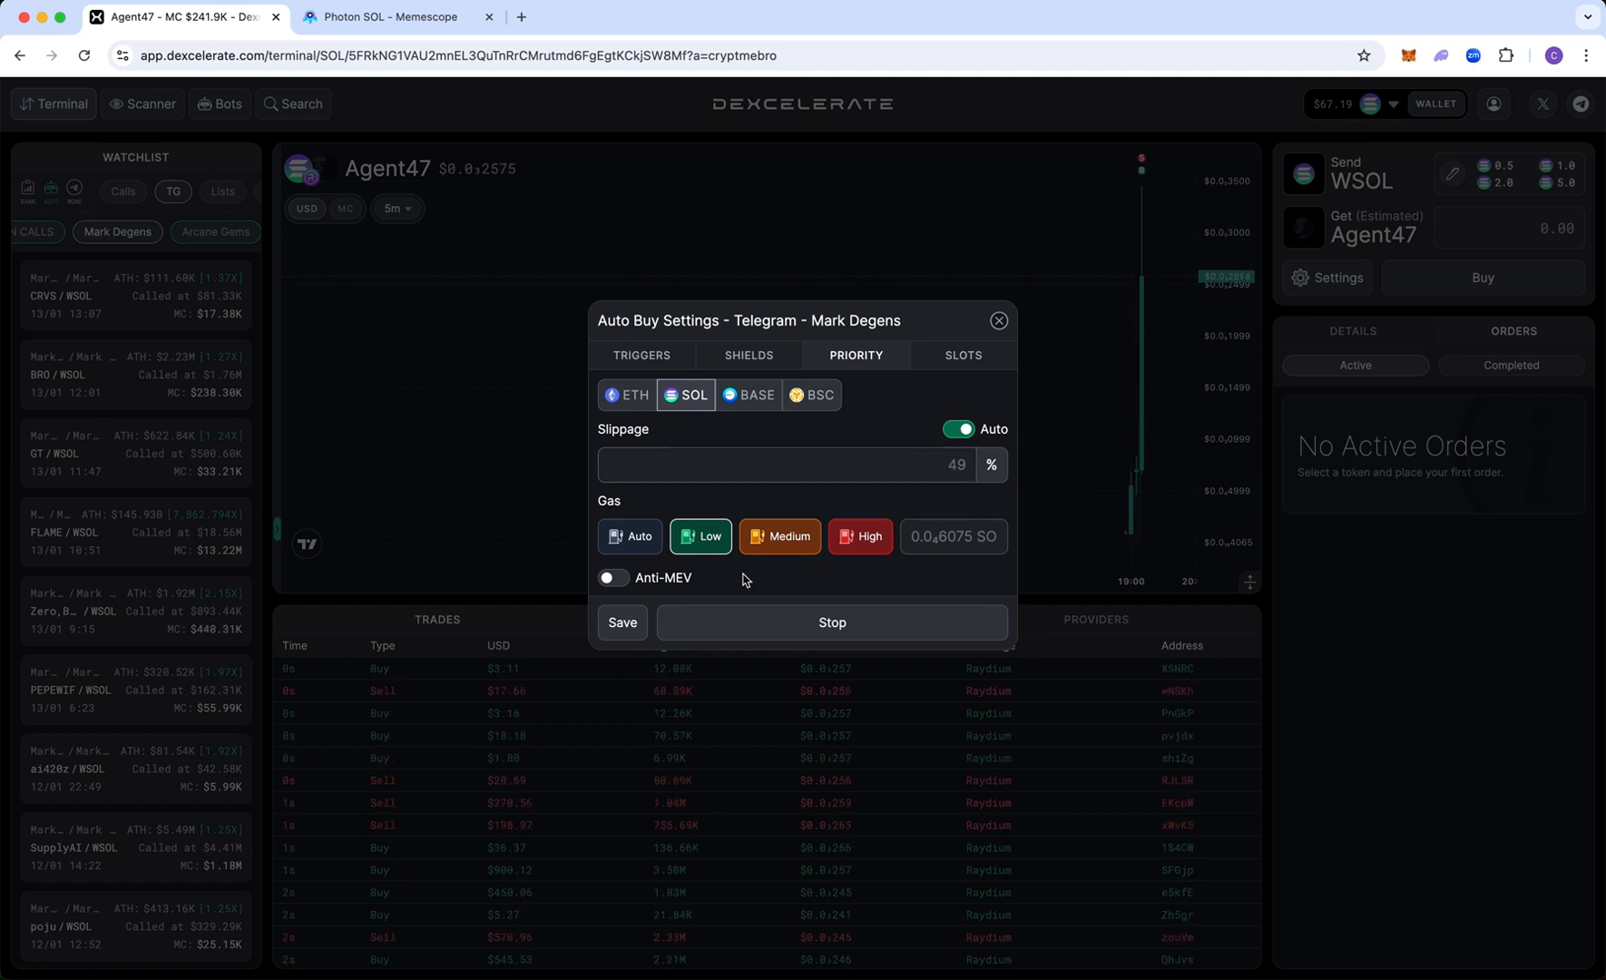
pyautogui.click(641, 355)
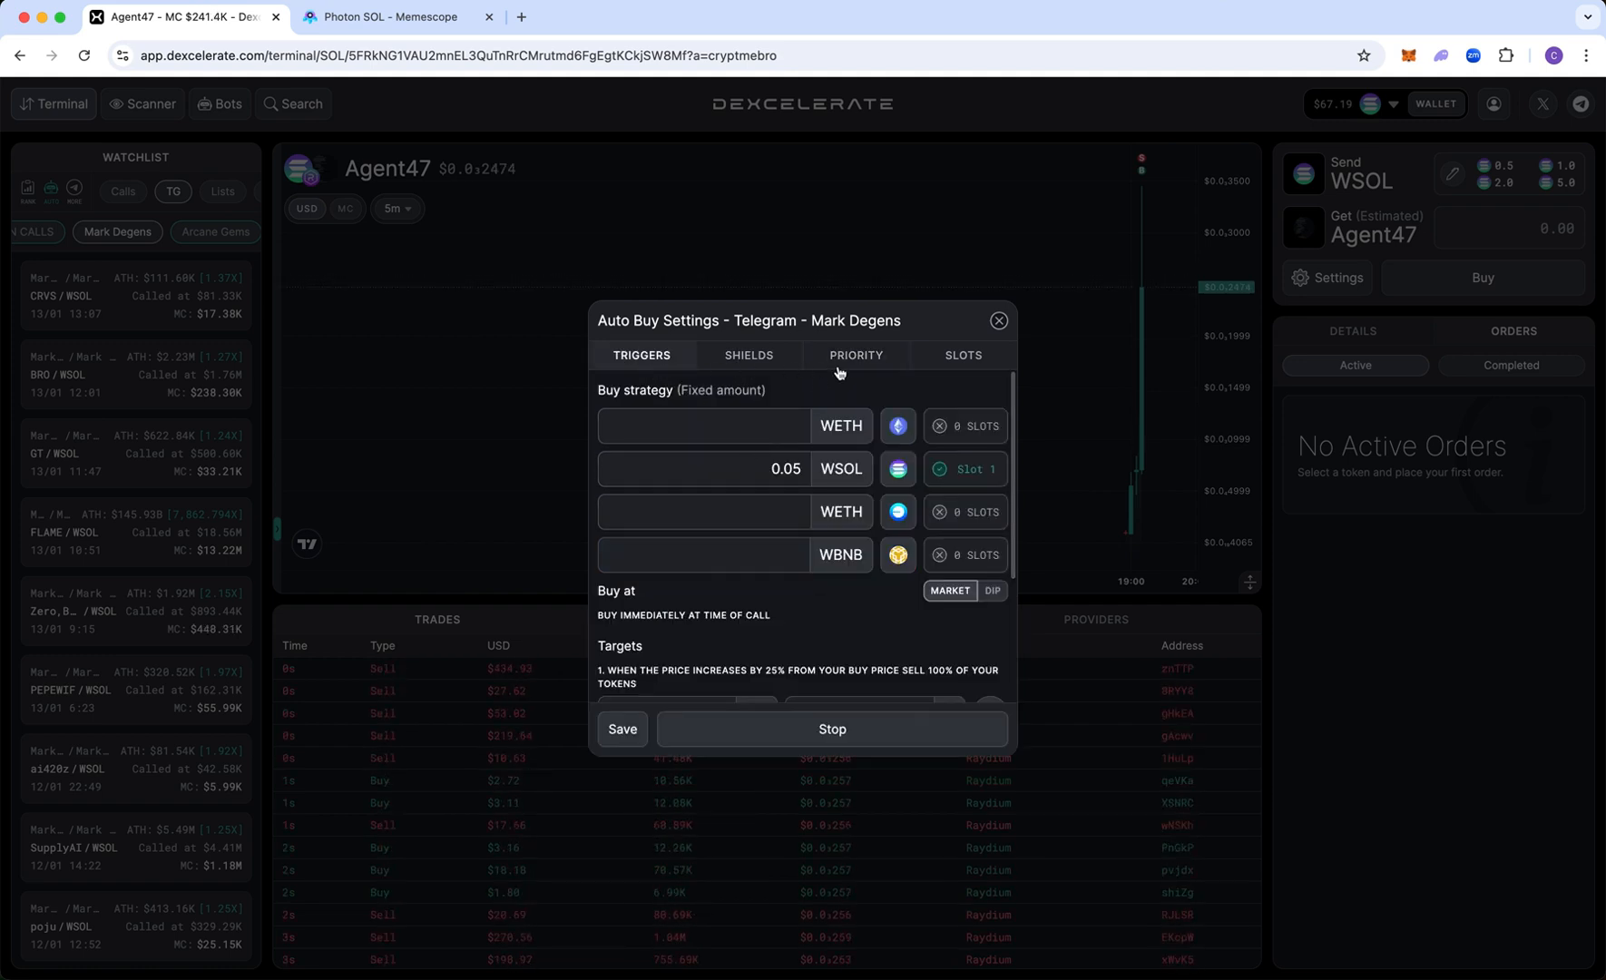
# Save the Mark Degens auto-buy settings and tick Mark Degens in the Telegram channel filter.
pyautogui.click(622, 729)
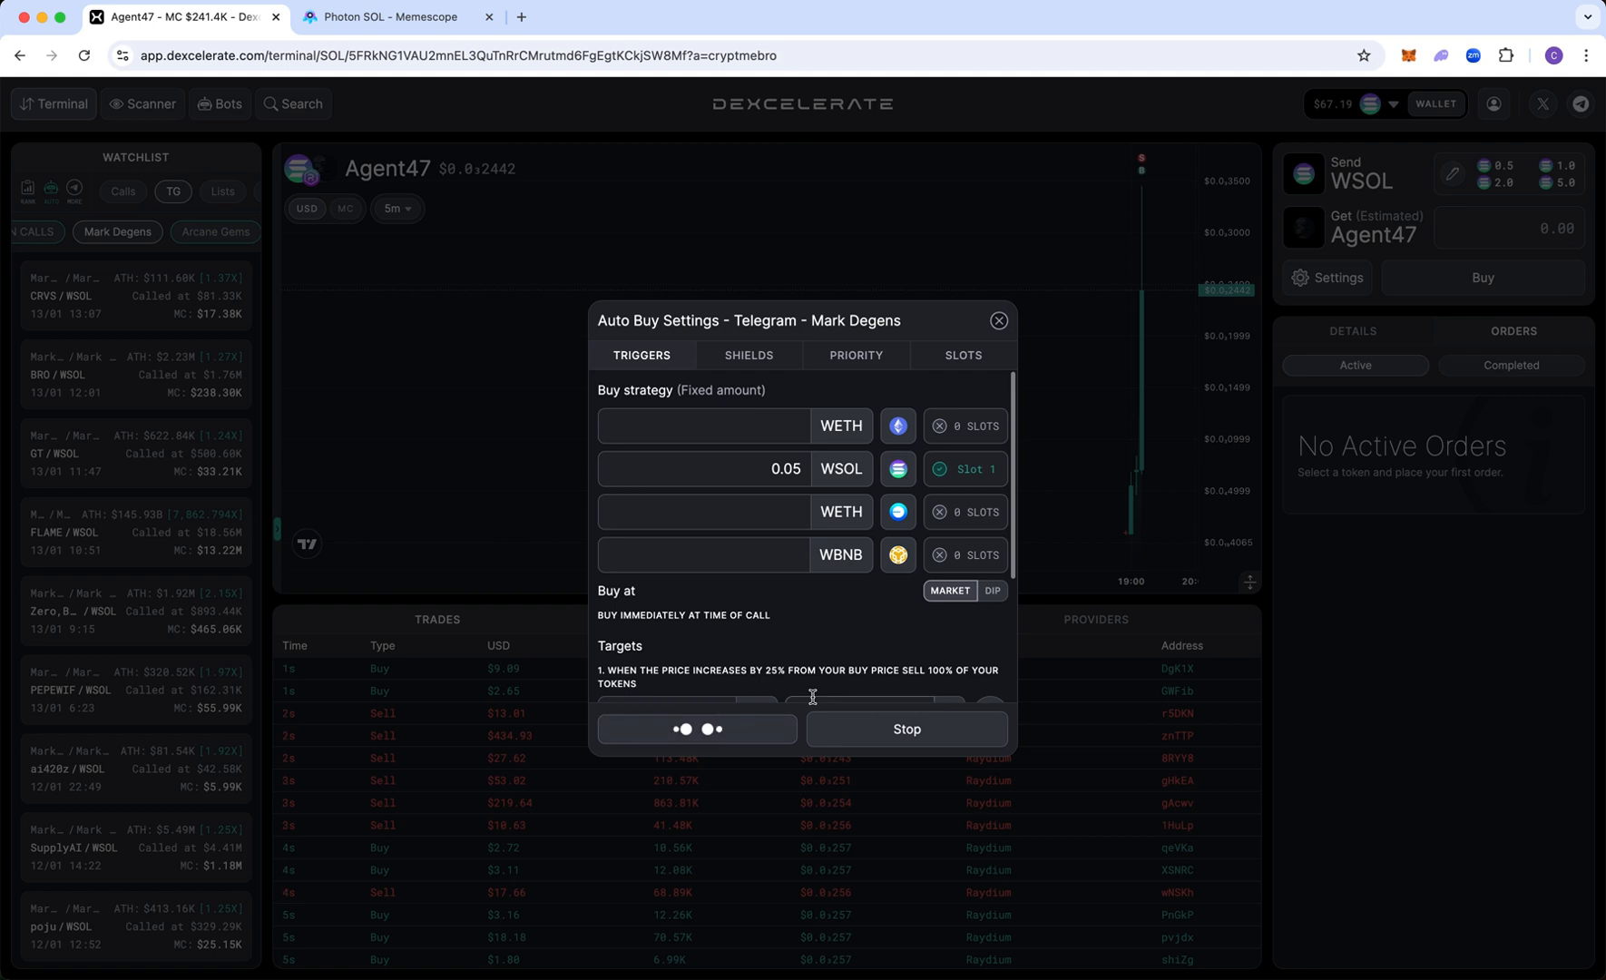
pyautogui.click(998, 321)
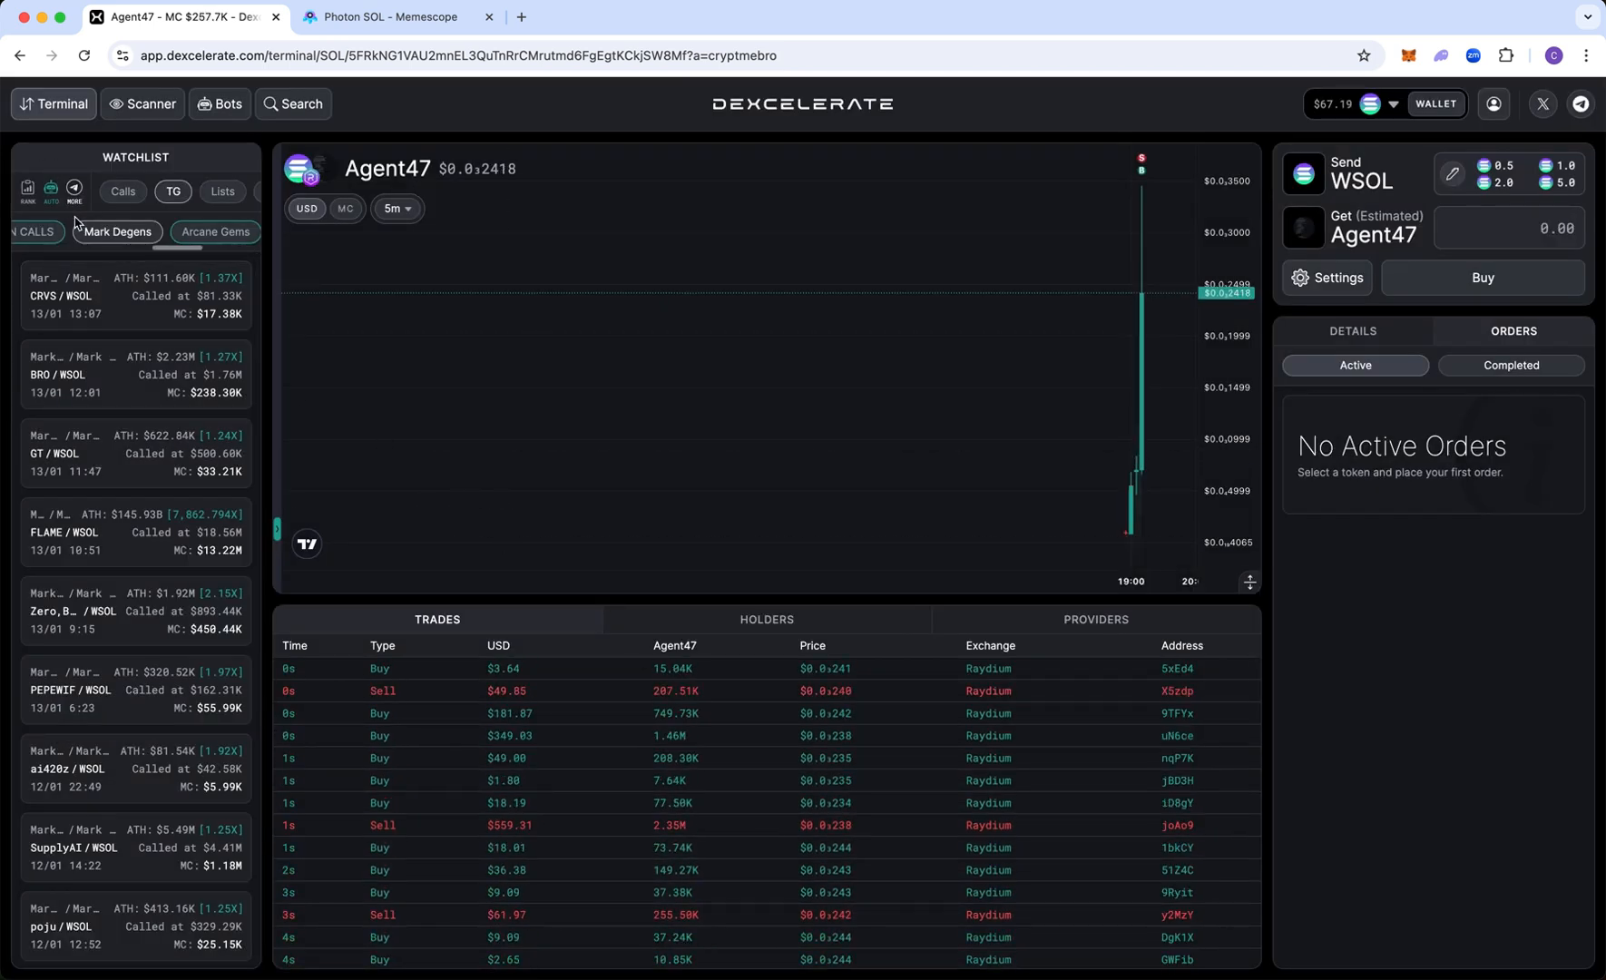
pyautogui.click(73, 189)
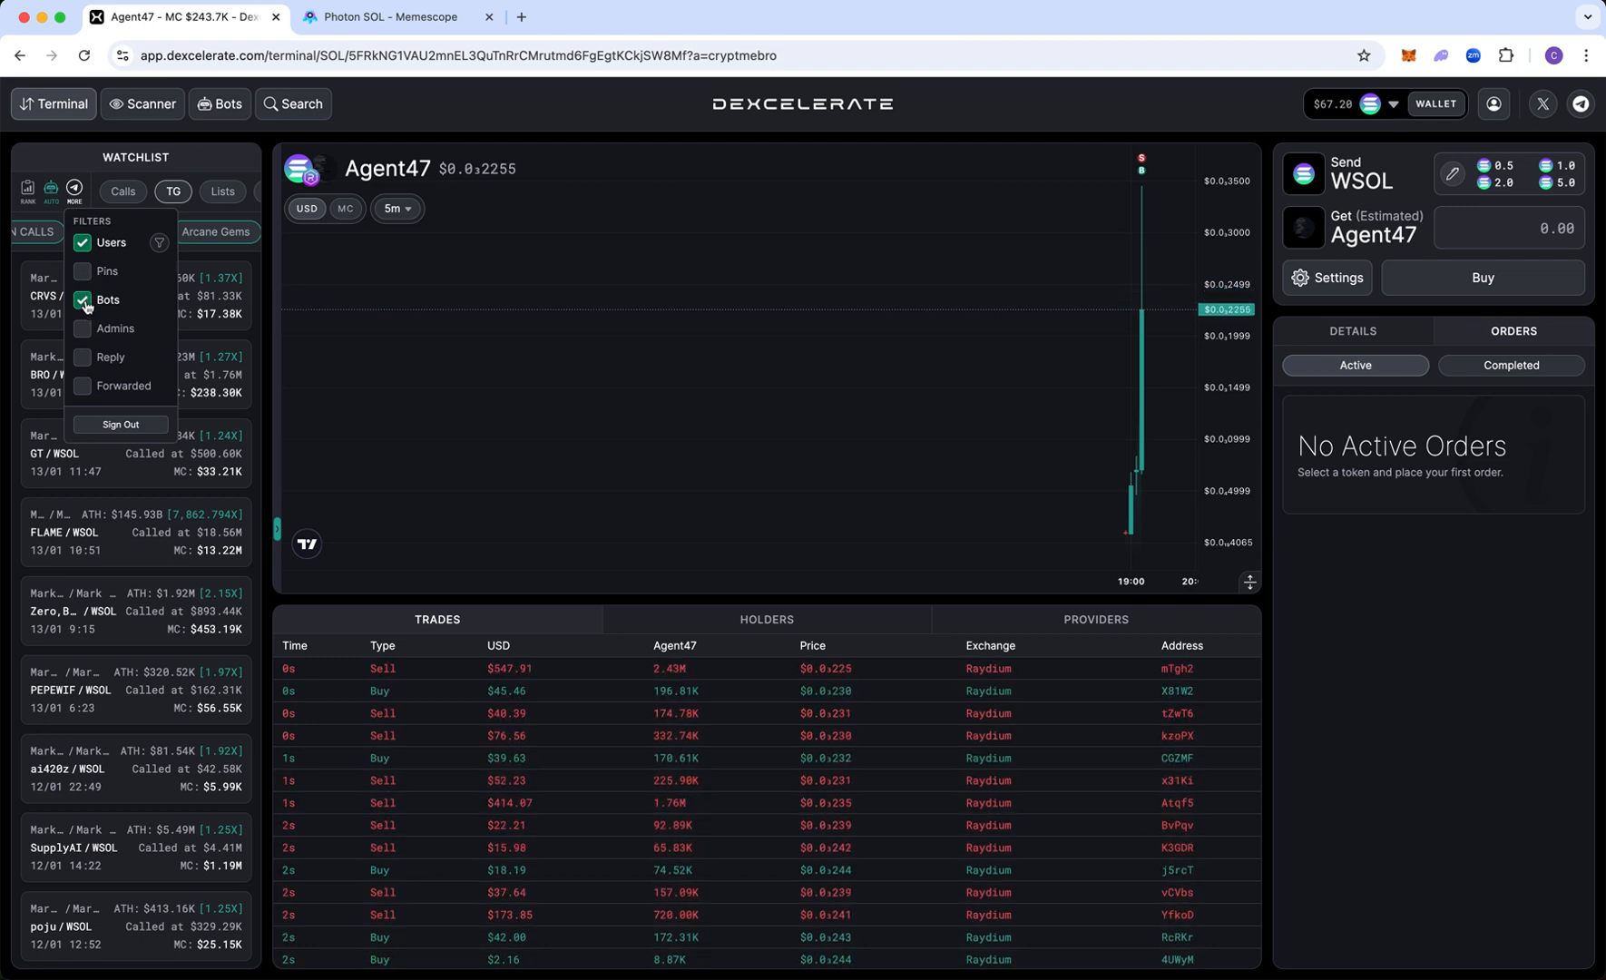
pyautogui.click(82, 328)
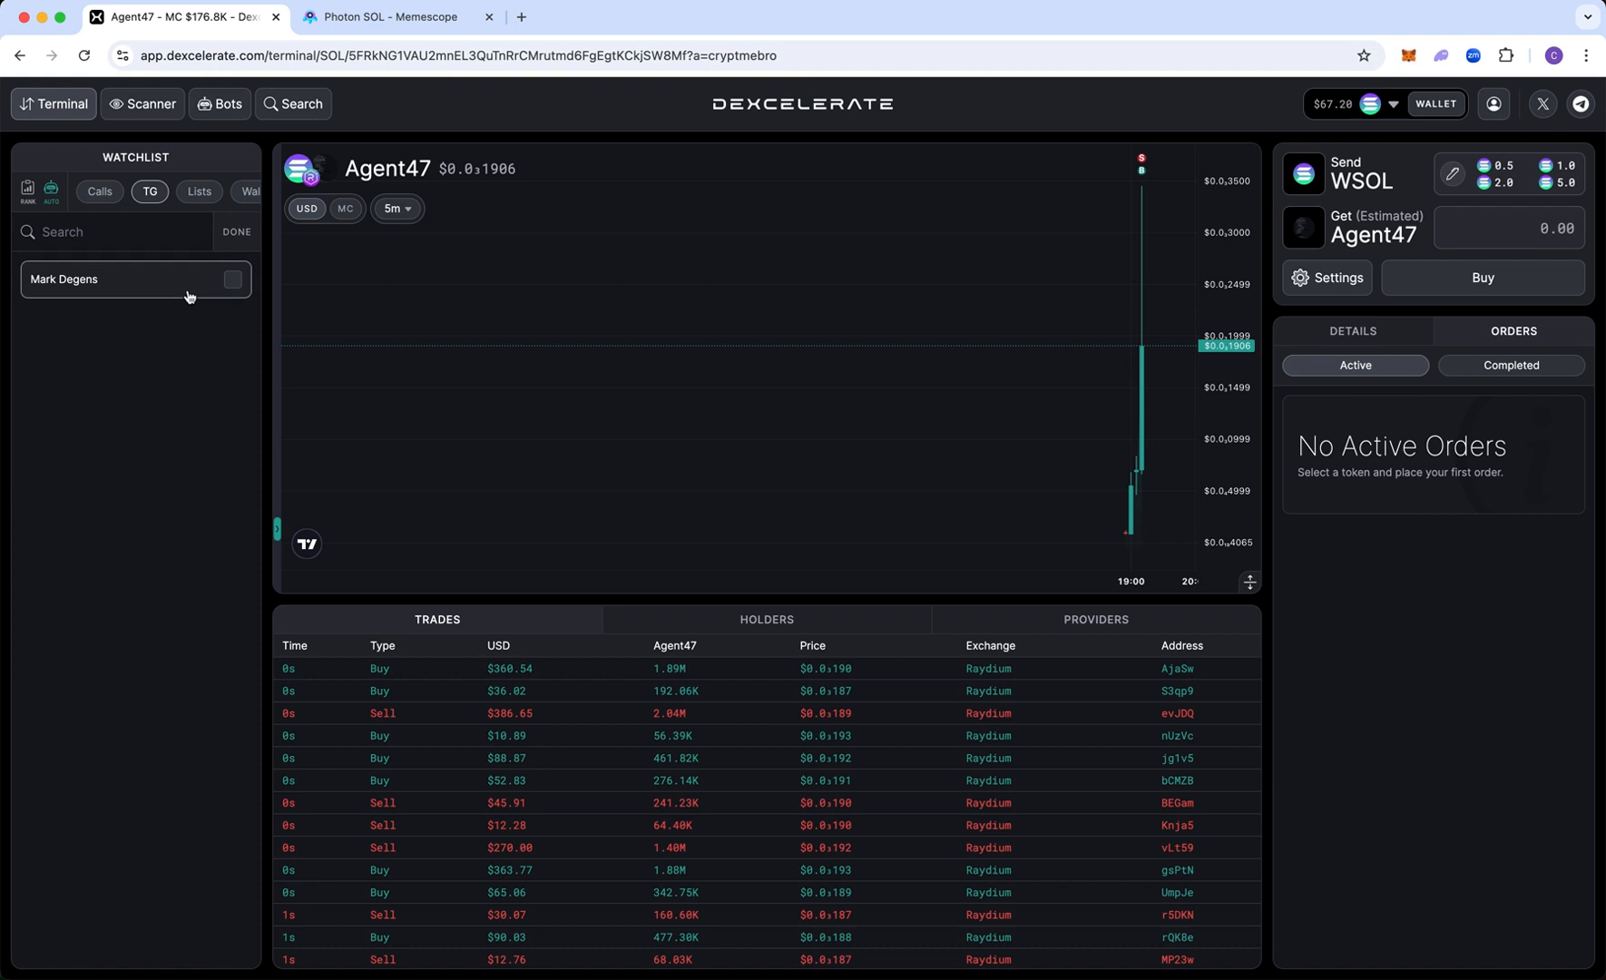
pyautogui.click(233, 280)
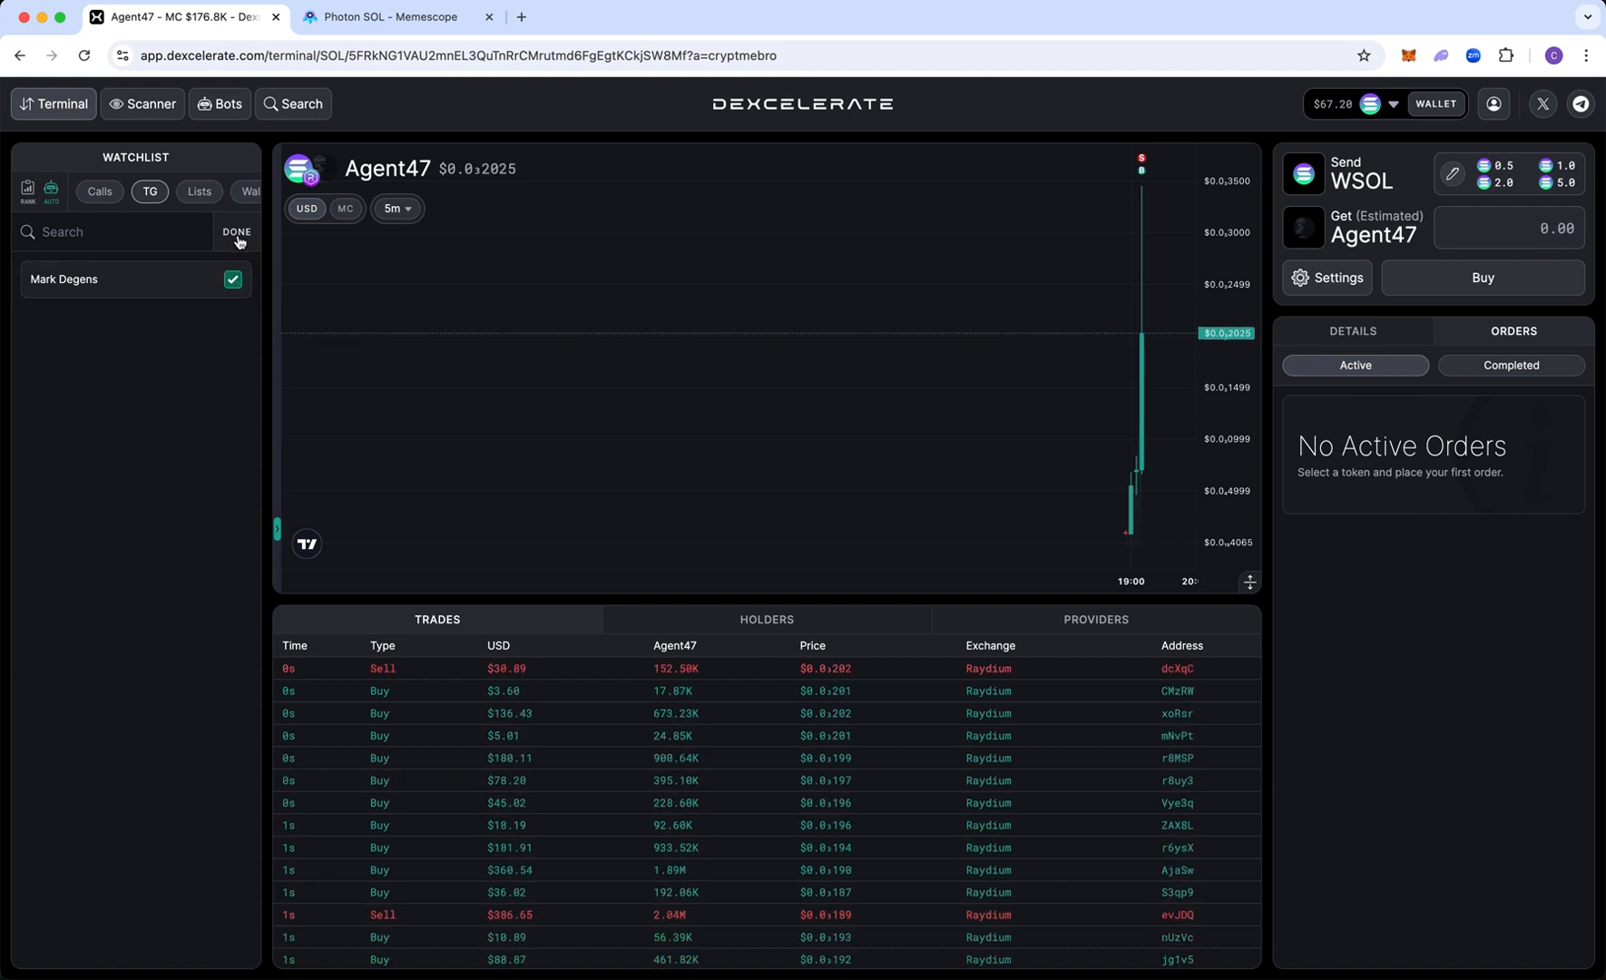
pyautogui.click(236, 232)
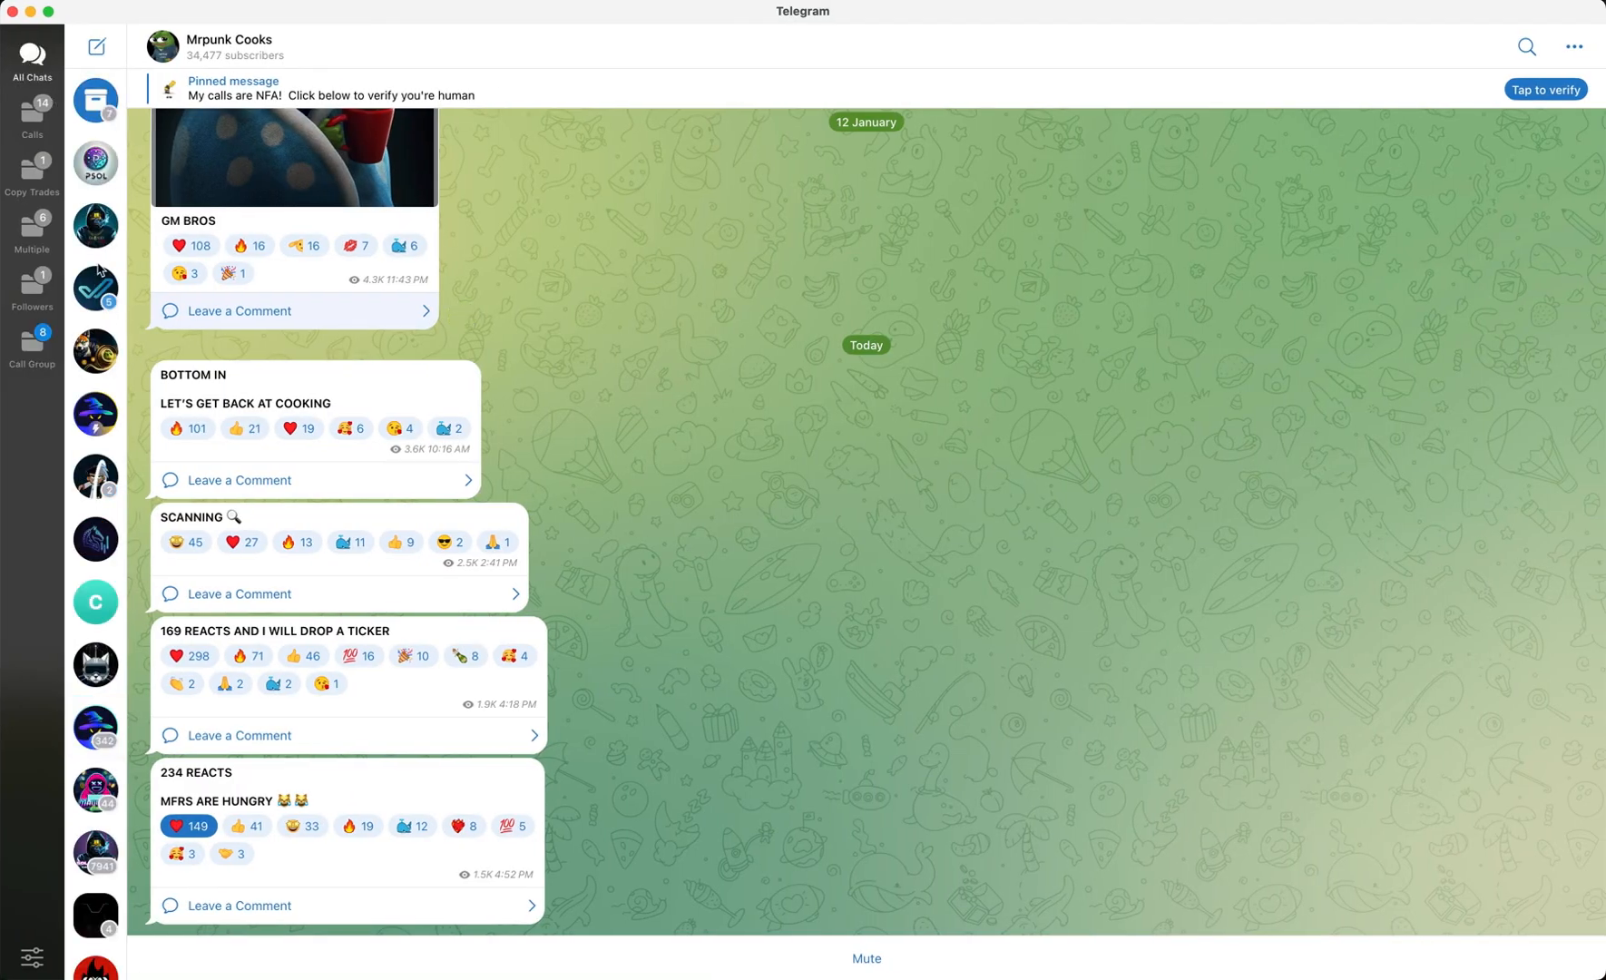
# Open the CryptMe Discussion group chat in Telegram and scroll through its messages.
pyautogui.click(94, 350)
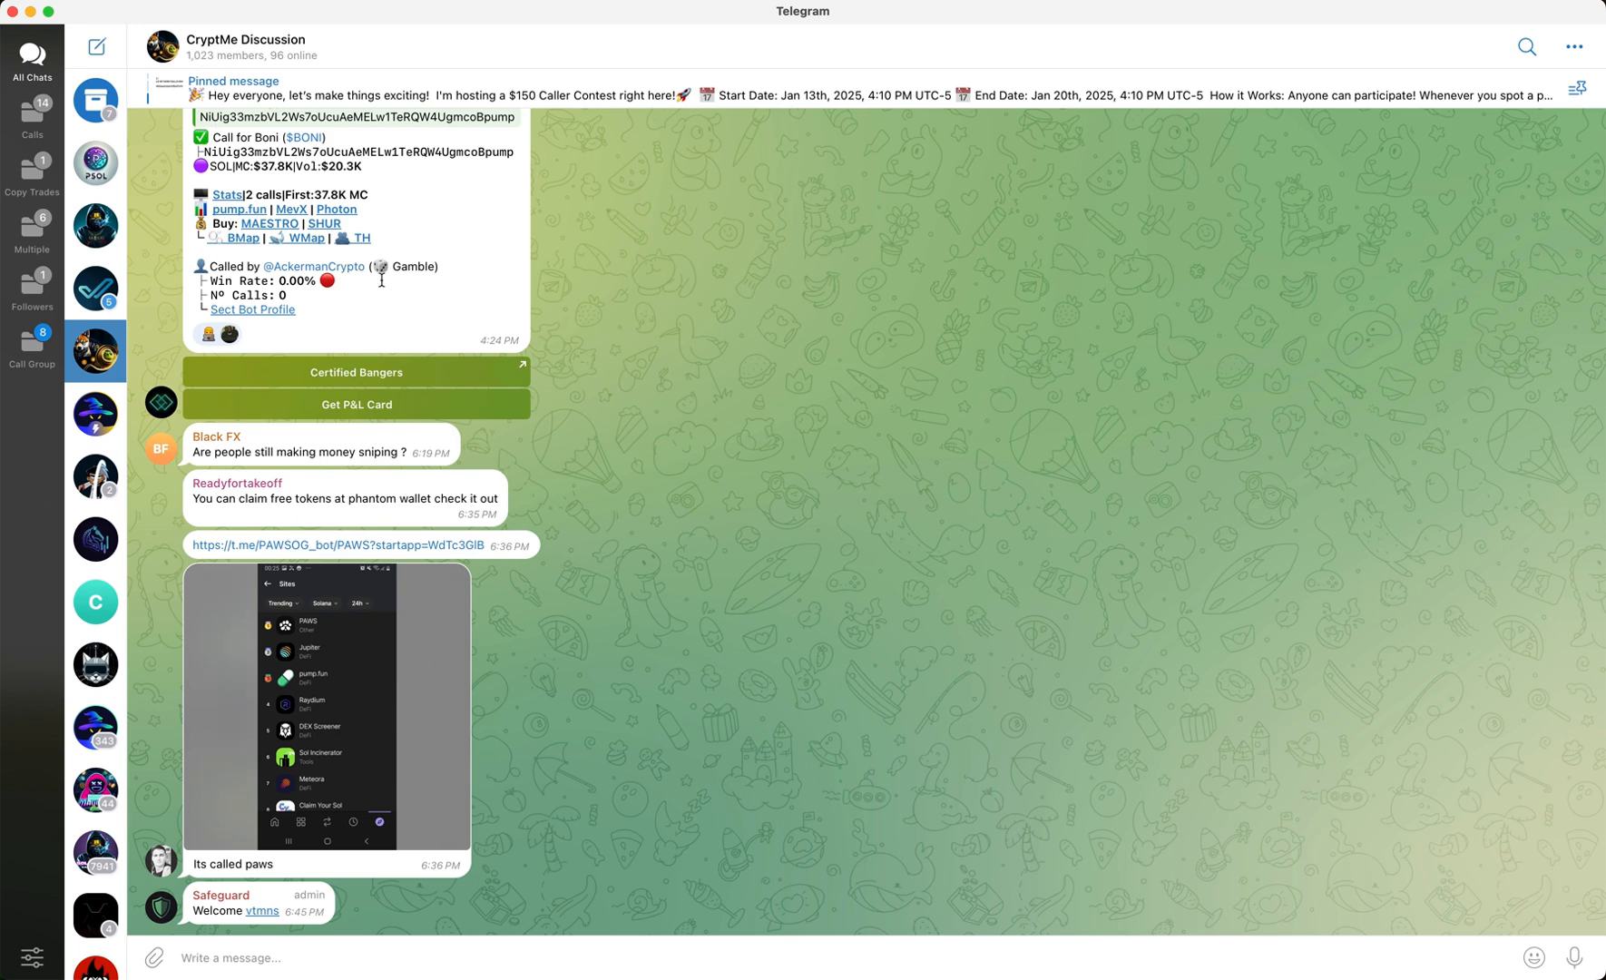
pyautogui.scroll(-3)
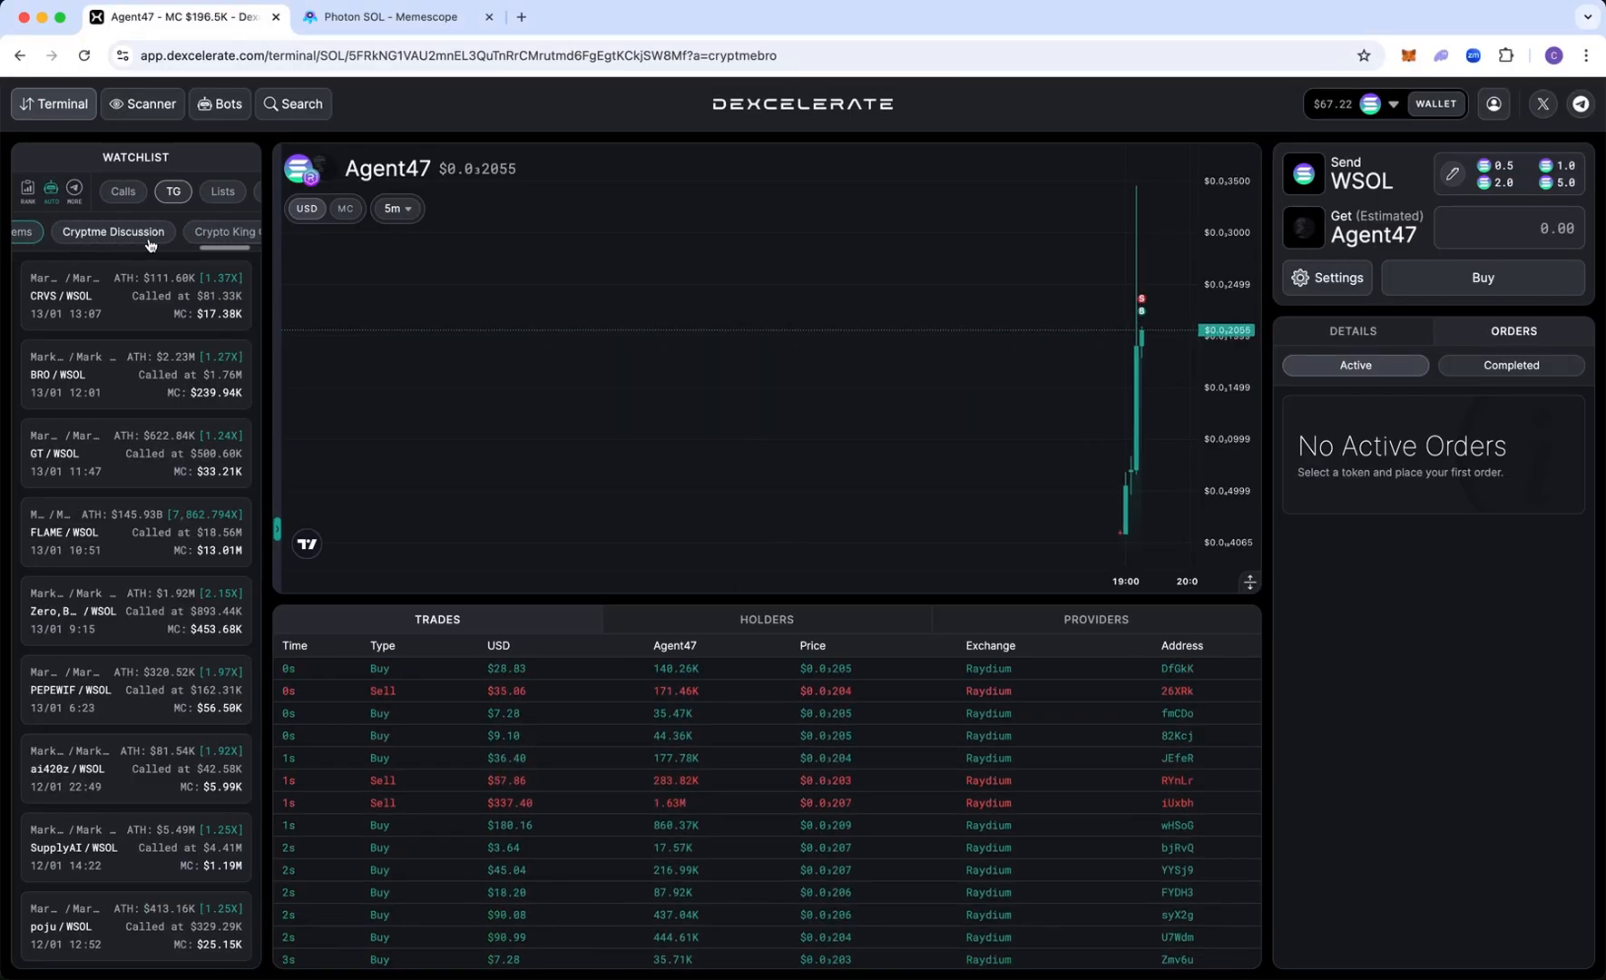
# Choose Cryptme Discussion users to follow, check feed filters, and search watchlist channels for 'mark'.
pyautogui.click(75, 188)
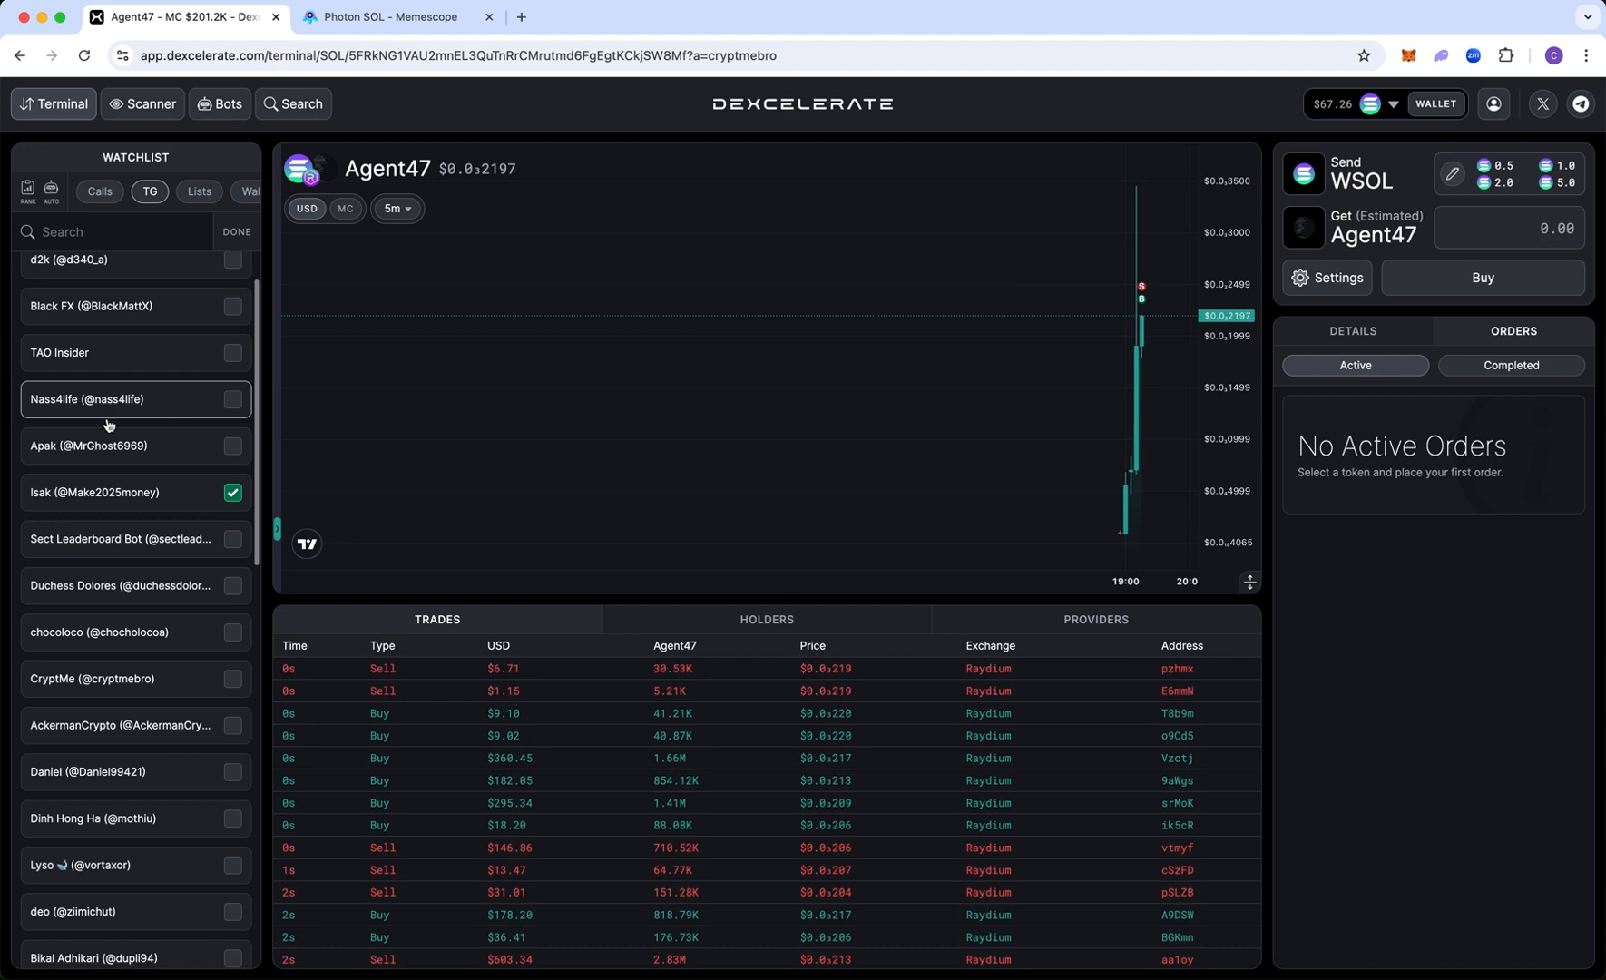
pyautogui.scroll(-3)
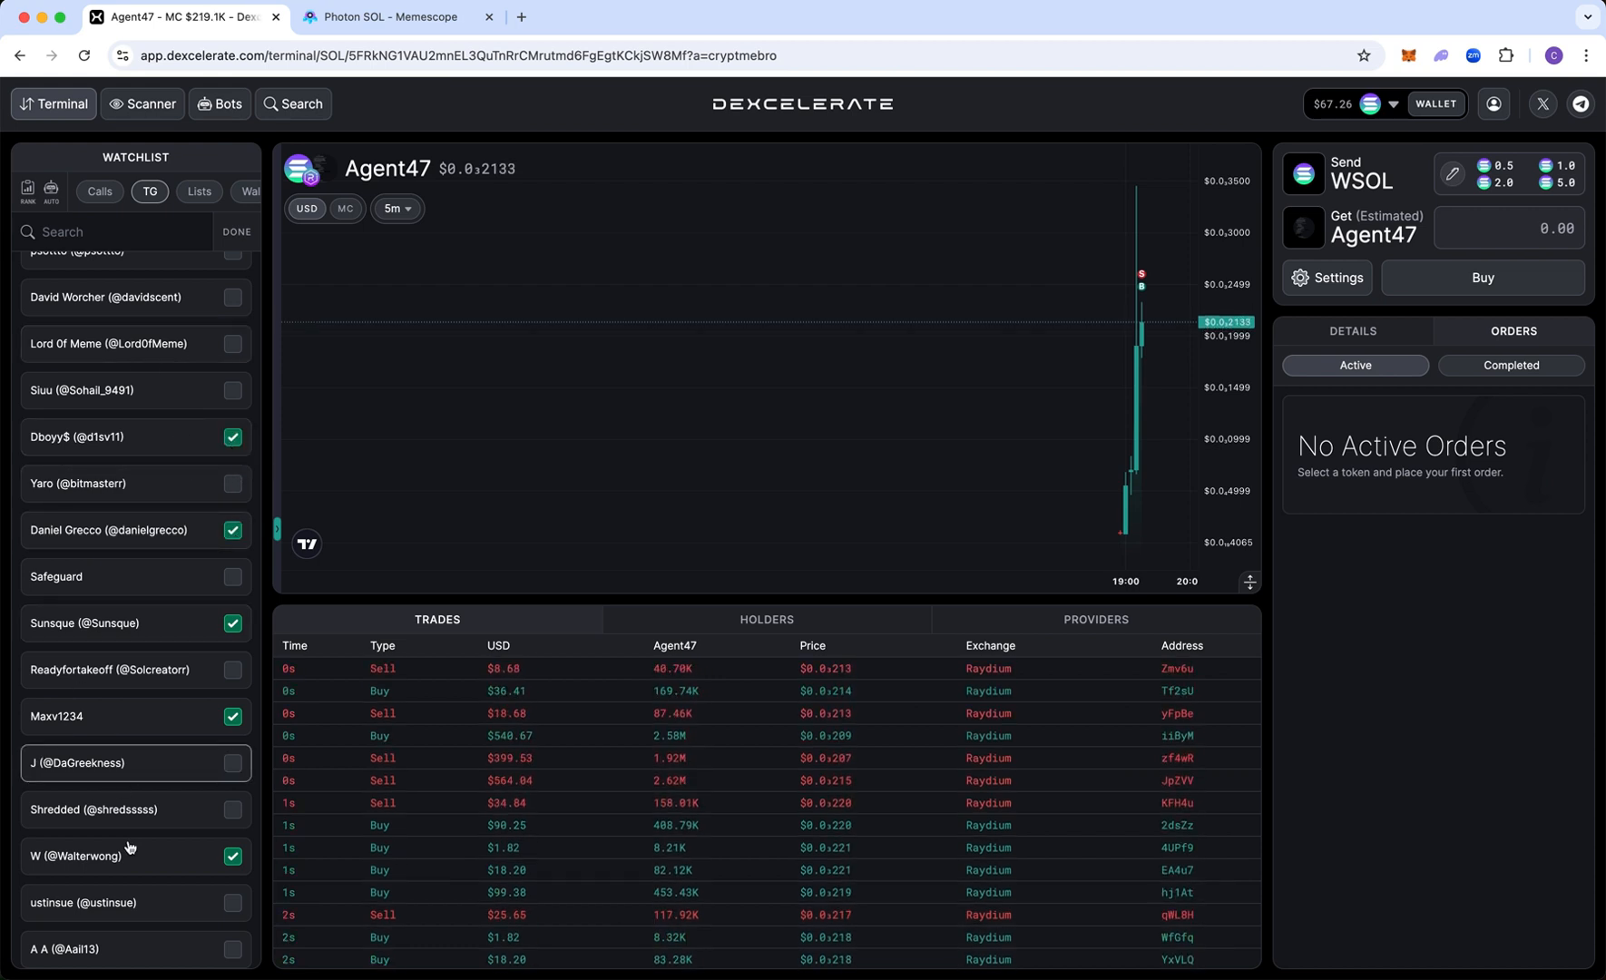
pyautogui.moveTo(206, 509)
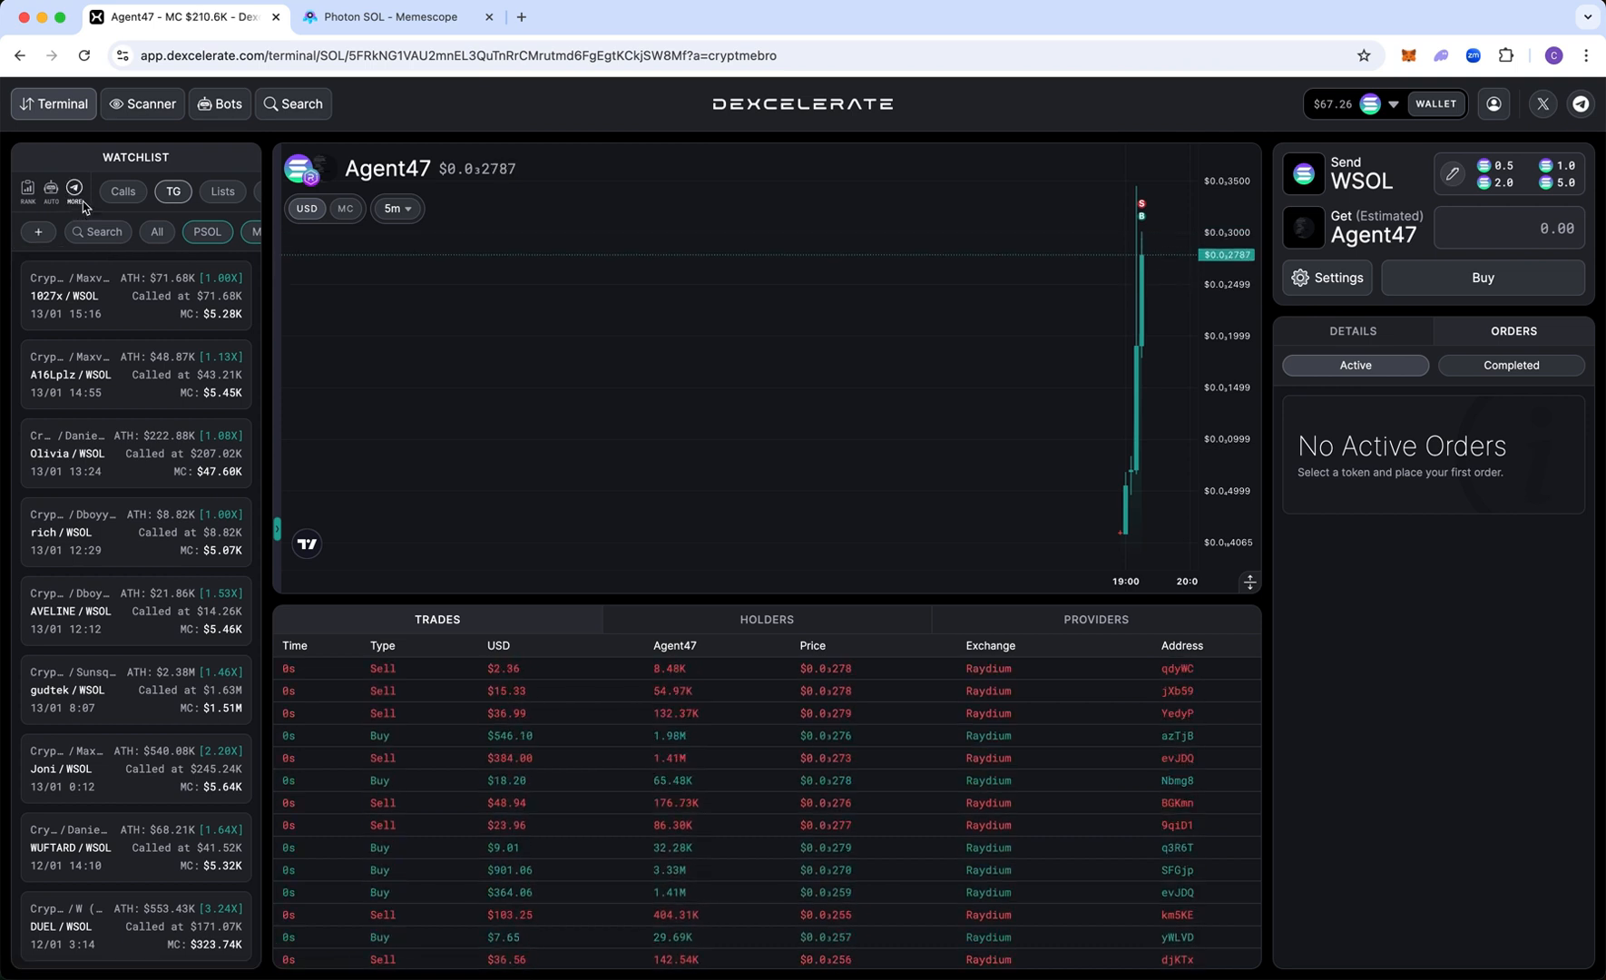
pyautogui.click(75, 185)
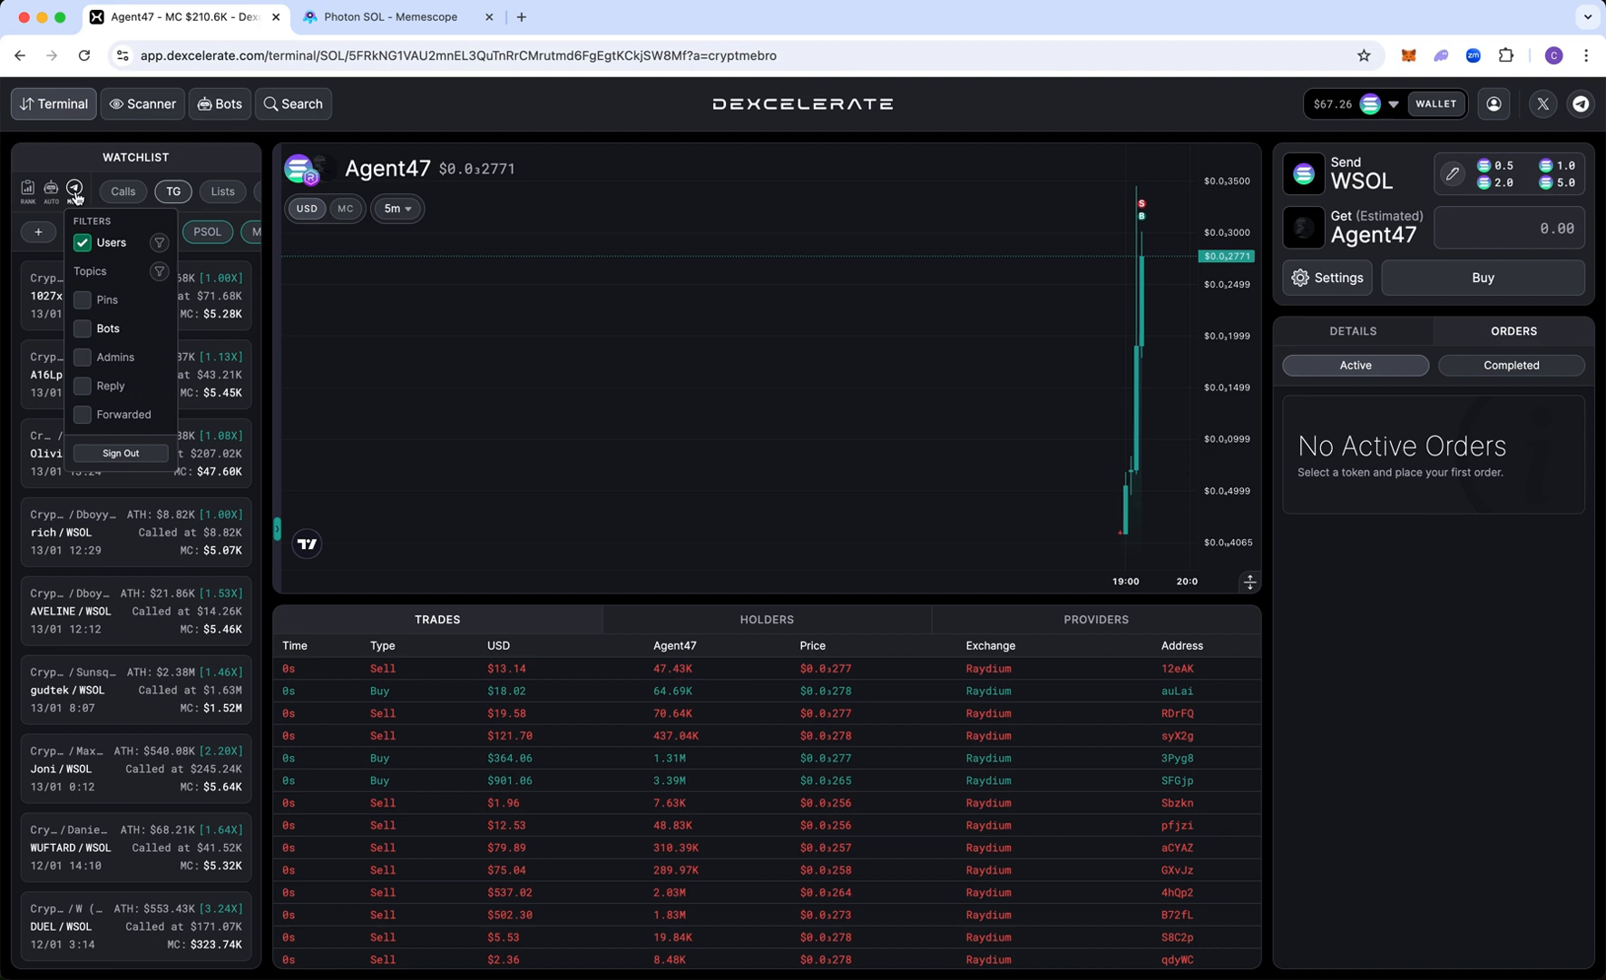
pyautogui.click(74, 186)
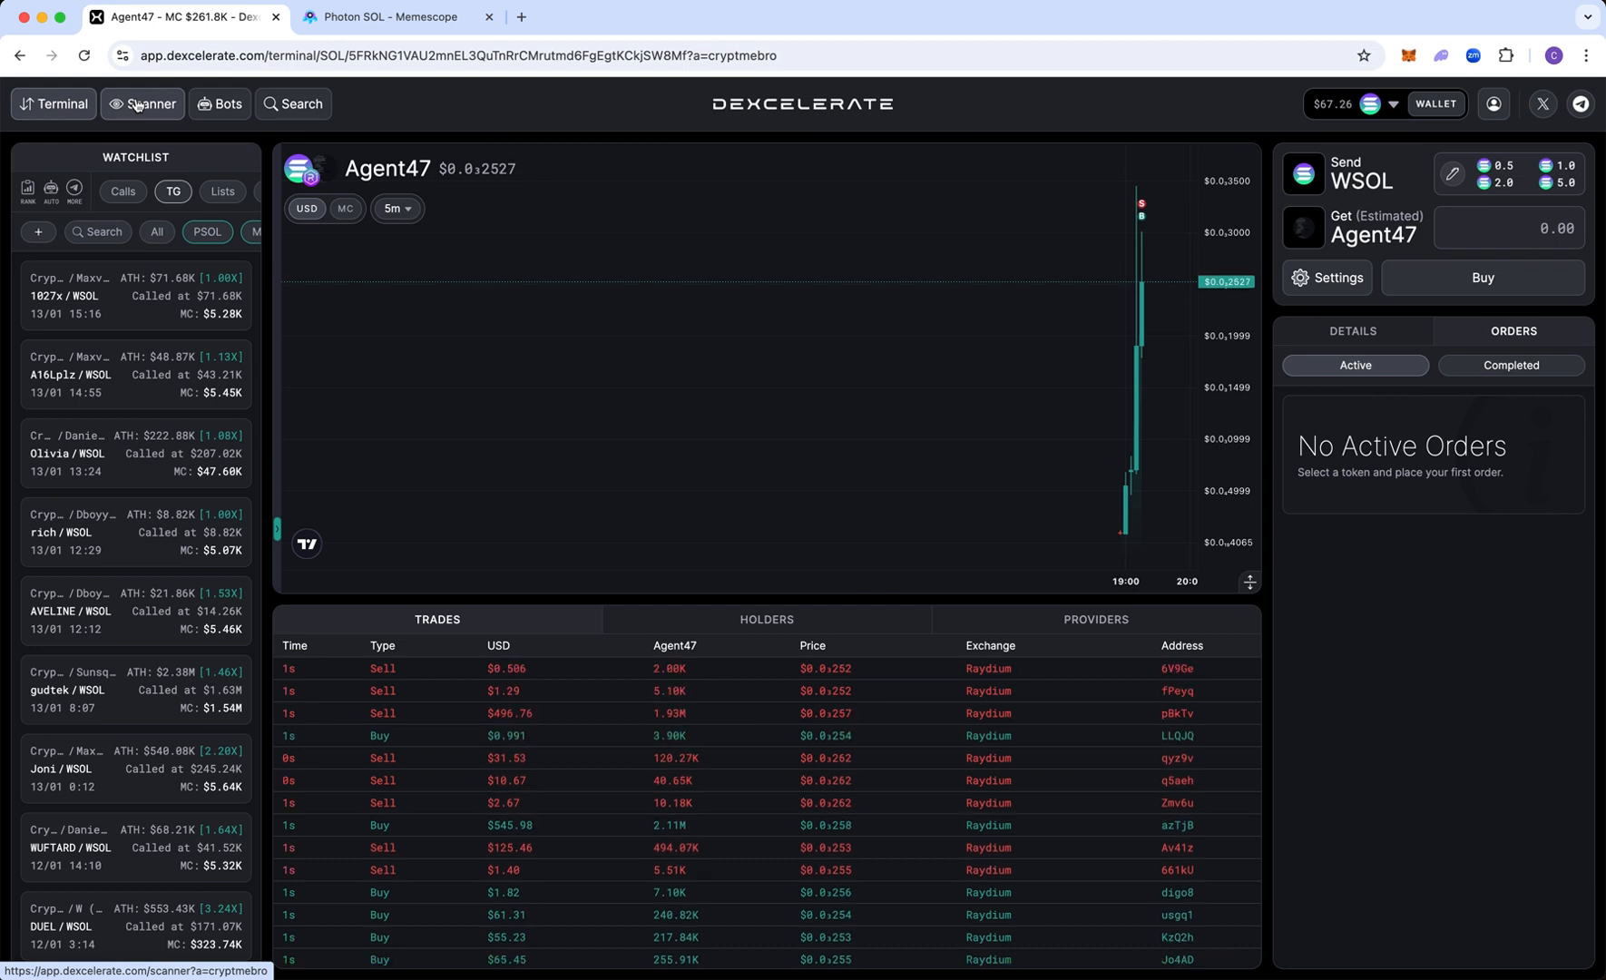
pyautogui.write('mark')
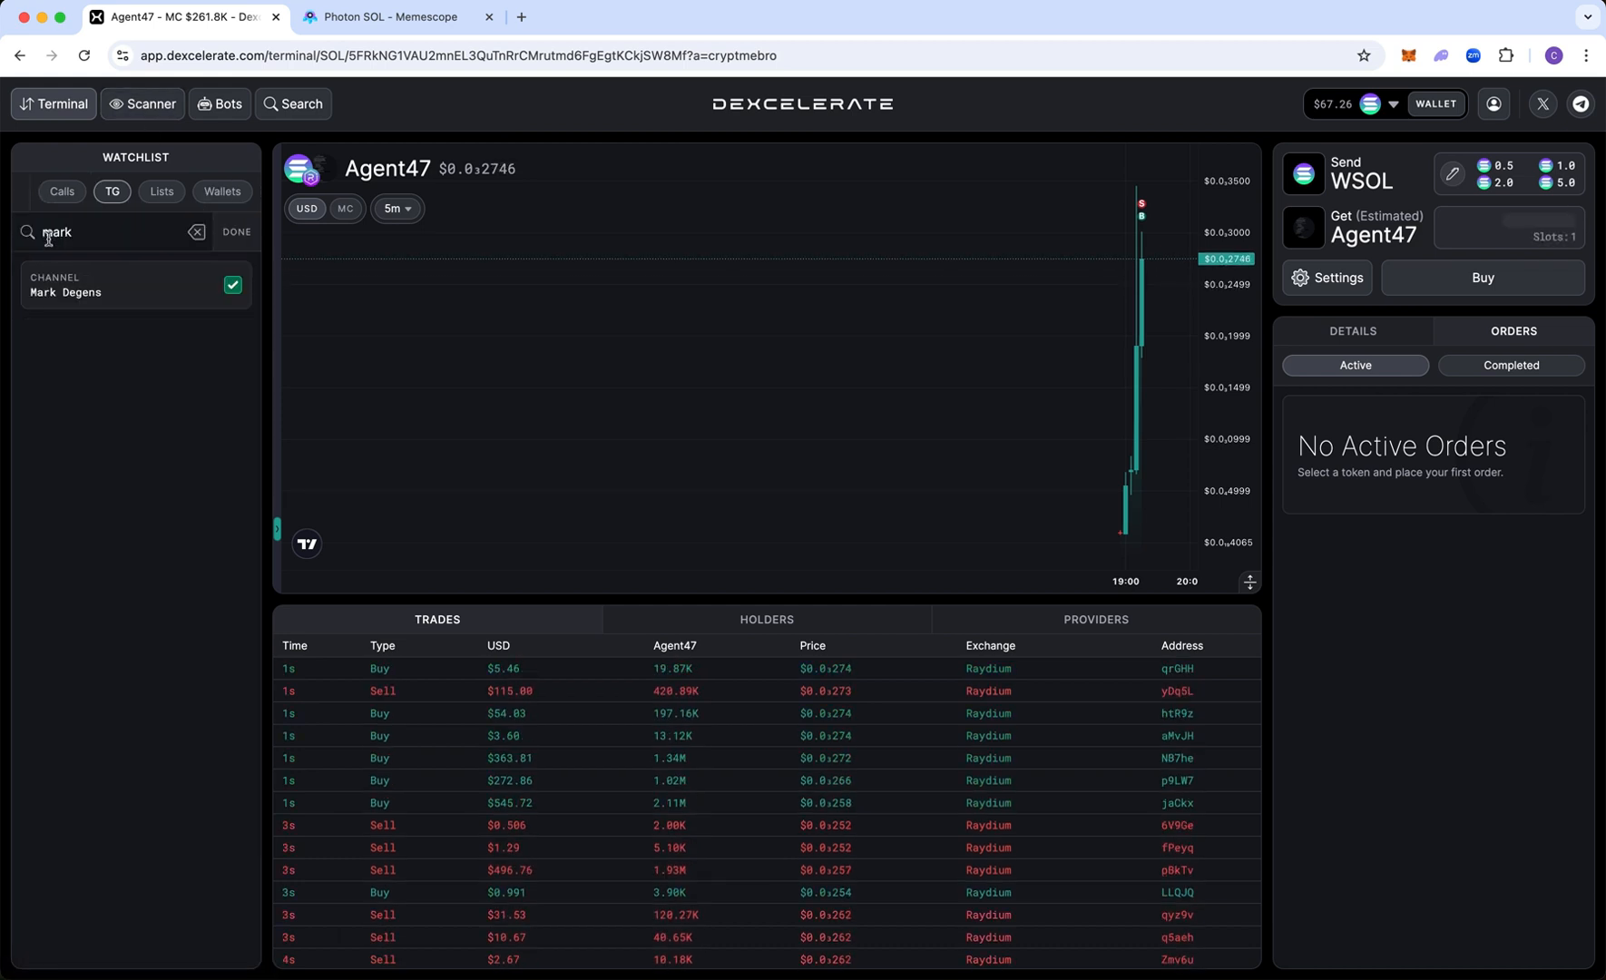
pyautogui.click(197, 231)
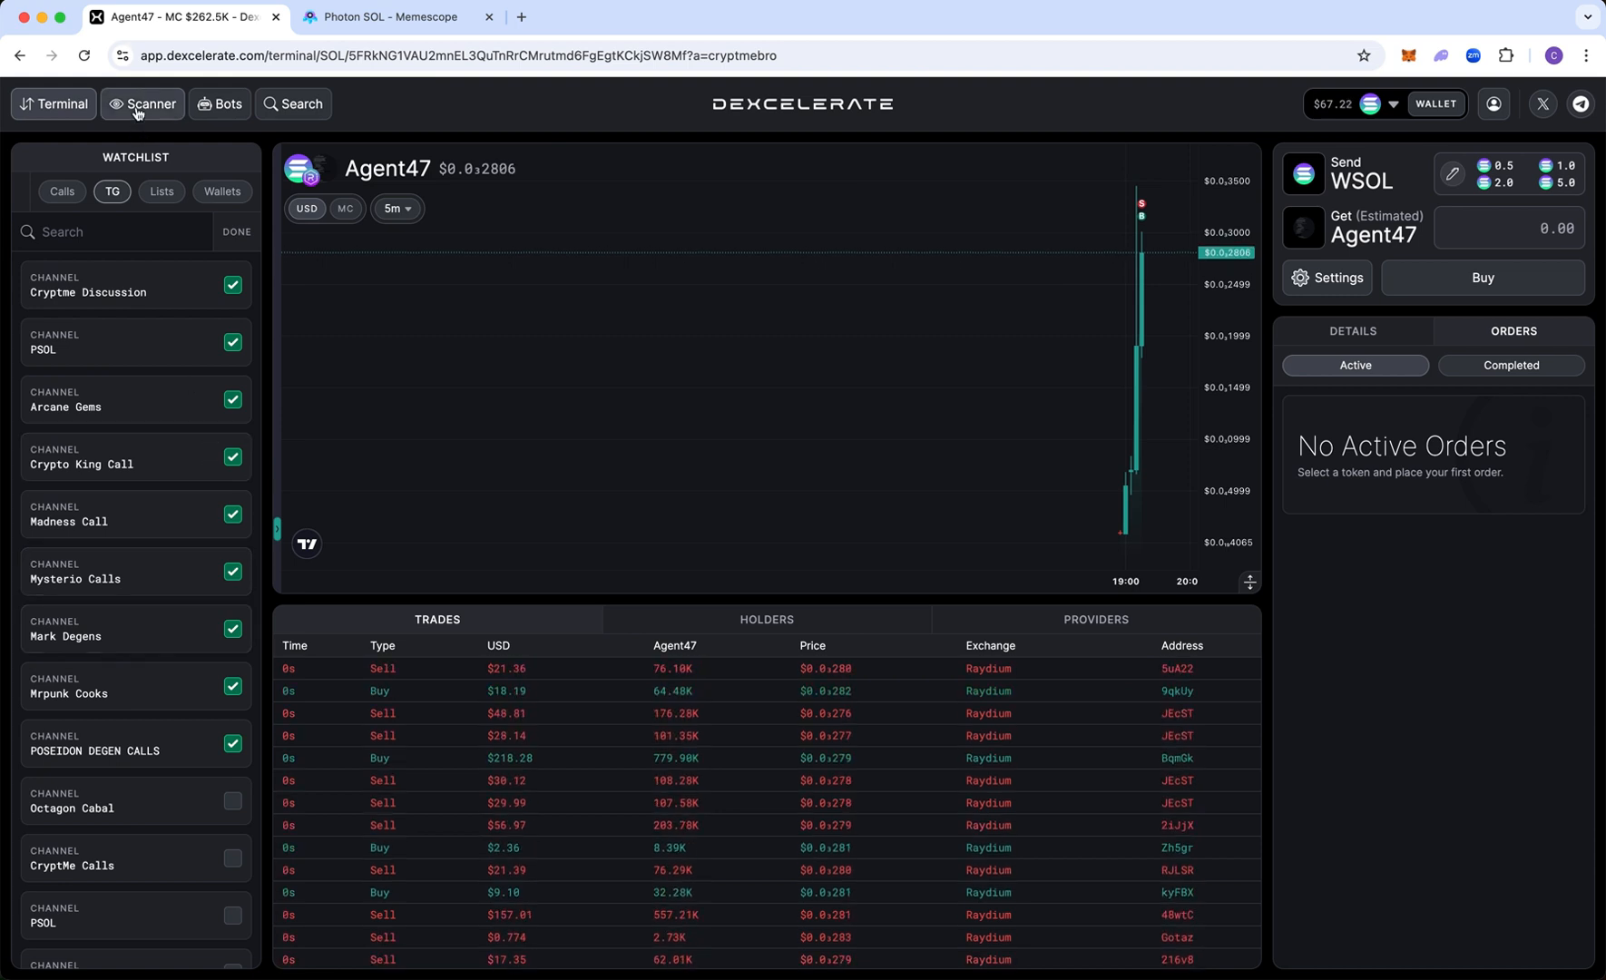
# Rank Scanner channels over the Last 30 days with Calls and List unticked.
pyautogui.click(142, 104)
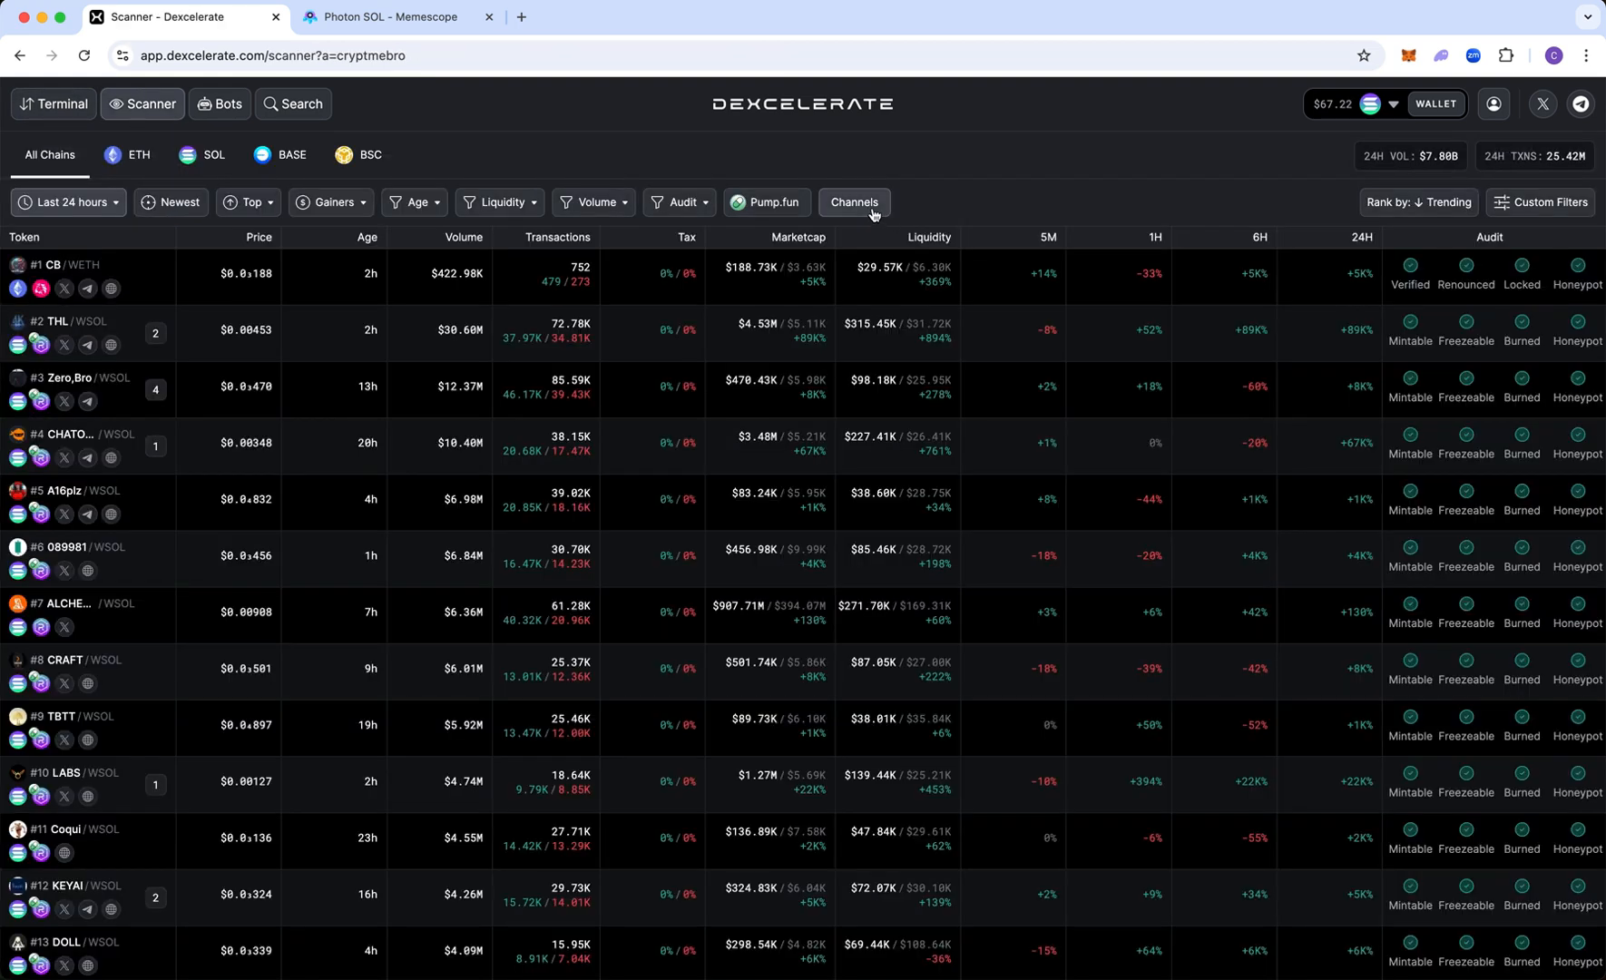
pyautogui.click(854, 202)
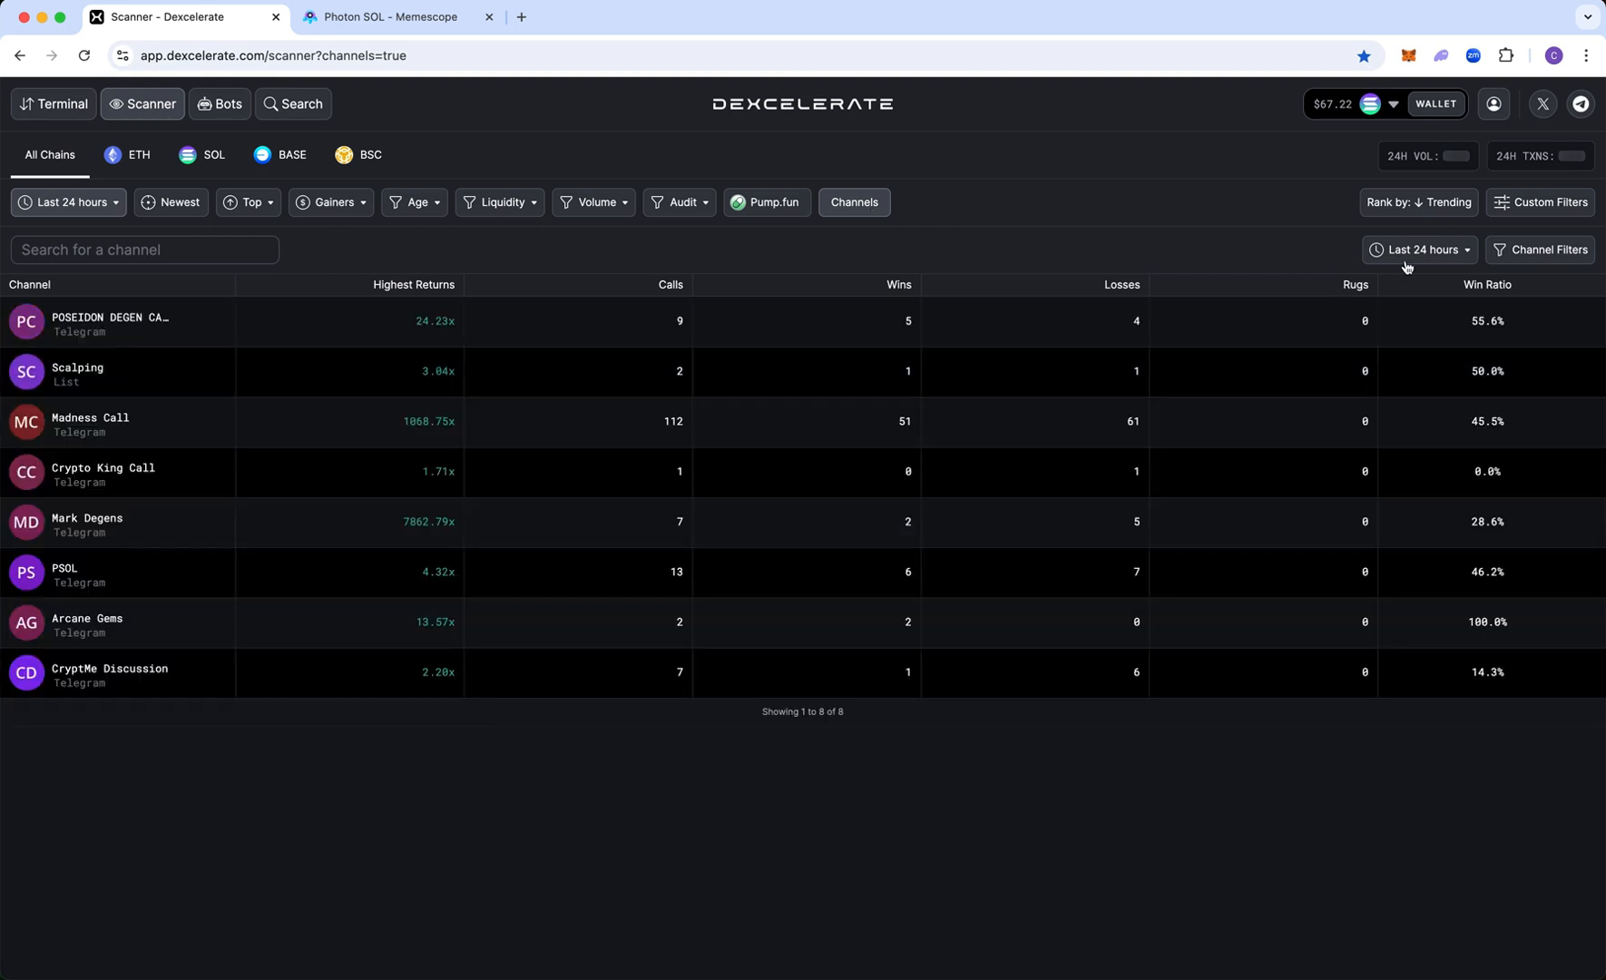
pyautogui.click(1420, 250)
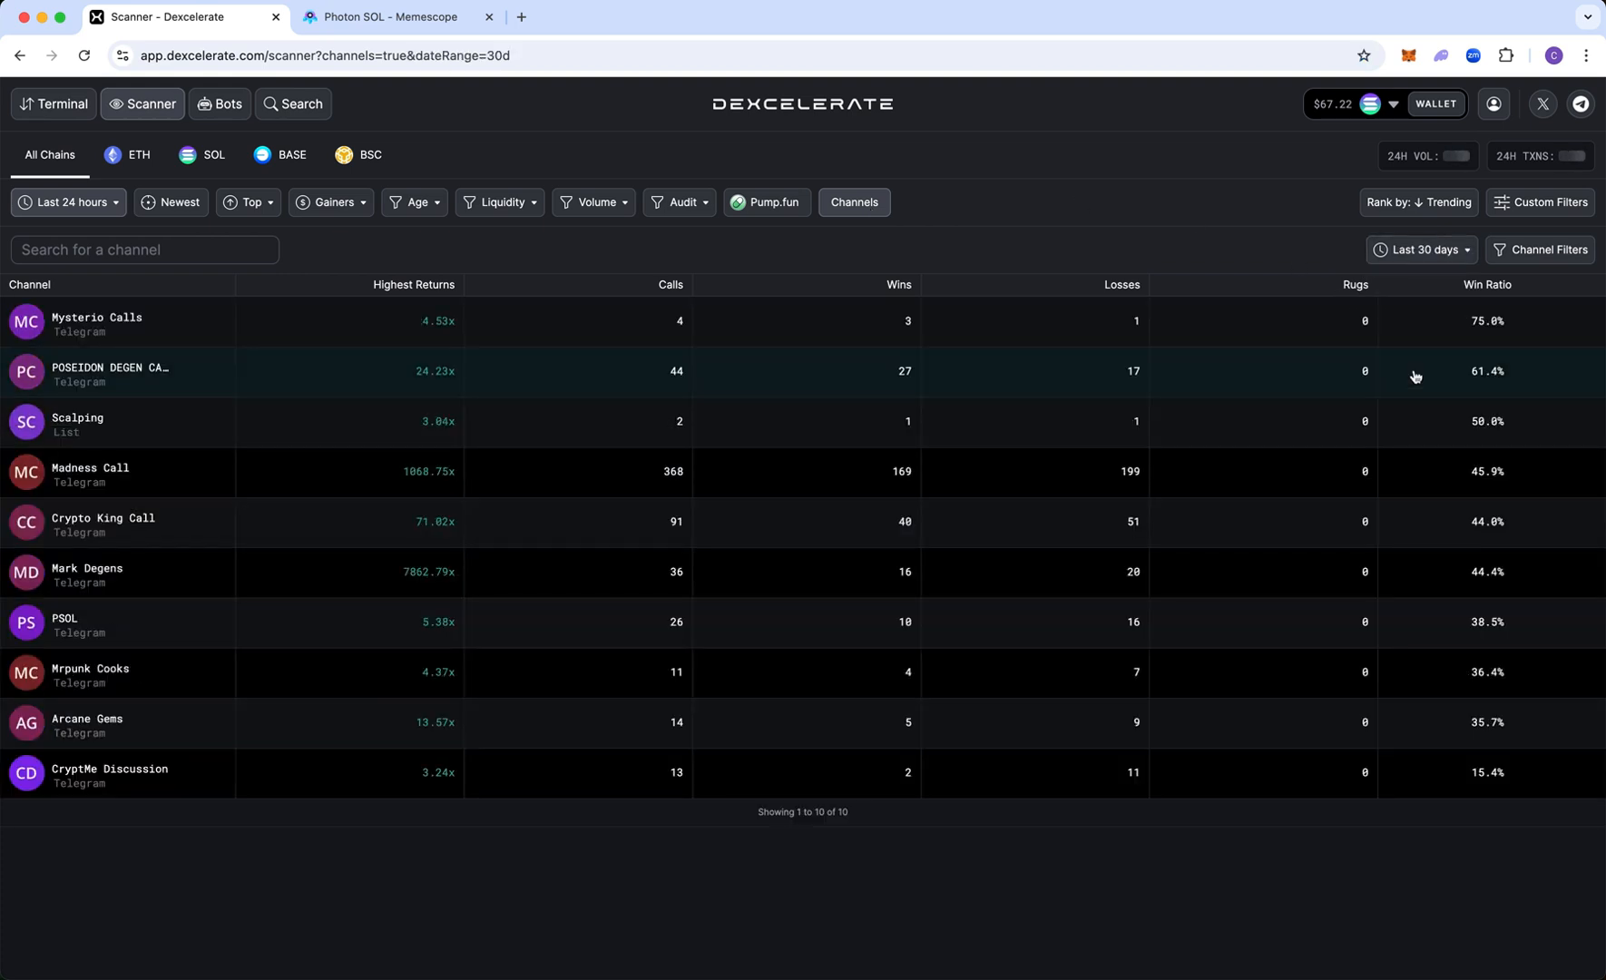
pyautogui.click(1549, 249)
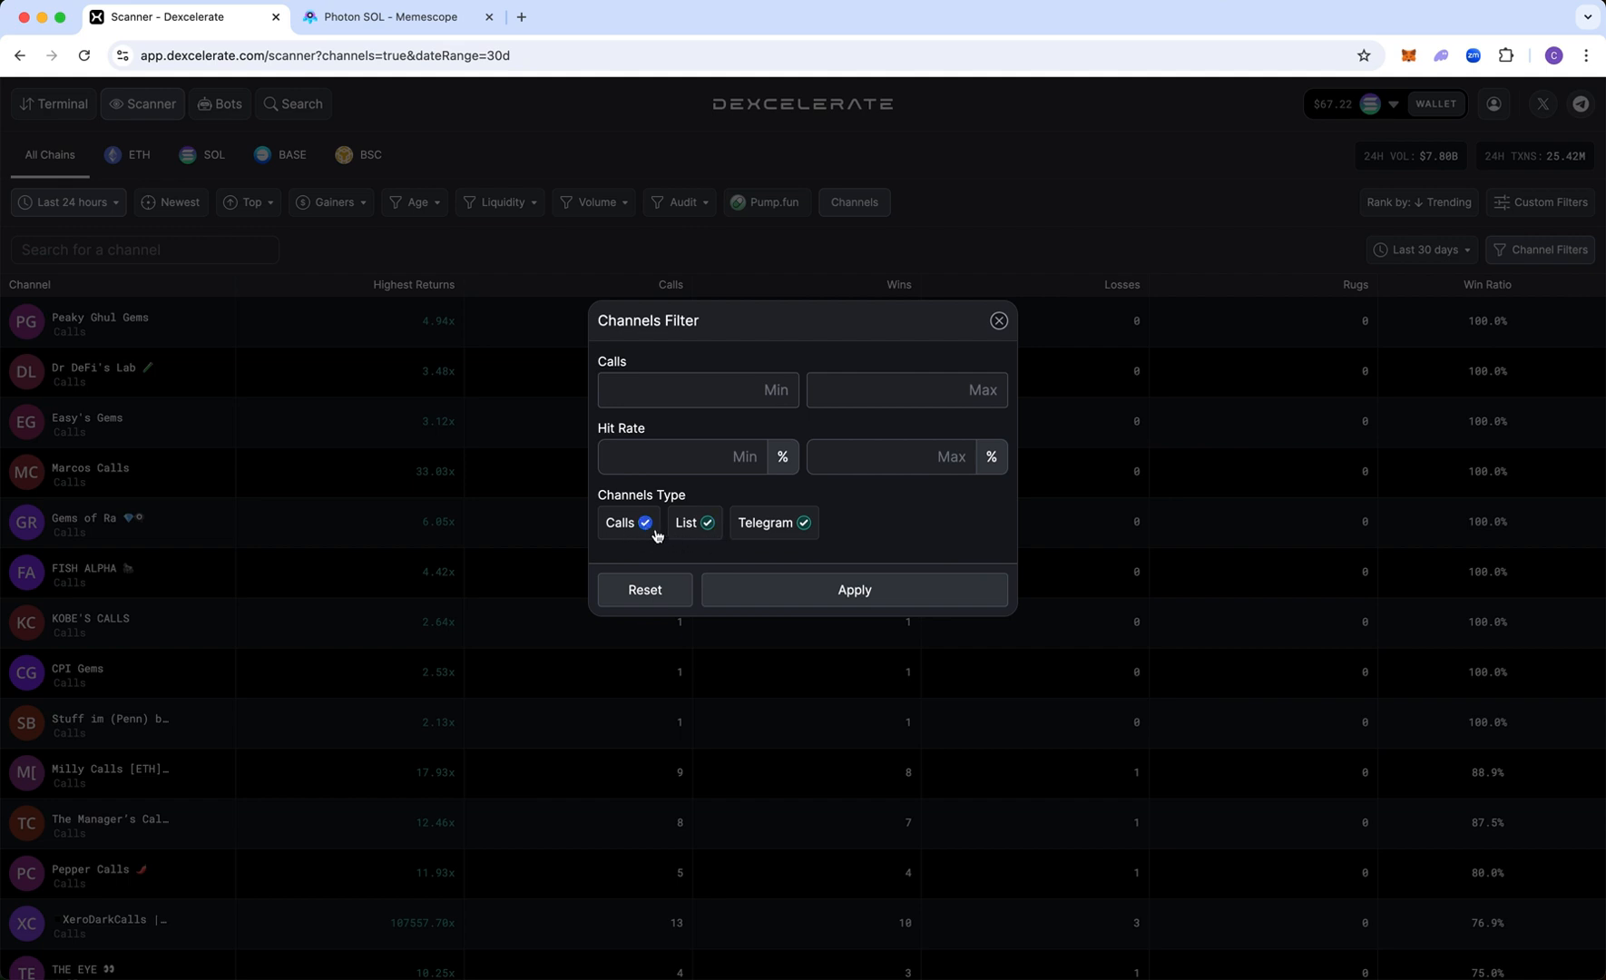
pyautogui.moveTo(652, 543)
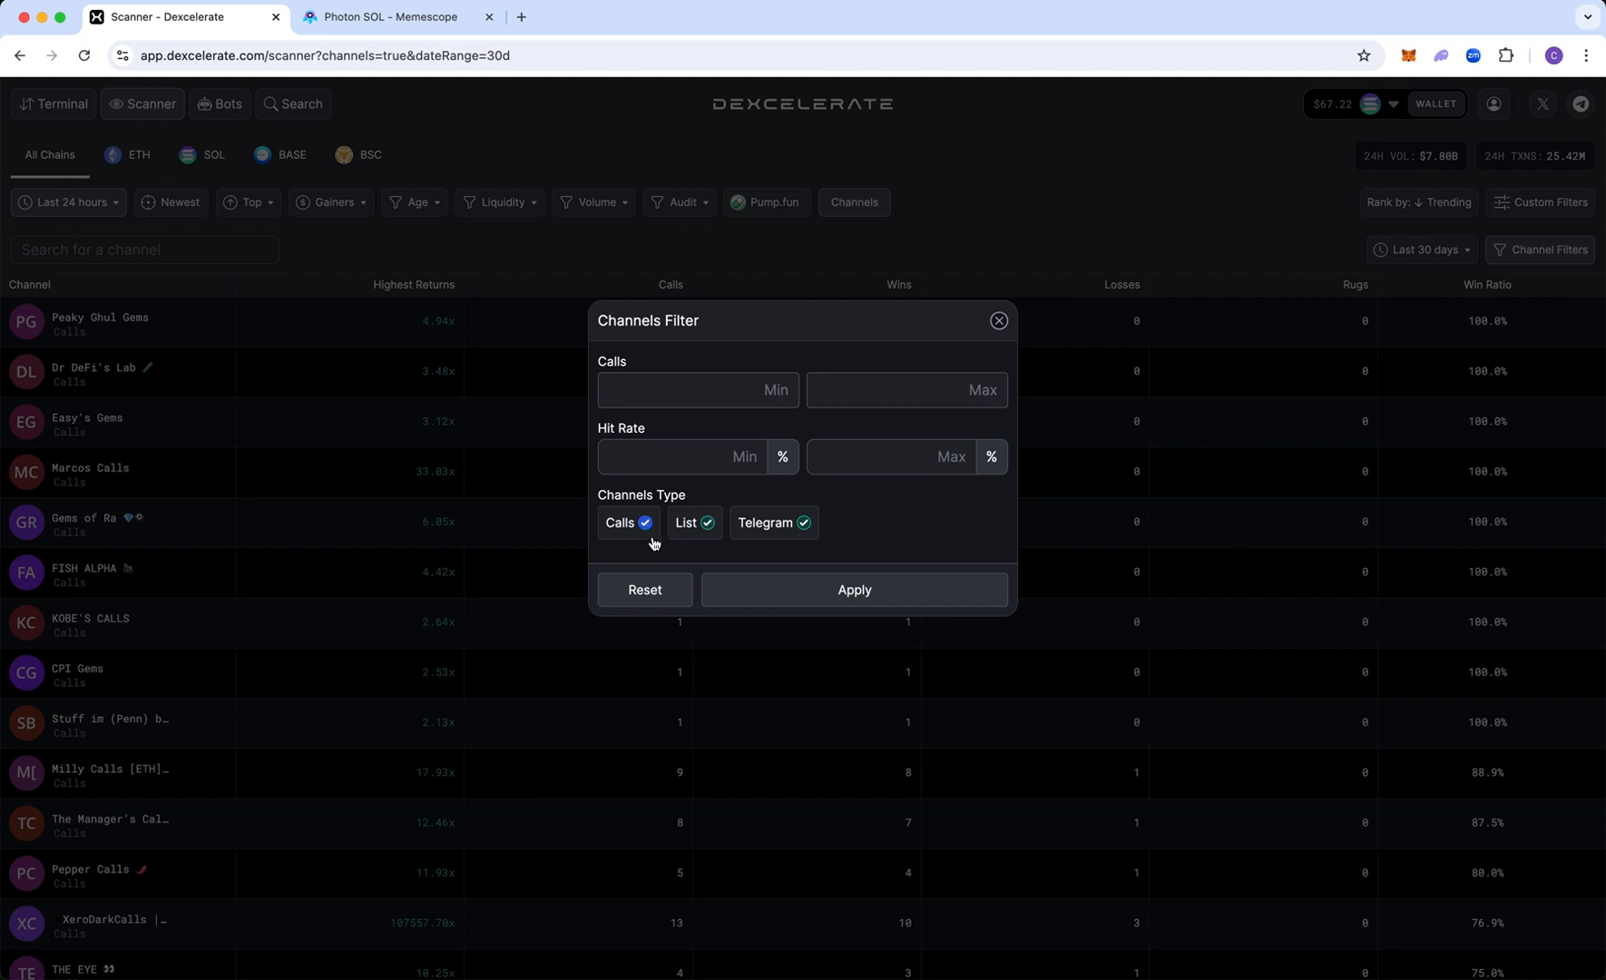
pyautogui.click(628, 523)
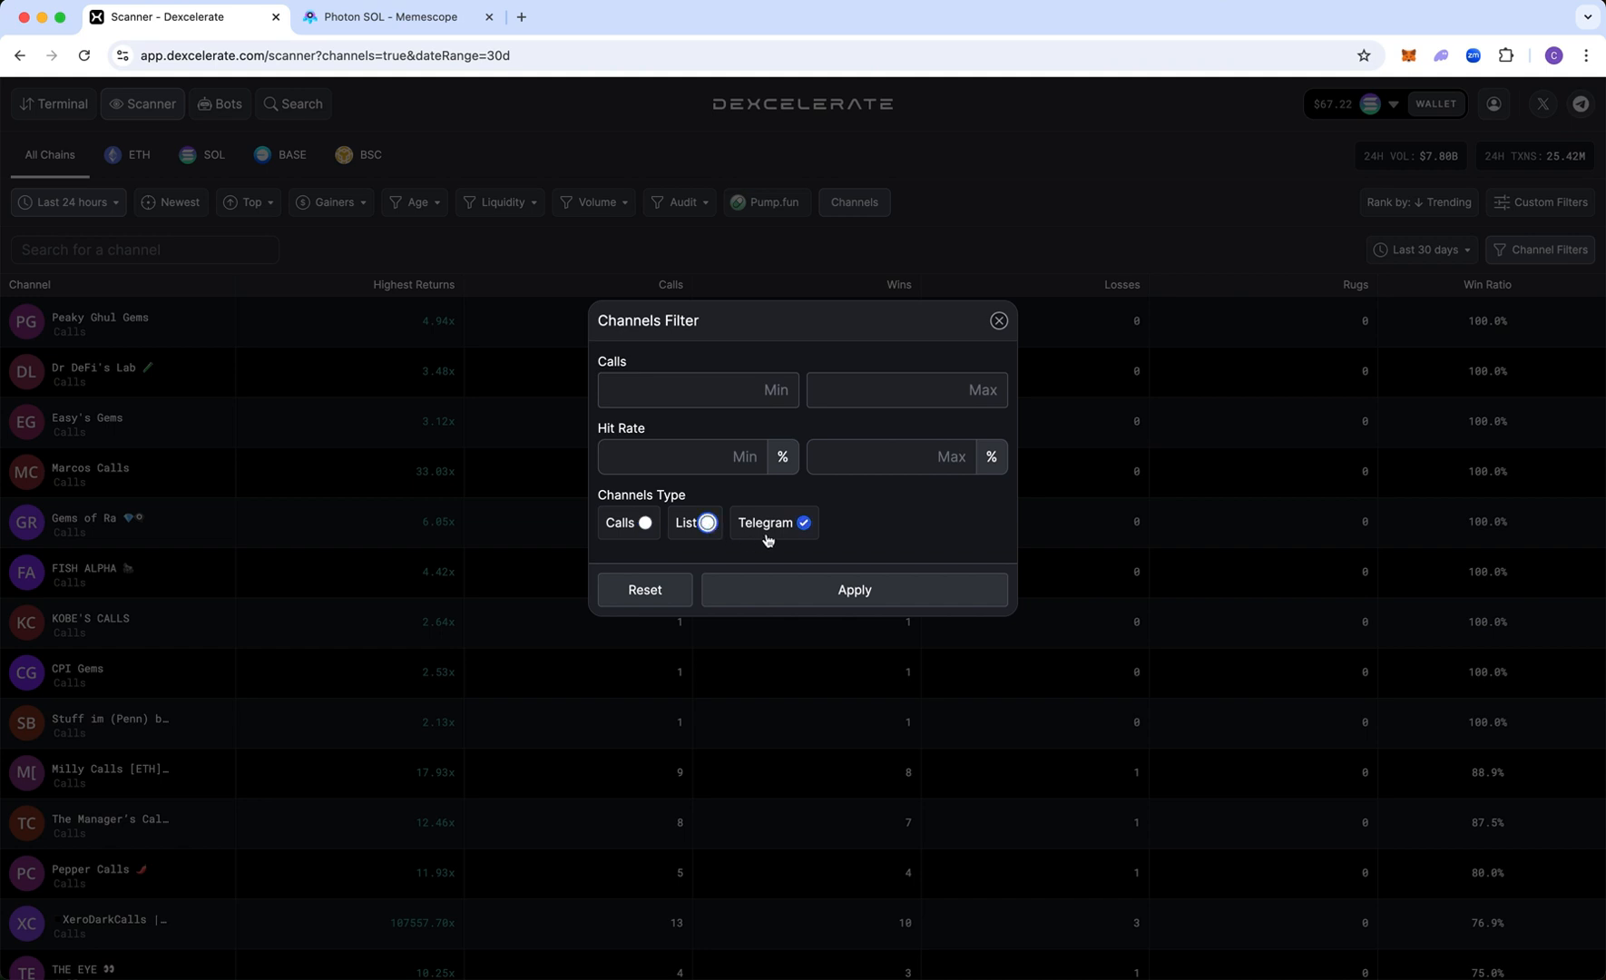
pyautogui.click(855, 590)
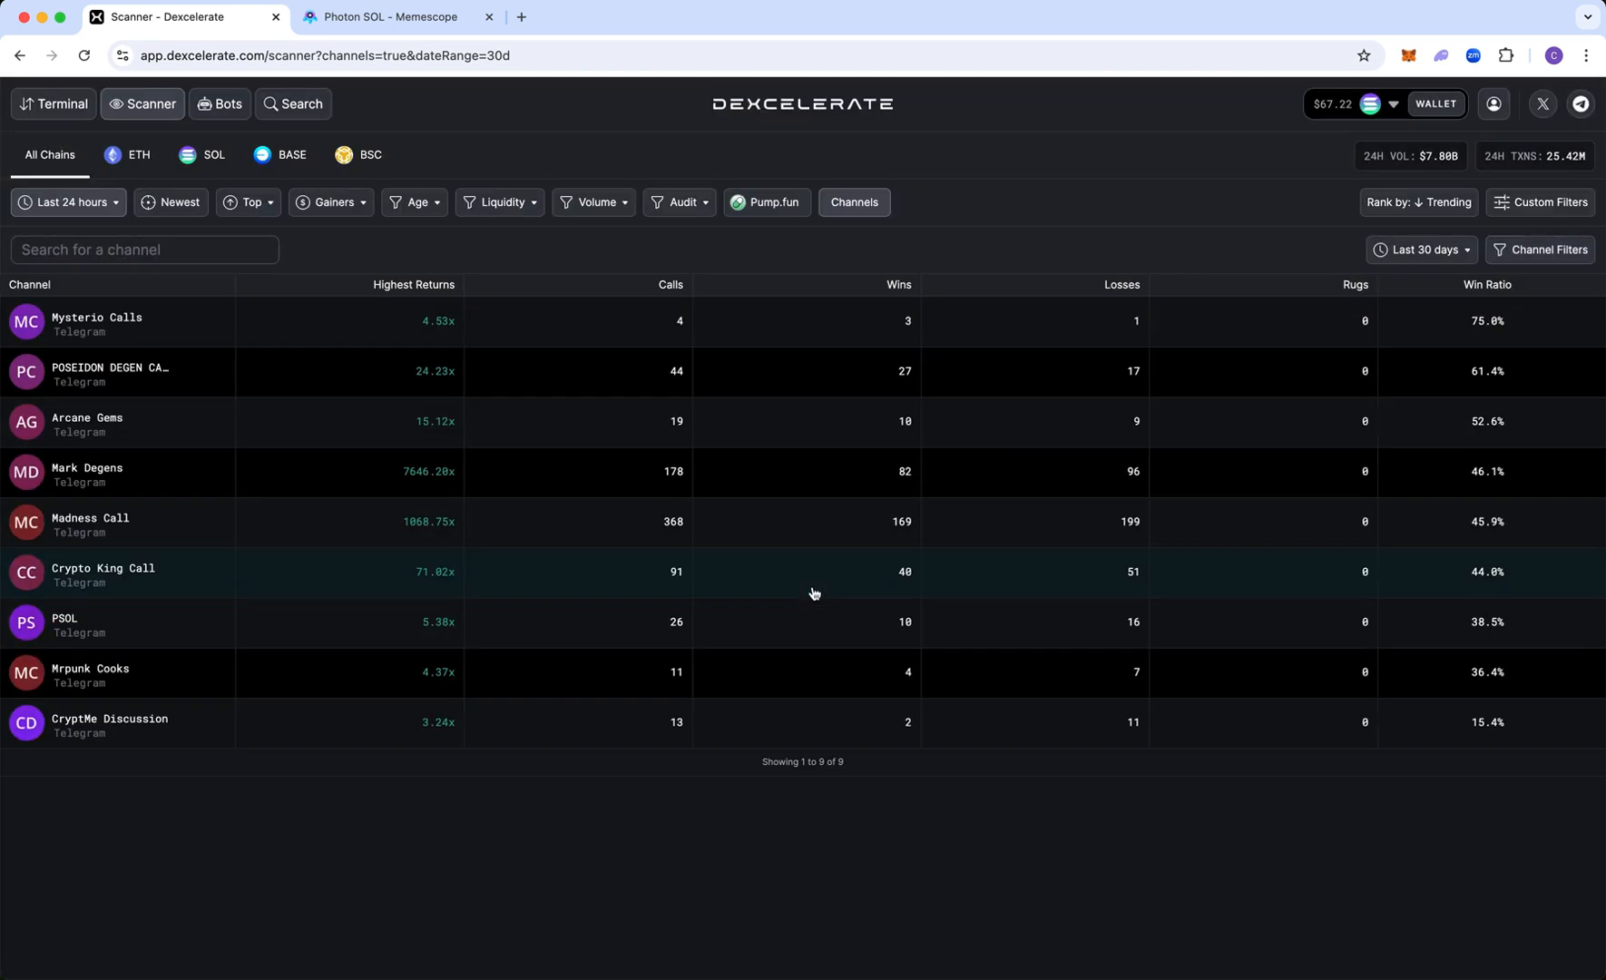
pyautogui.moveTo(100, 621)
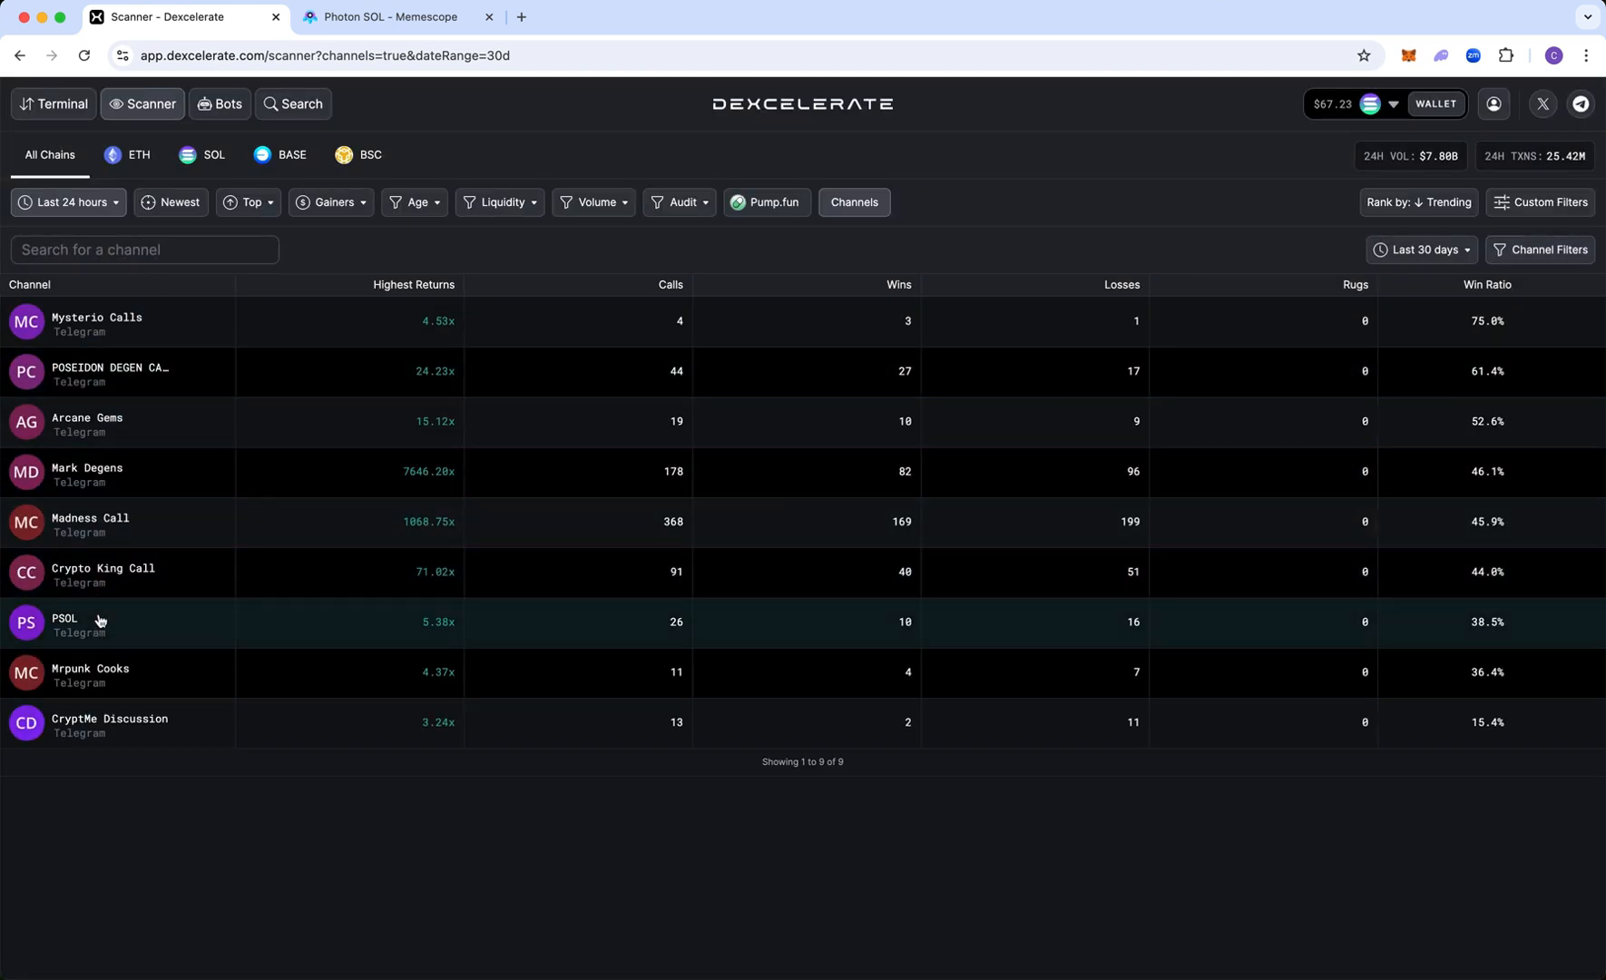
pyautogui.moveTo(120, 548)
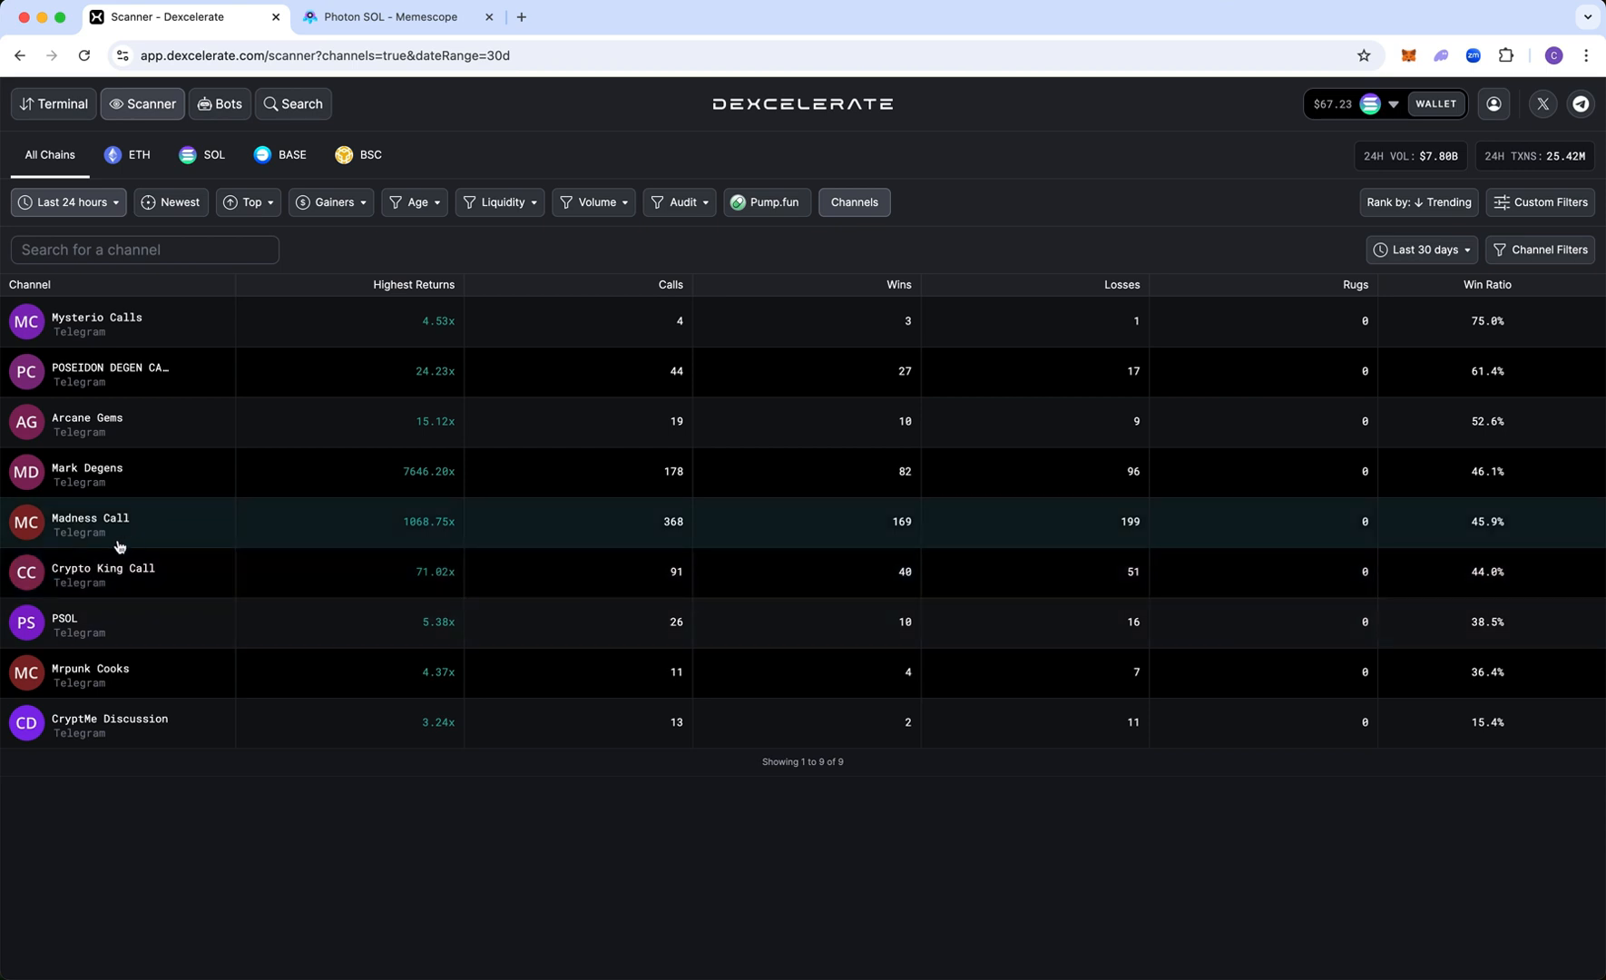
pyautogui.moveTo(153, 377)
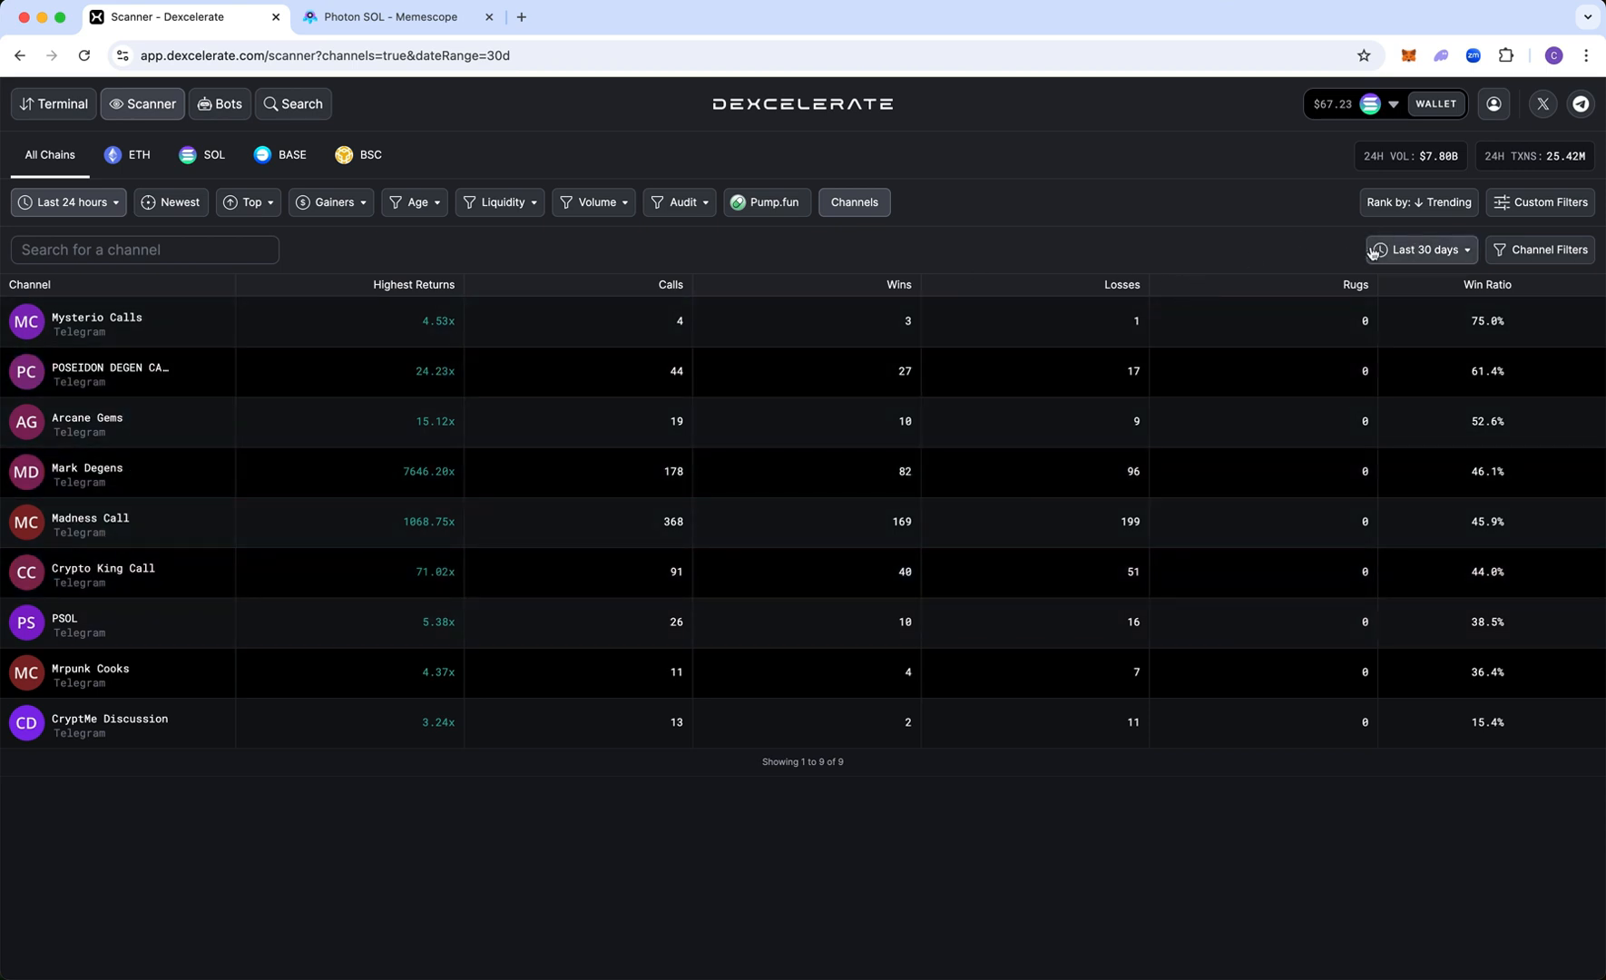
pyautogui.moveTo(1447, 247)
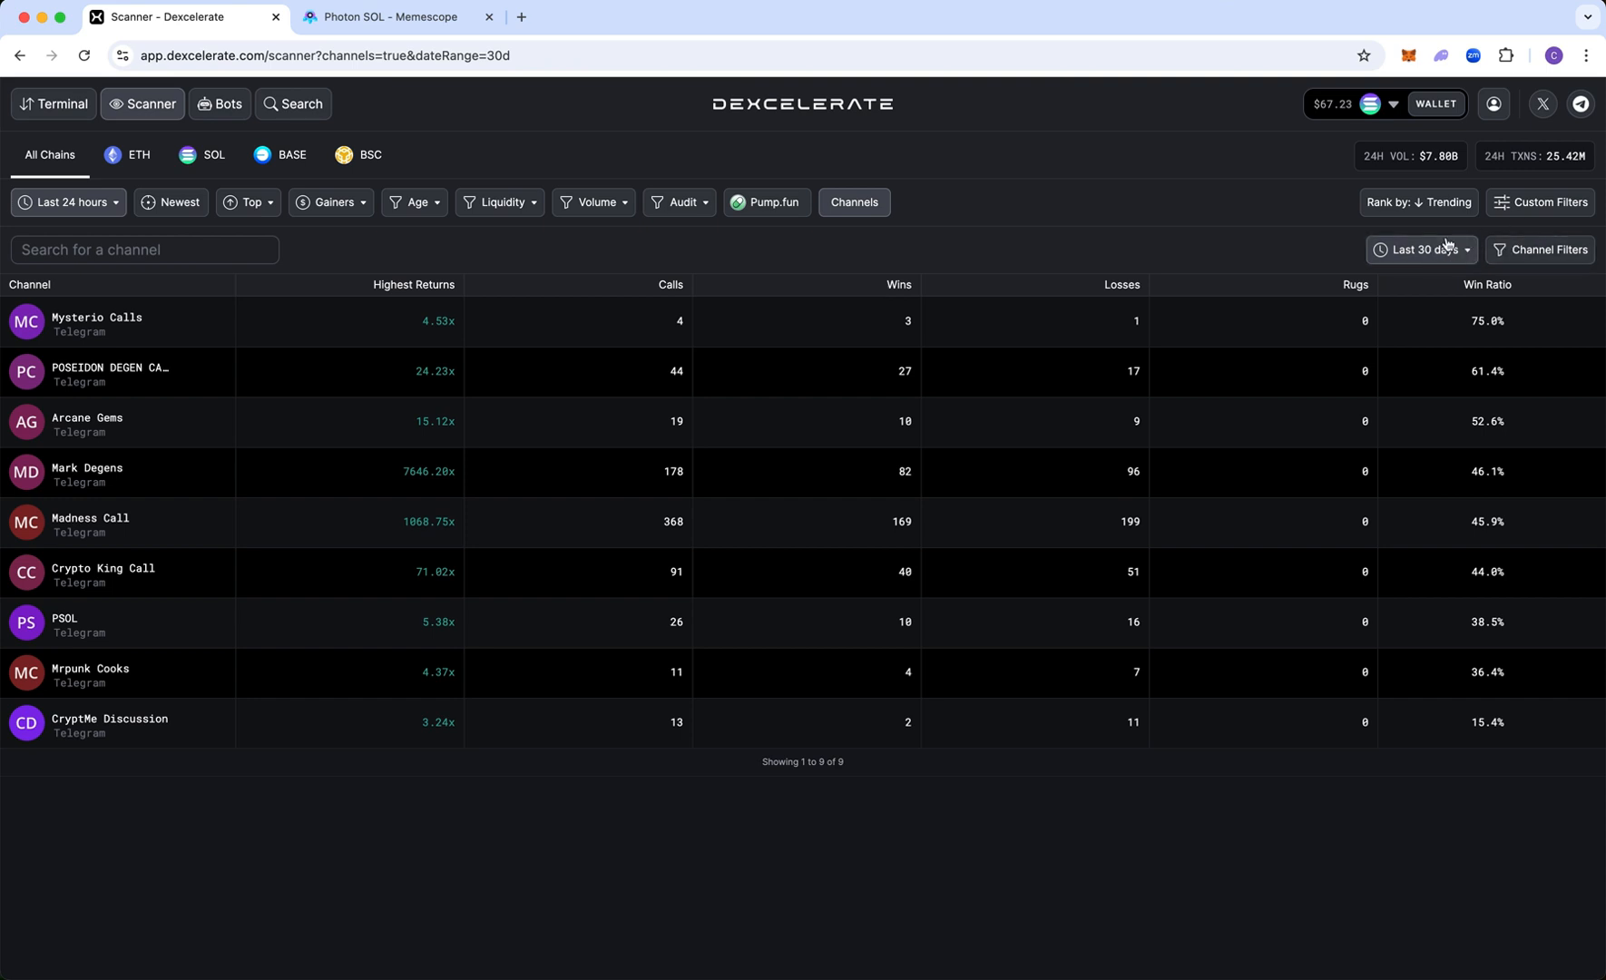
pyautogui.moveTo(1527, 213)
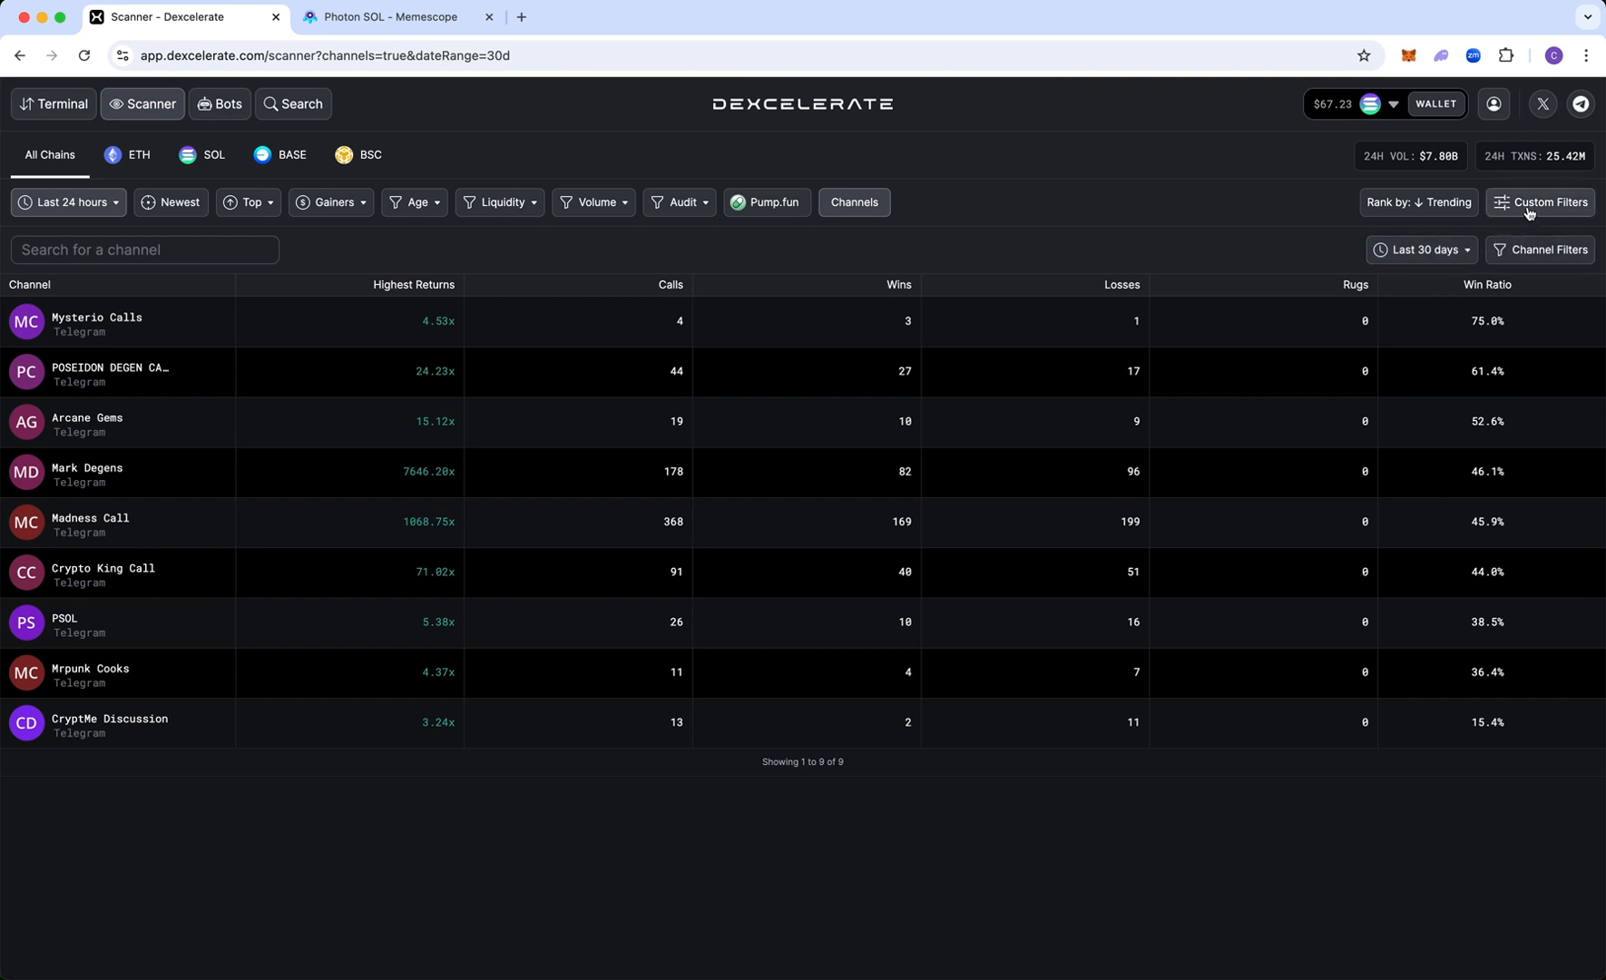
pyautogui.moveTo(326, 695)
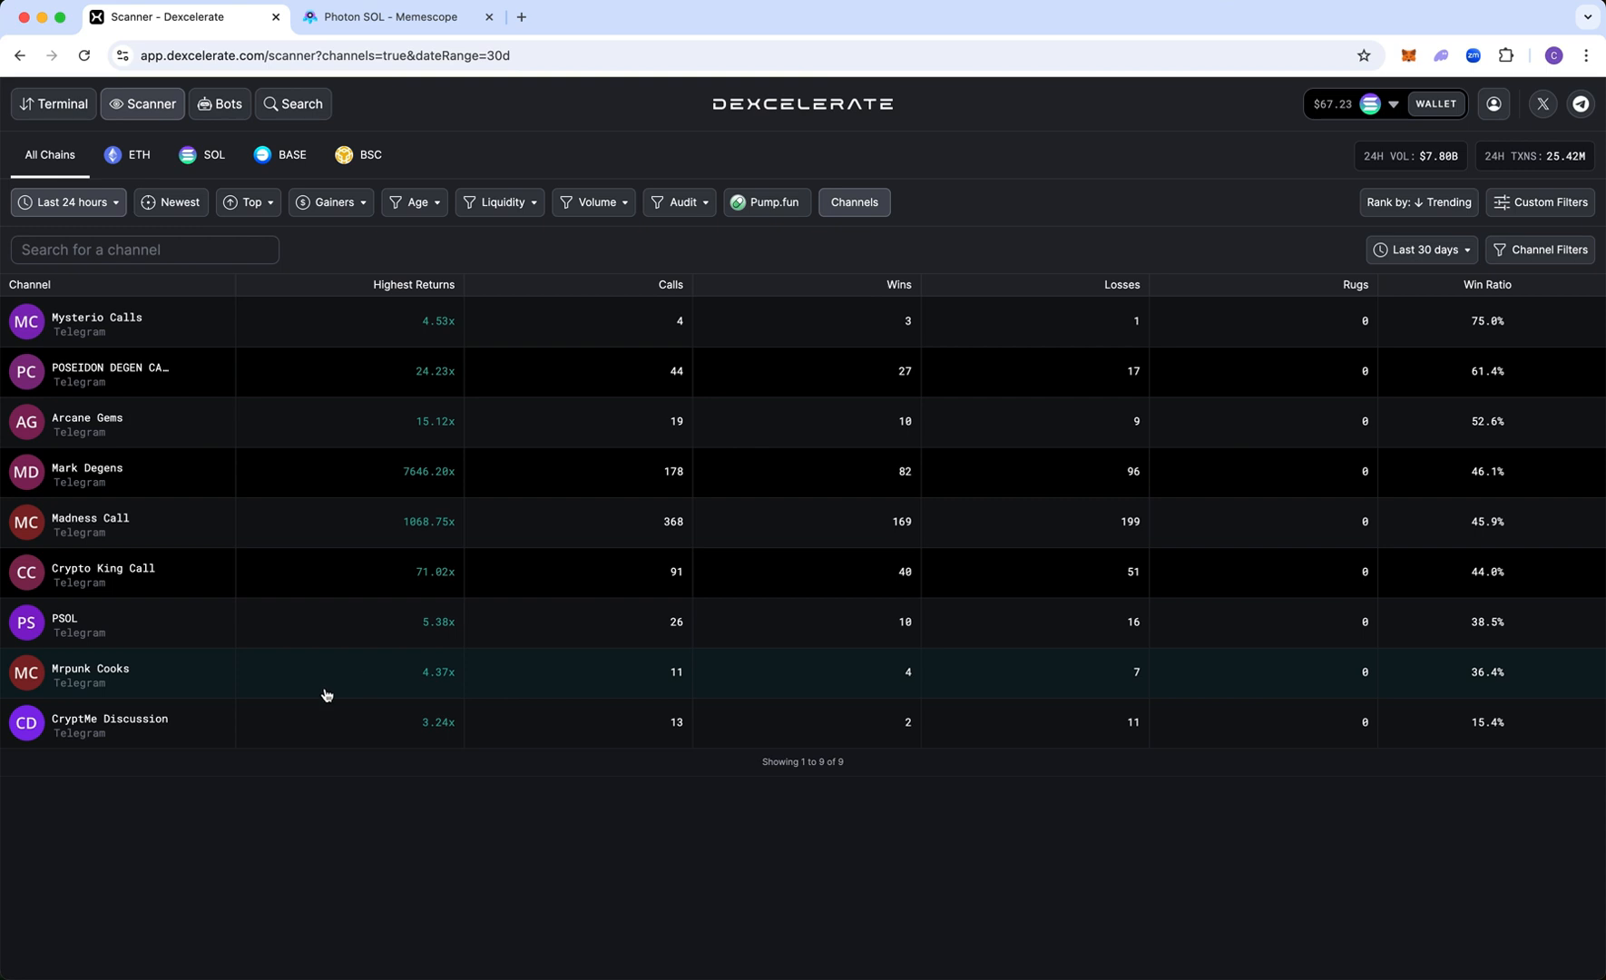
pyautogui.moveTo(122, 486)
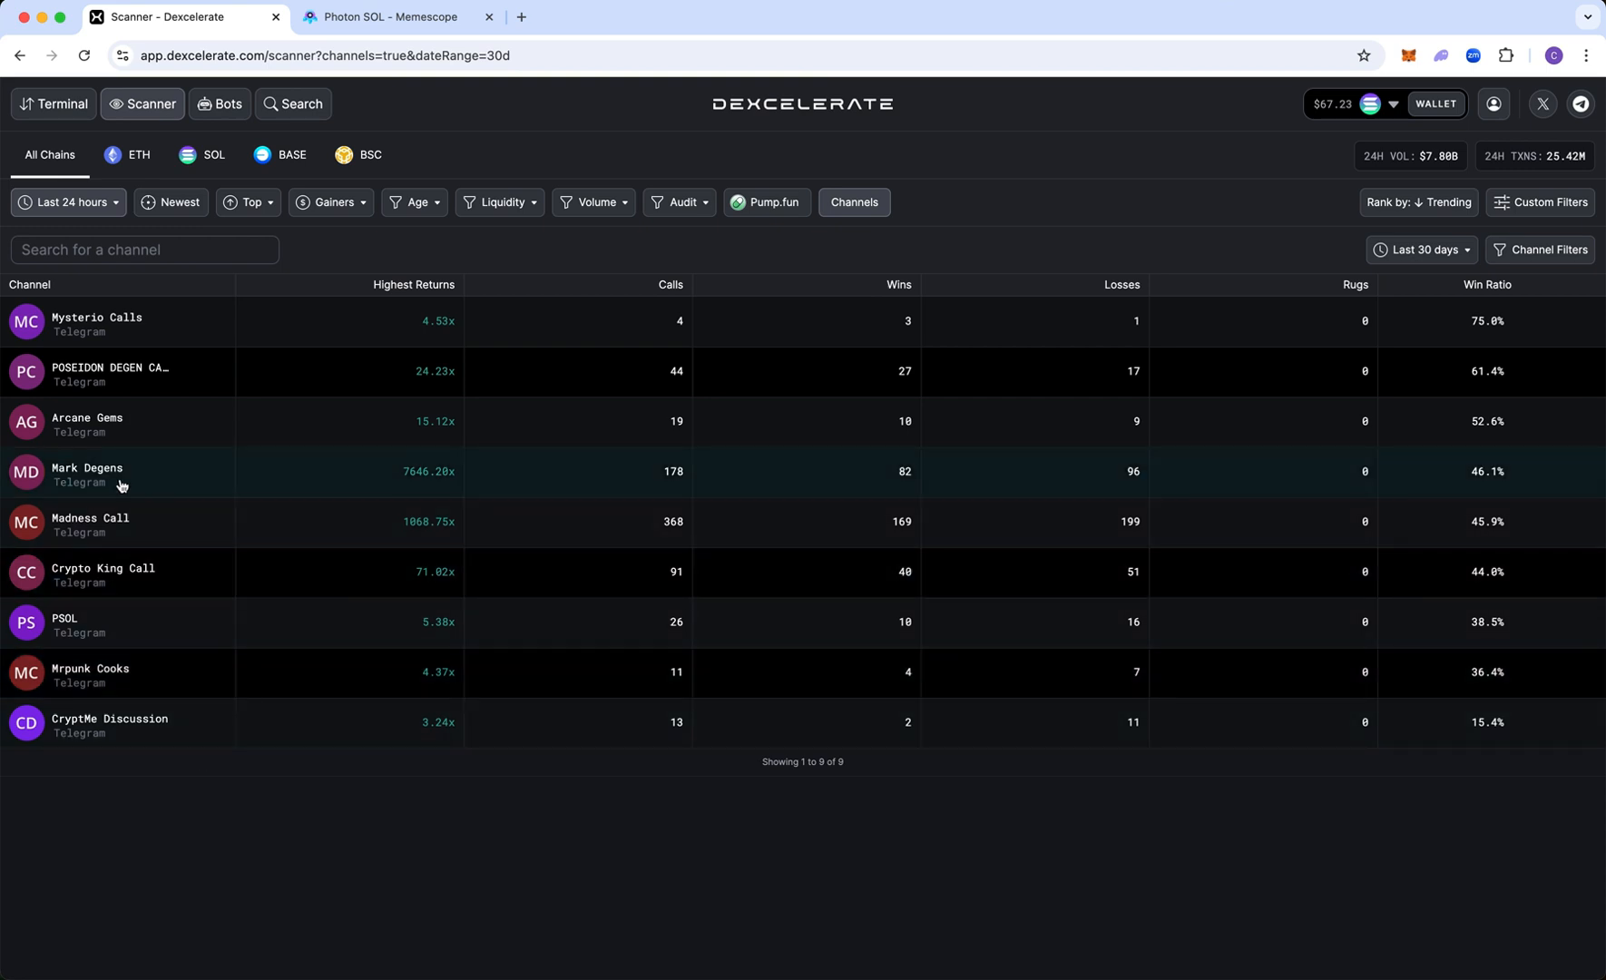
pyautogui.moveTo(105, 529)
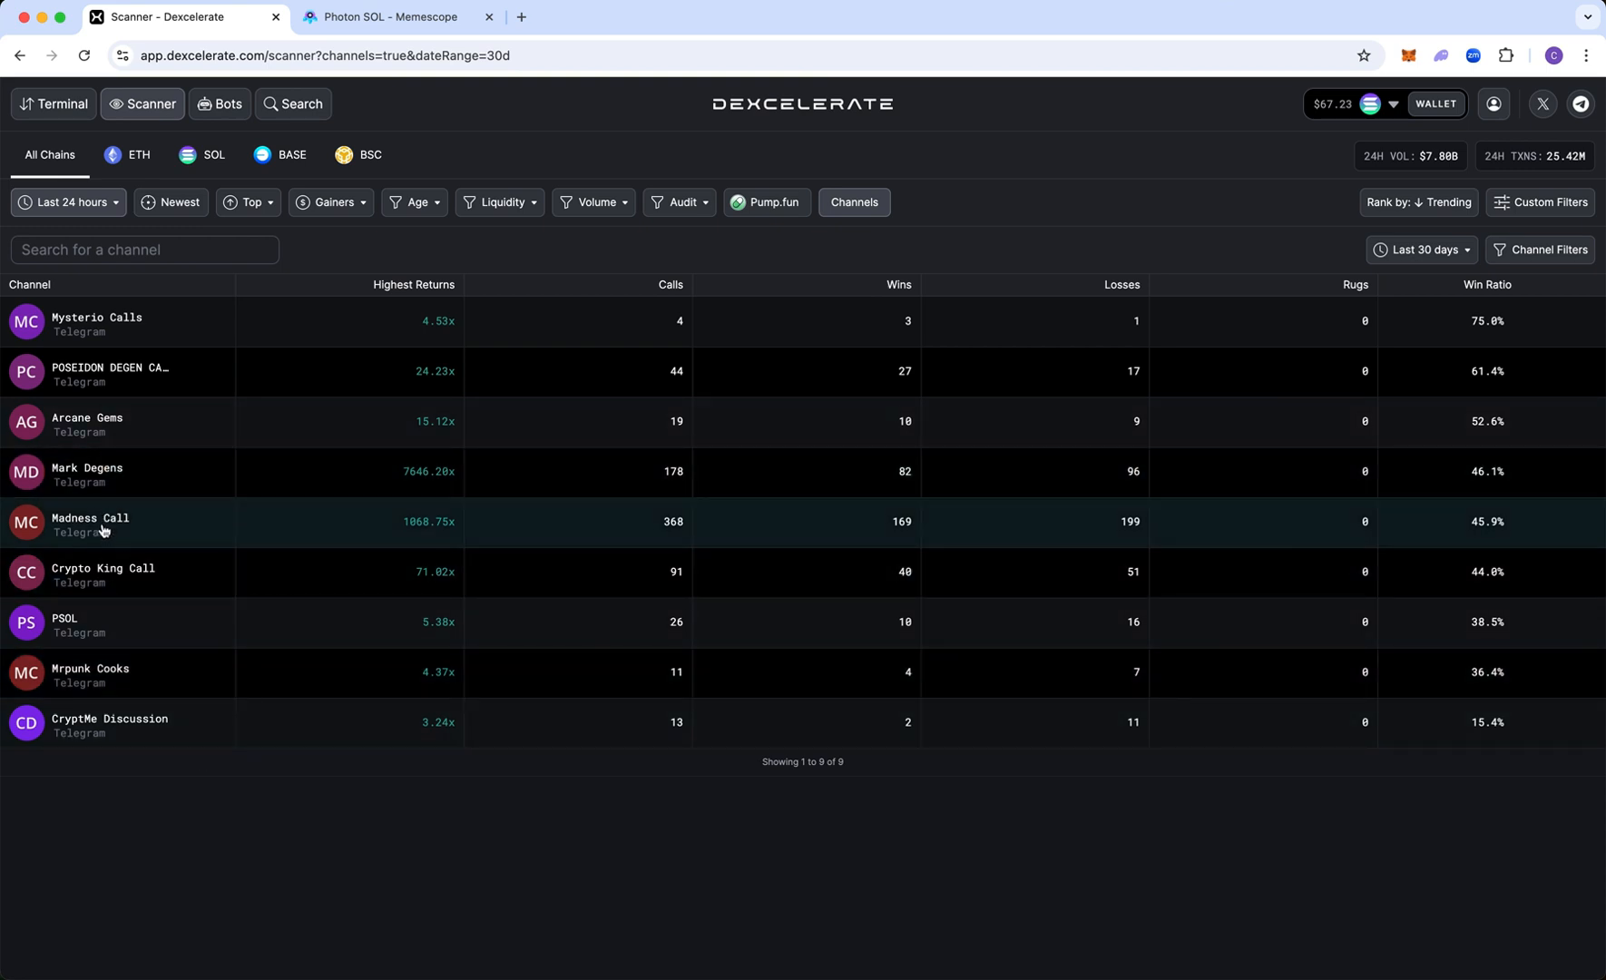
# Open Madness Call's details: 368 calls, 169 wins, 45.92% win ratio.
pyautogui.click(89, 518)
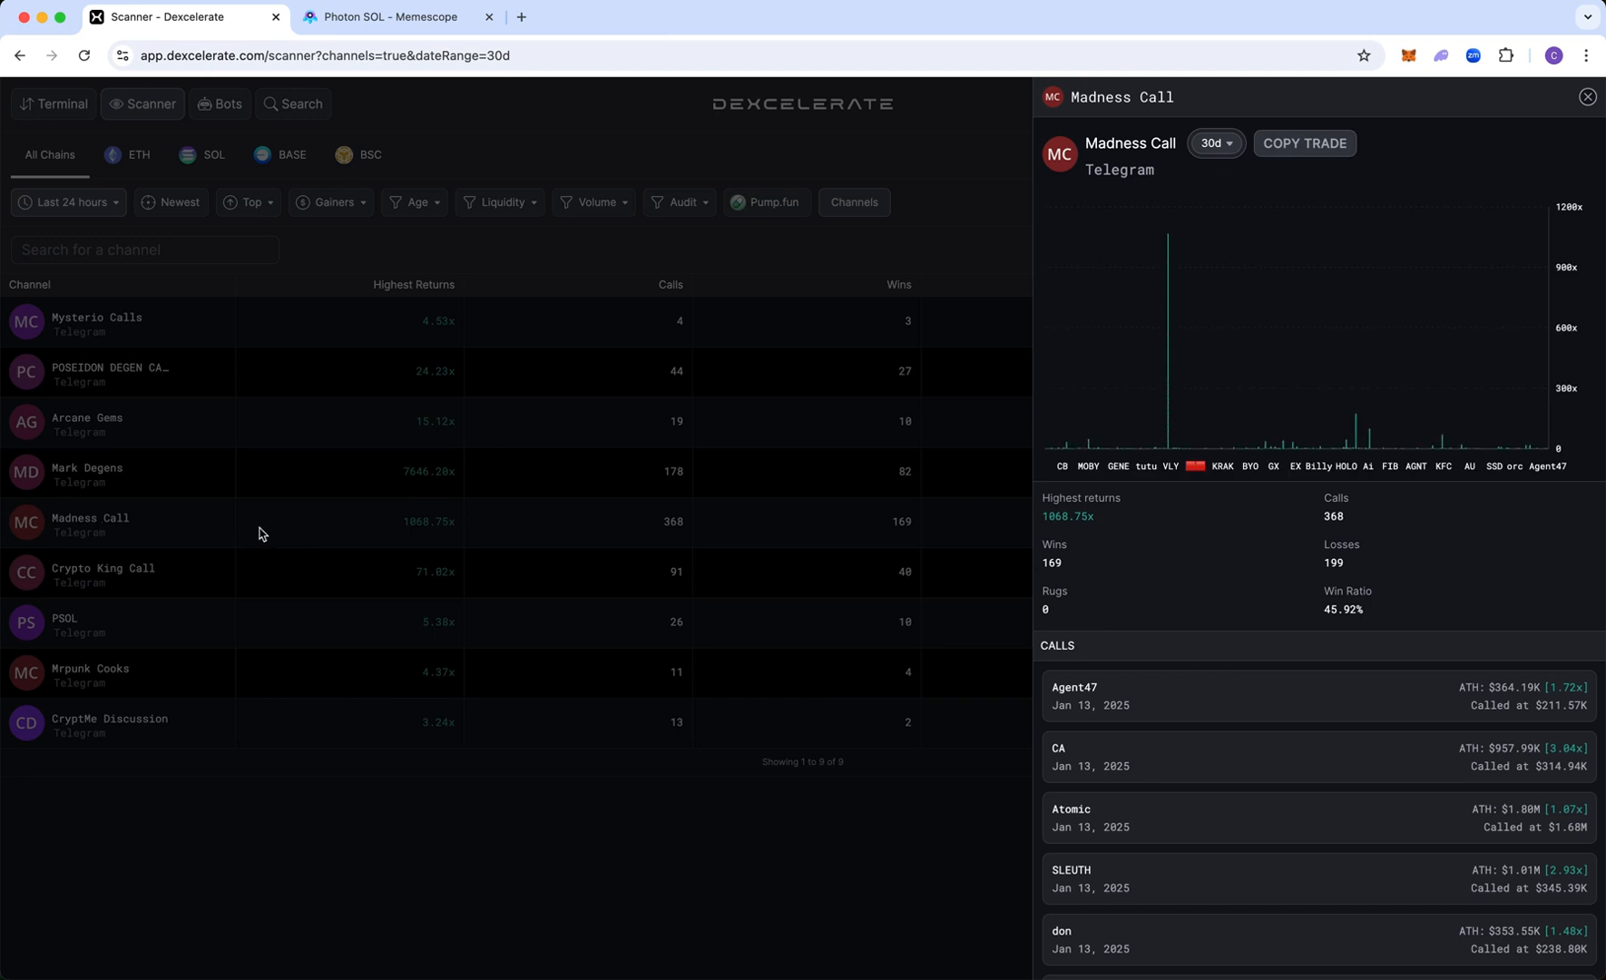
pyautogui.click(1588, 97)
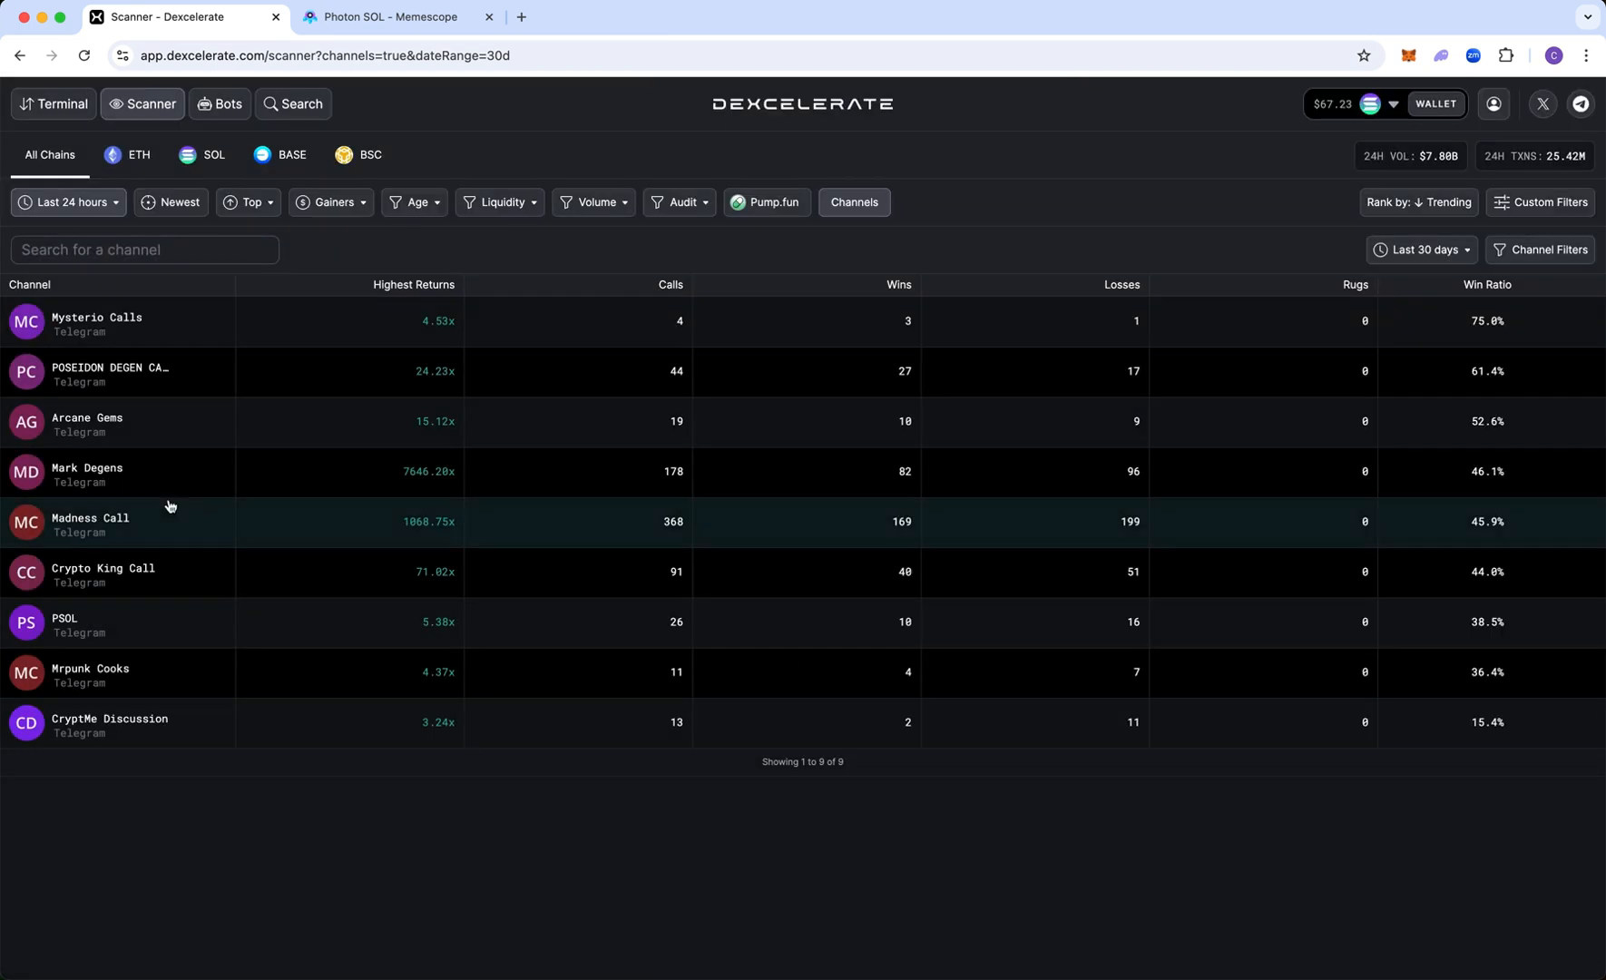
pyautogui.moveTo(97, 538)
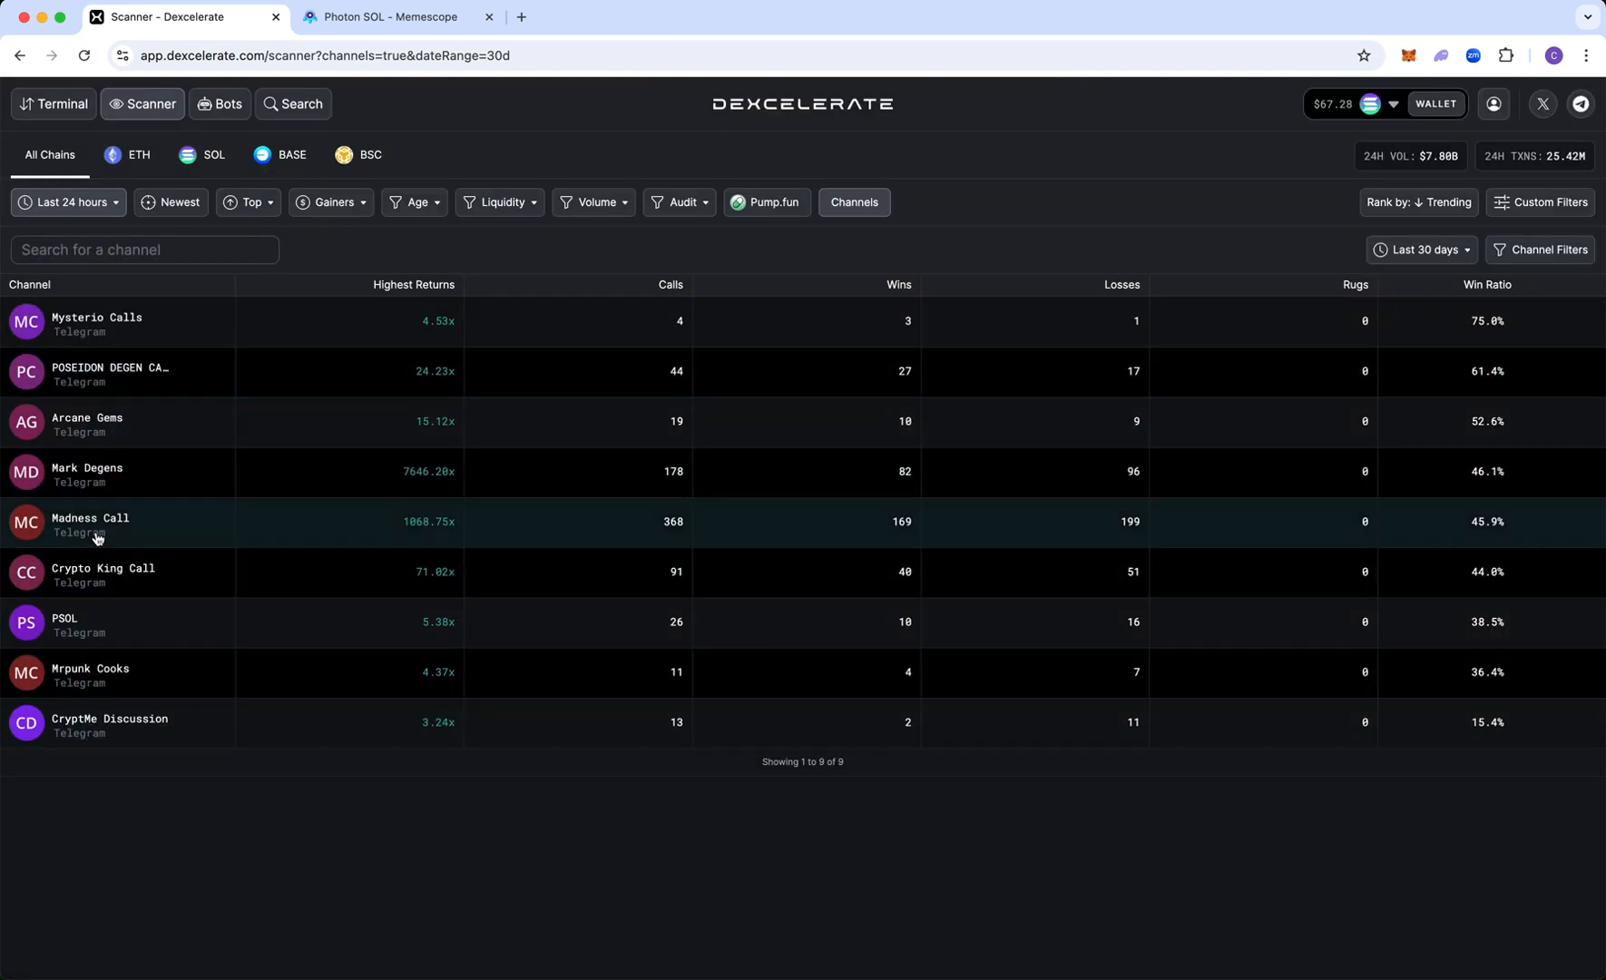
pyautogui.click(86, 474)
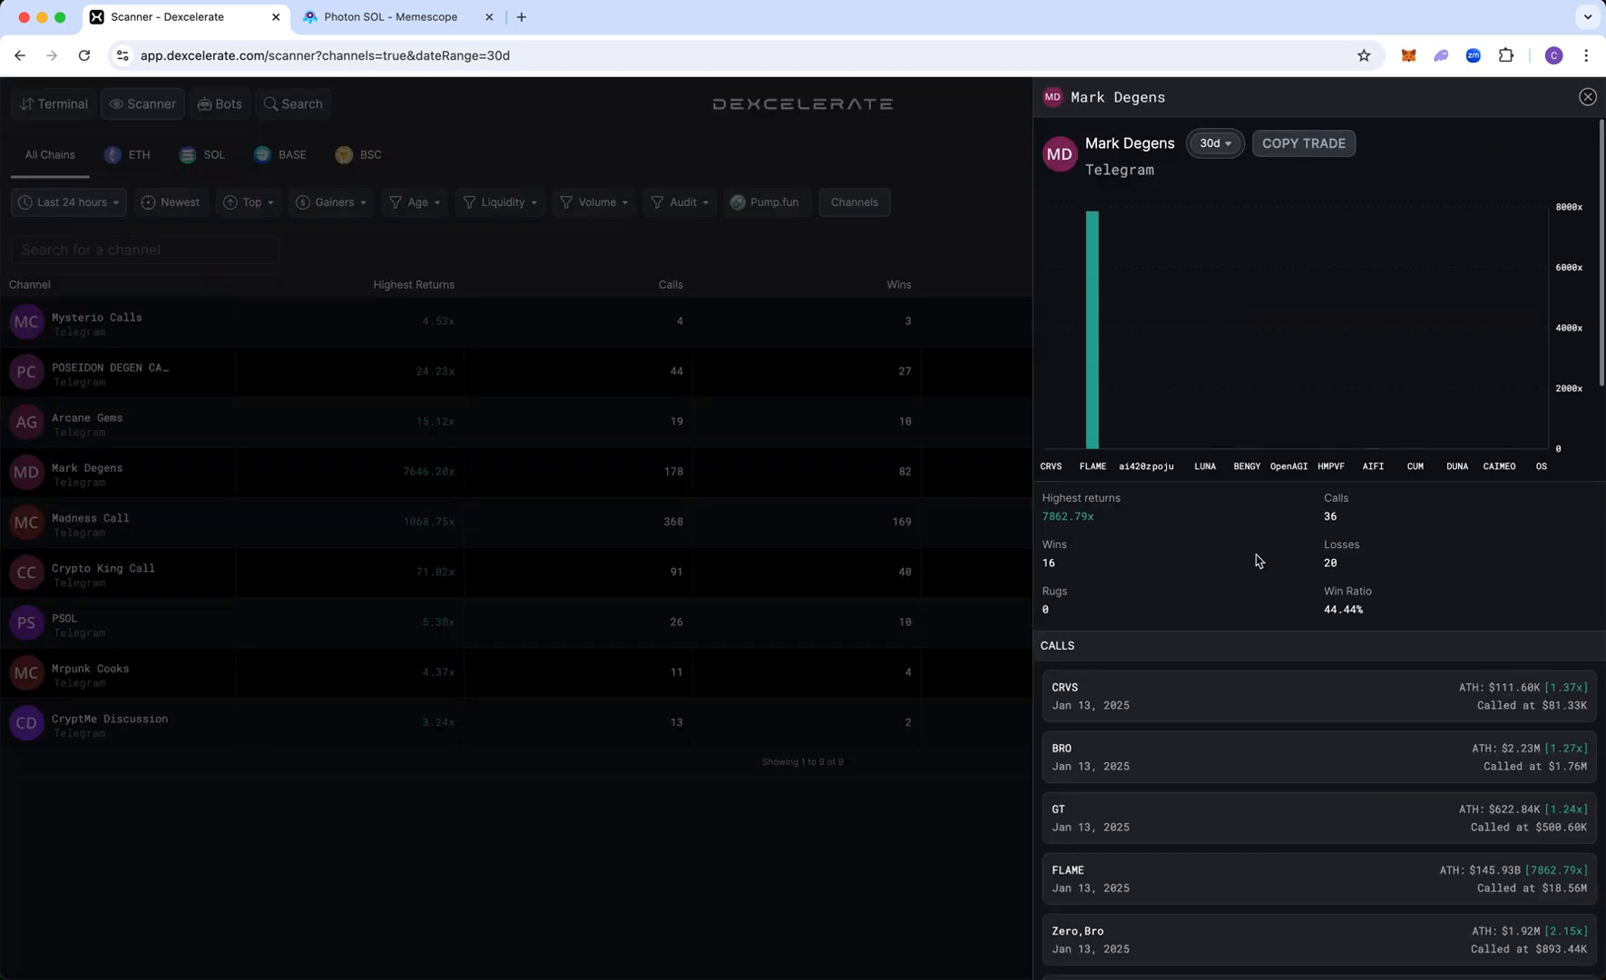
pyautogui.scroll(-3)
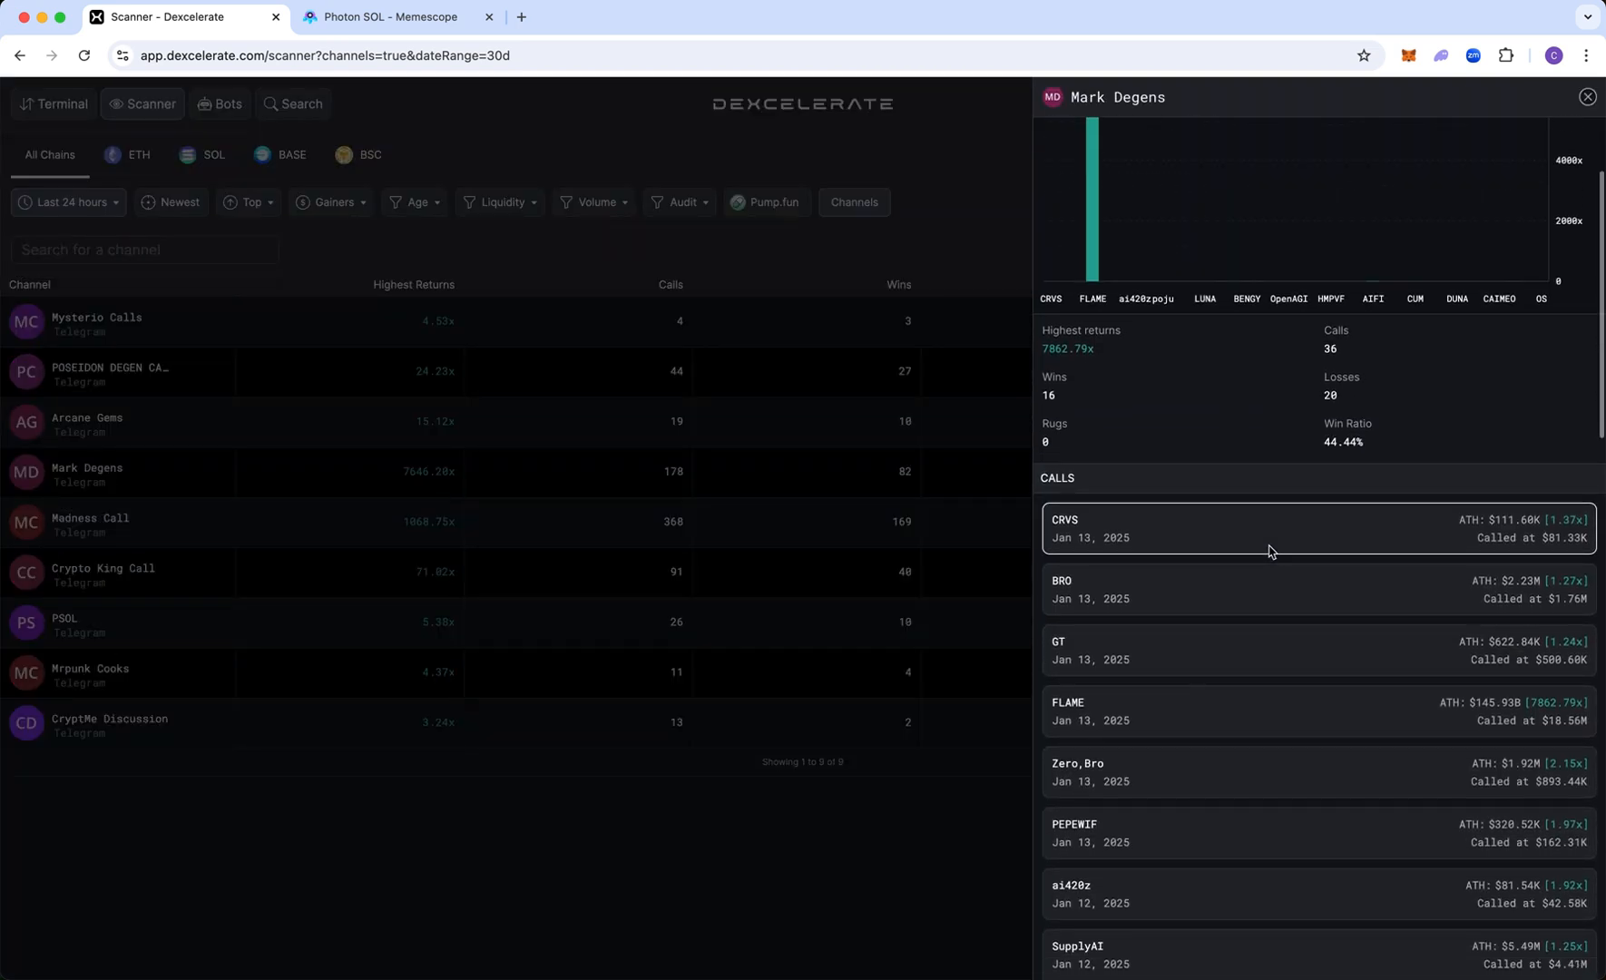
pyautogui.scroll(-3)
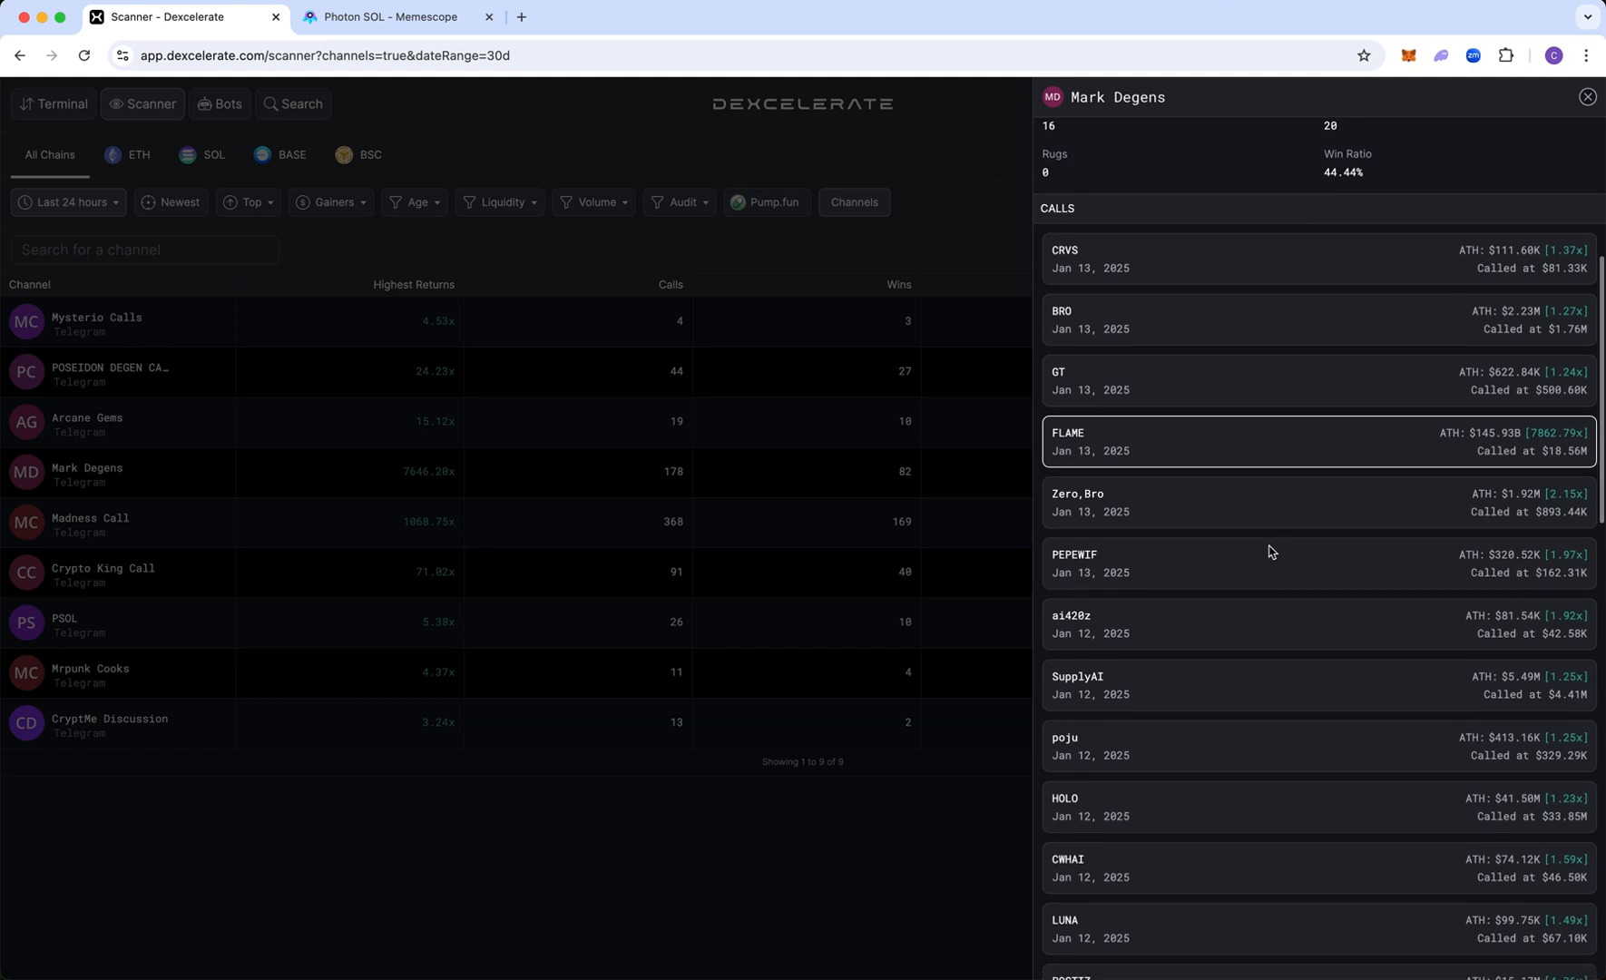
pyautogui.scroll(-3)
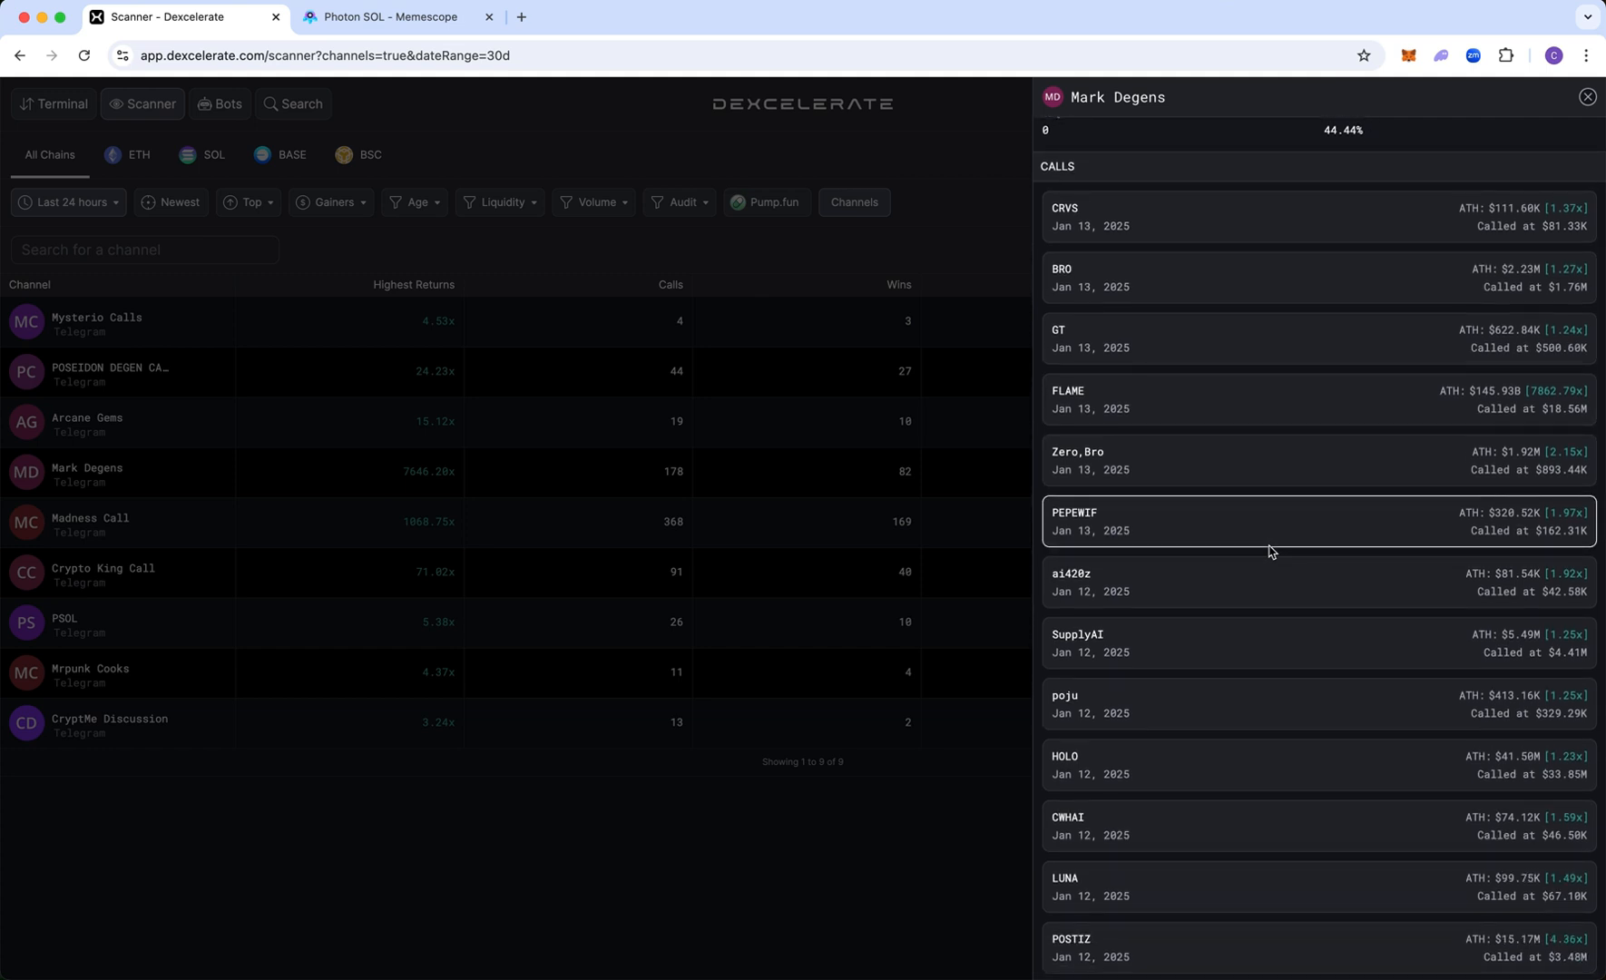
pyautogui.moveTo(1361, 493)
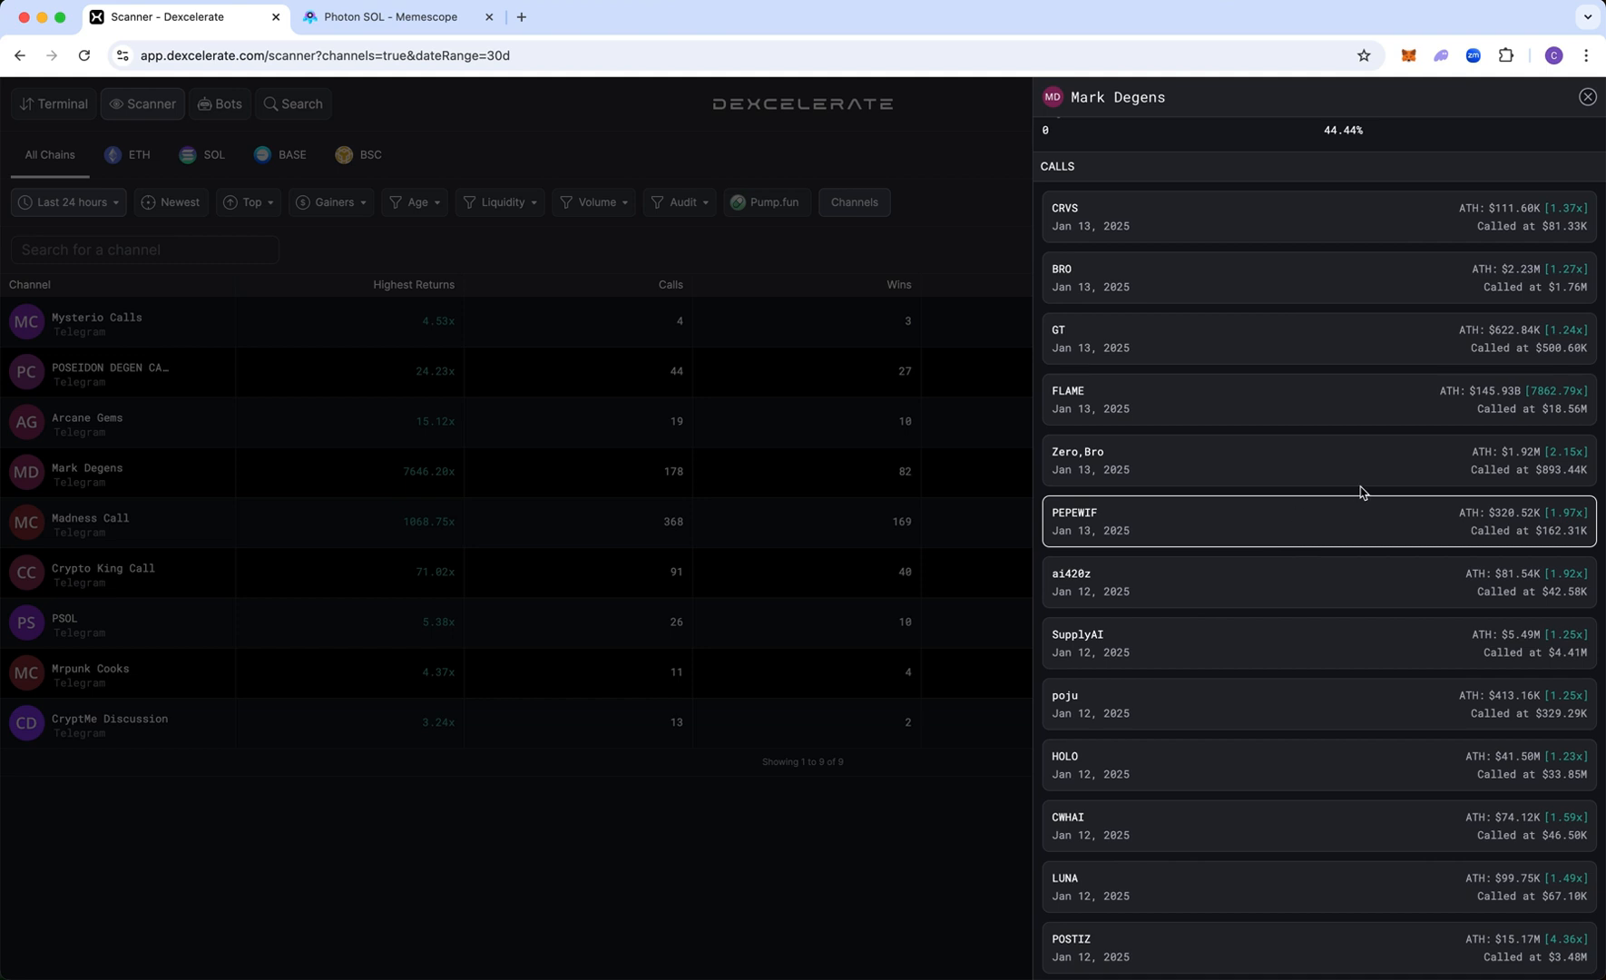
pyautogui.moveTo(1482, 558)
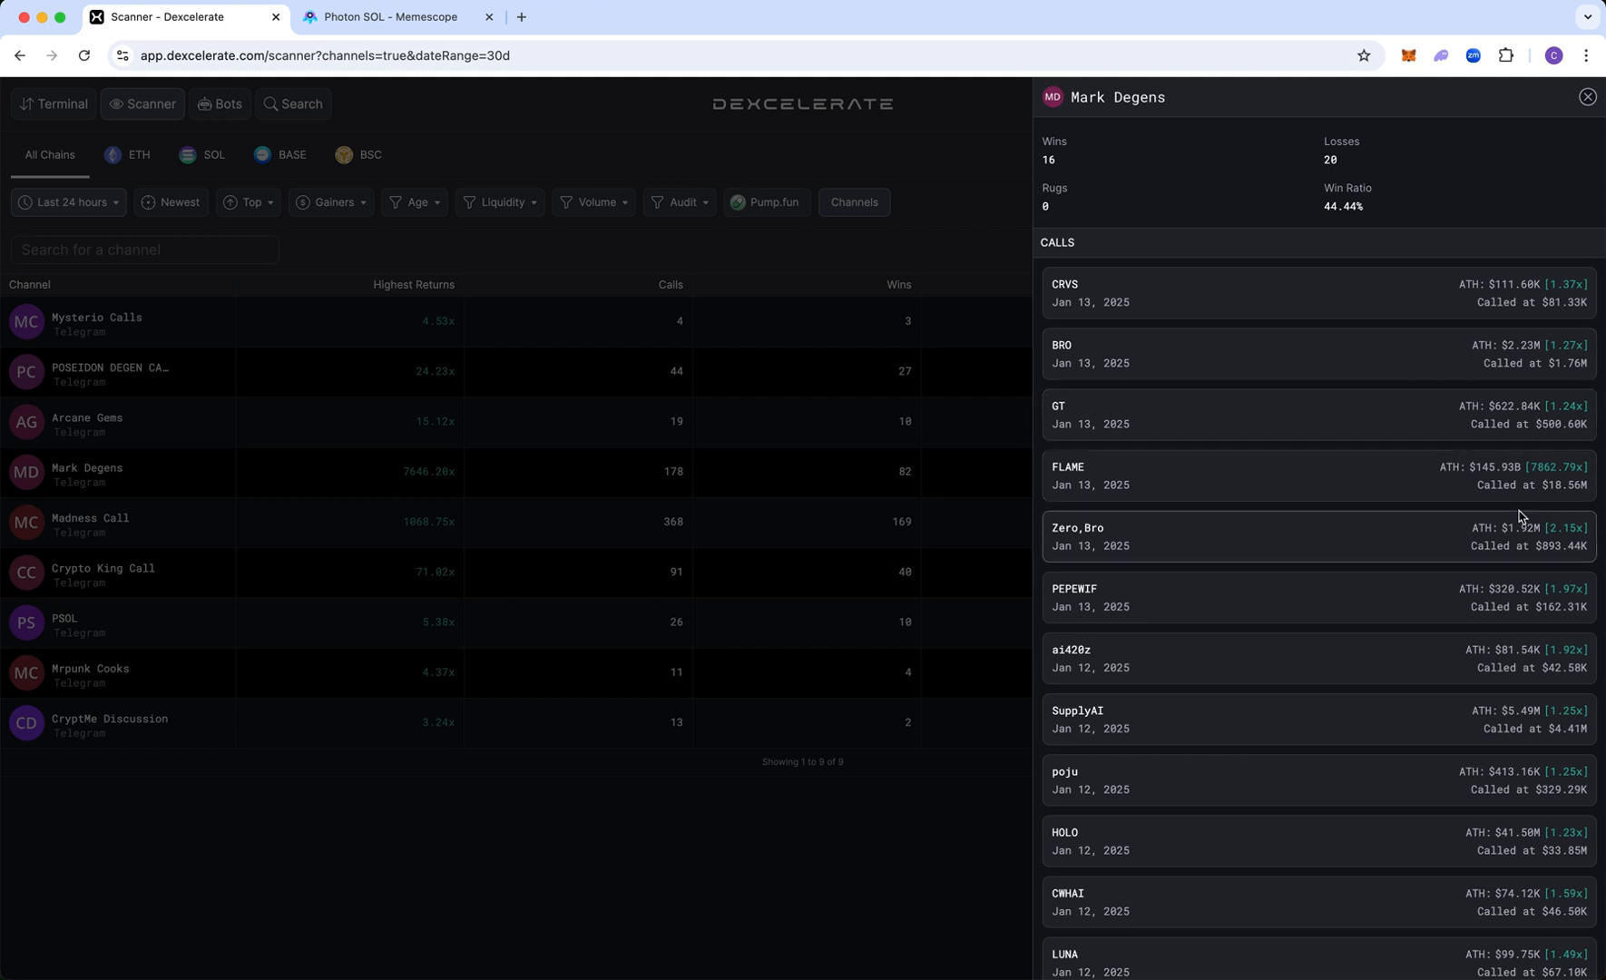
pyautogui.scroll(-3)
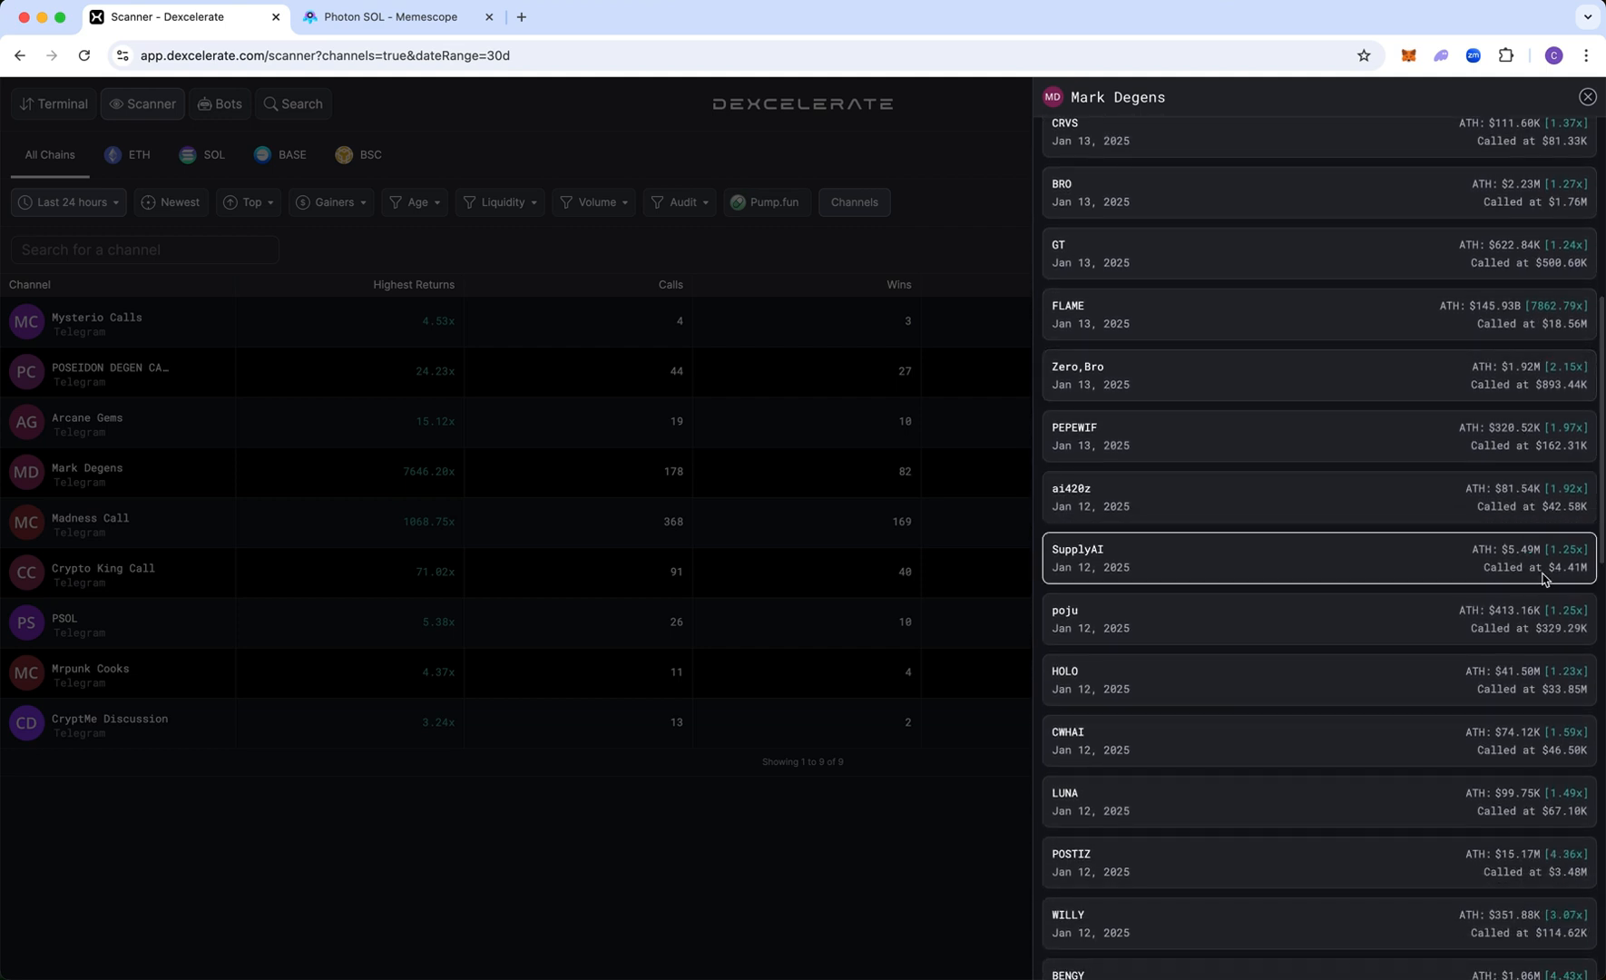
pyautogui.scroll(-3)
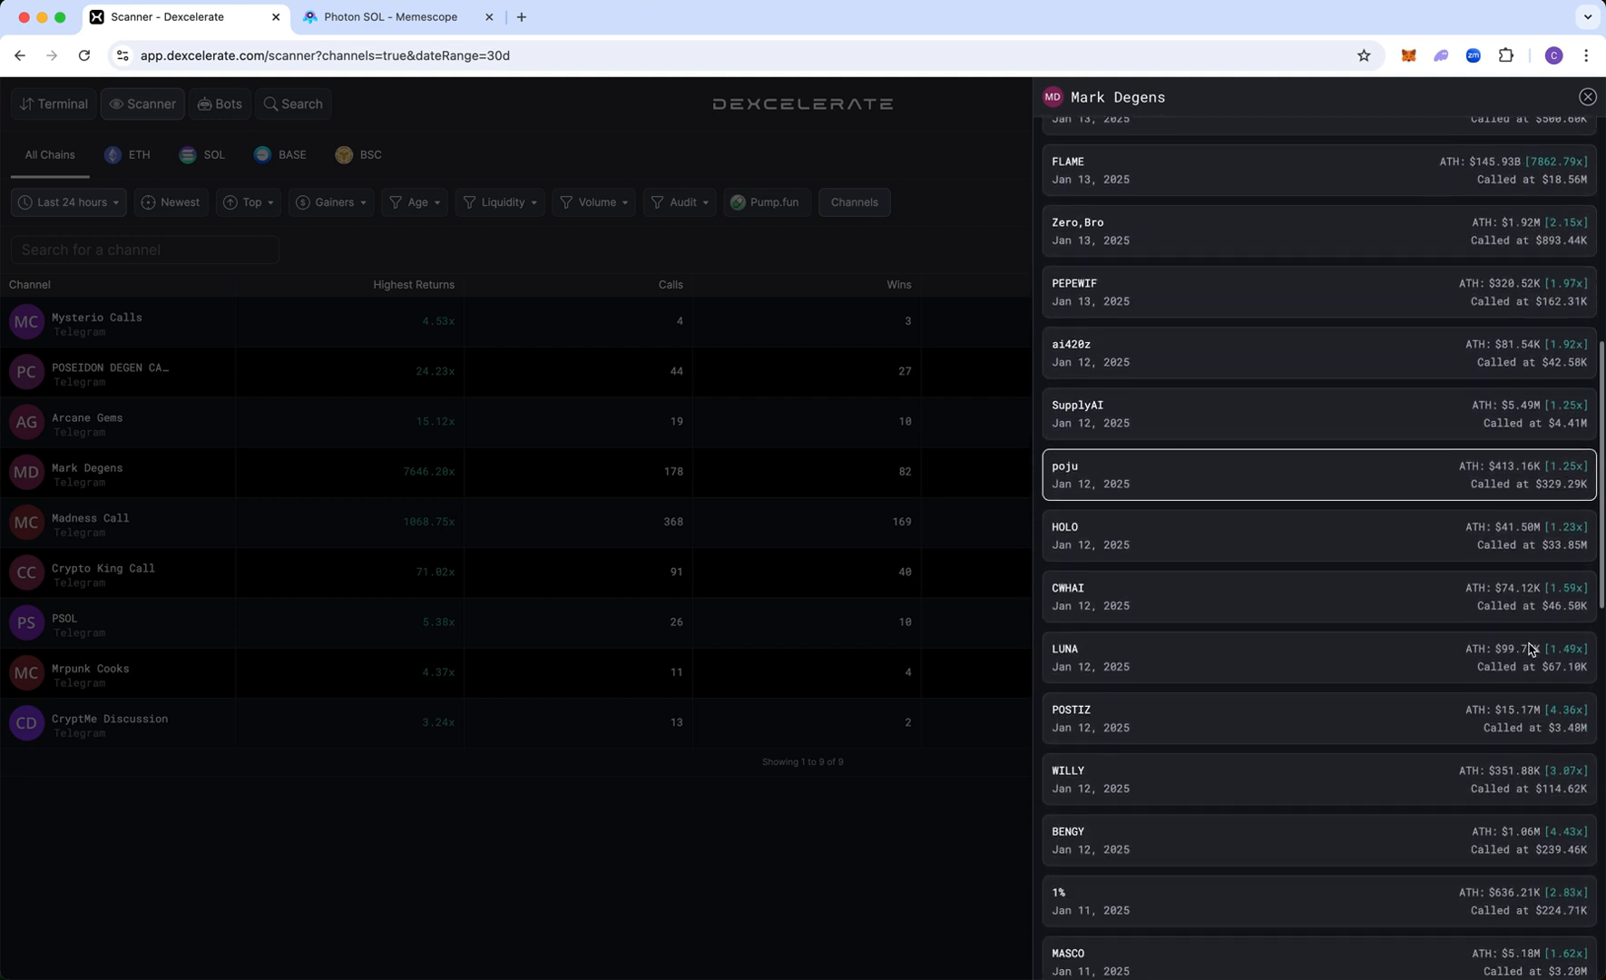
pyautogui.scroll(-3)
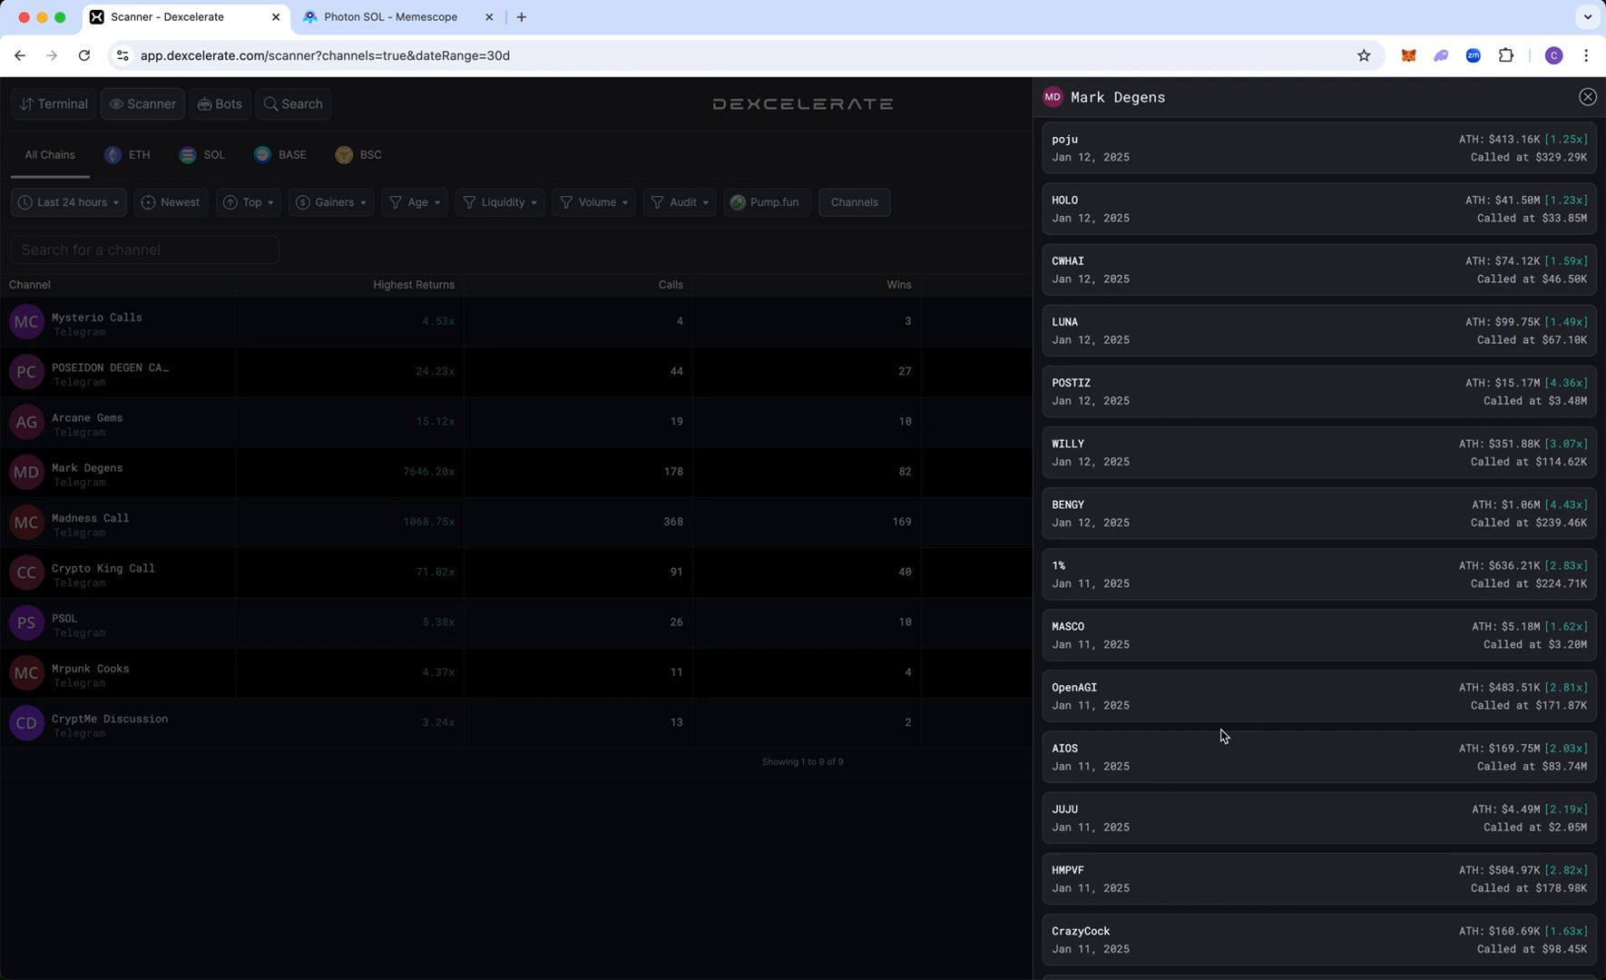
pyautogui.moveTo(1236, 701)
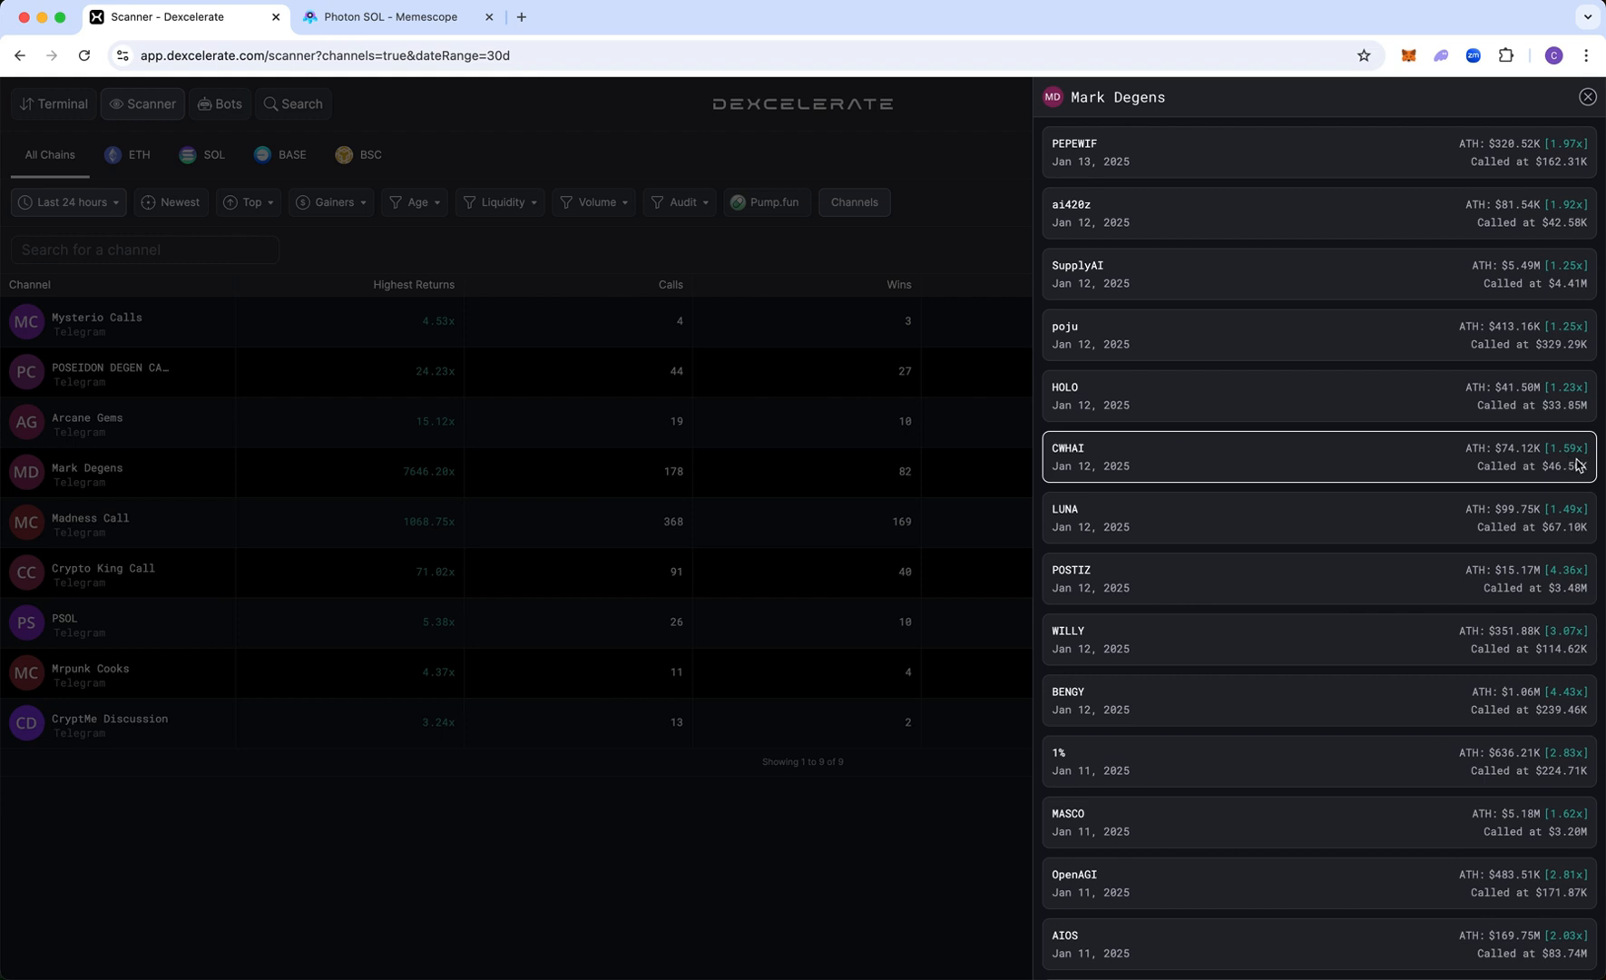
pyautogui.moveTo(1573, 470)
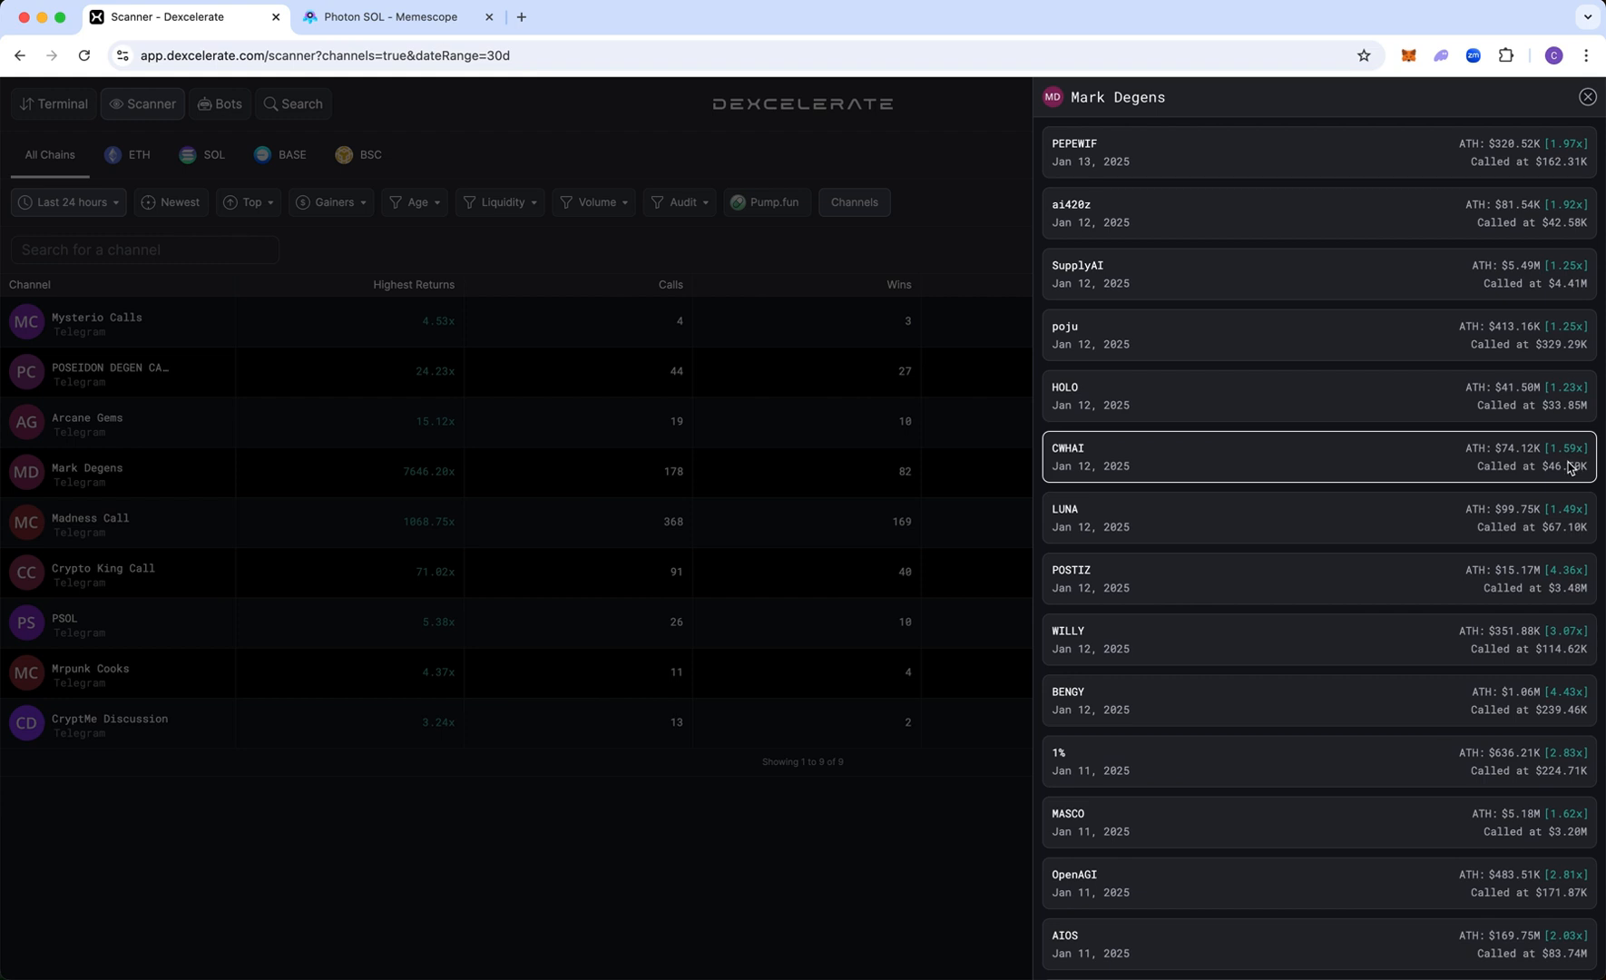
pyautogui.moveTo(1527, 476)
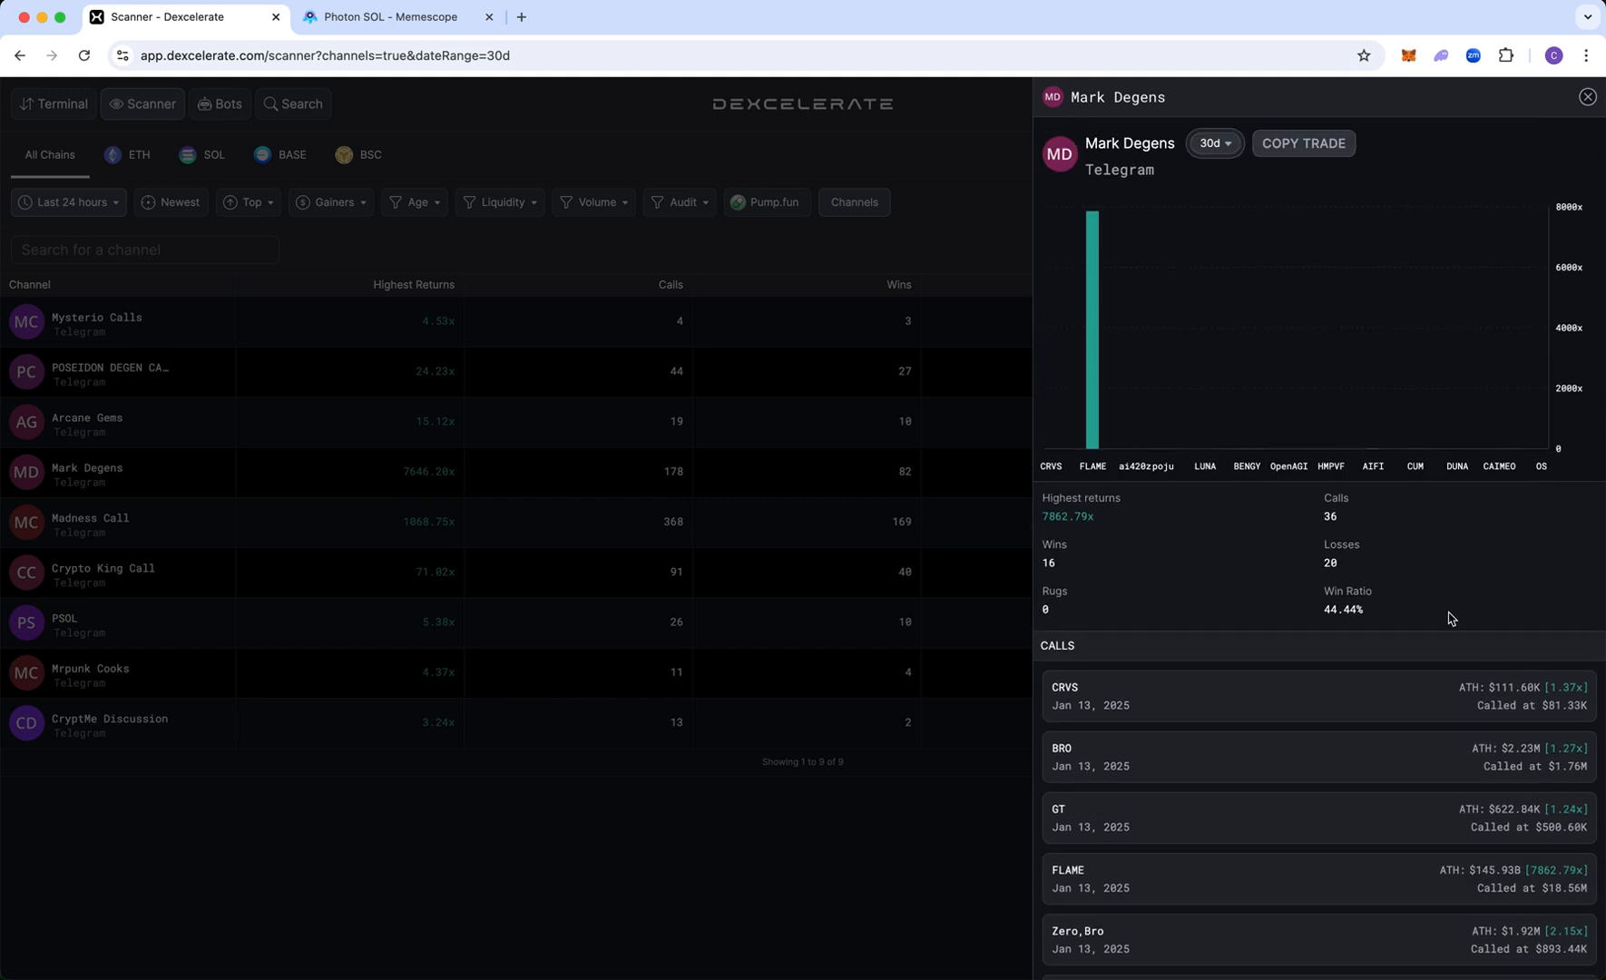
pyautogui.scroll(-3)
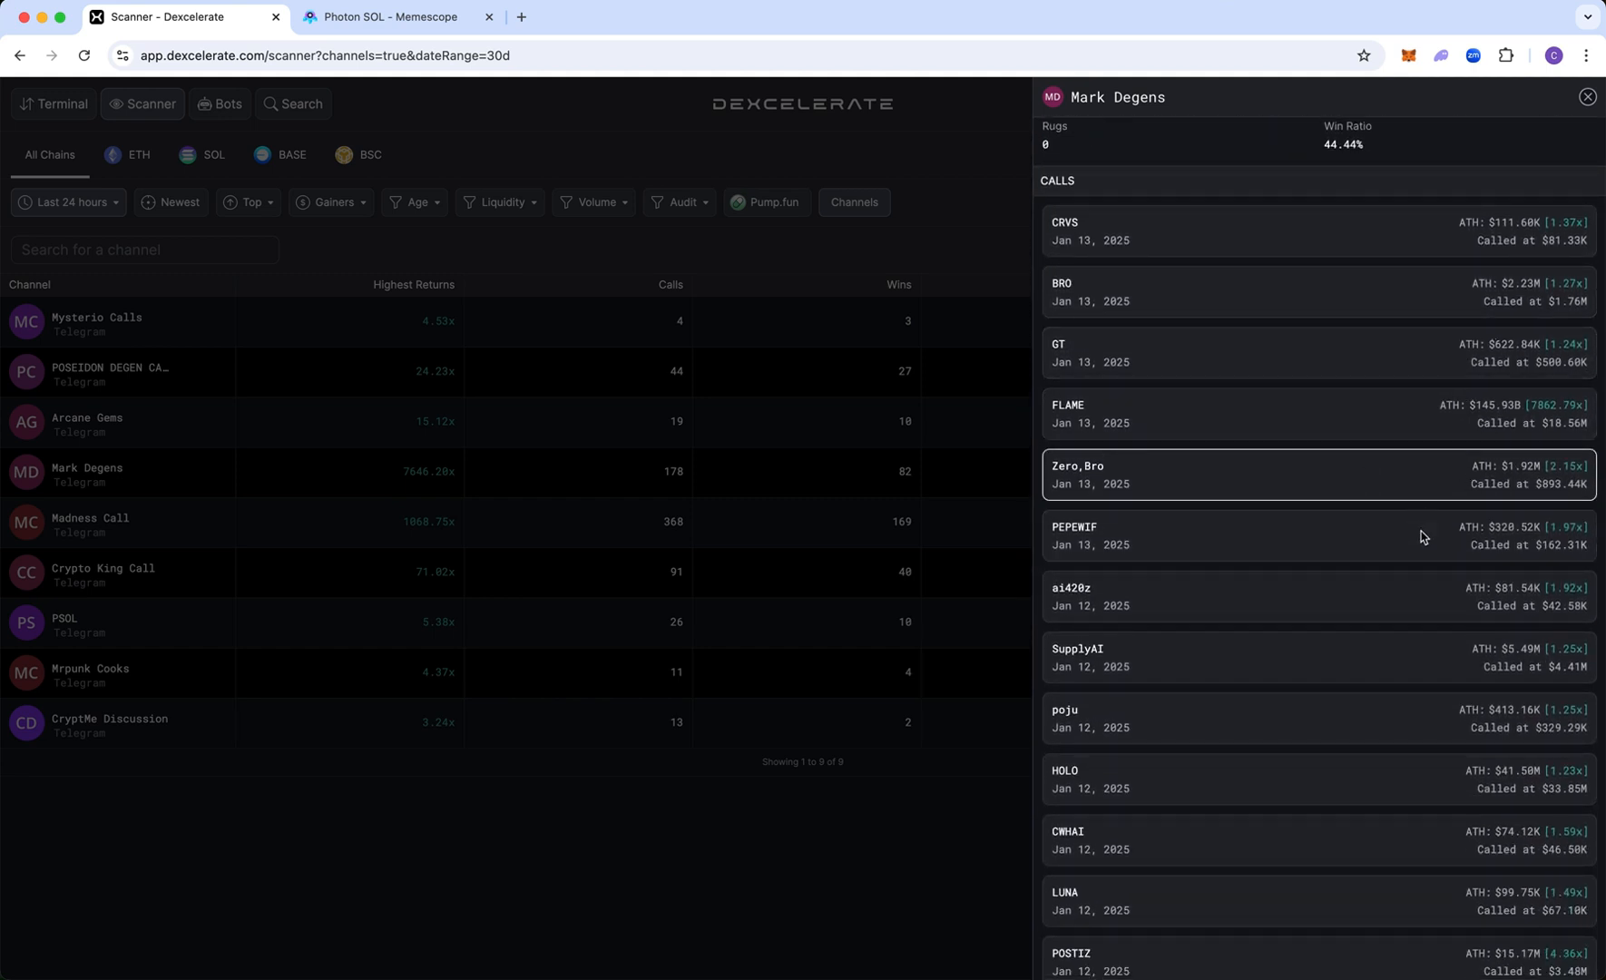
pyautogui.scroll(-3)
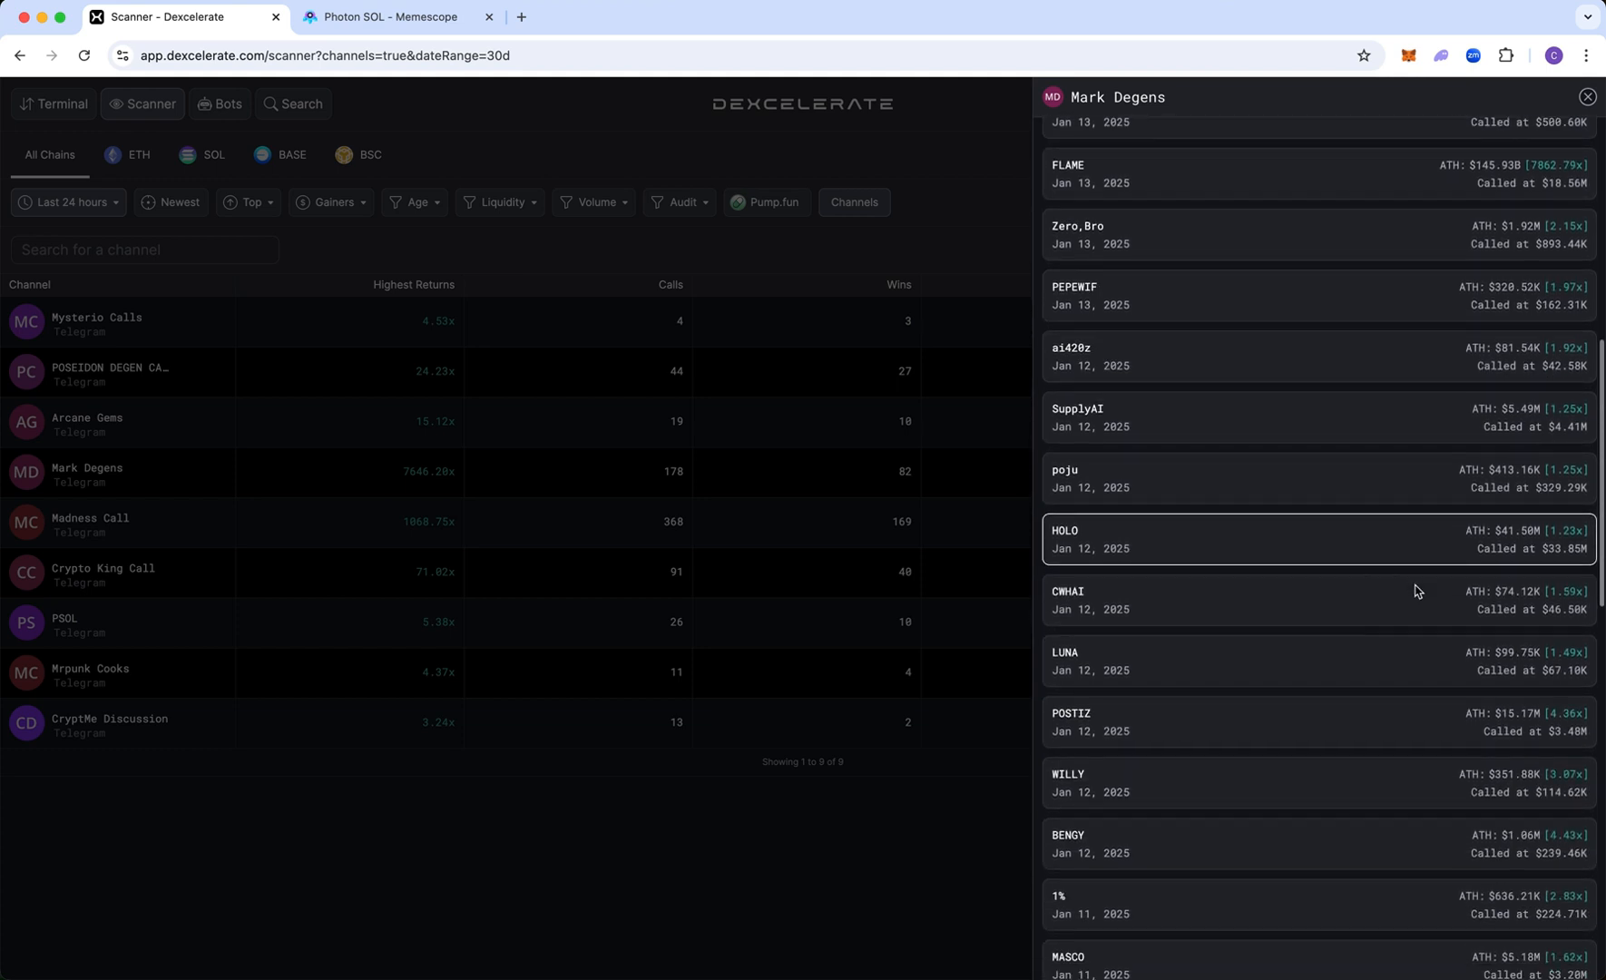
pyautogui.click(1587, 98)
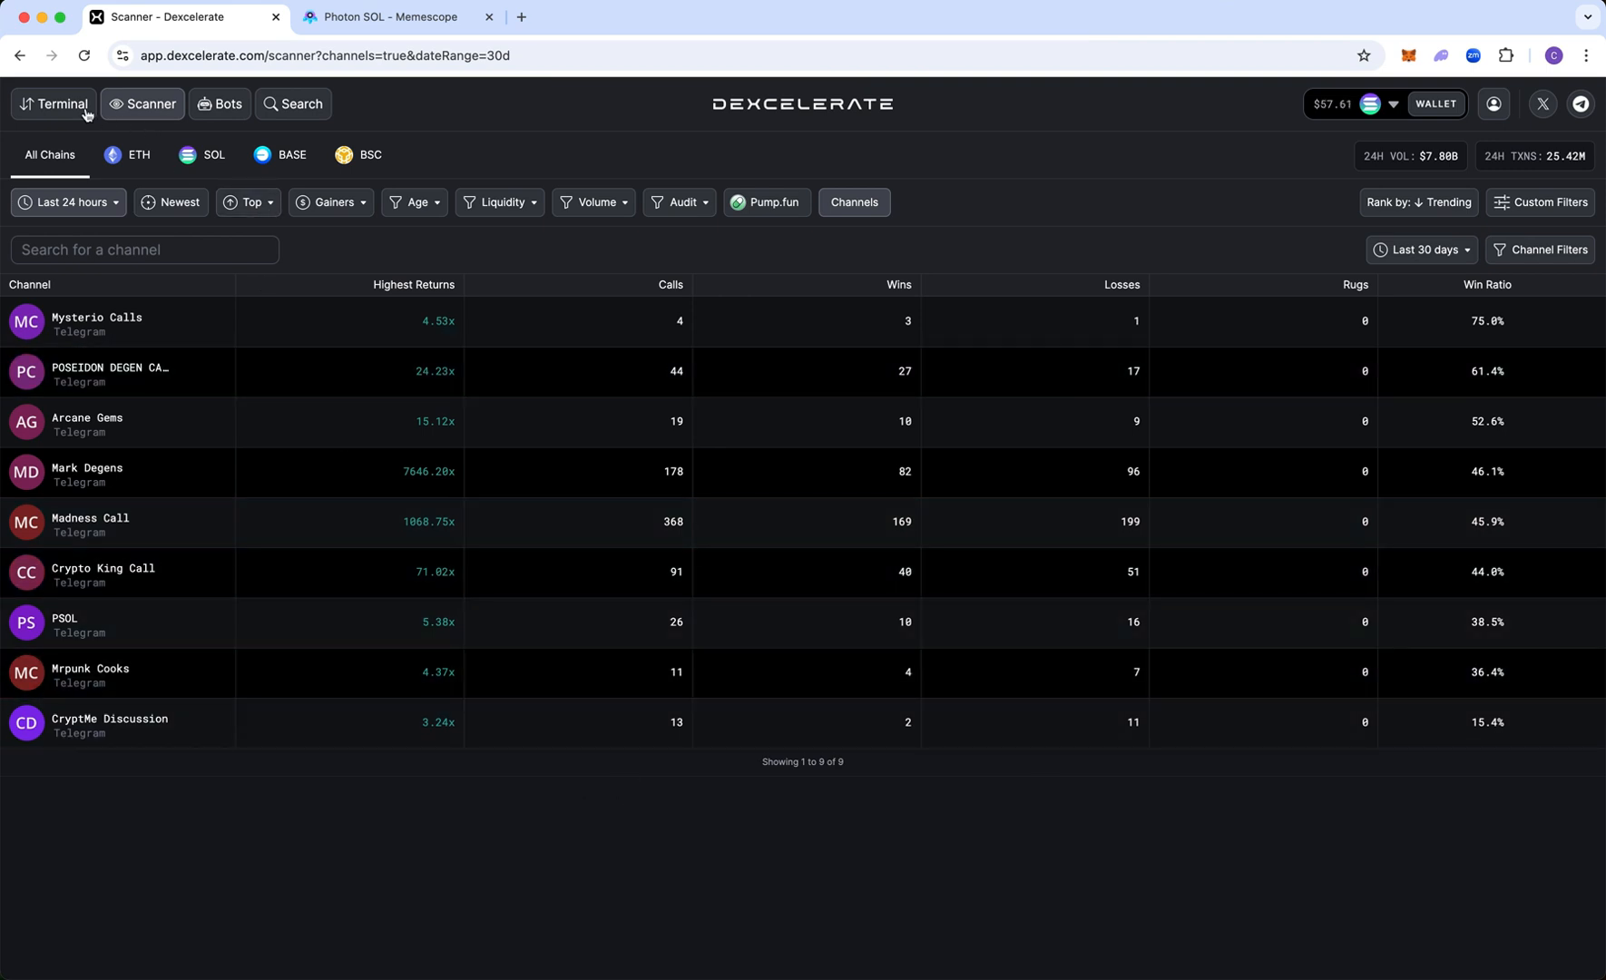
# Watch the GULU sale on a 1-second Terminal chart, then review completed bot orders.
pyautogui.click(52, 103)
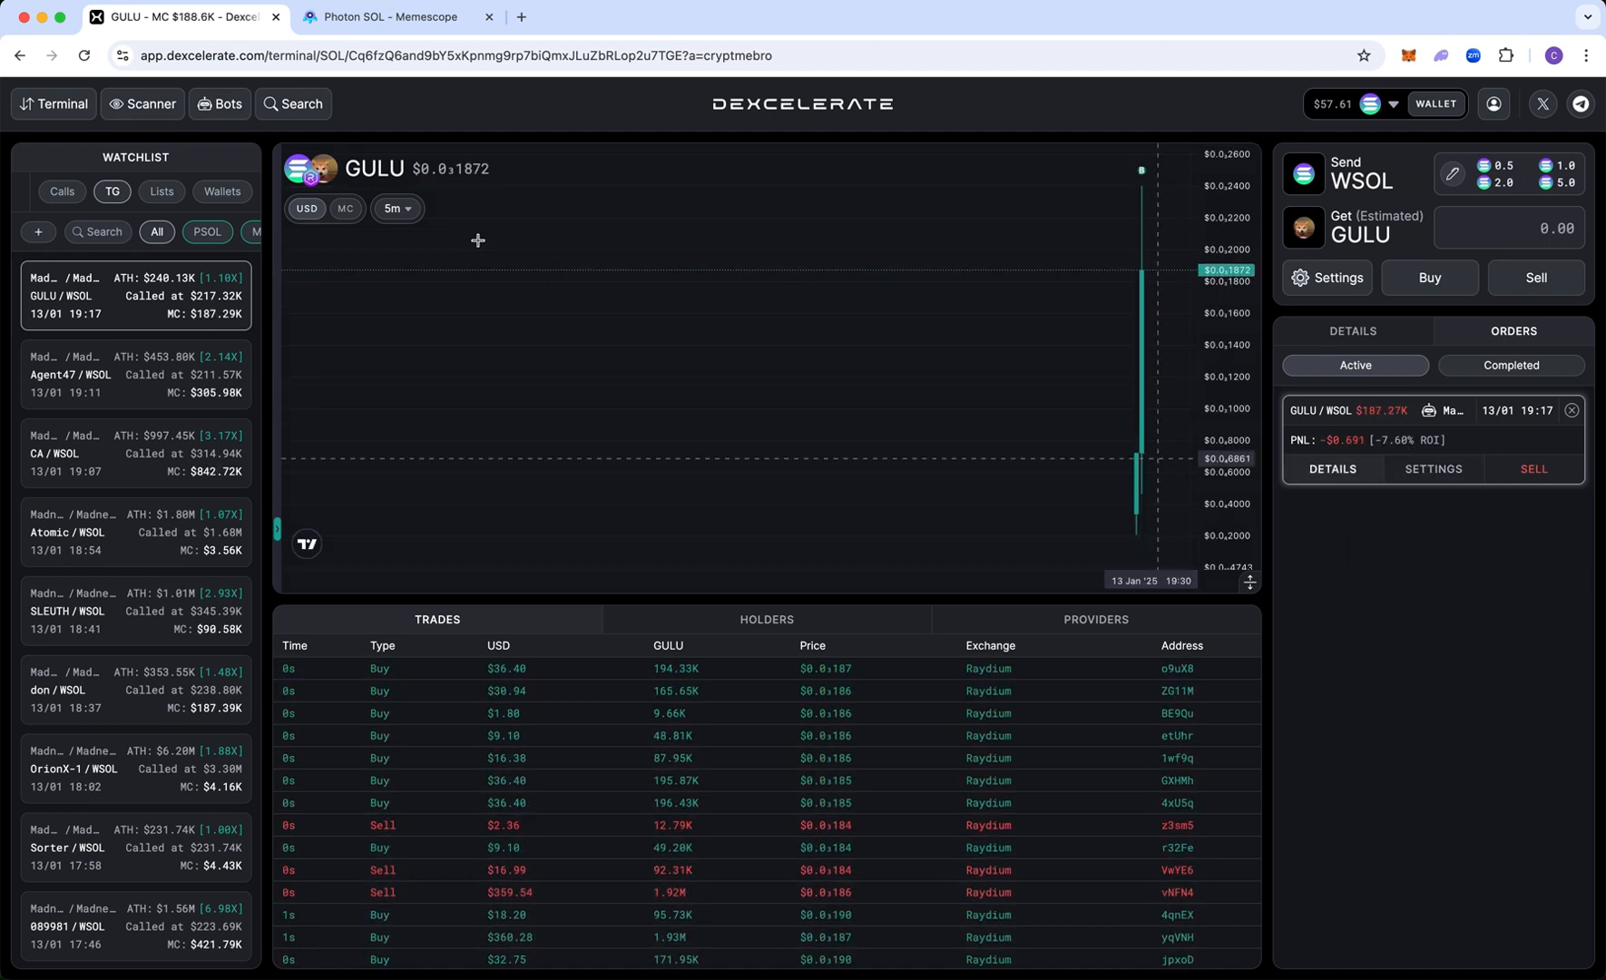
pyautogui.click(397, 208)
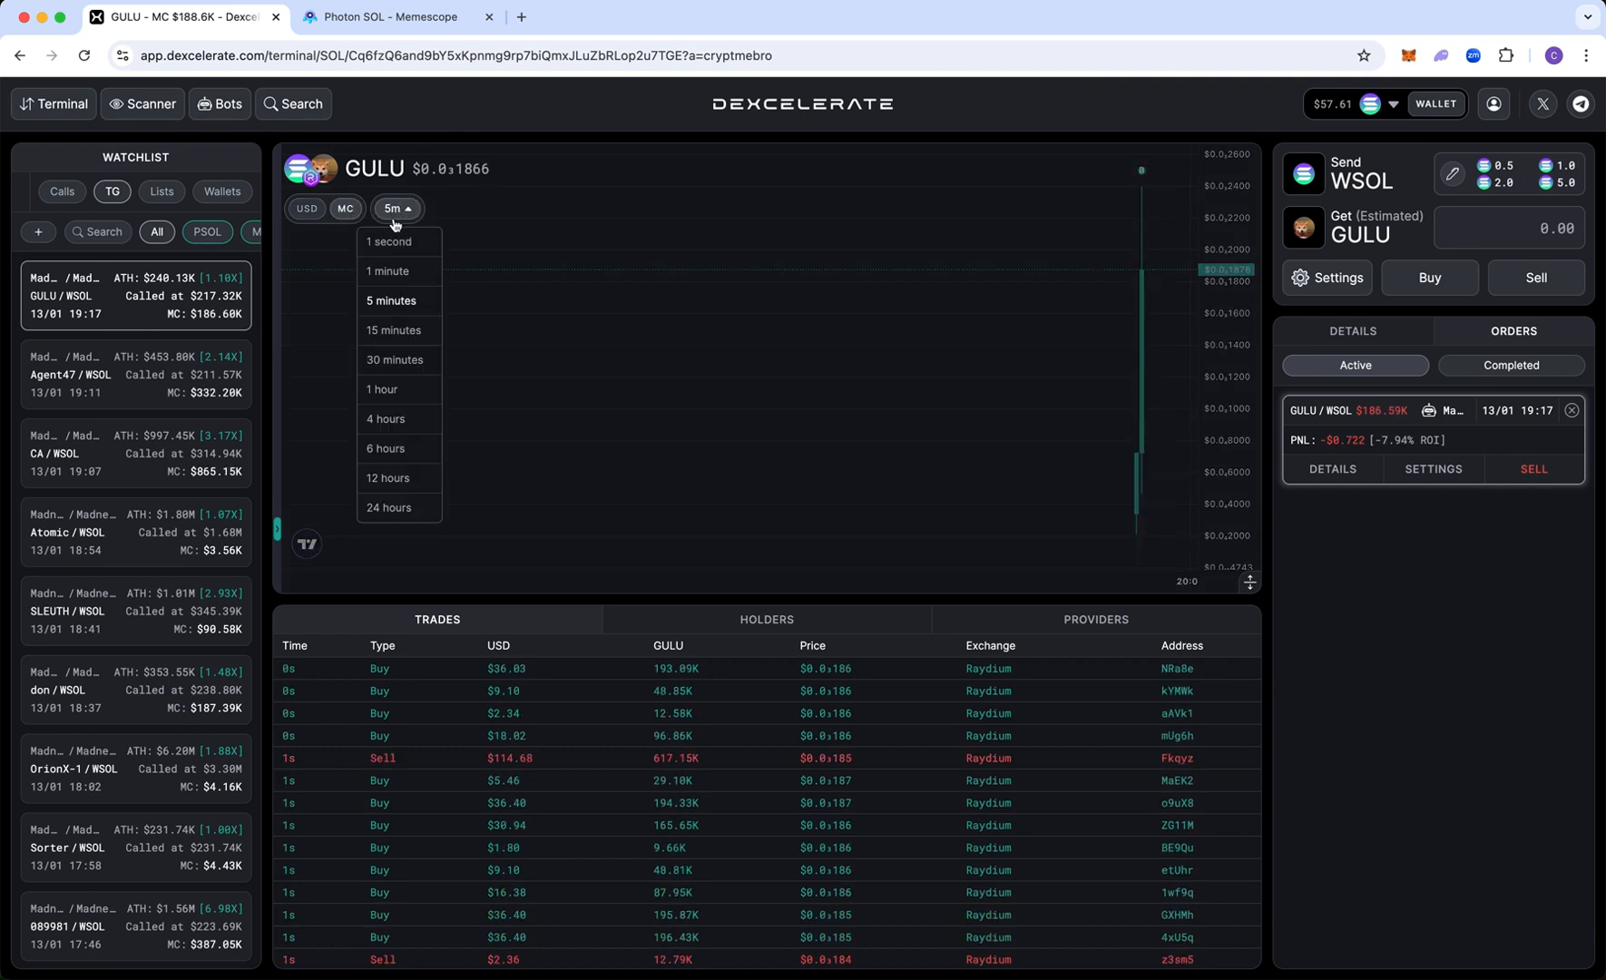
pyautogui.click(387, 241)
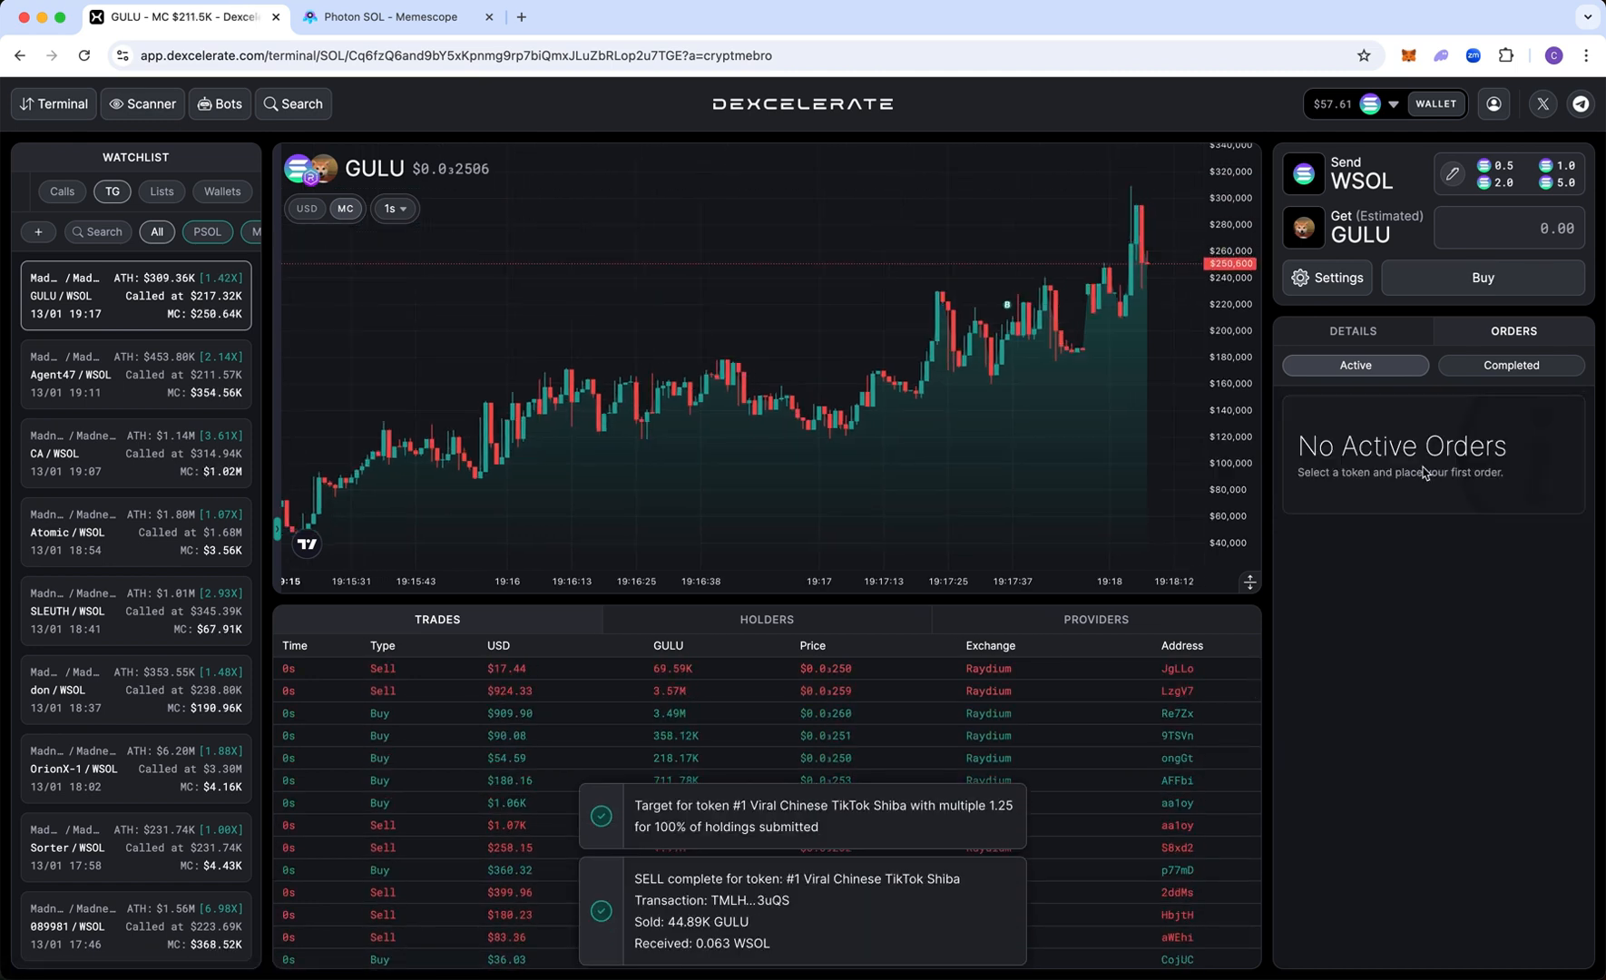
pyautogui.click(1512, 365)
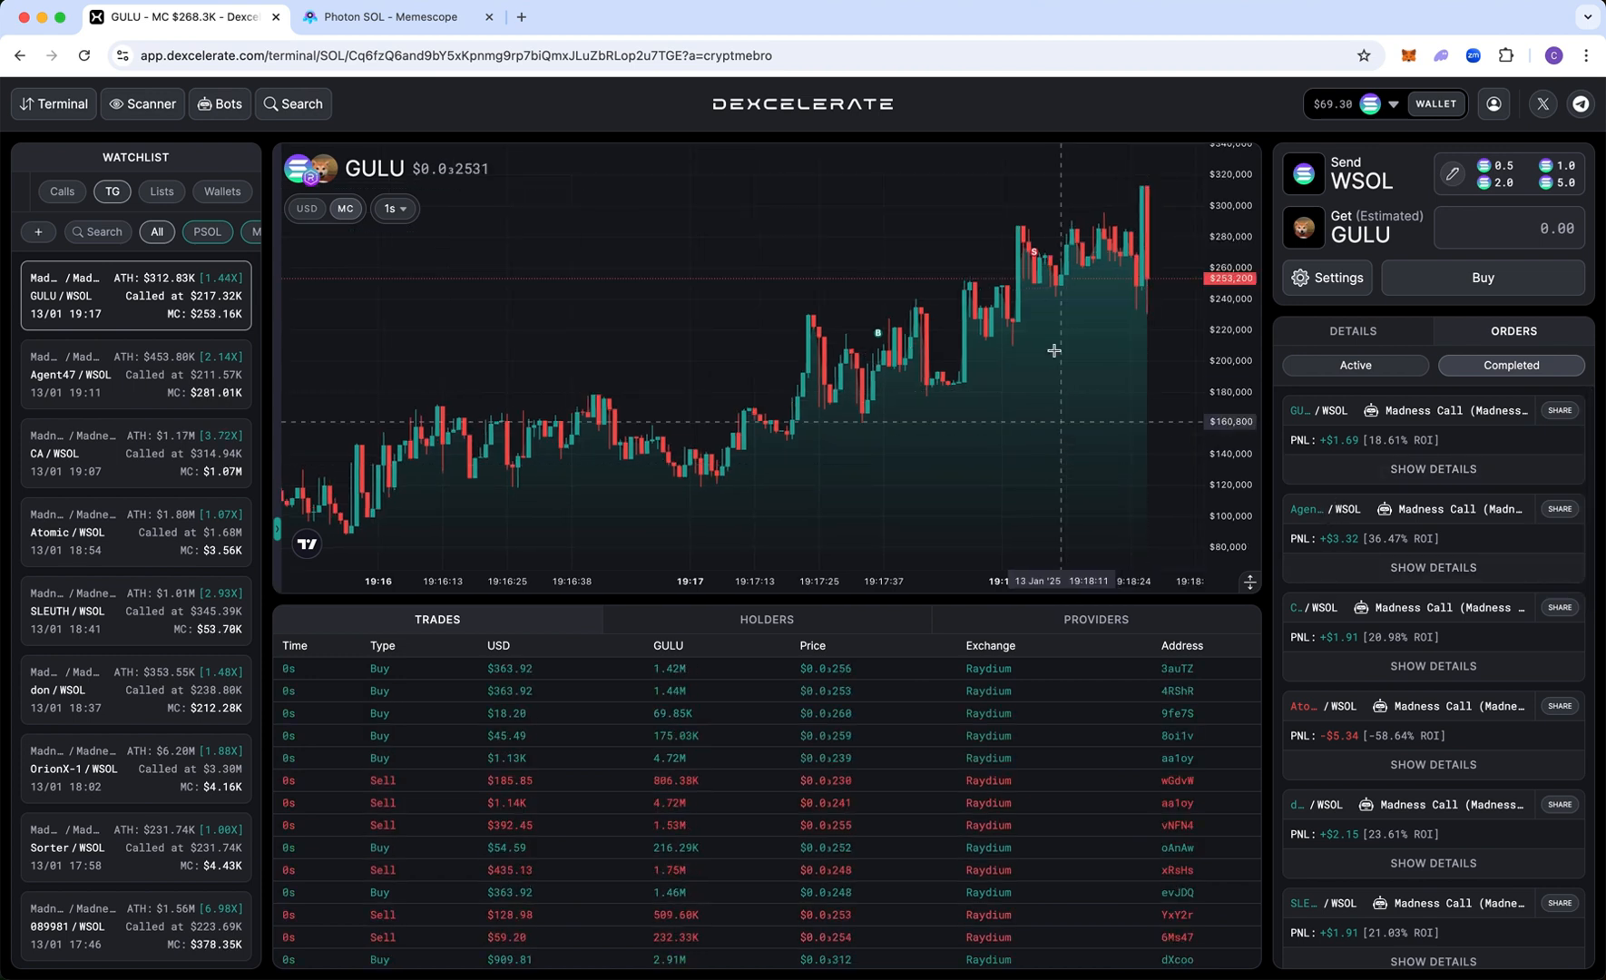
pyautogui.click(141, 104)
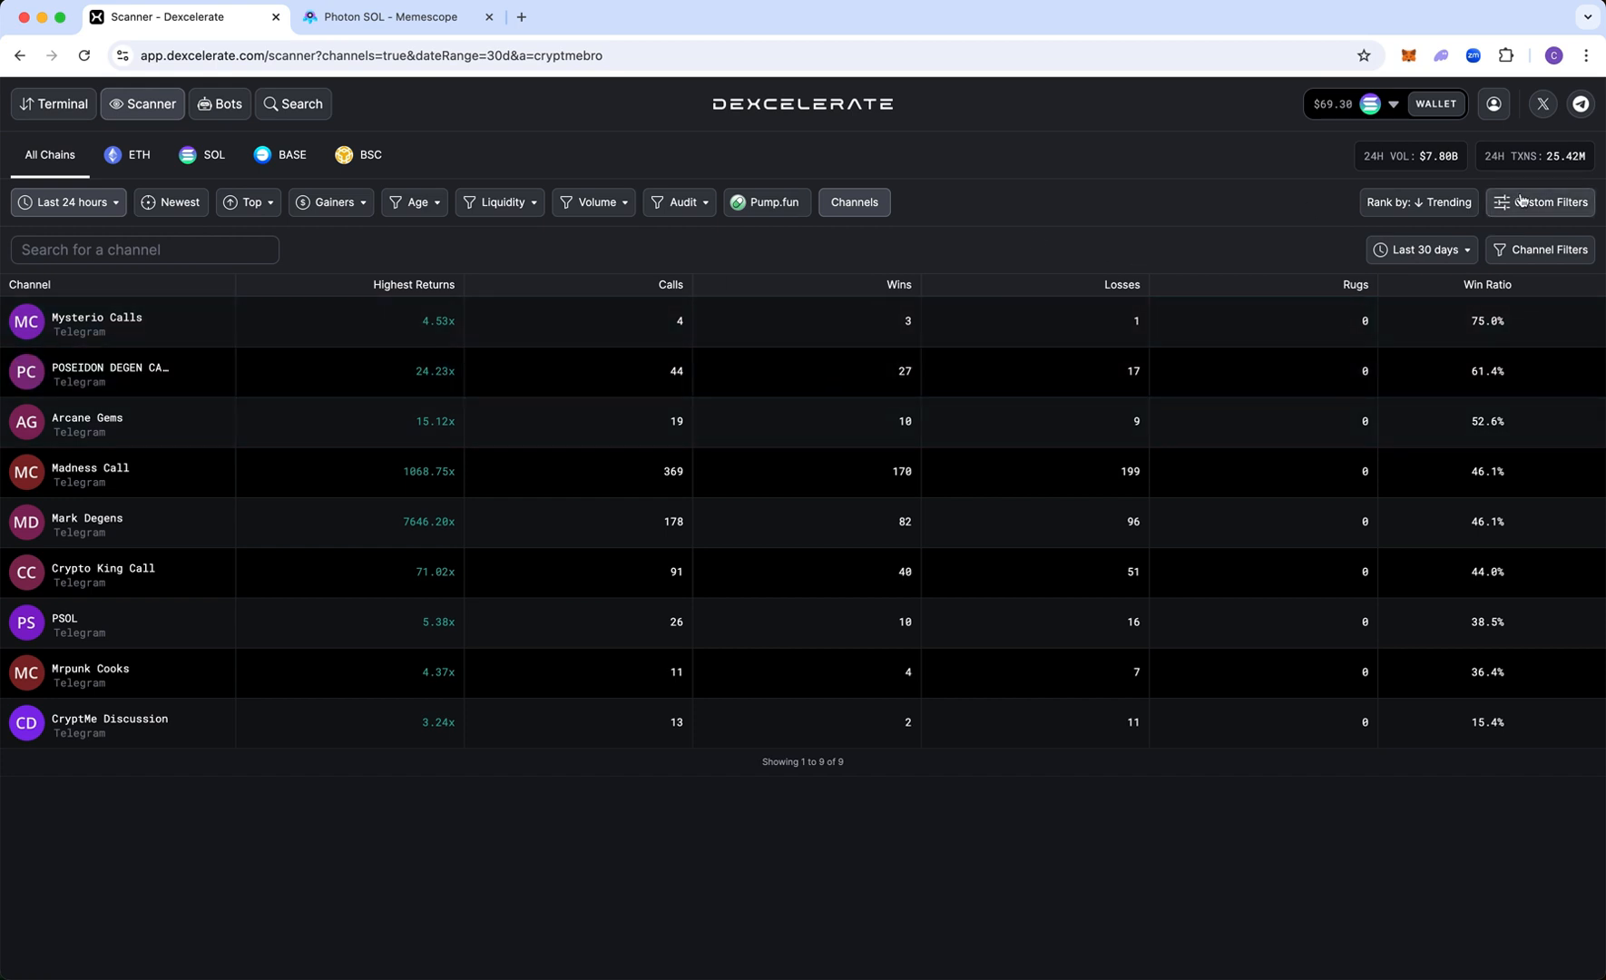
# Add Arcane Gems to the custom filter's connected Telegram groups.
pyautogui.click(1540, 202)
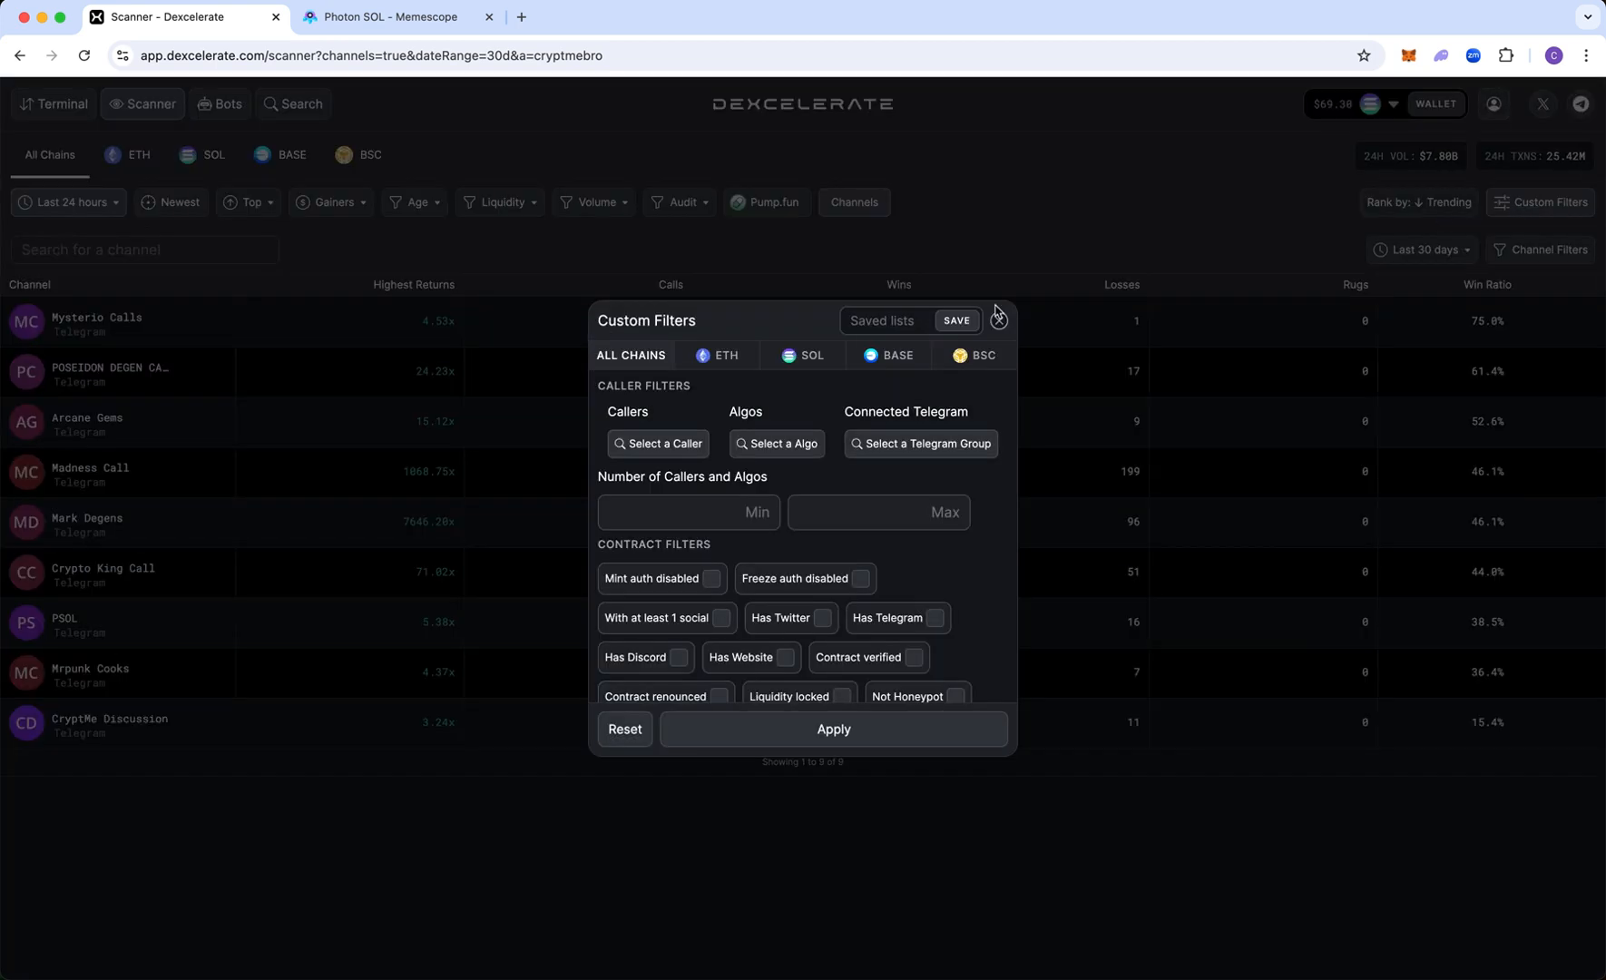
pyautogui.click(997, 320)
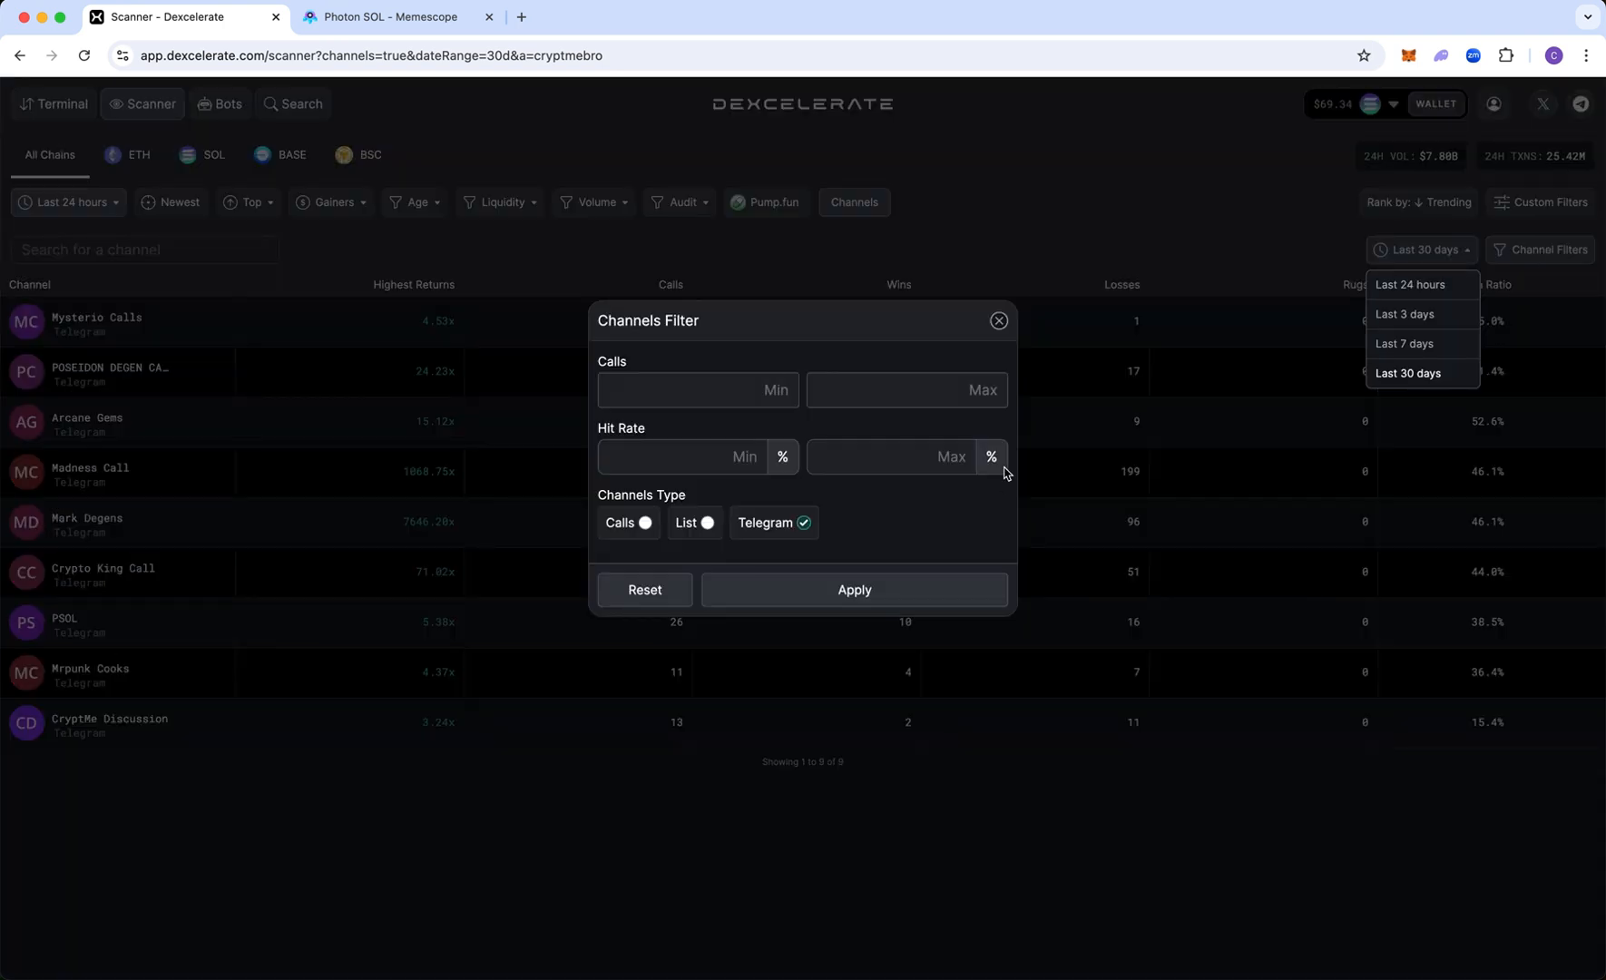
pyautogui.click(1541, 202)
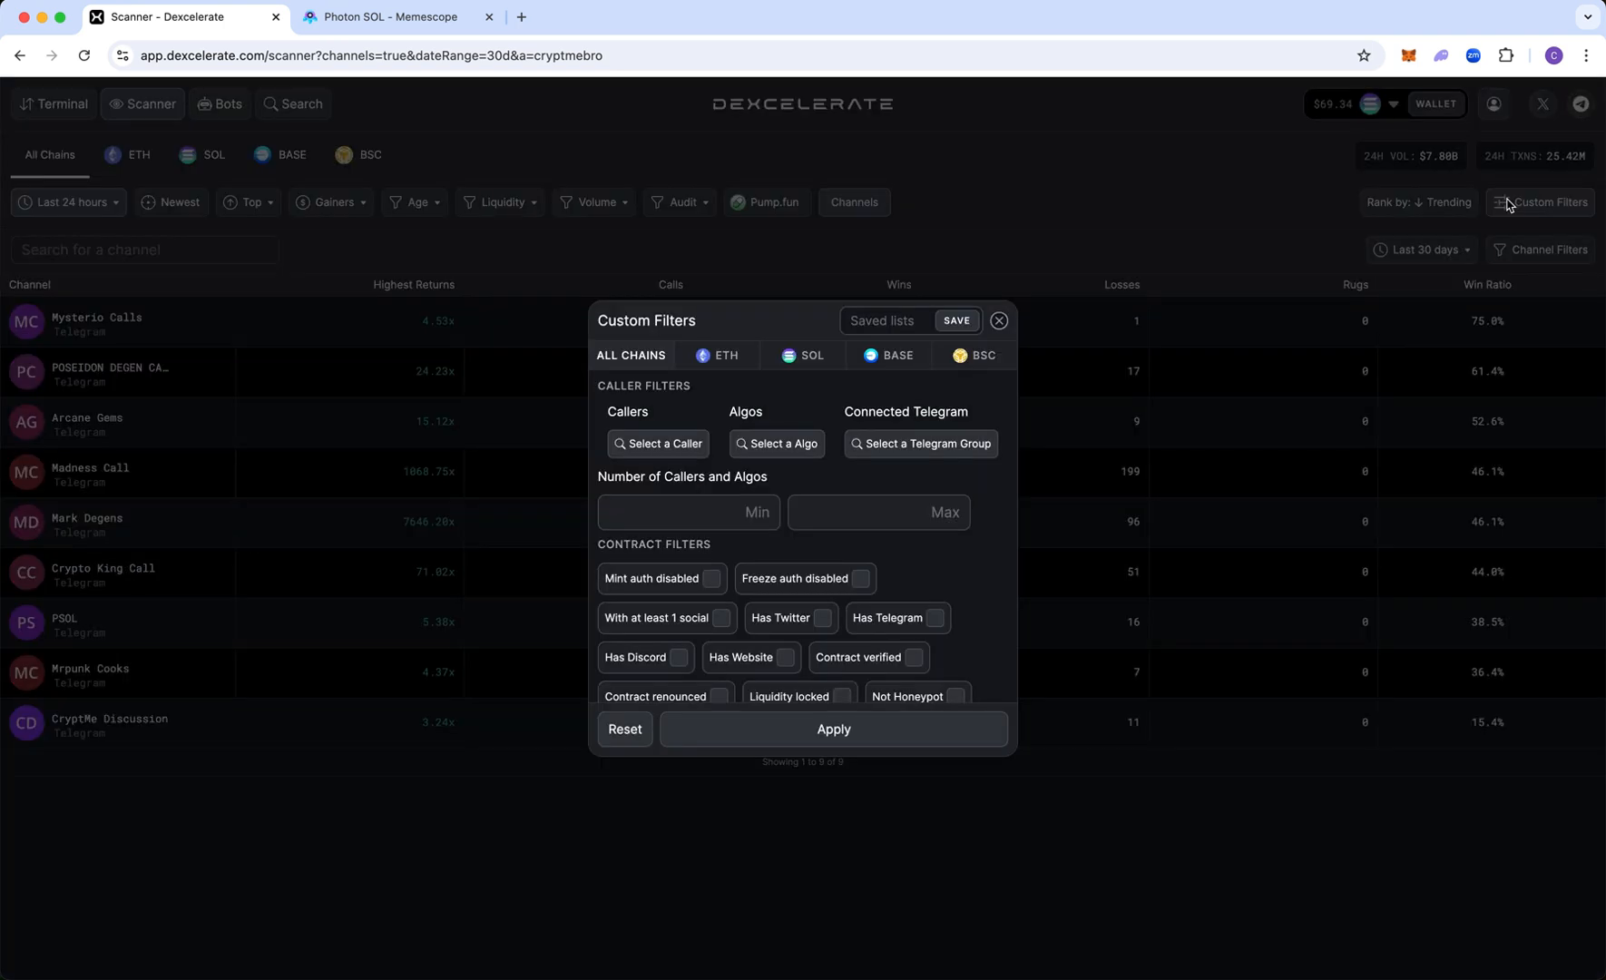
pyautogui.click(921, 444)
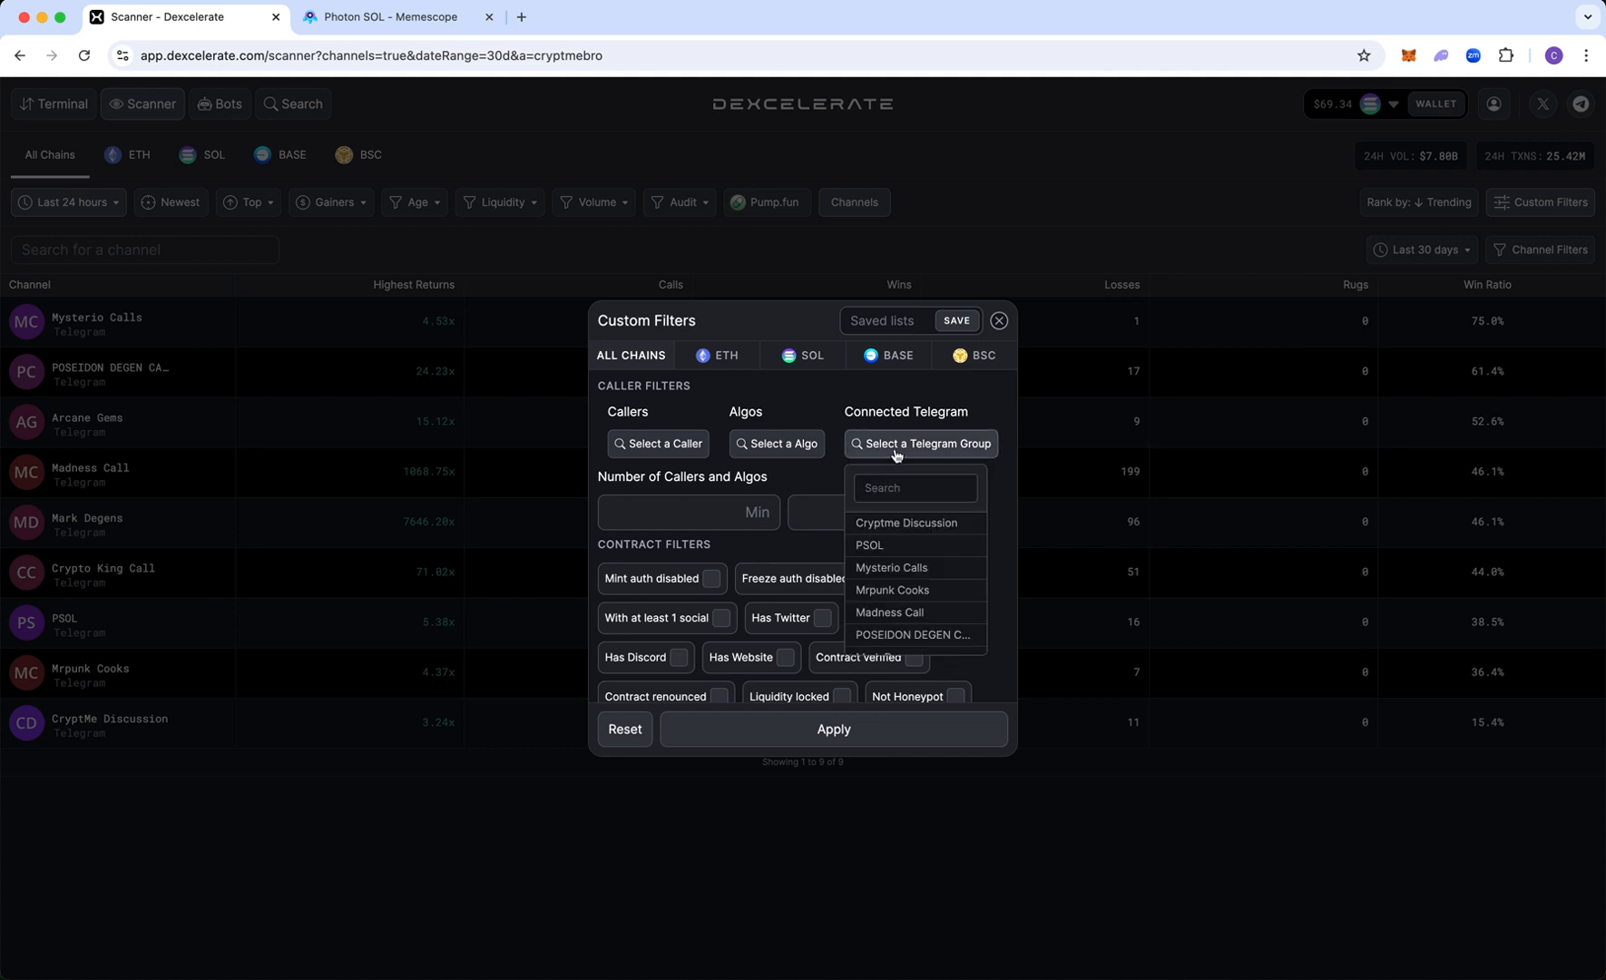
pyautogui.click(891, 567)
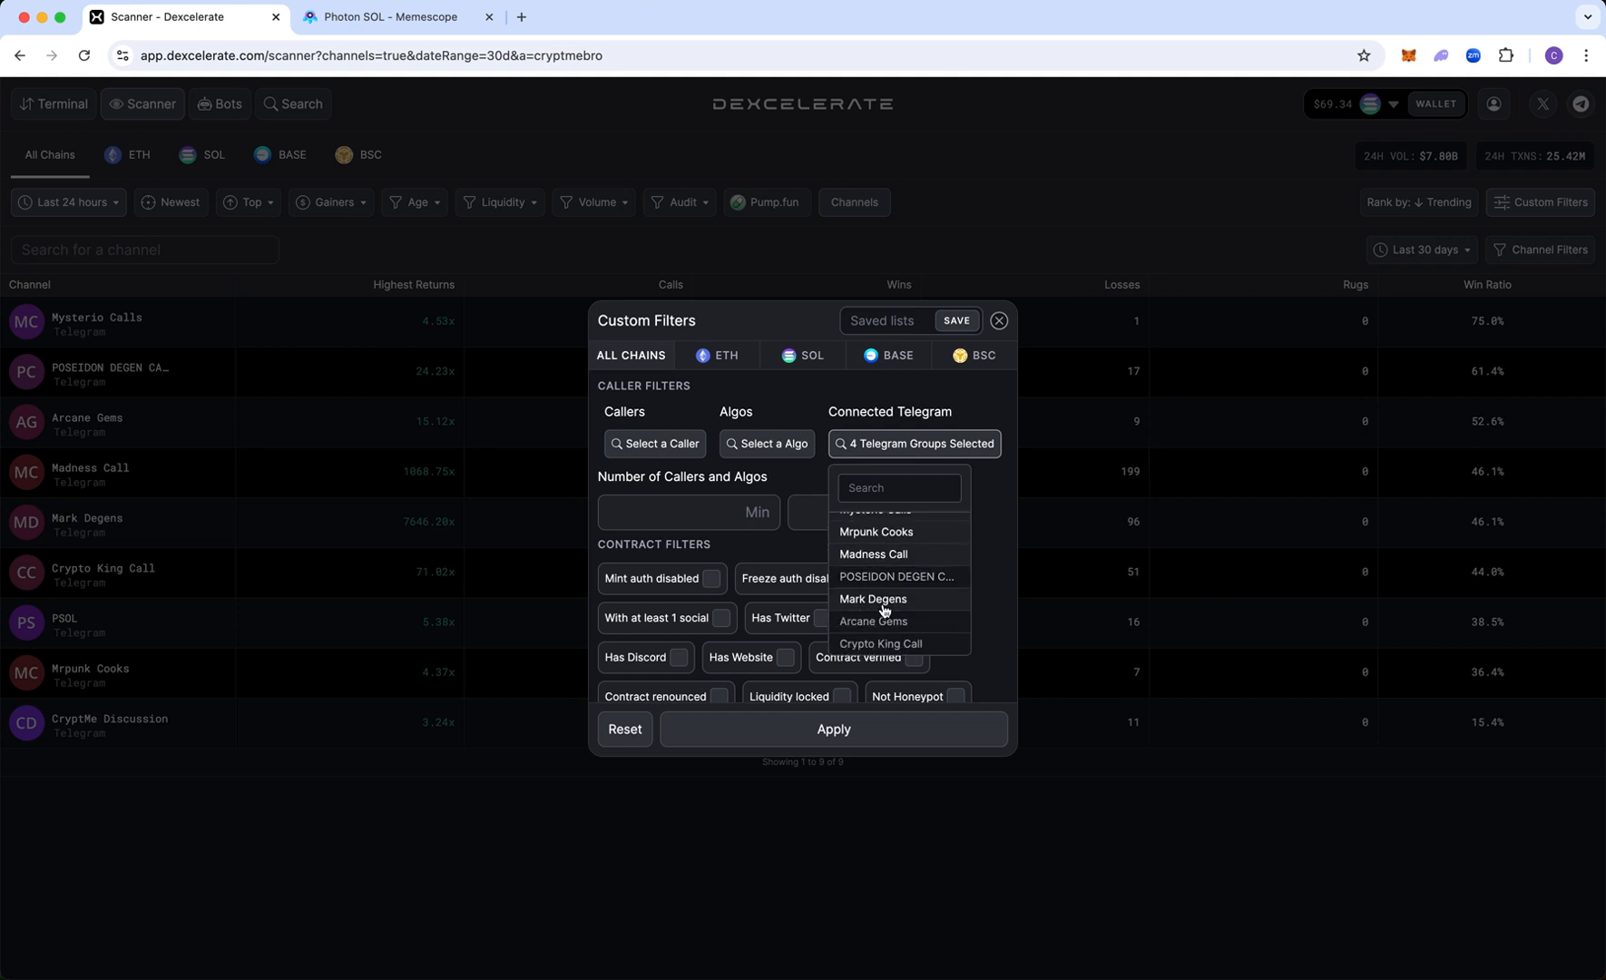
pyautogui.moveTo(890, 631)
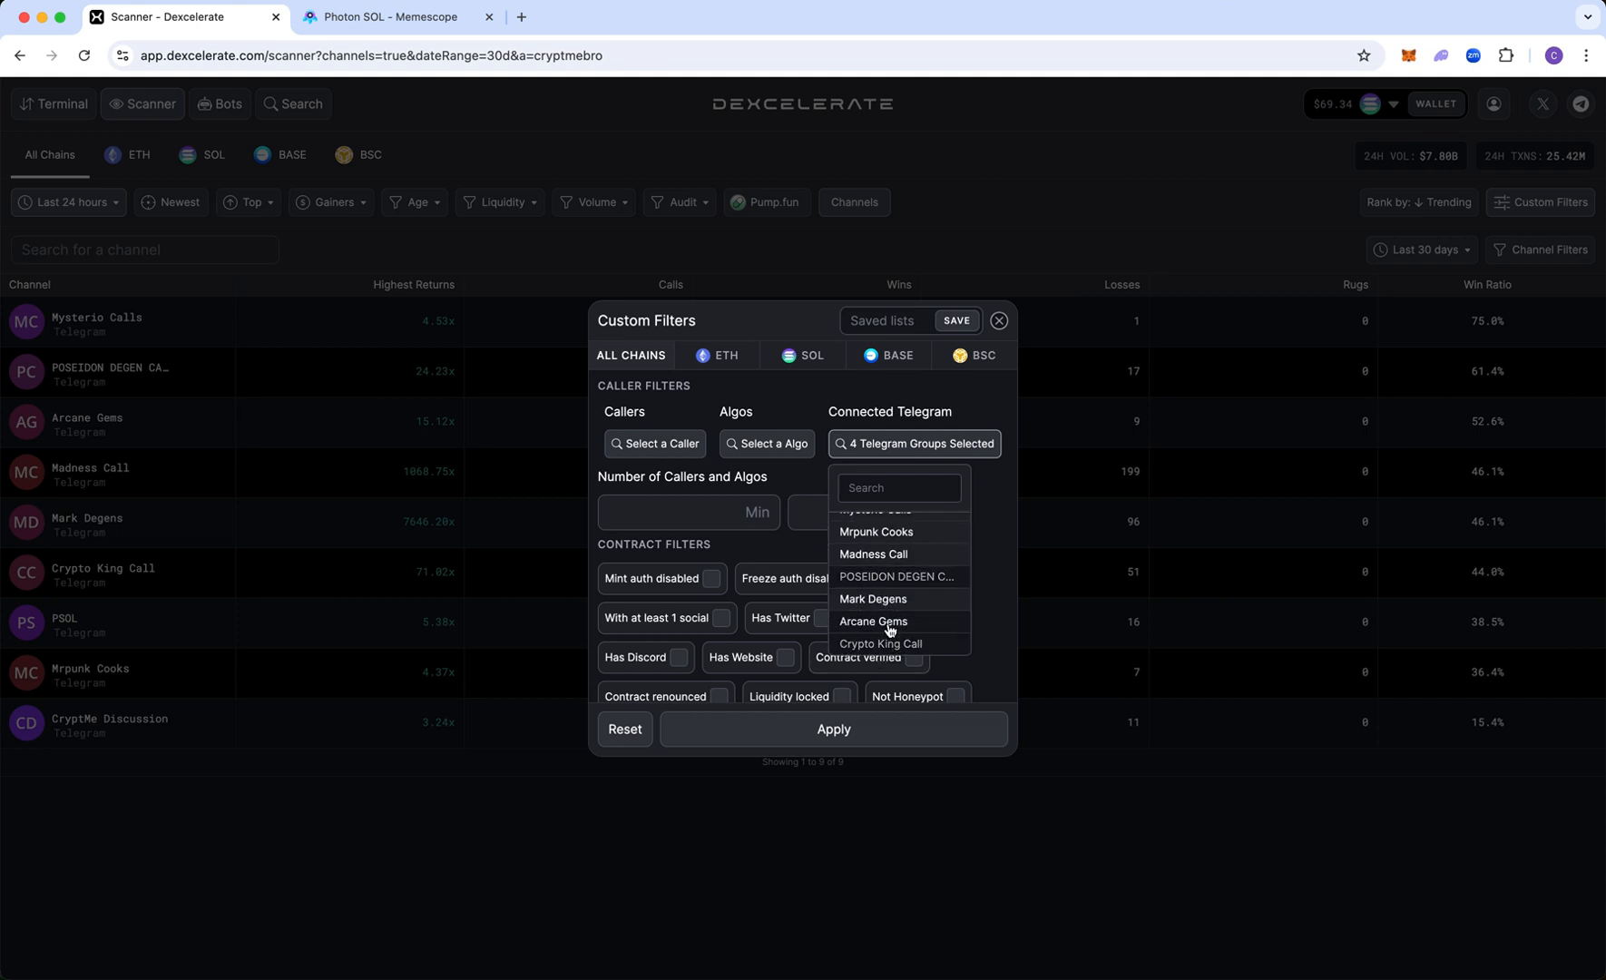
pyautogui.click(876, 532)
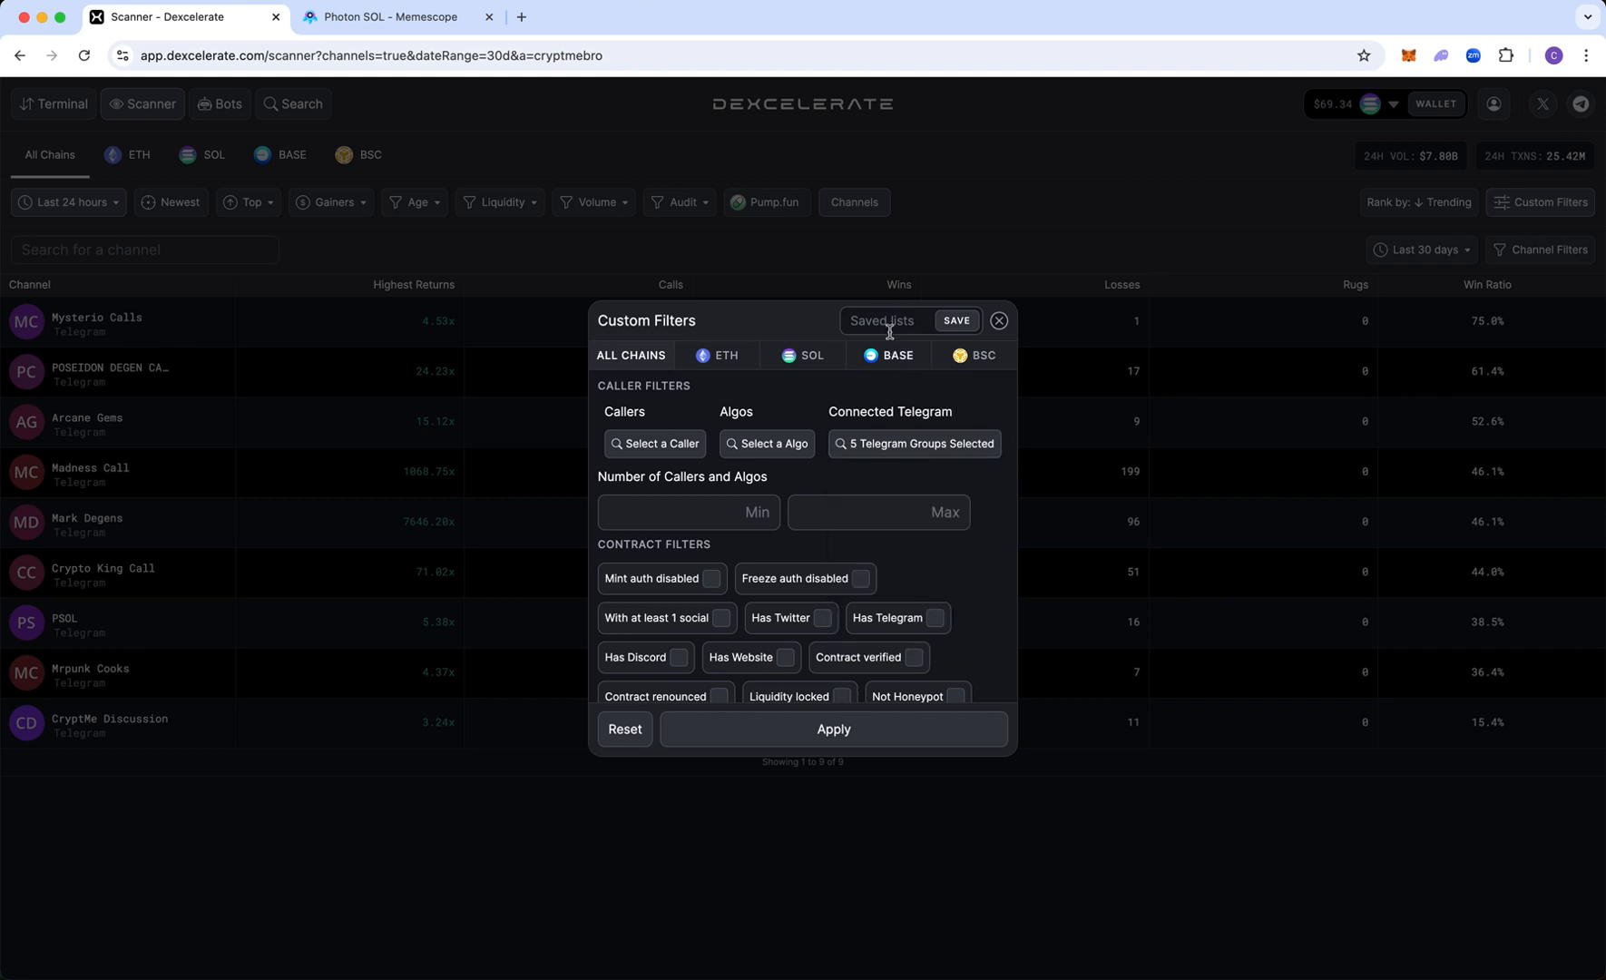
# Name the saved filter list Scalping Strat and apply the custom filter.
pyautogui.click(890, 320)
pyautogui.write('Scalping Strat')
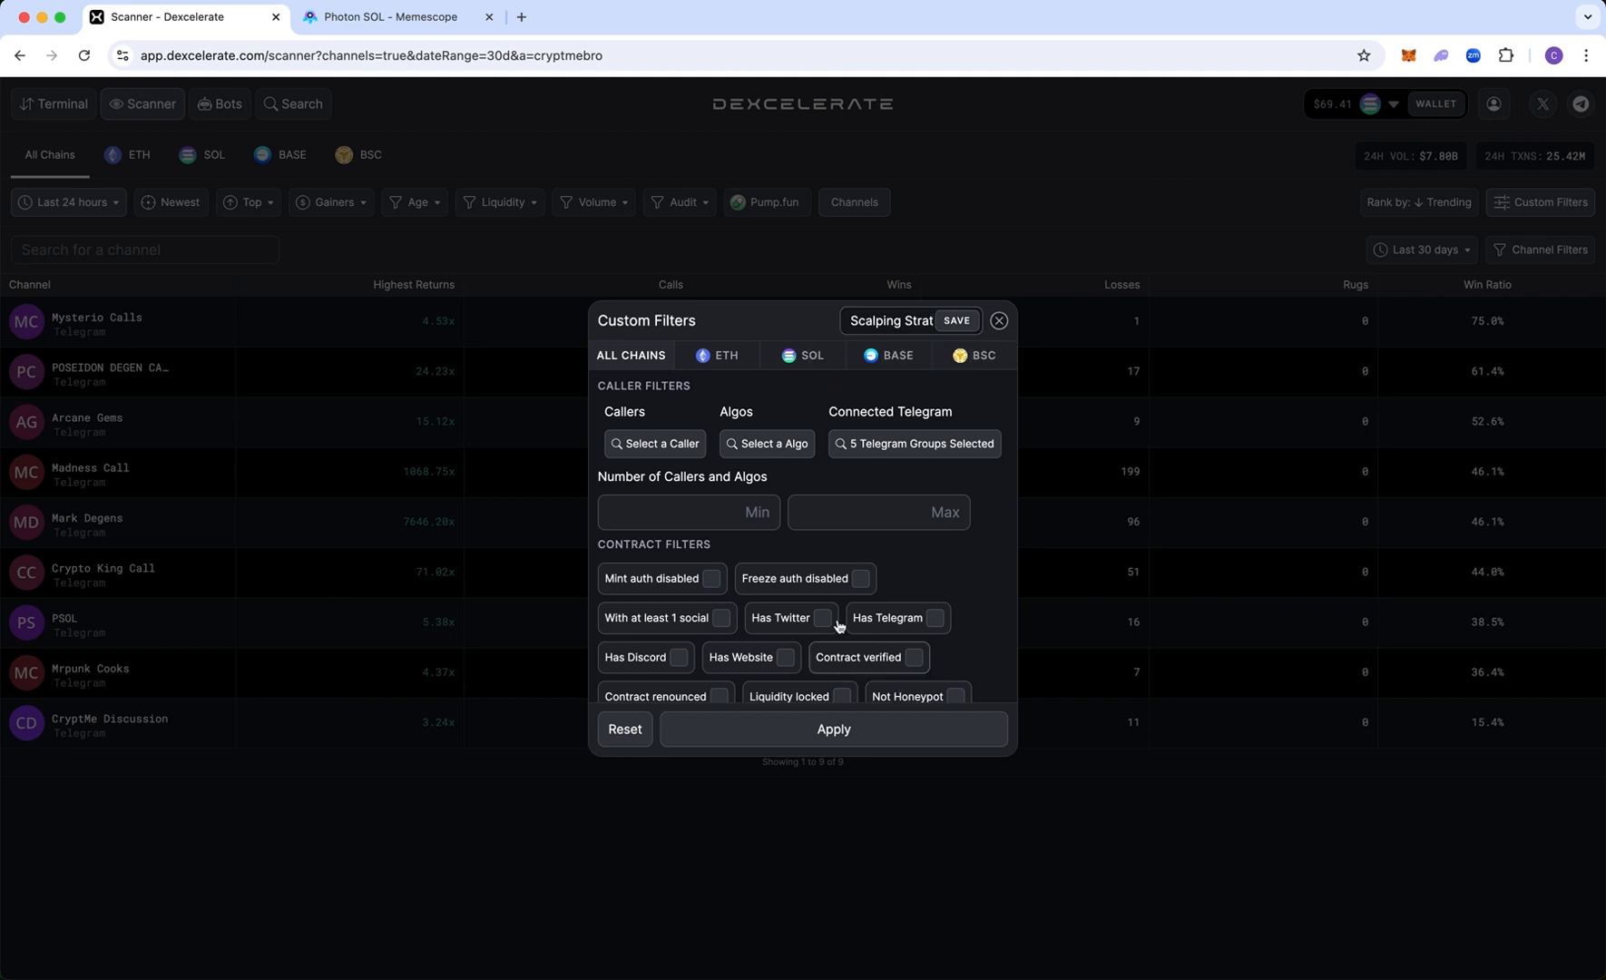
pyautogui.scroll(-3)
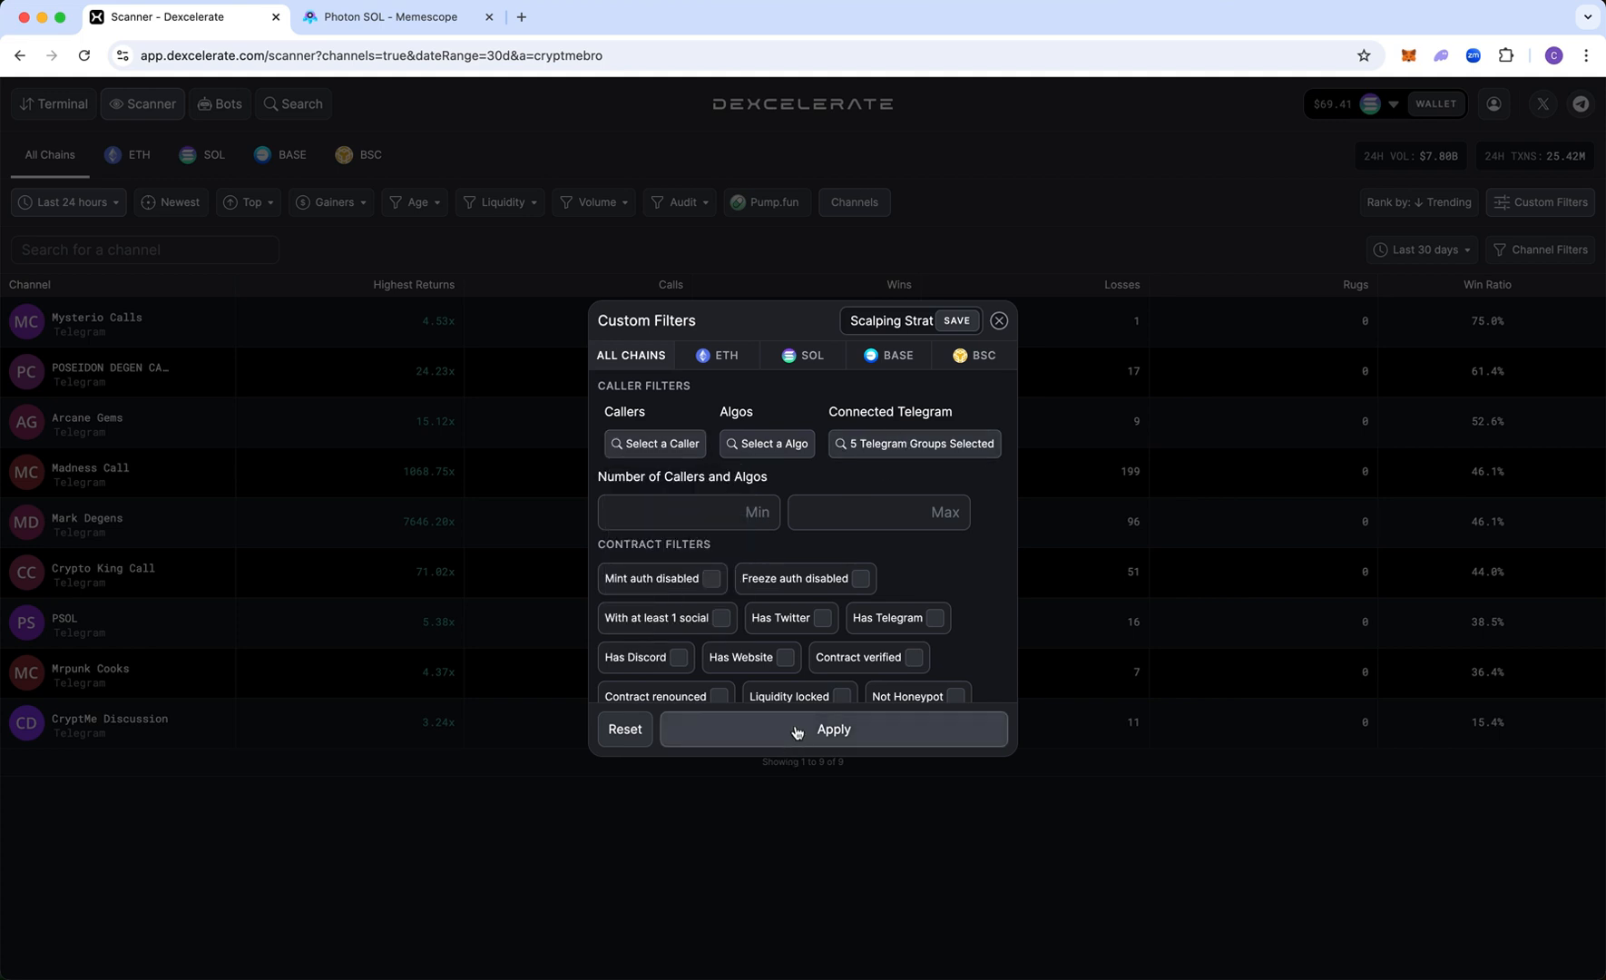
pyautogui.click(834, 730)
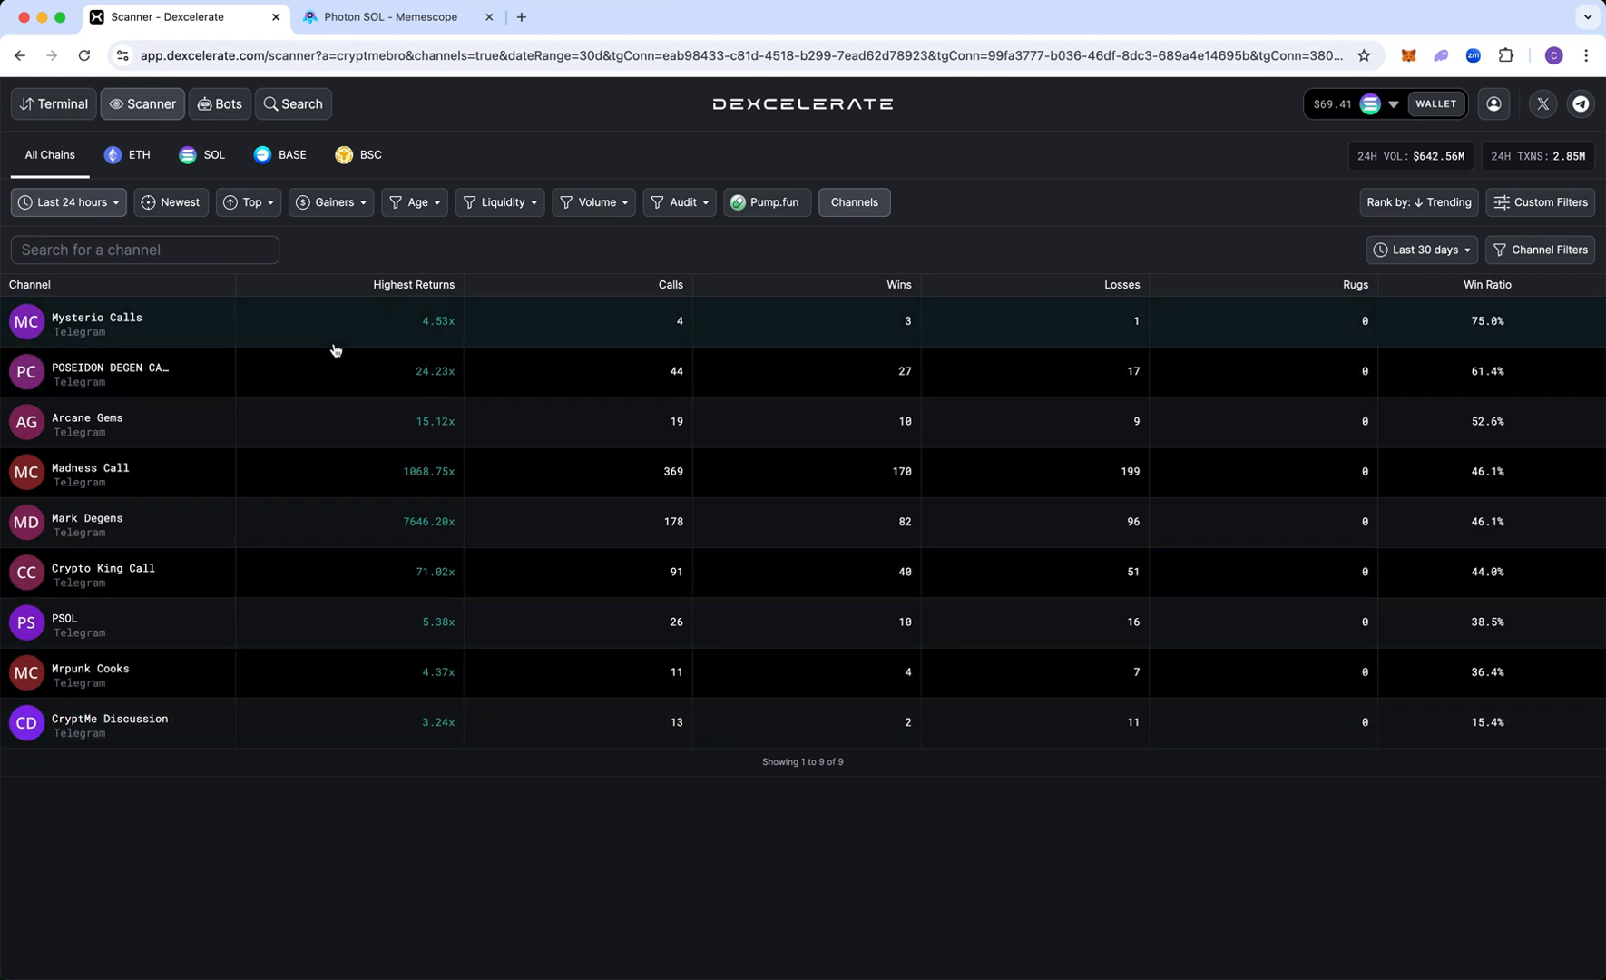
pyautogui.click(57, 104)
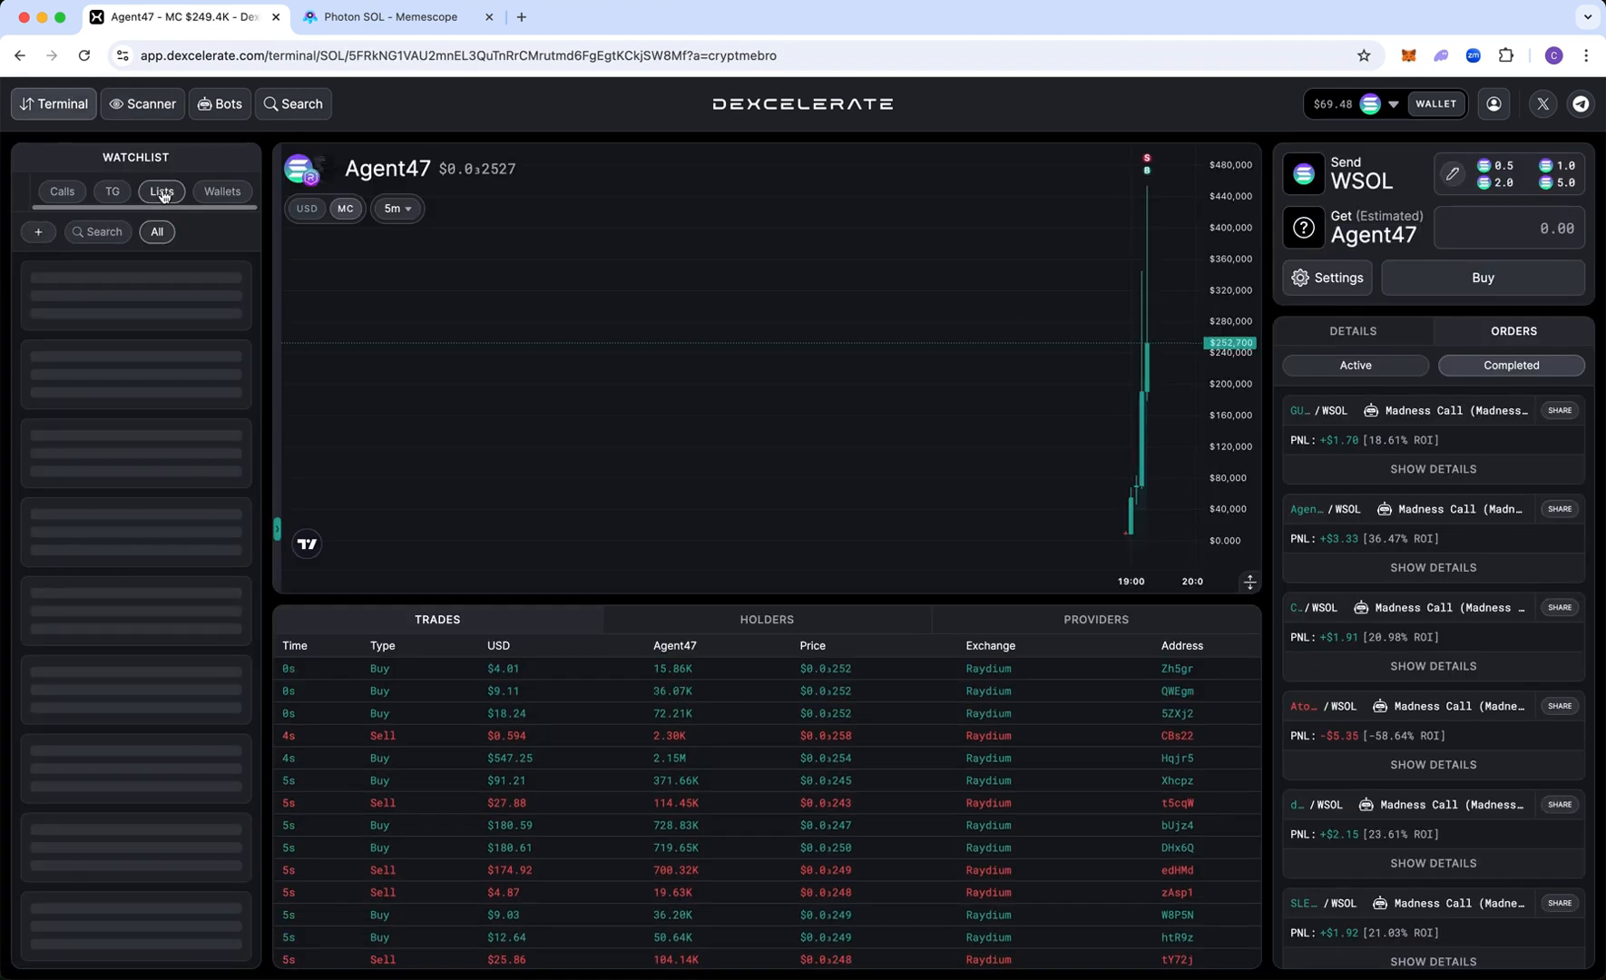
# Save a new custom filter list named 'scalping' so it appears in Terminal Lists.
pyautogui.click(161, 191)
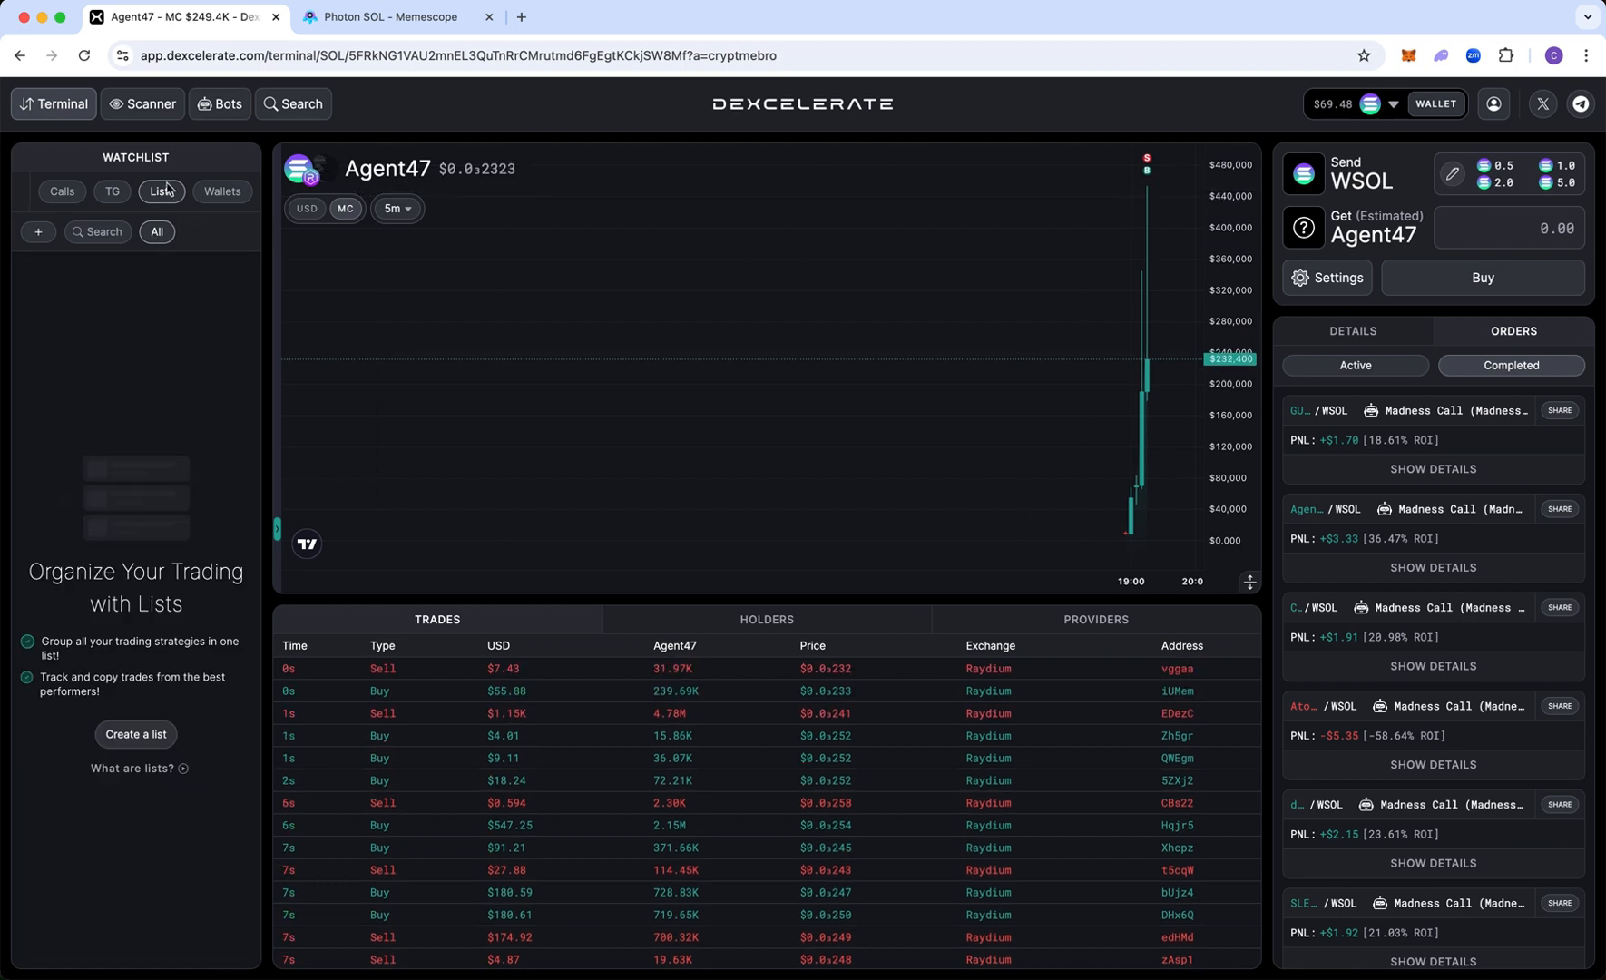
pyautogui.click(142, 103)
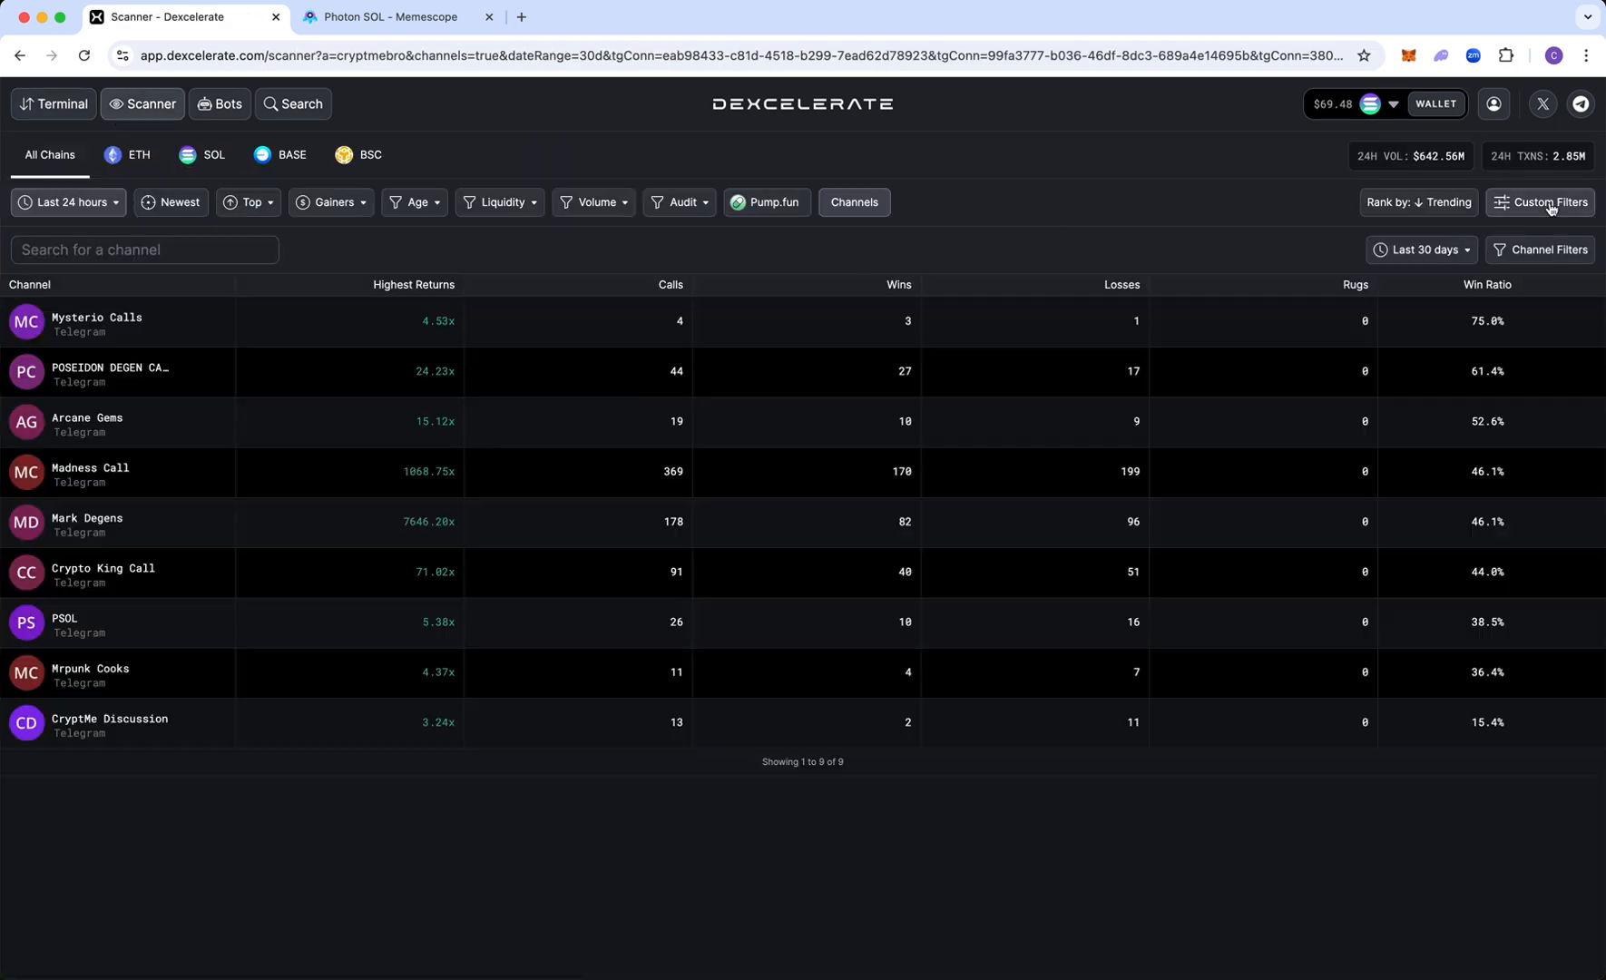
pyautogui.click(1540, 202)
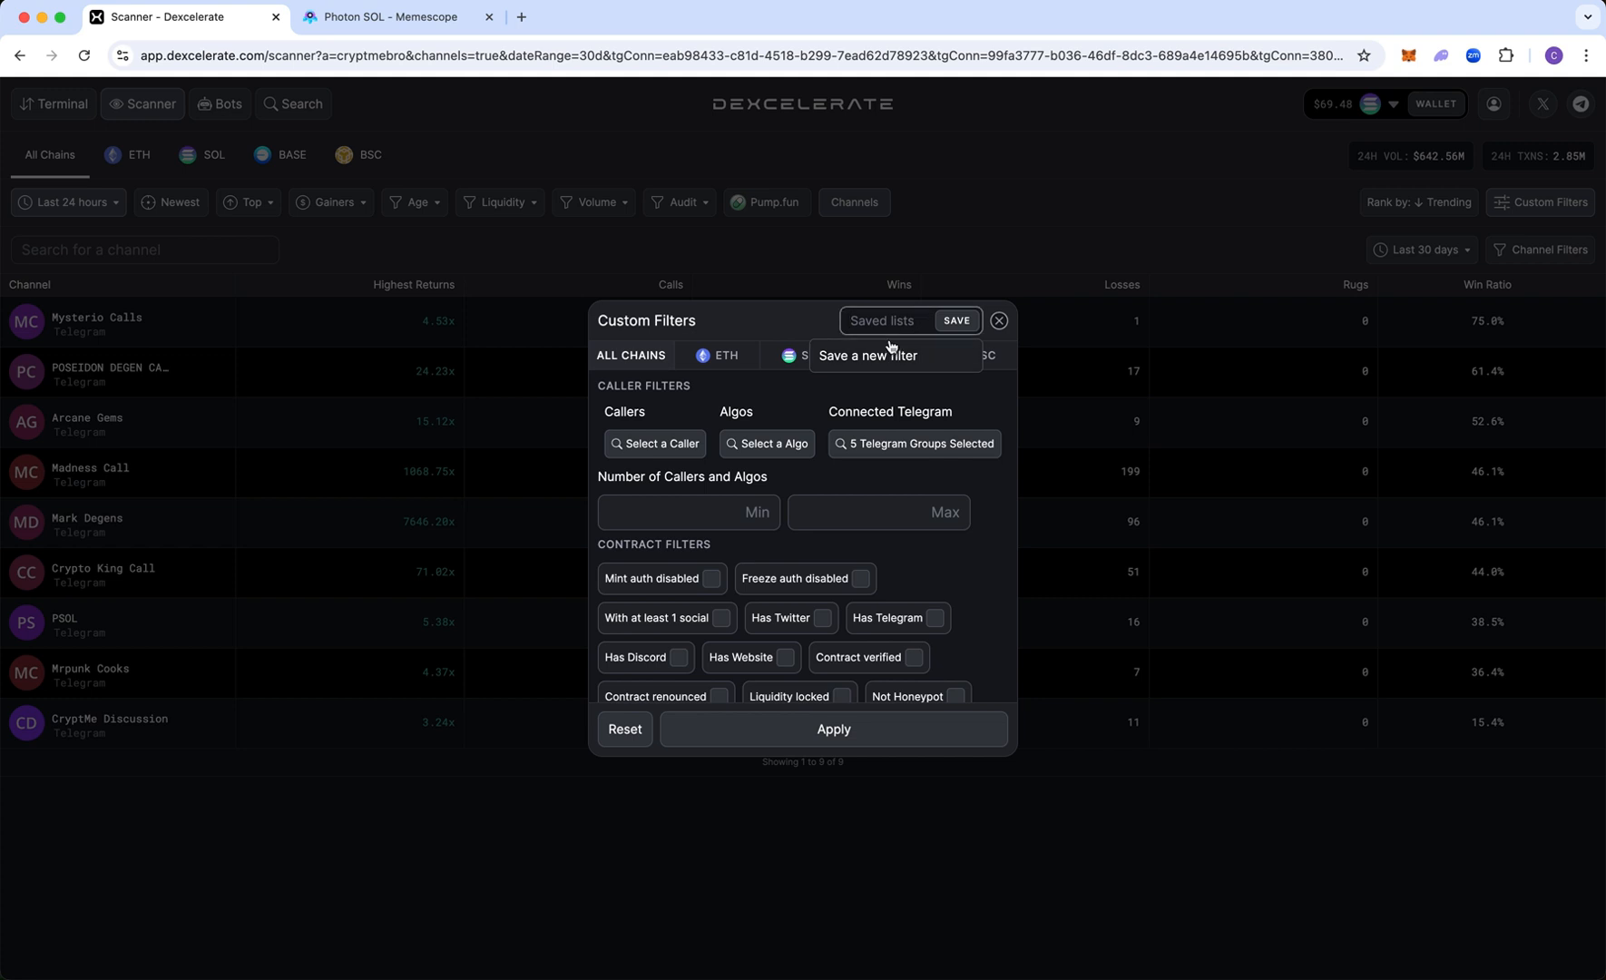
pyautogui.write('scalping')
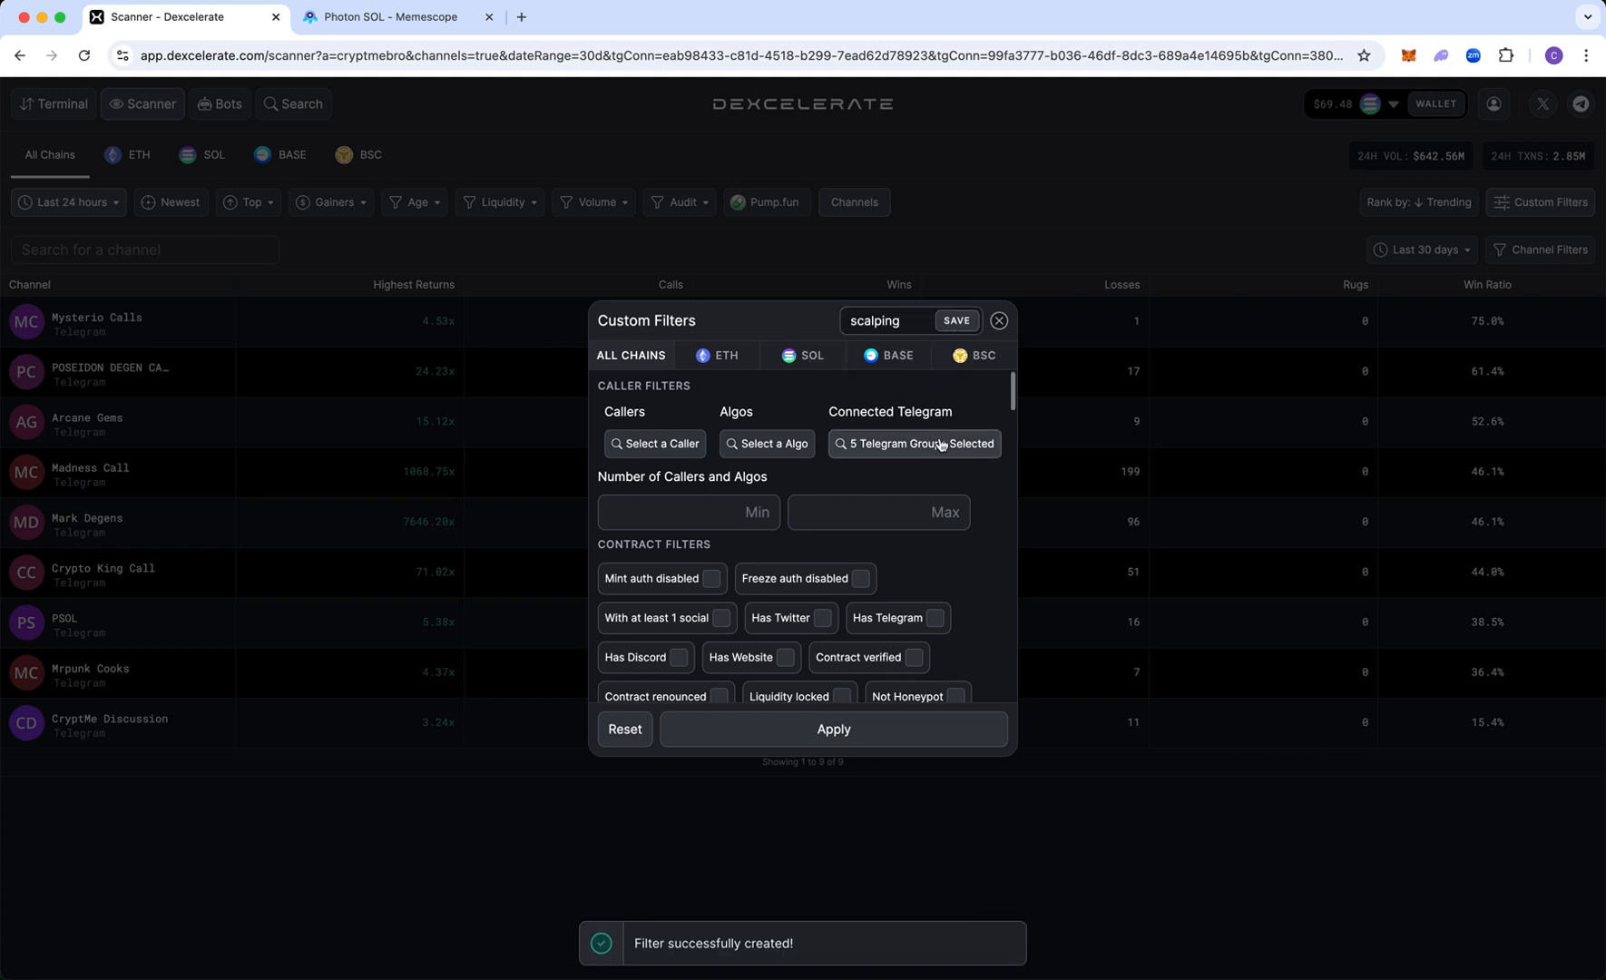
pyautogui.click(999, 321)
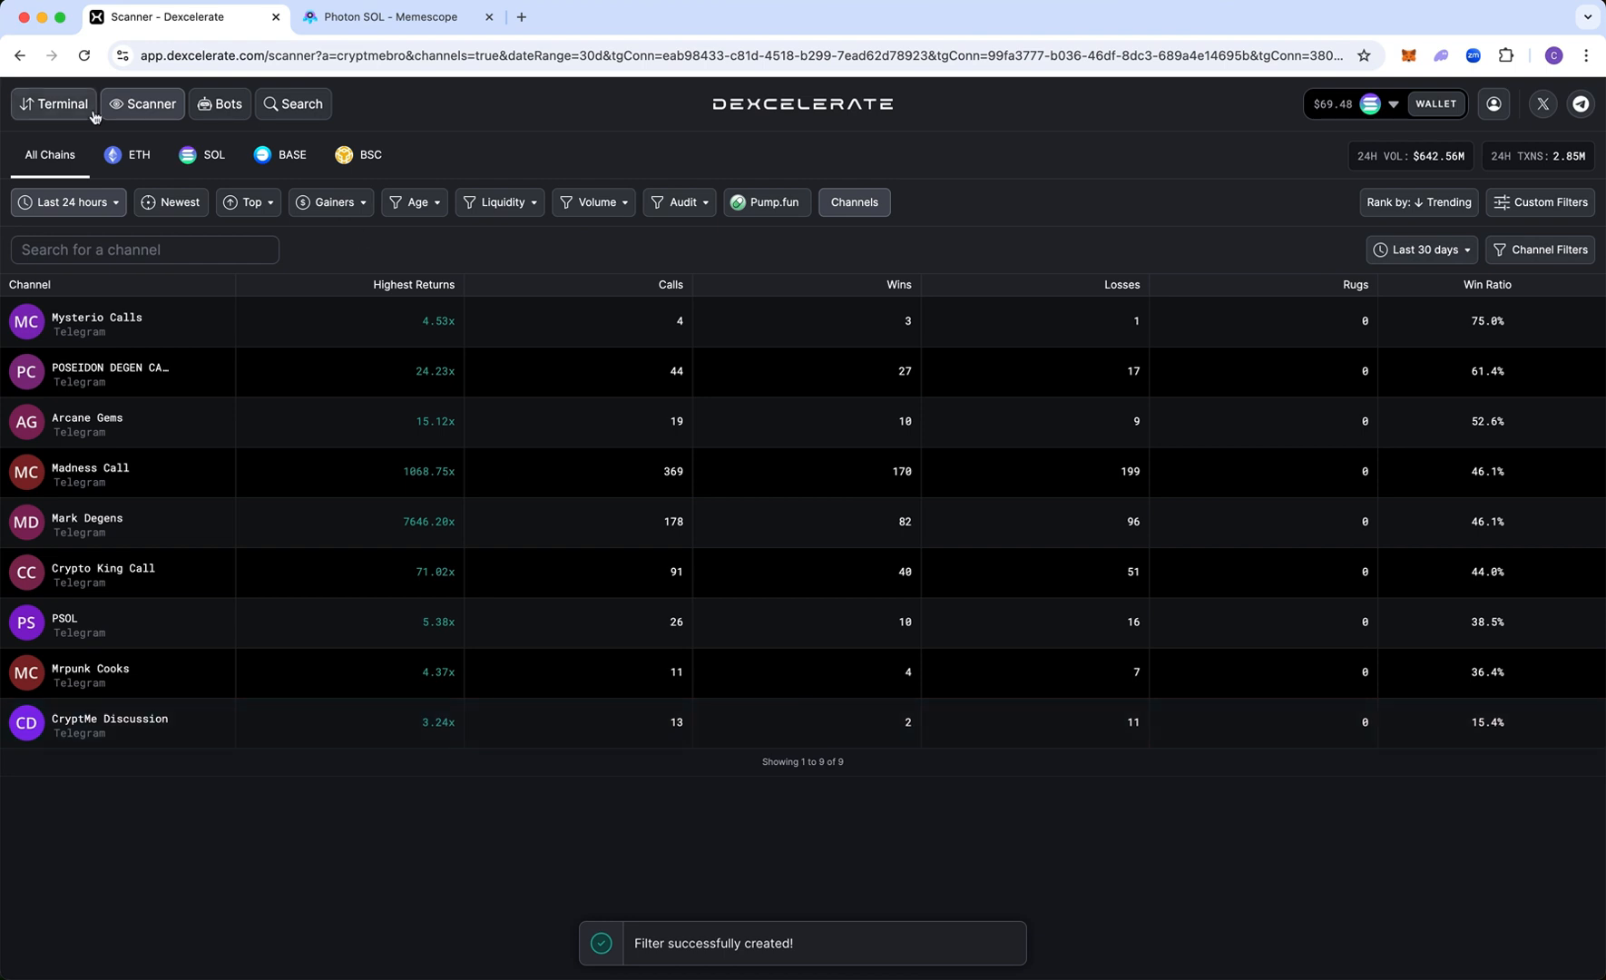
pyautogui.click(54, 103)
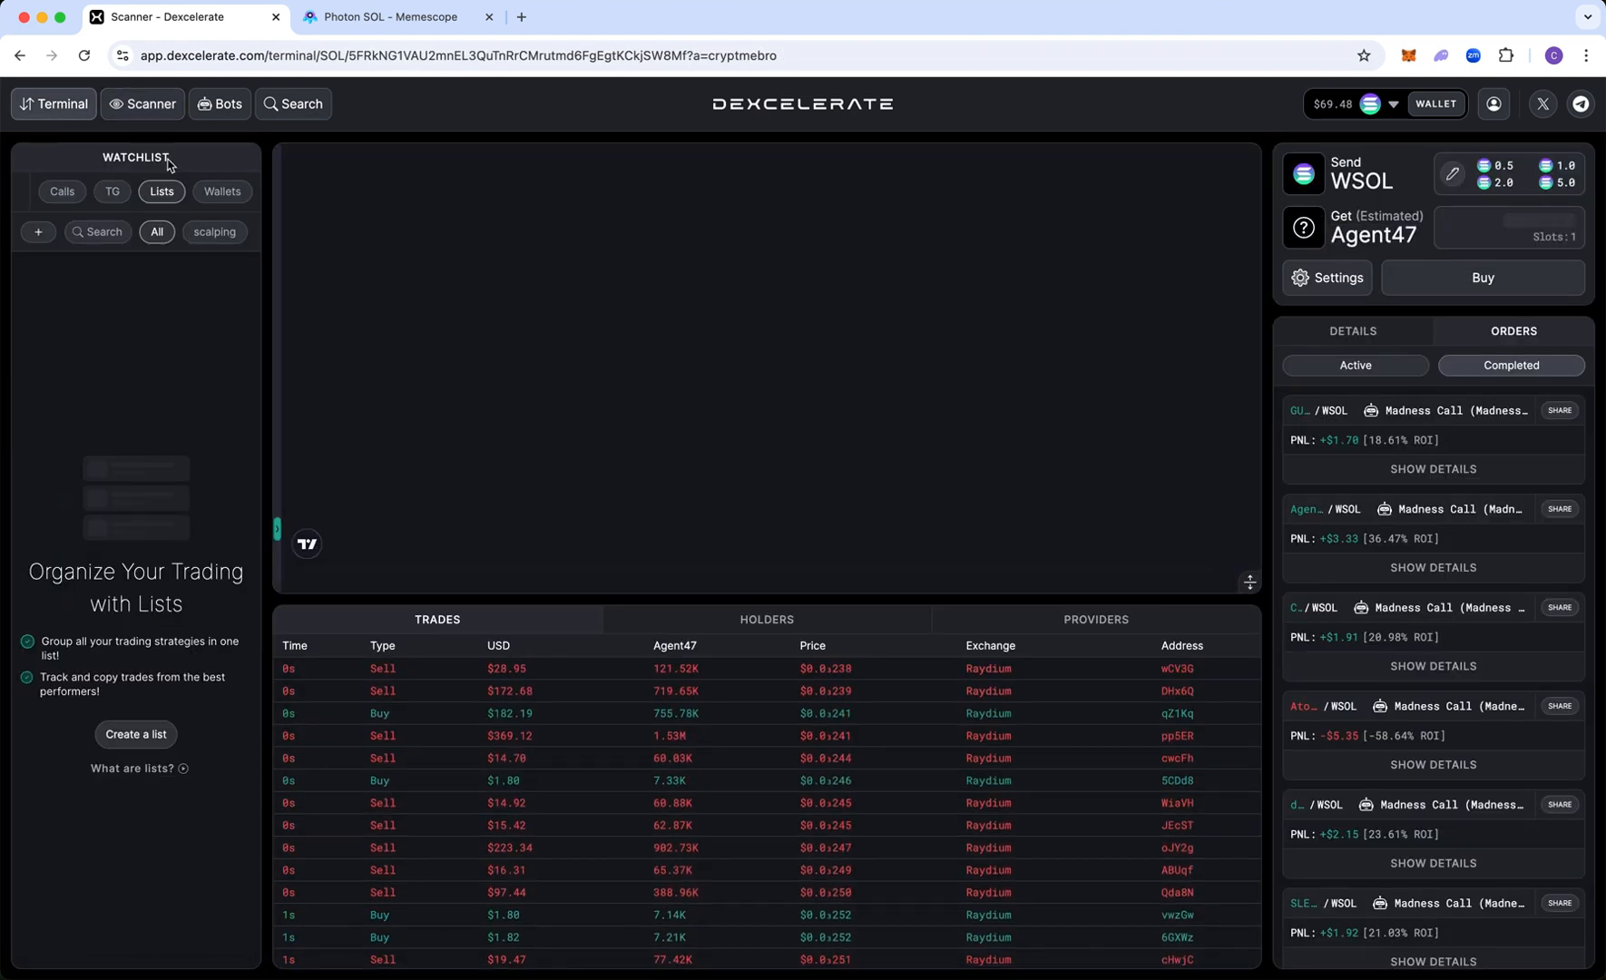
# Open the Madness Call Telegram channel showing calls like Anime Coin and Crypto Ball.
pyautogui.click(214, 233)
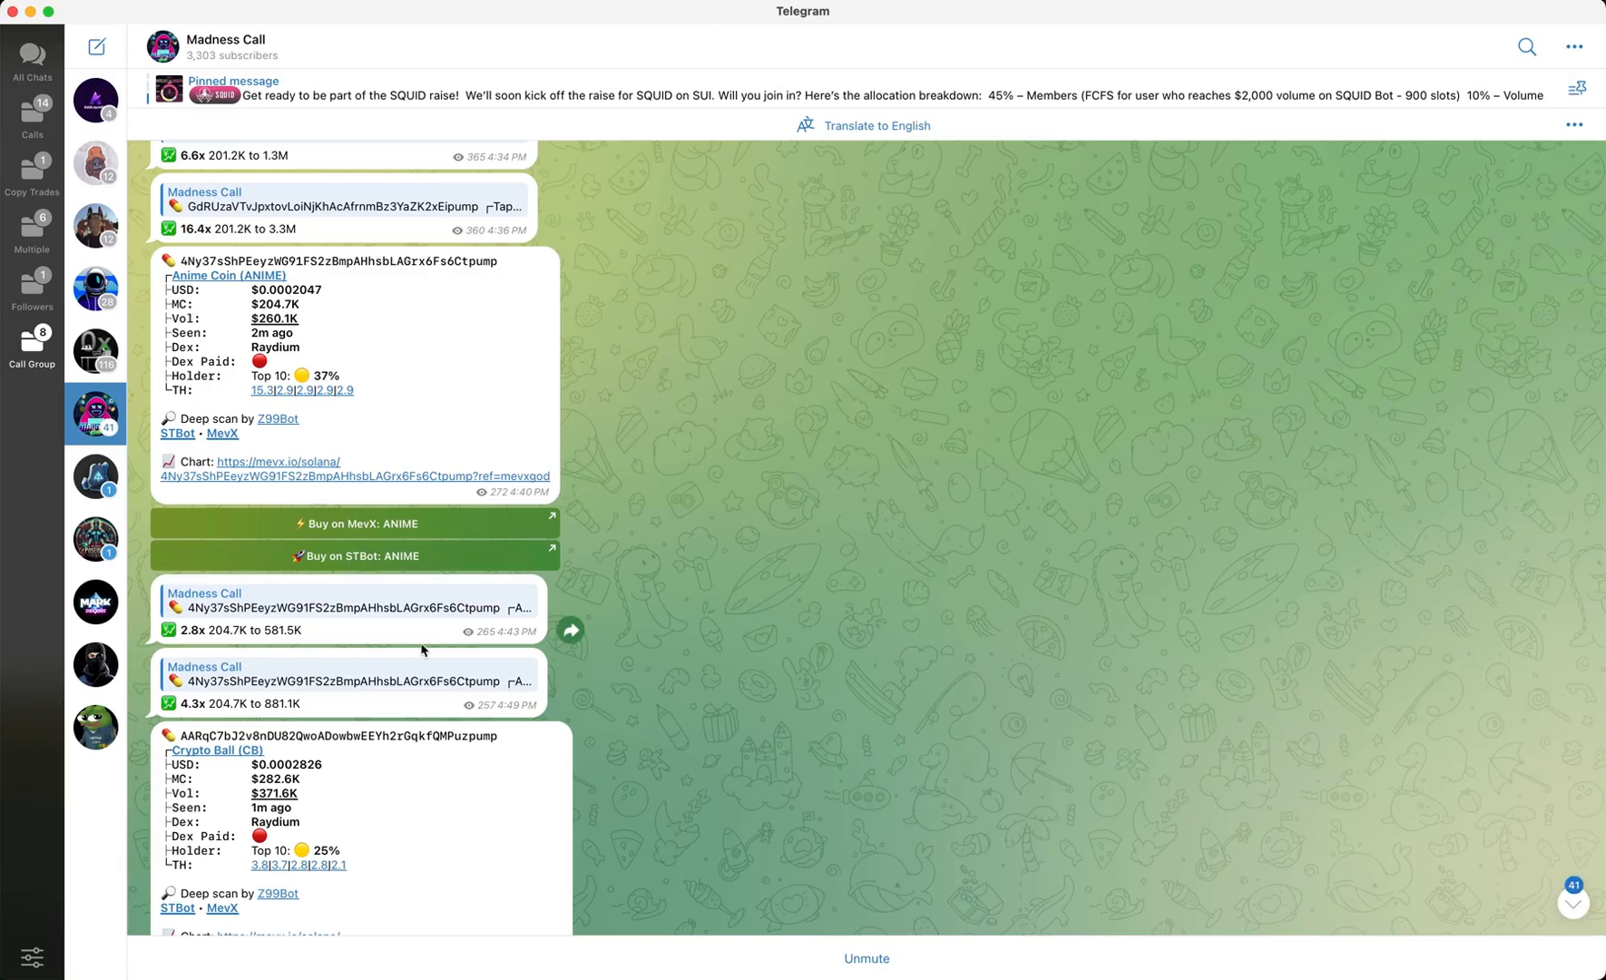
pyautogui.moveTo(604, 704)
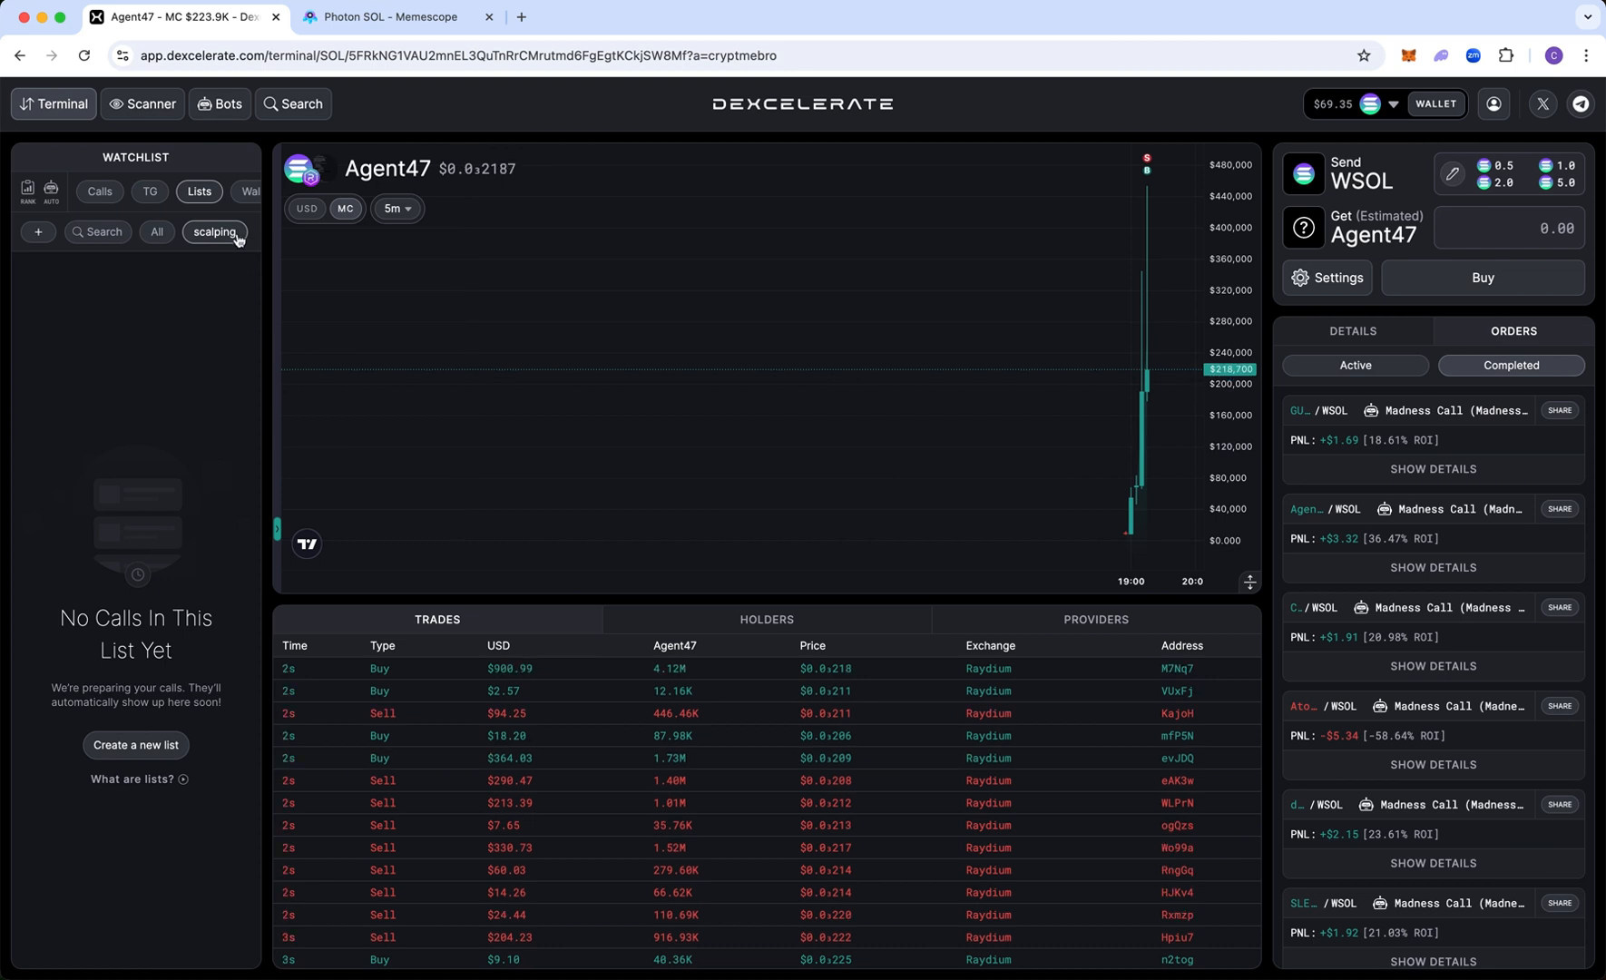
pyautogui.moveTo(1157, 313)
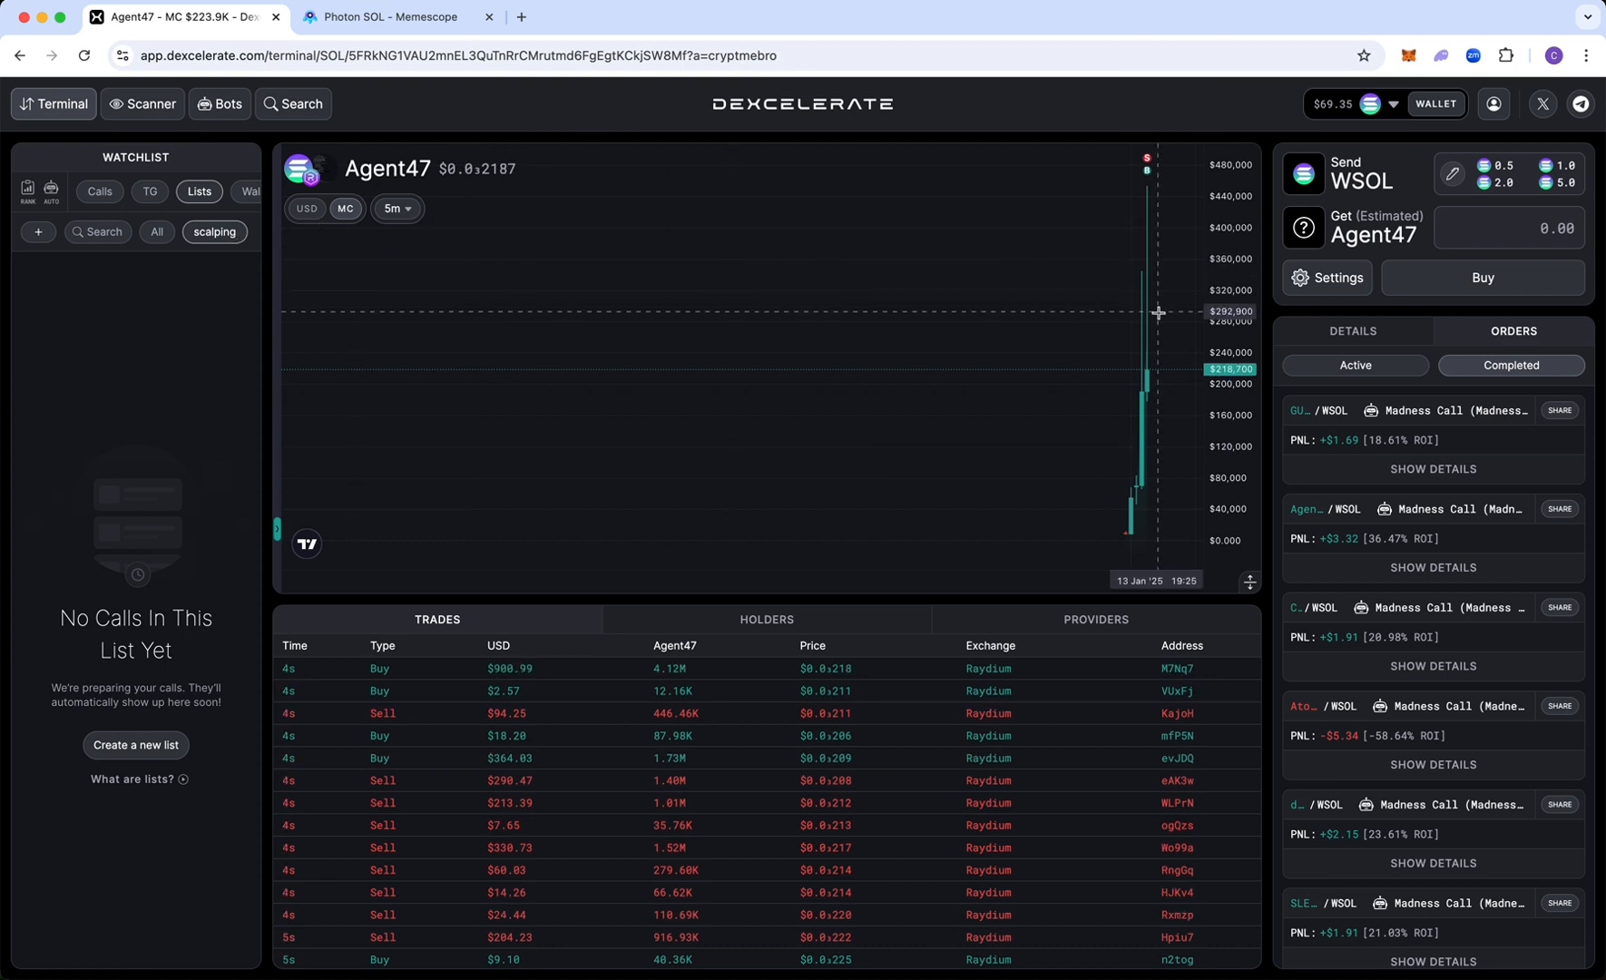
# Open the Bots page listing the nine Telegram auto-buy bots.
pyautogui.click(219, 103)
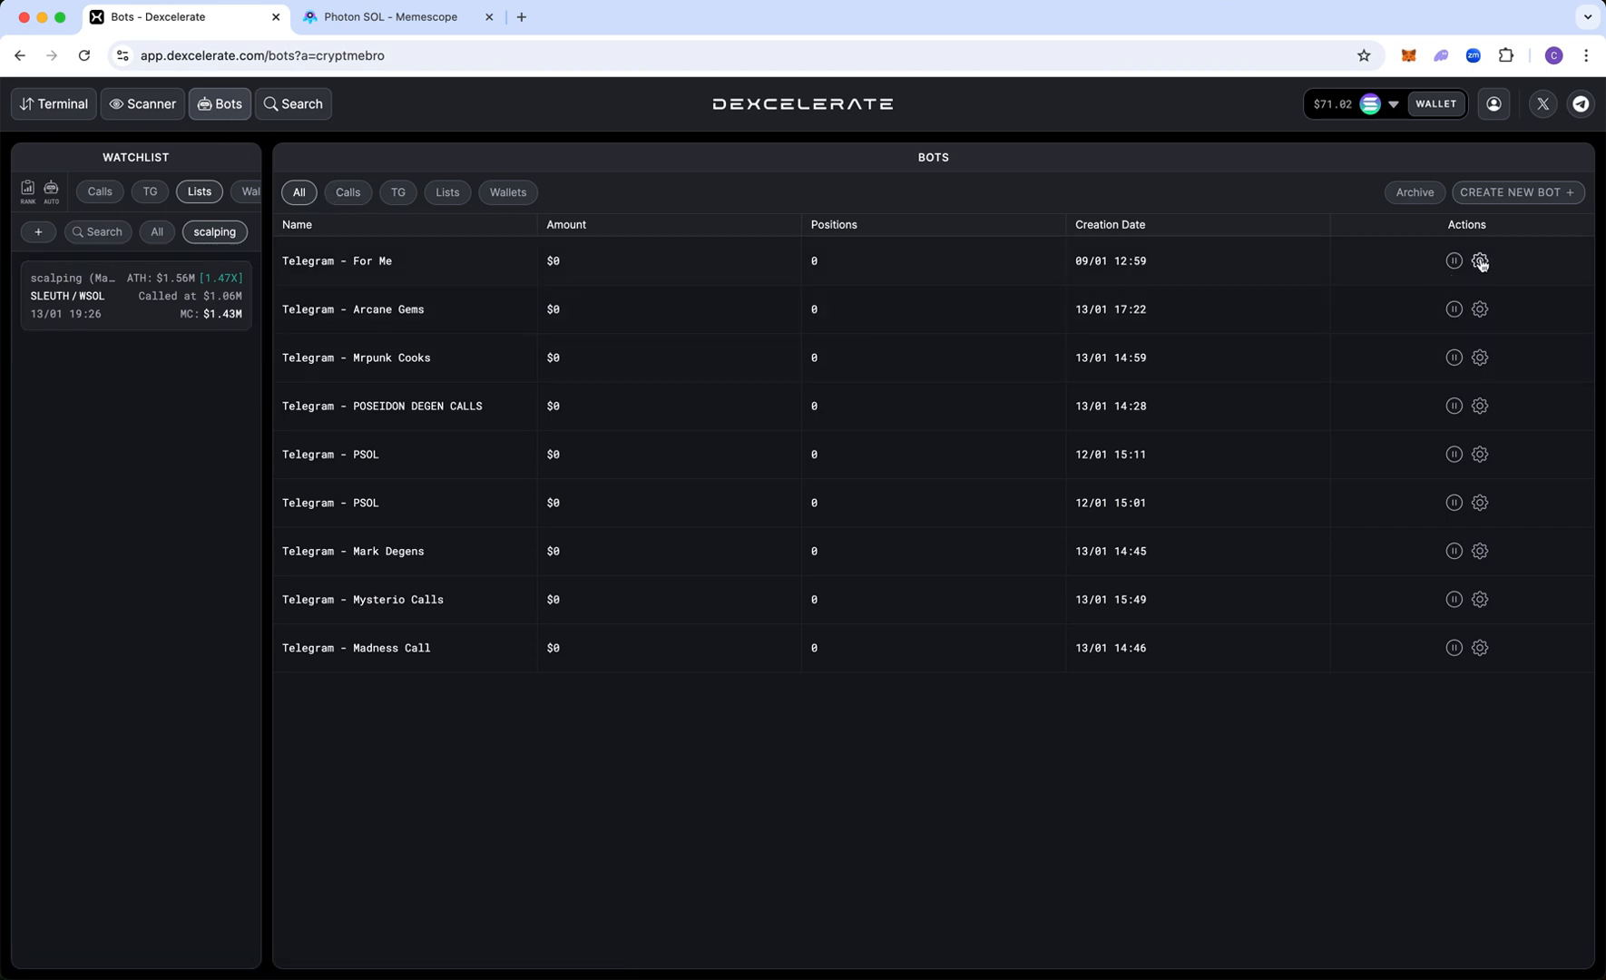
# Stop and remove the Telegram - For Me bot, then check POSEIDON DEGEN CALLS settings.
pyautogui.click(1479, 263)
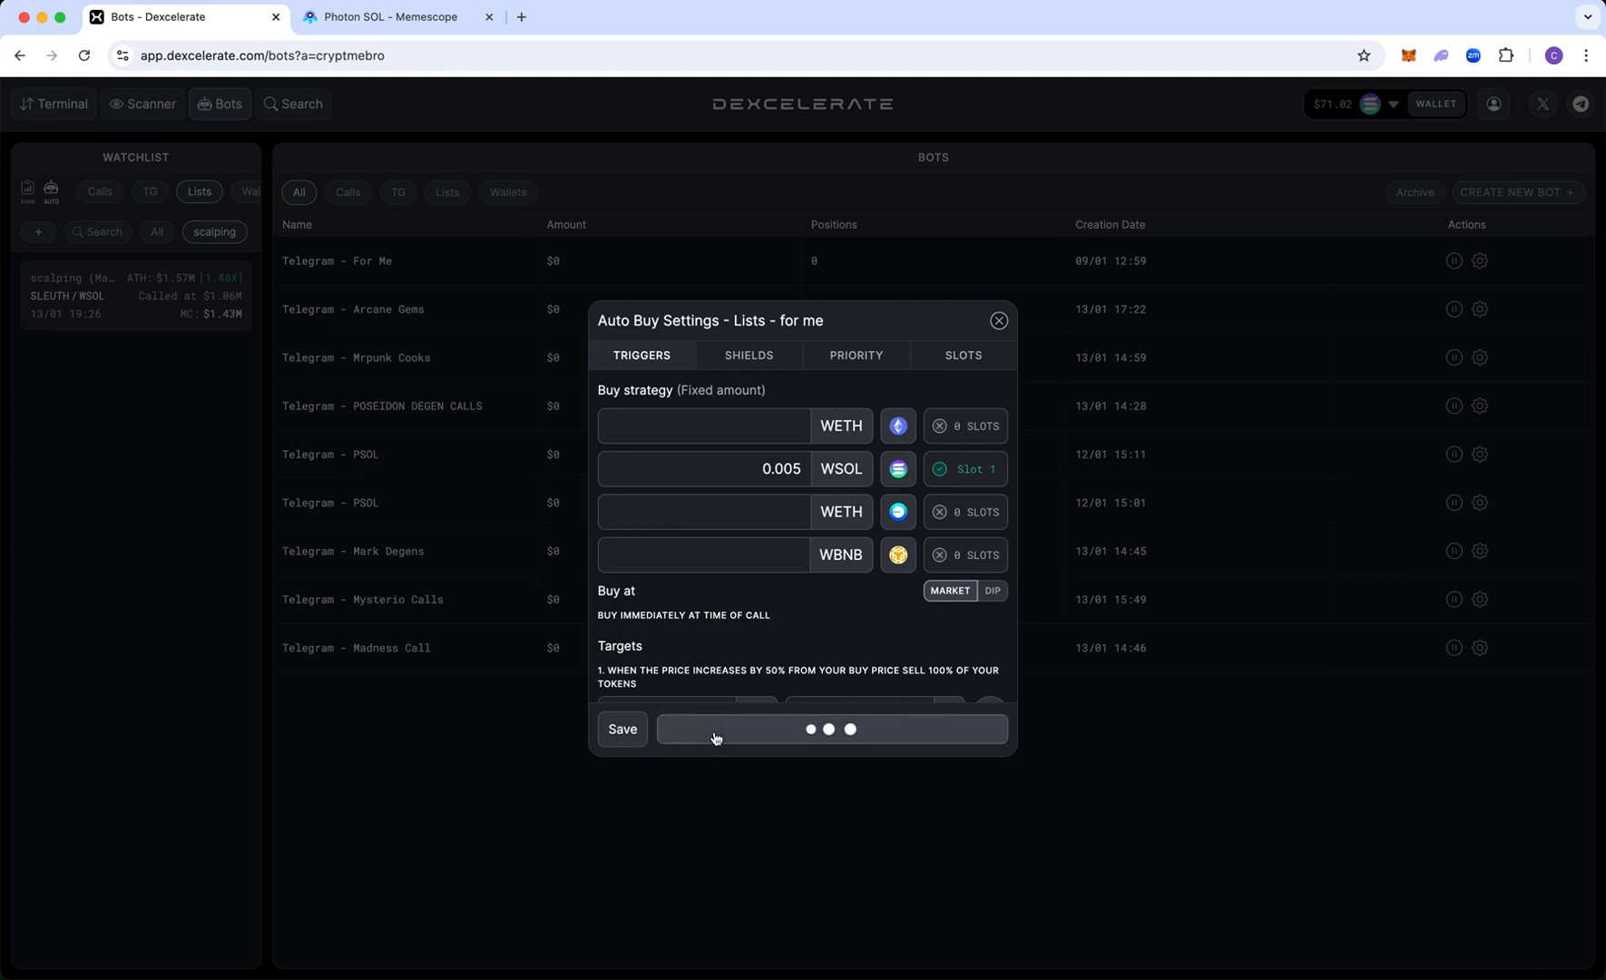
pyautogui.click(998, 320)
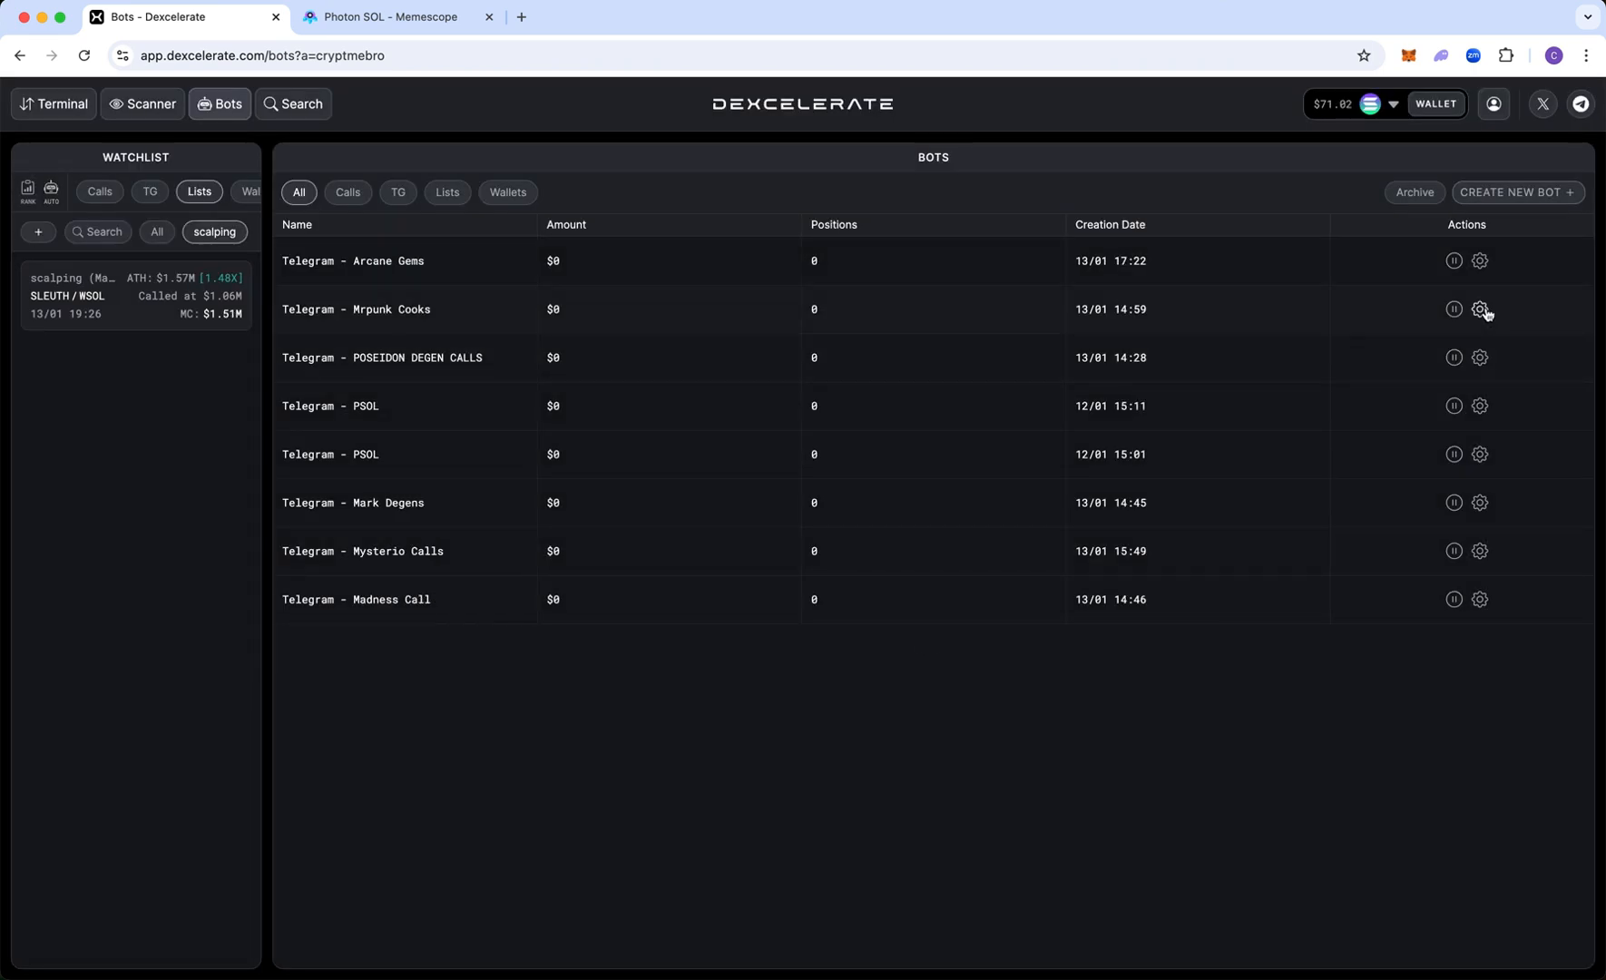
pyautogui.click(1479, 309)
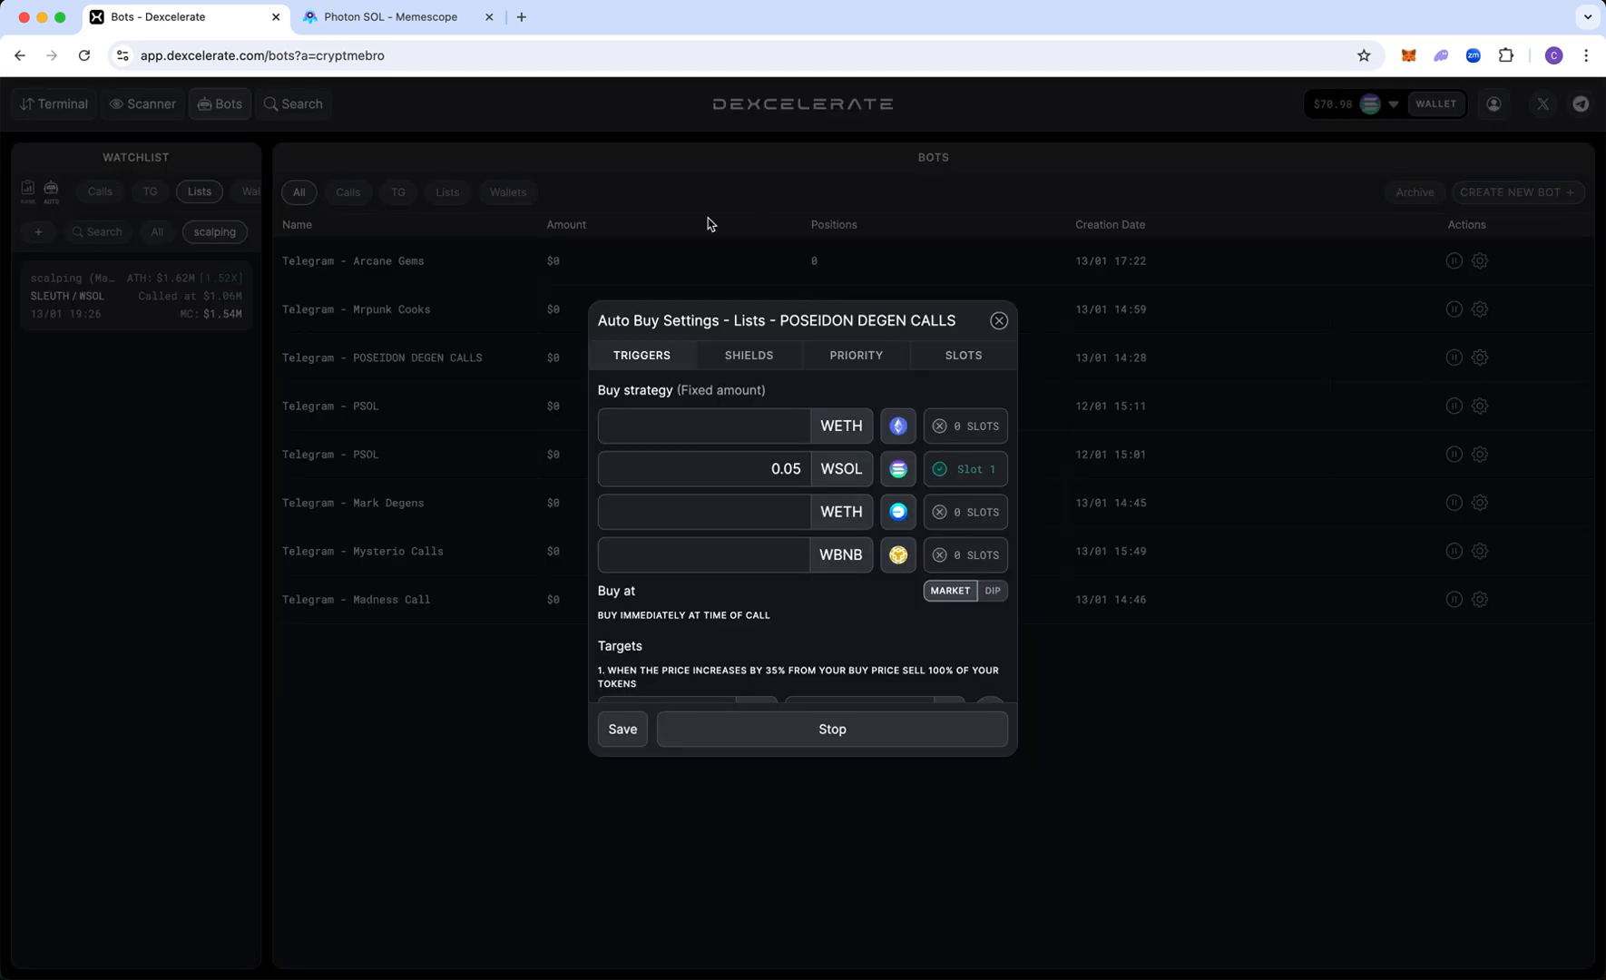
pyautogui.click(141, 104)
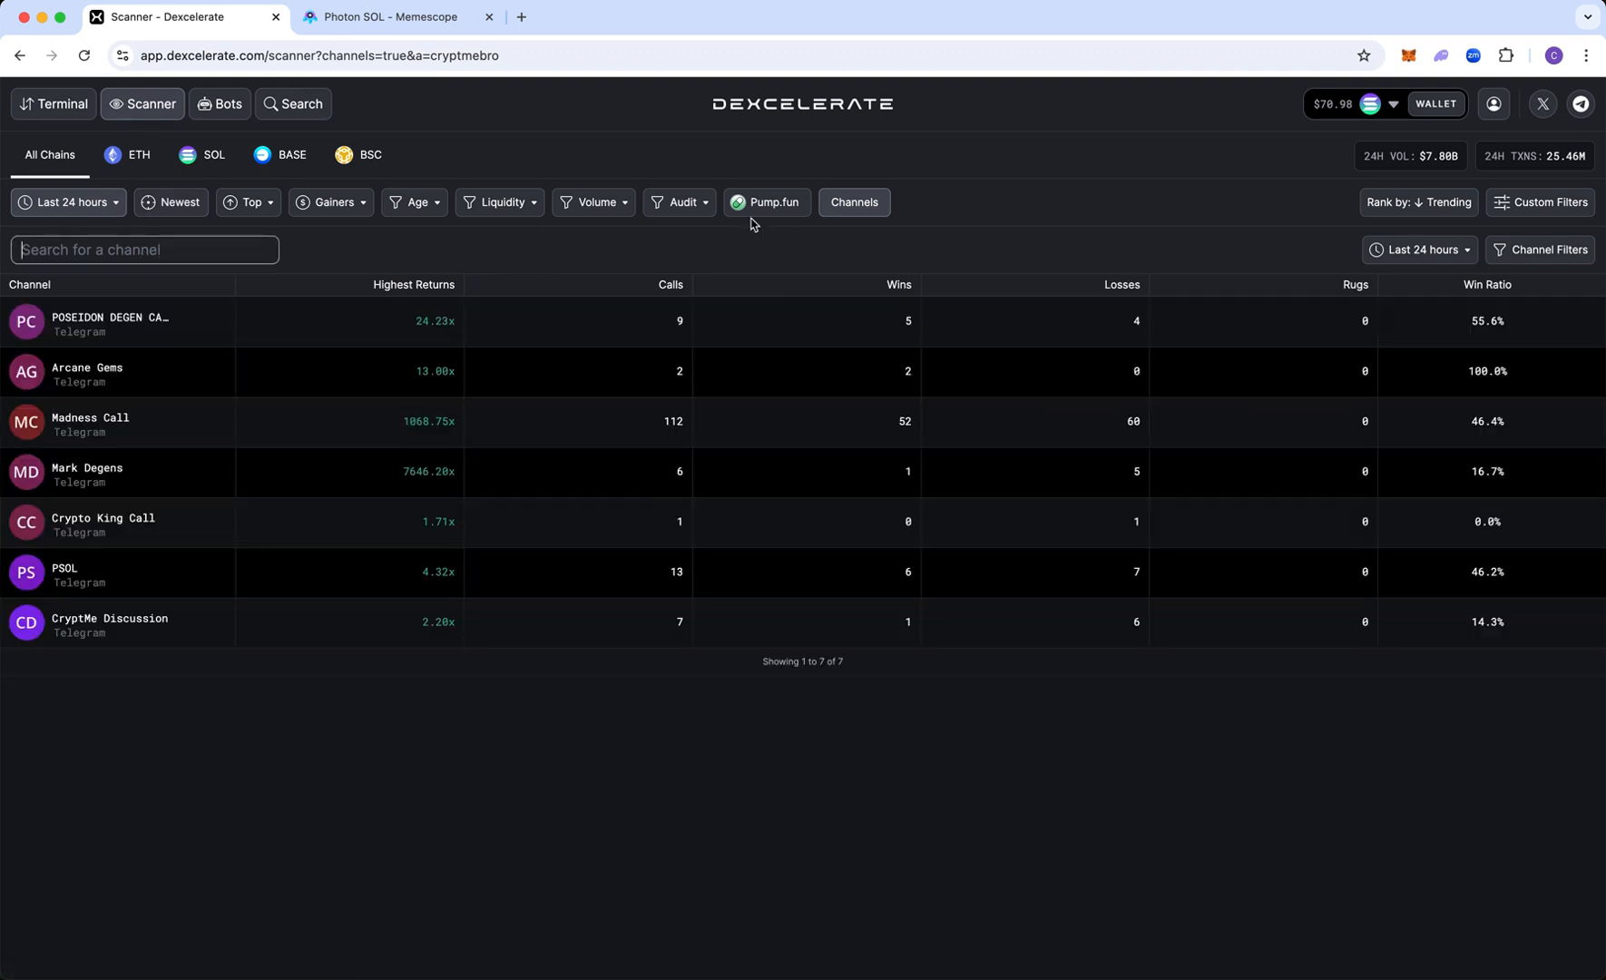
pyautogui.moveTo(1380, 286)
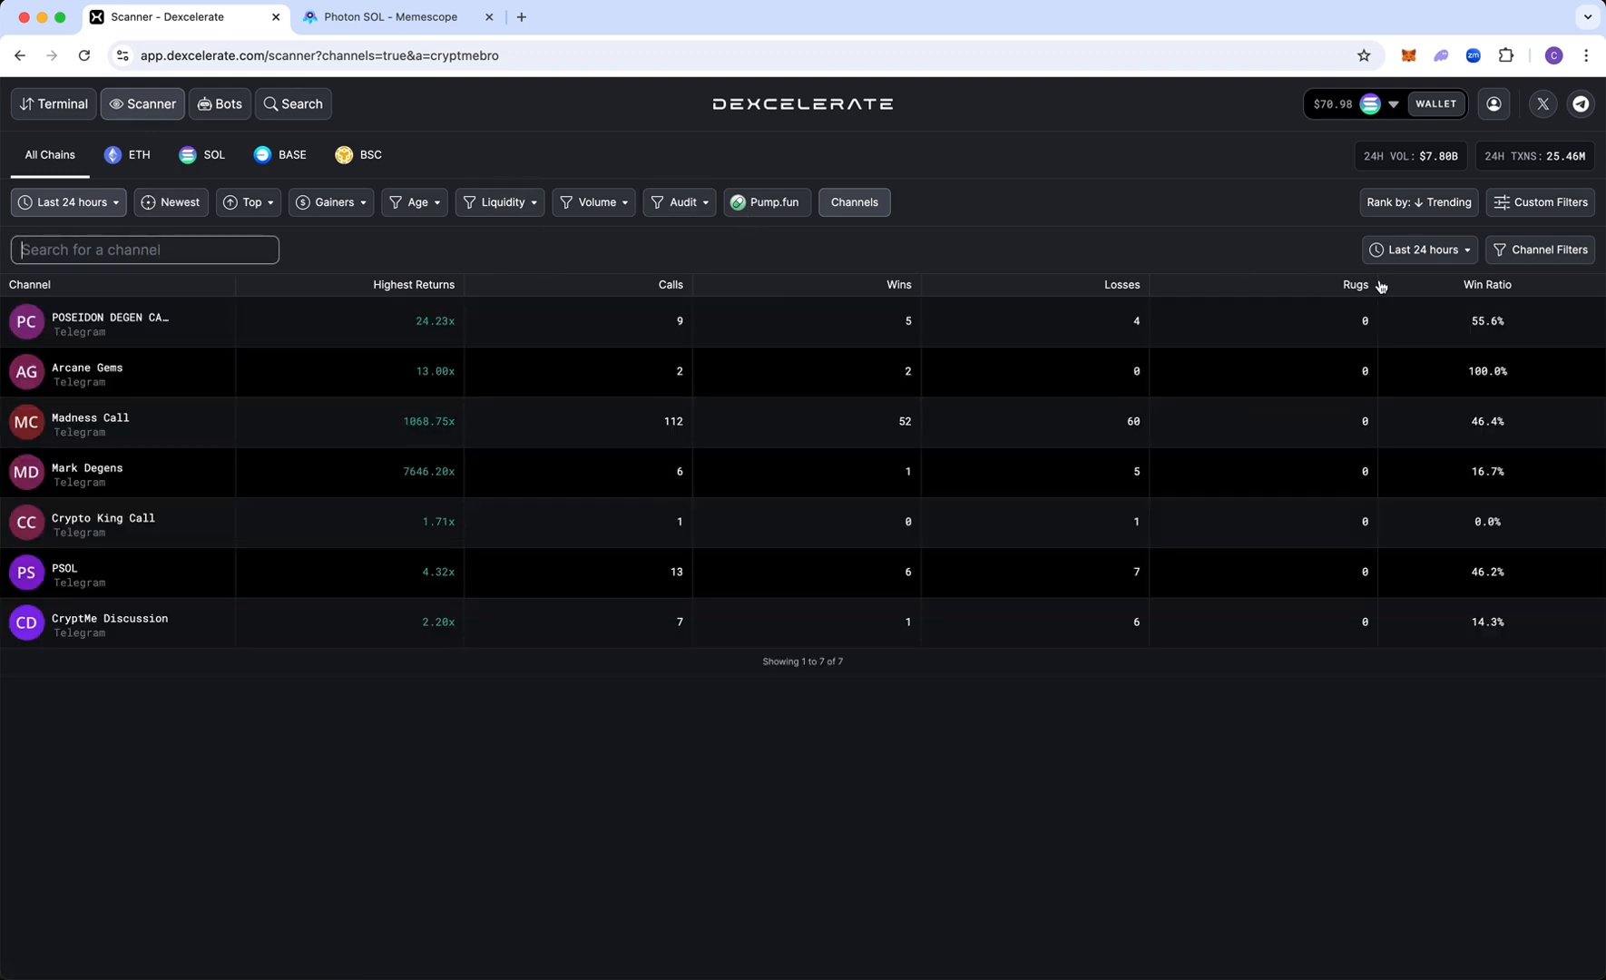
pyautogui.moveTo(158, 384)
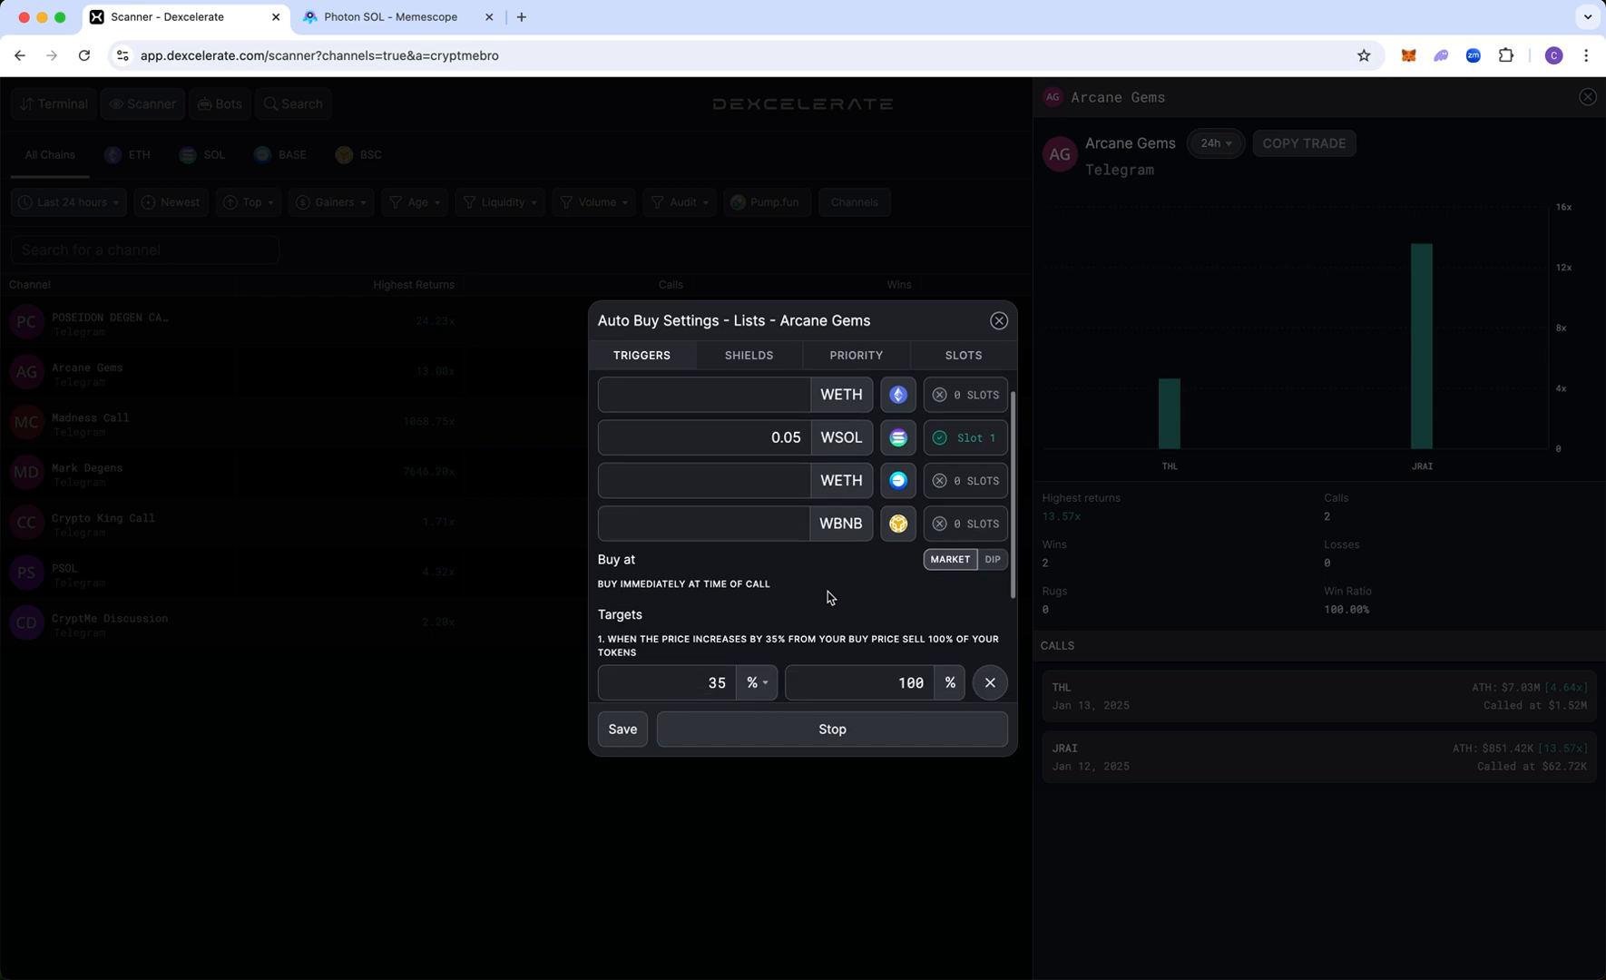
# Review Arcane Gems' 0.05 WSOL buy with +35% target and −25% stop loss, then list all eight bots.
pyautogui.scroll(-3)
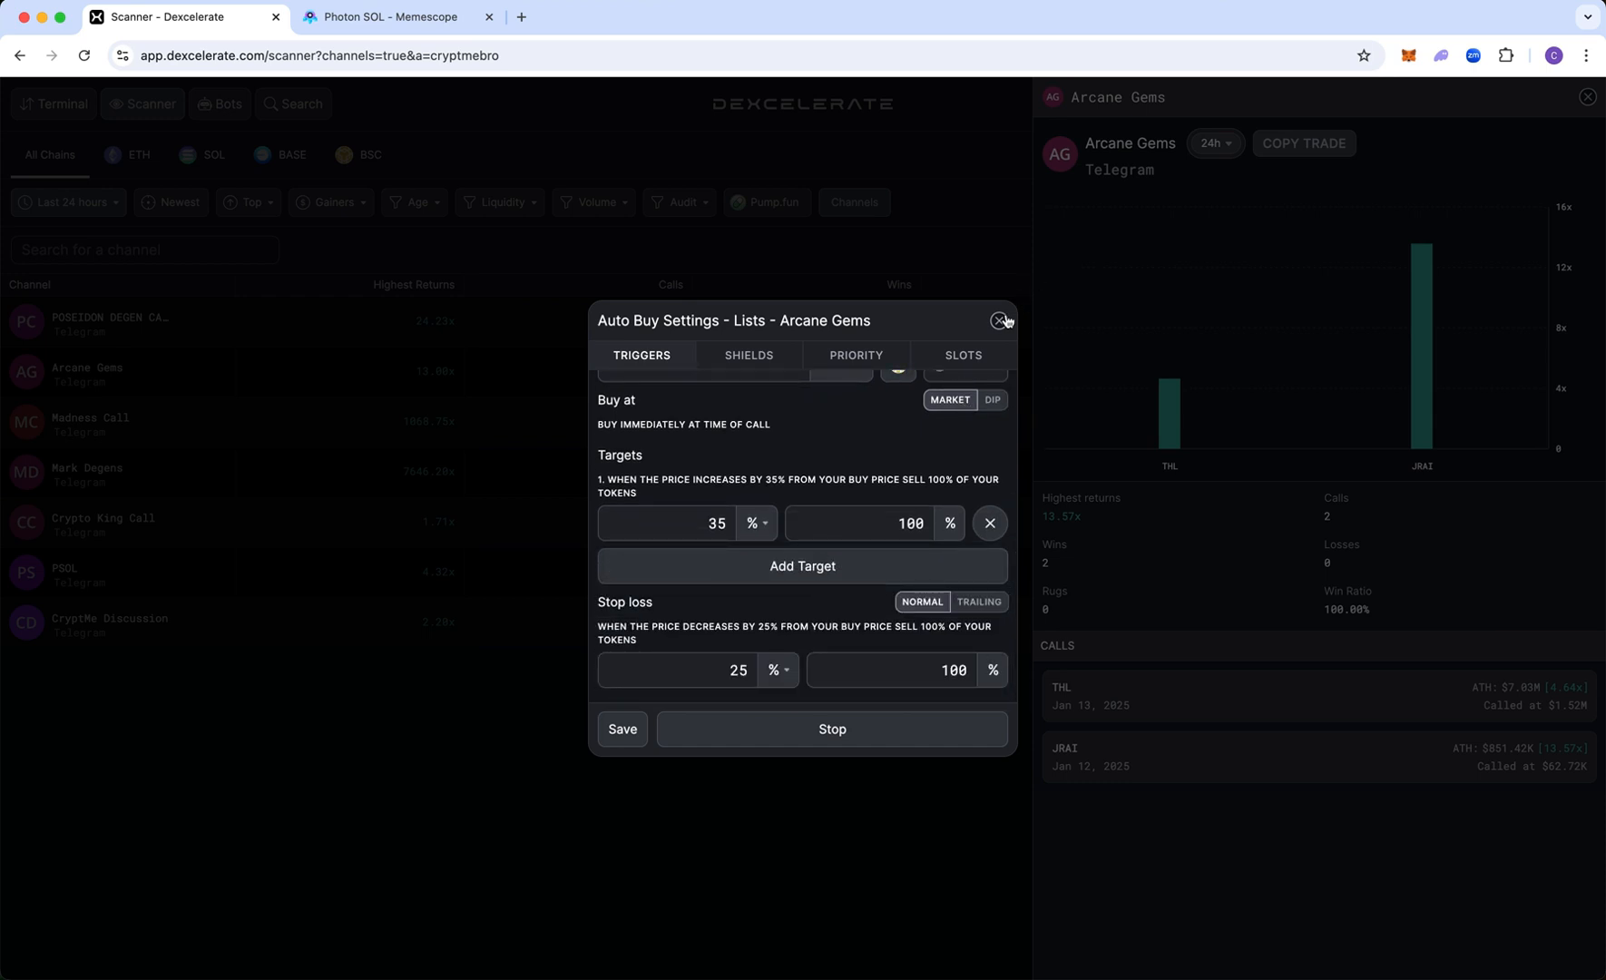
pyautogui.click(998, 321)
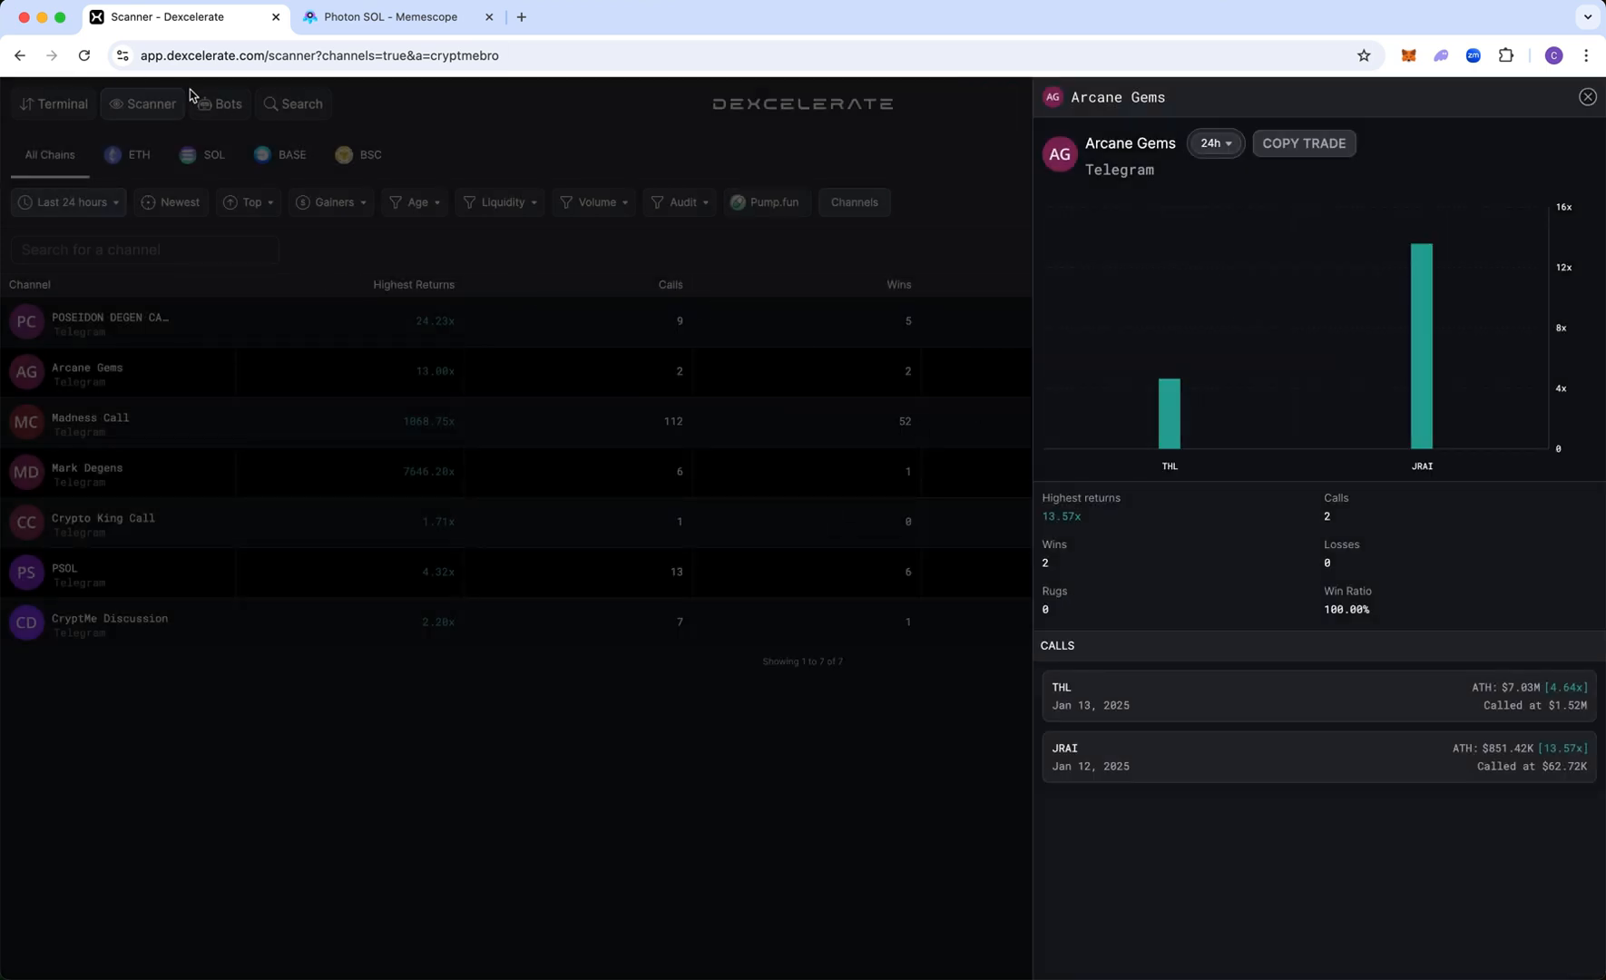
pyautogui.click(220, 104)
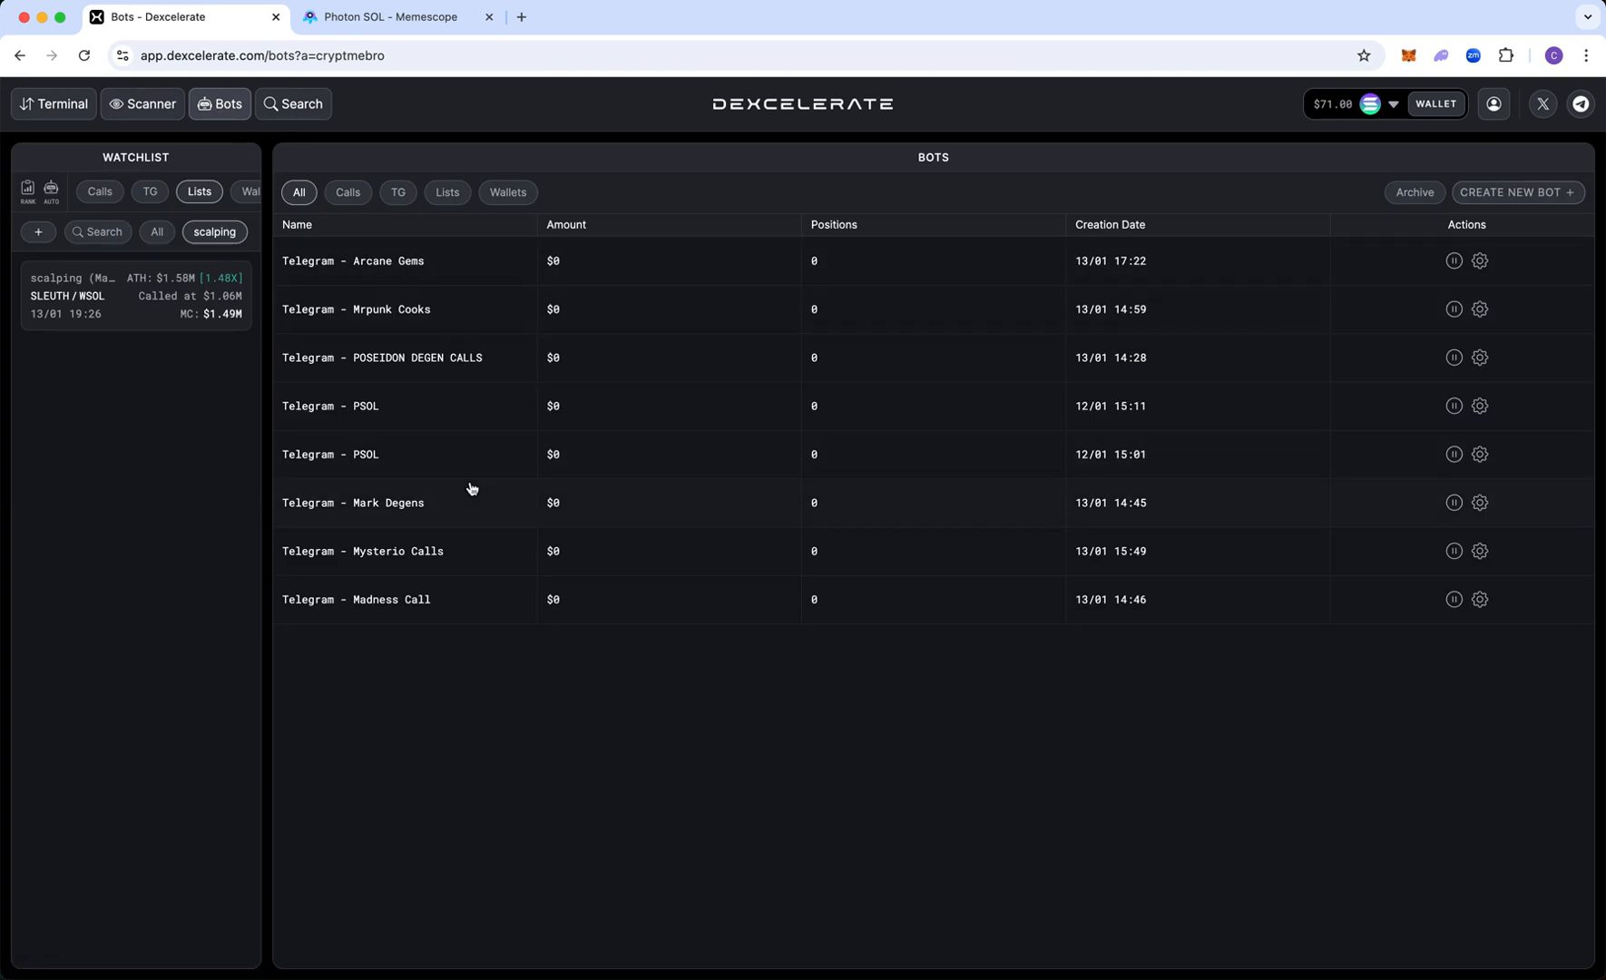
pyautogui.moveTo(195, 146)
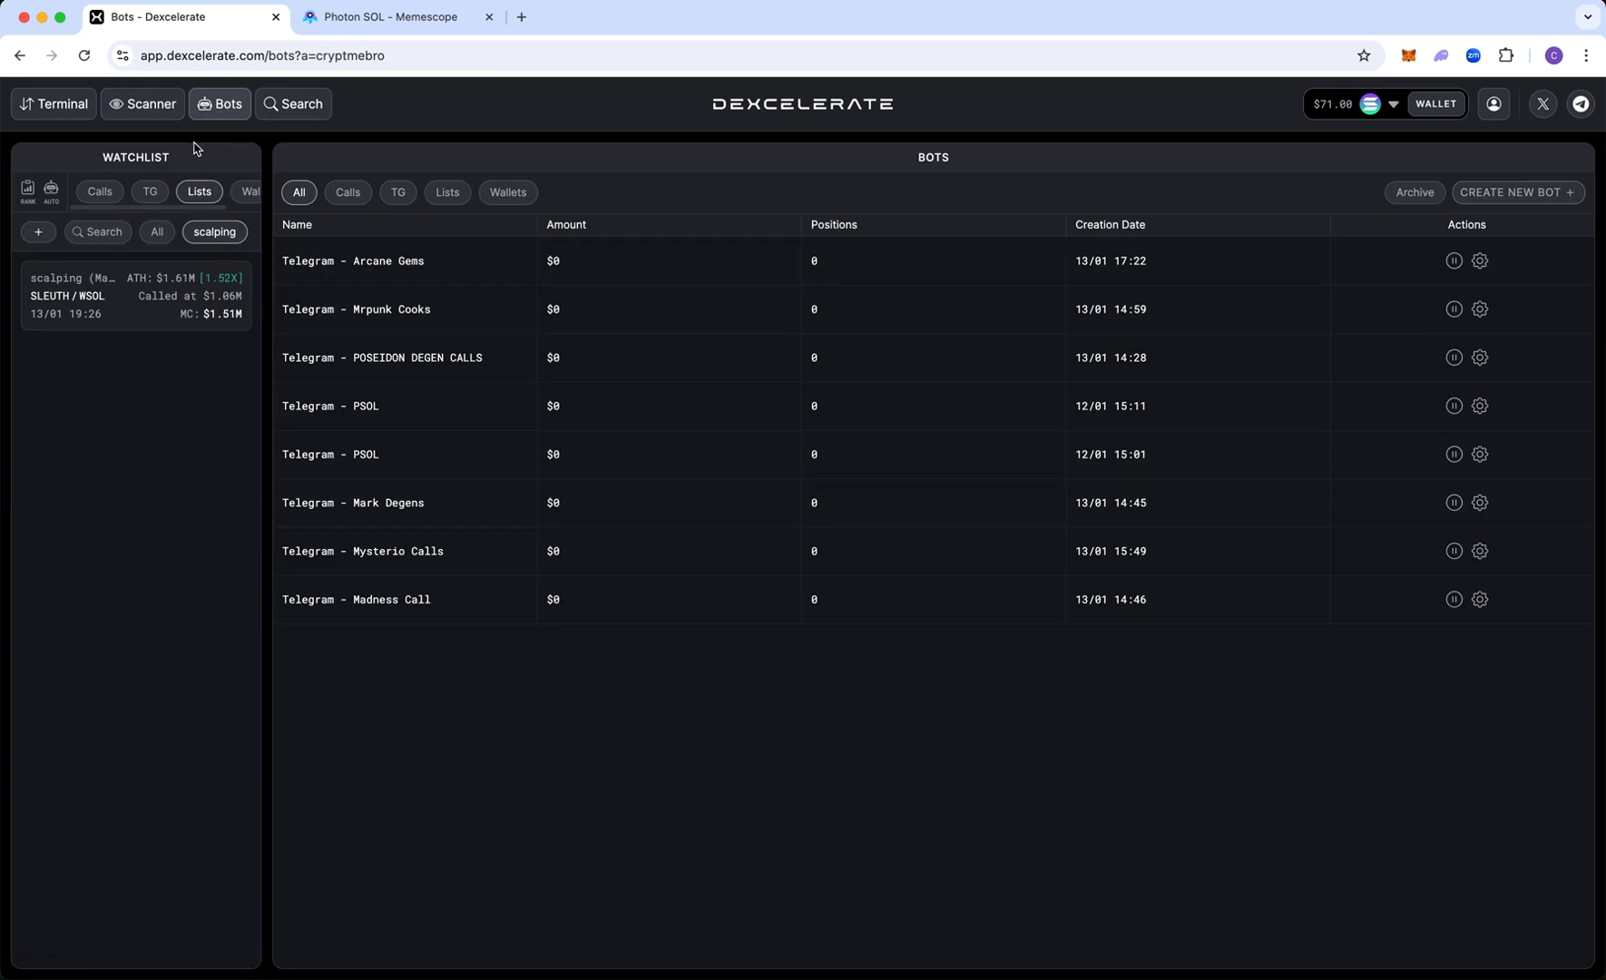